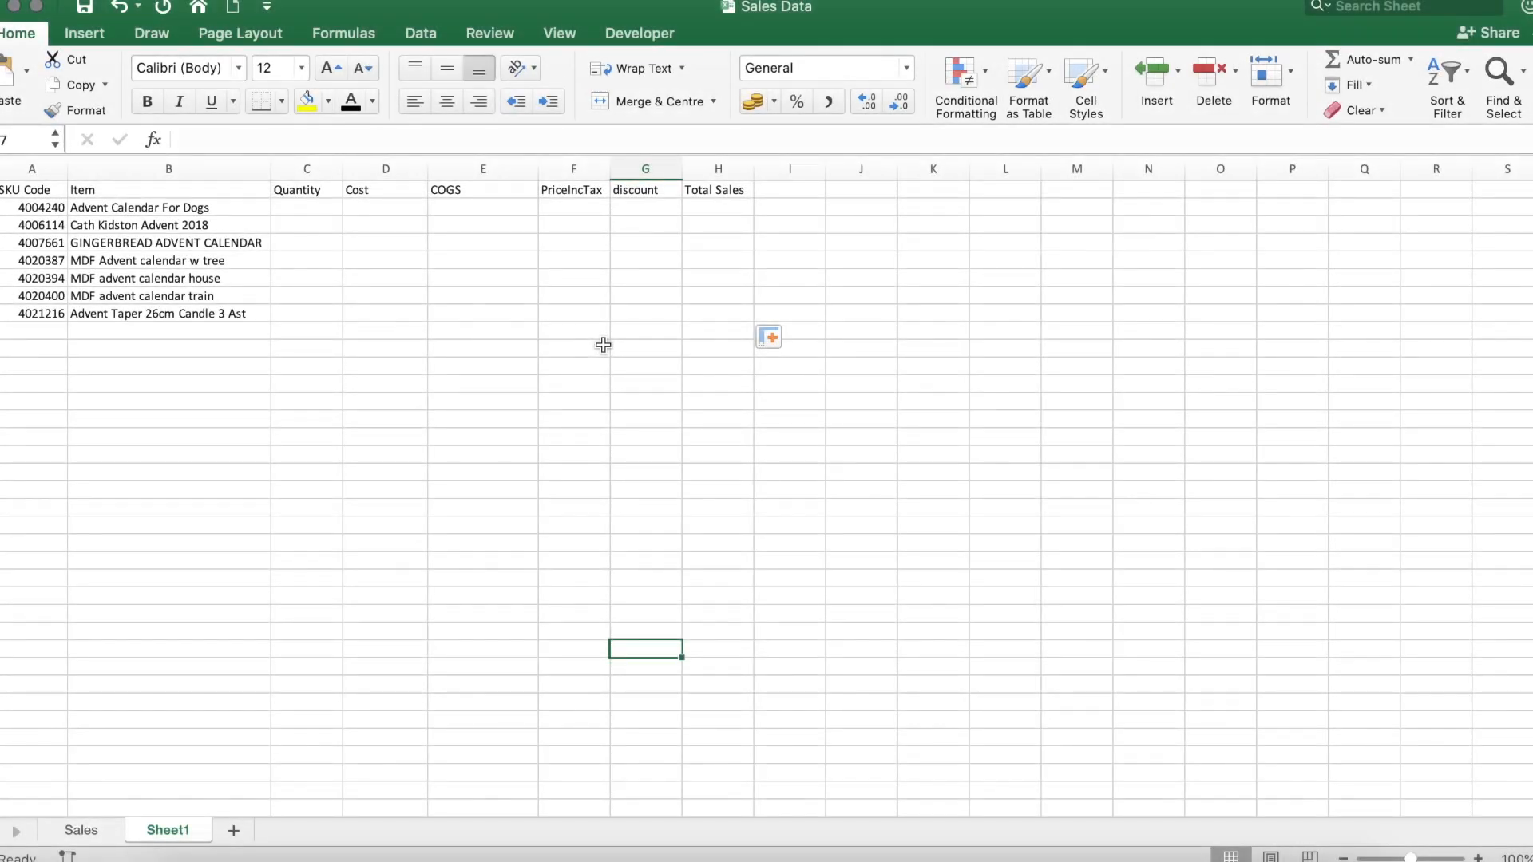
mouse_move(548, 302)
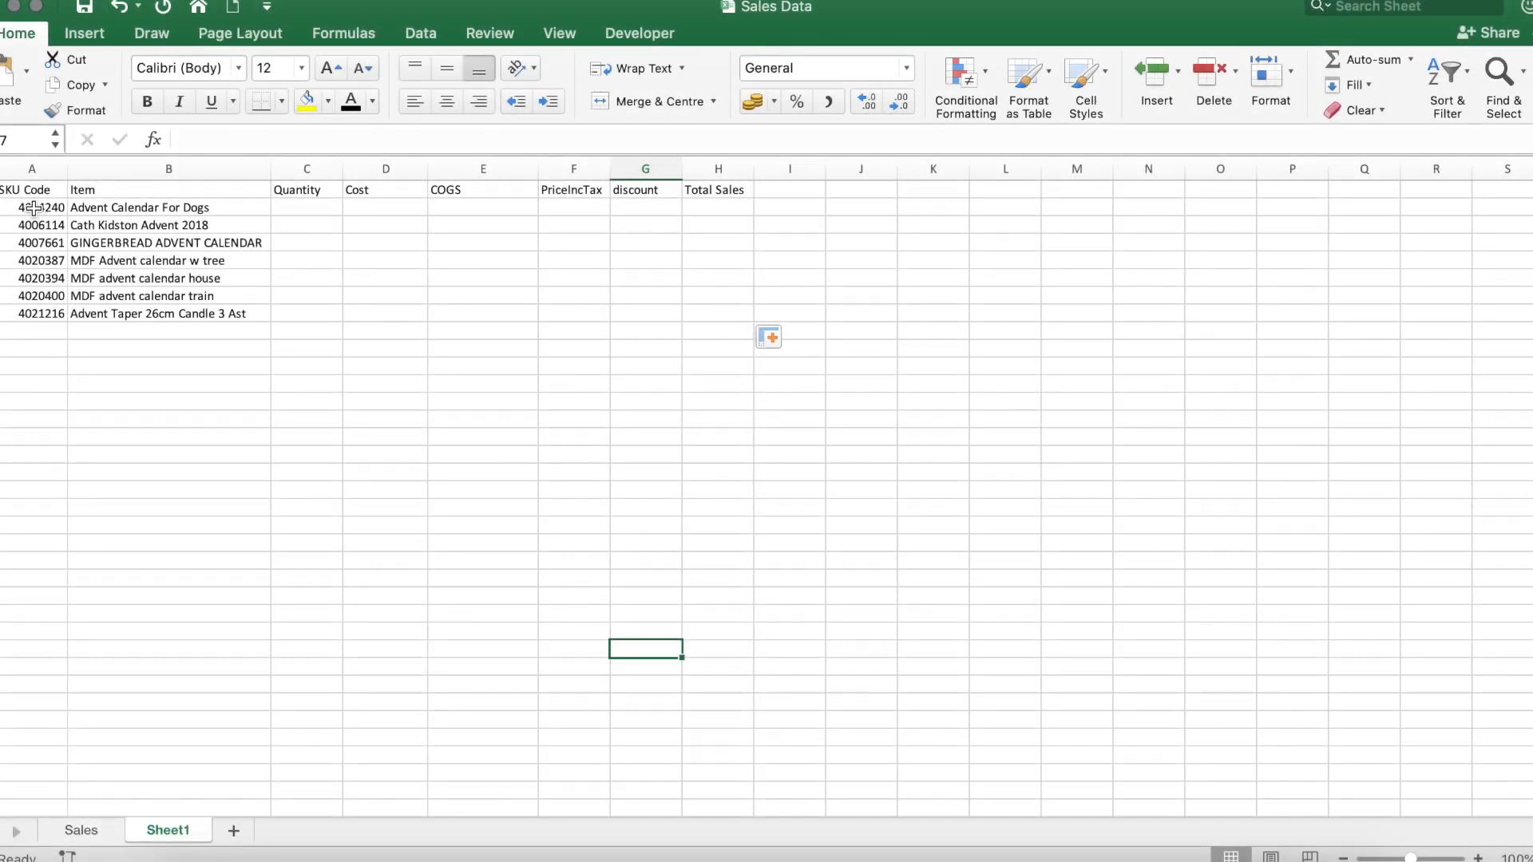
- Review the Sheet1 table and select the first empty Quantity cell C2
drag(31, 206, 717, 298)
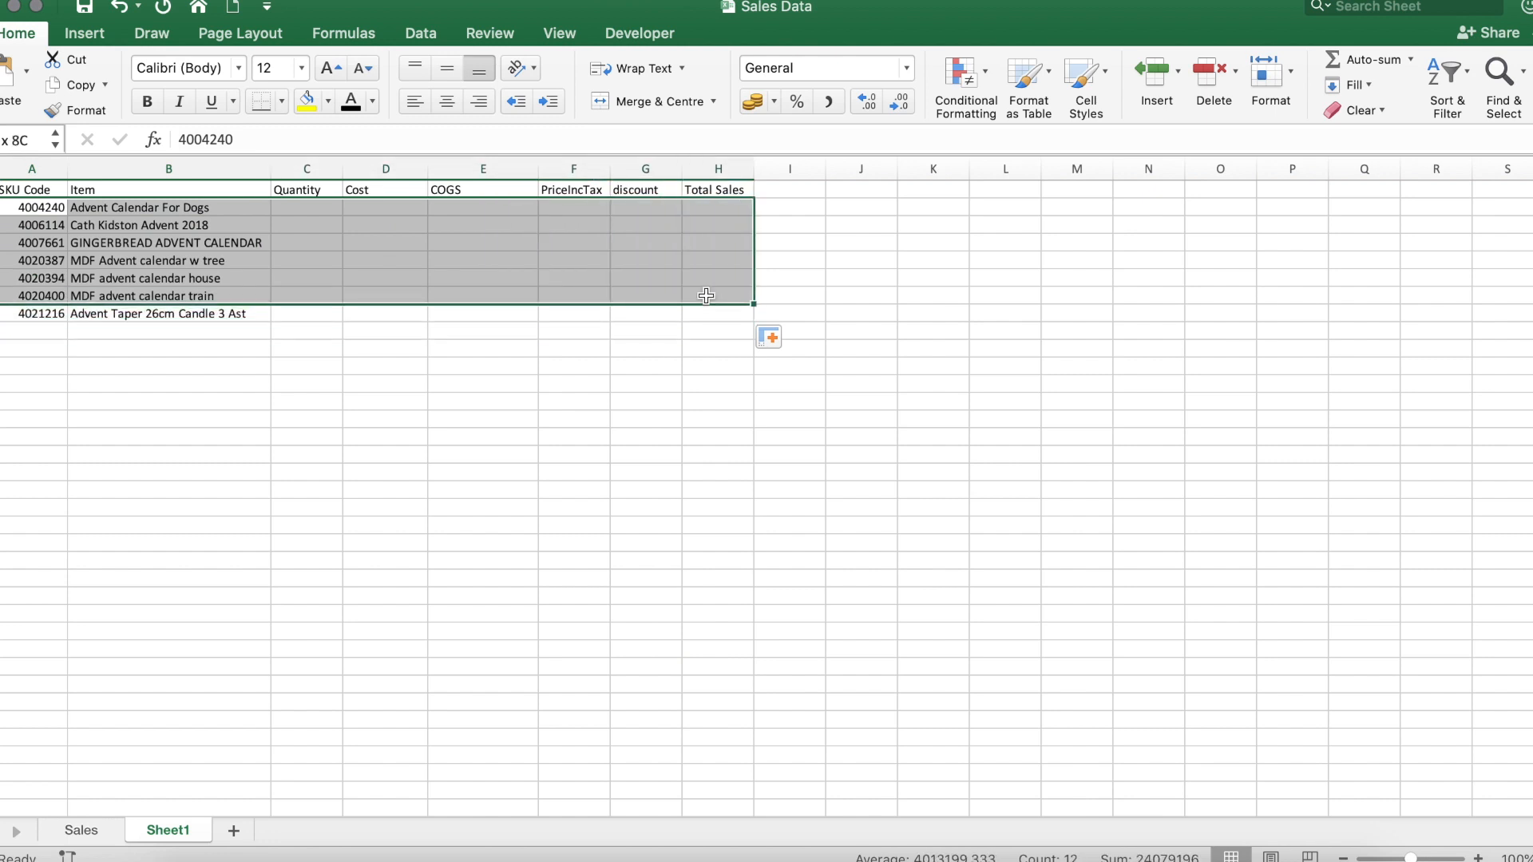
click(717, 313)
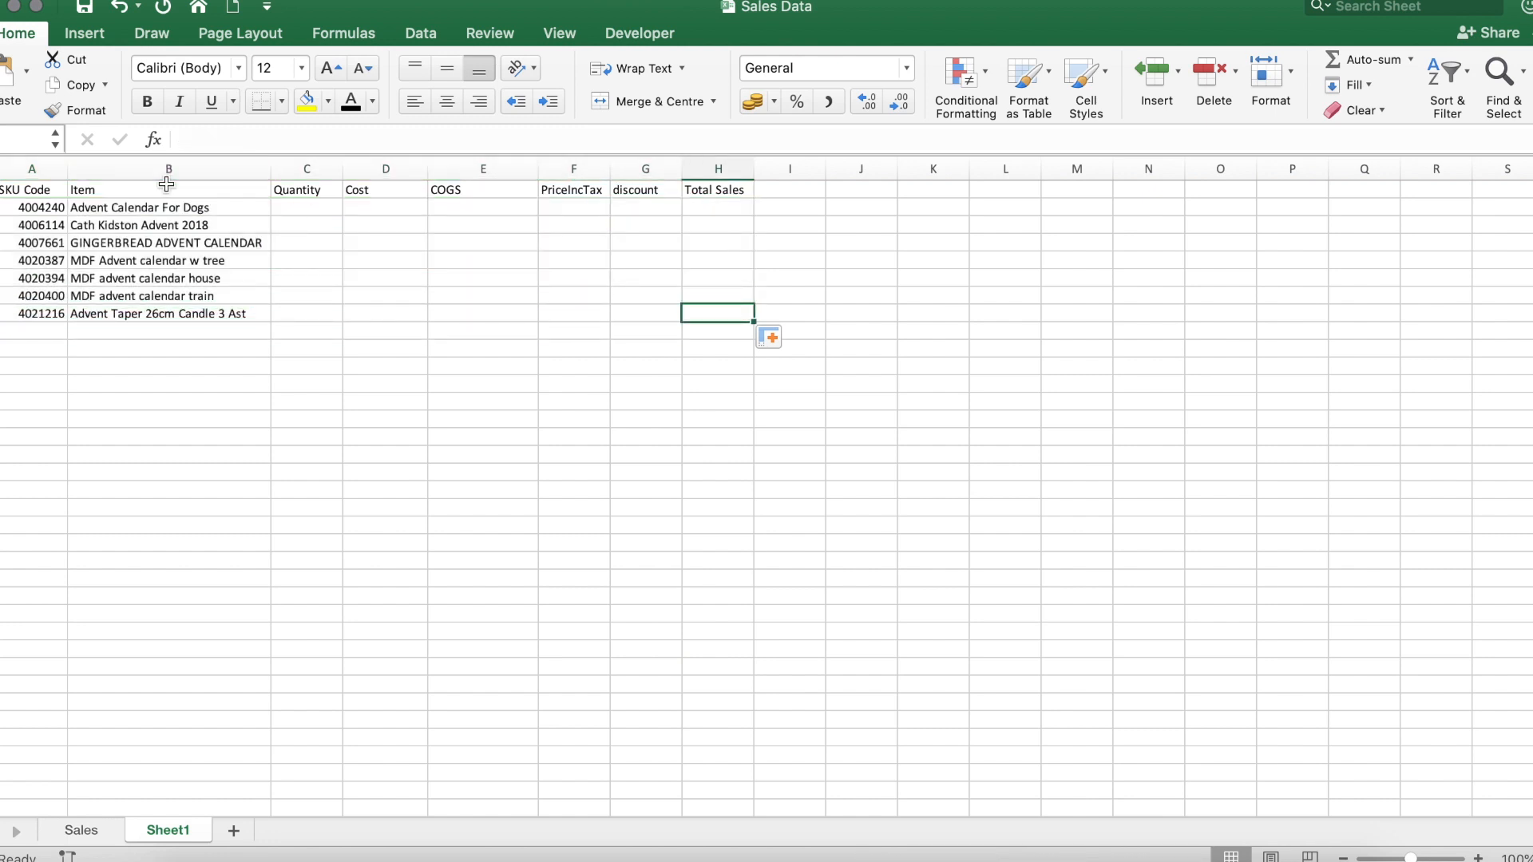
drag(32, 190, 789, 313)
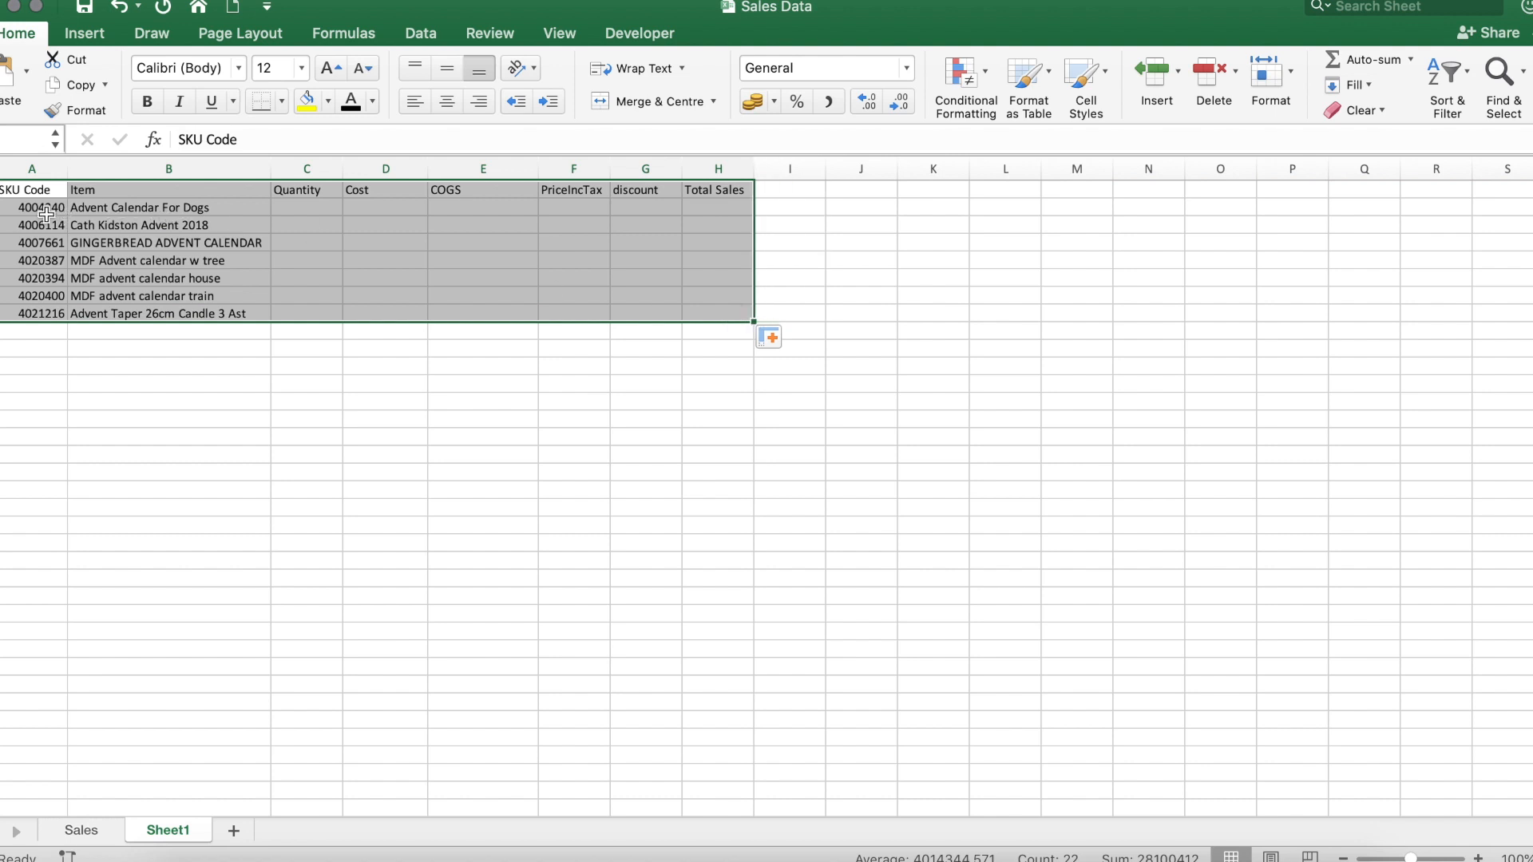
mouse_move(321, 179)
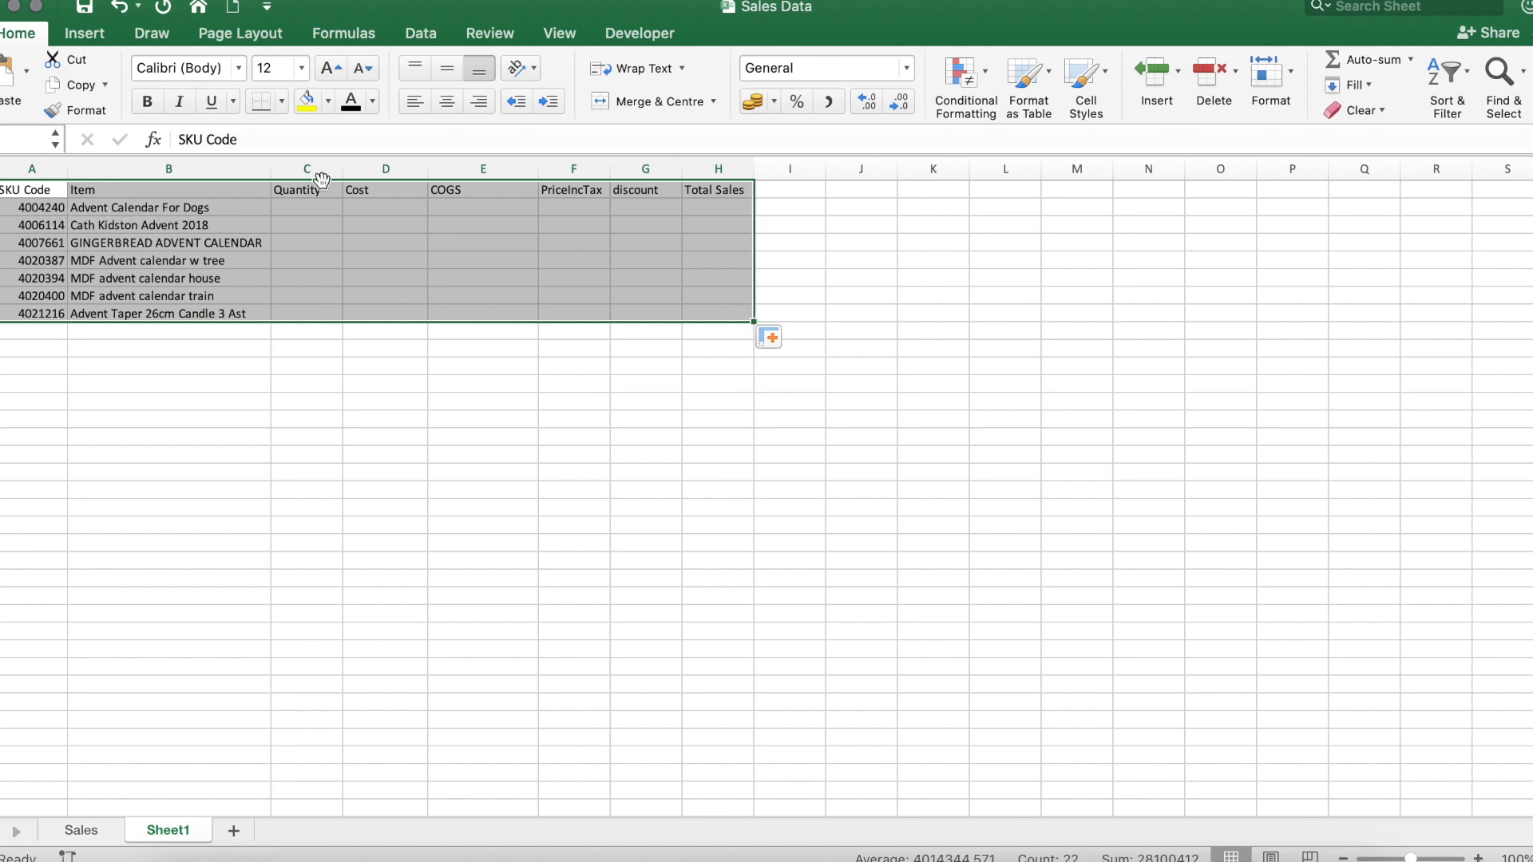
click(307, 208)
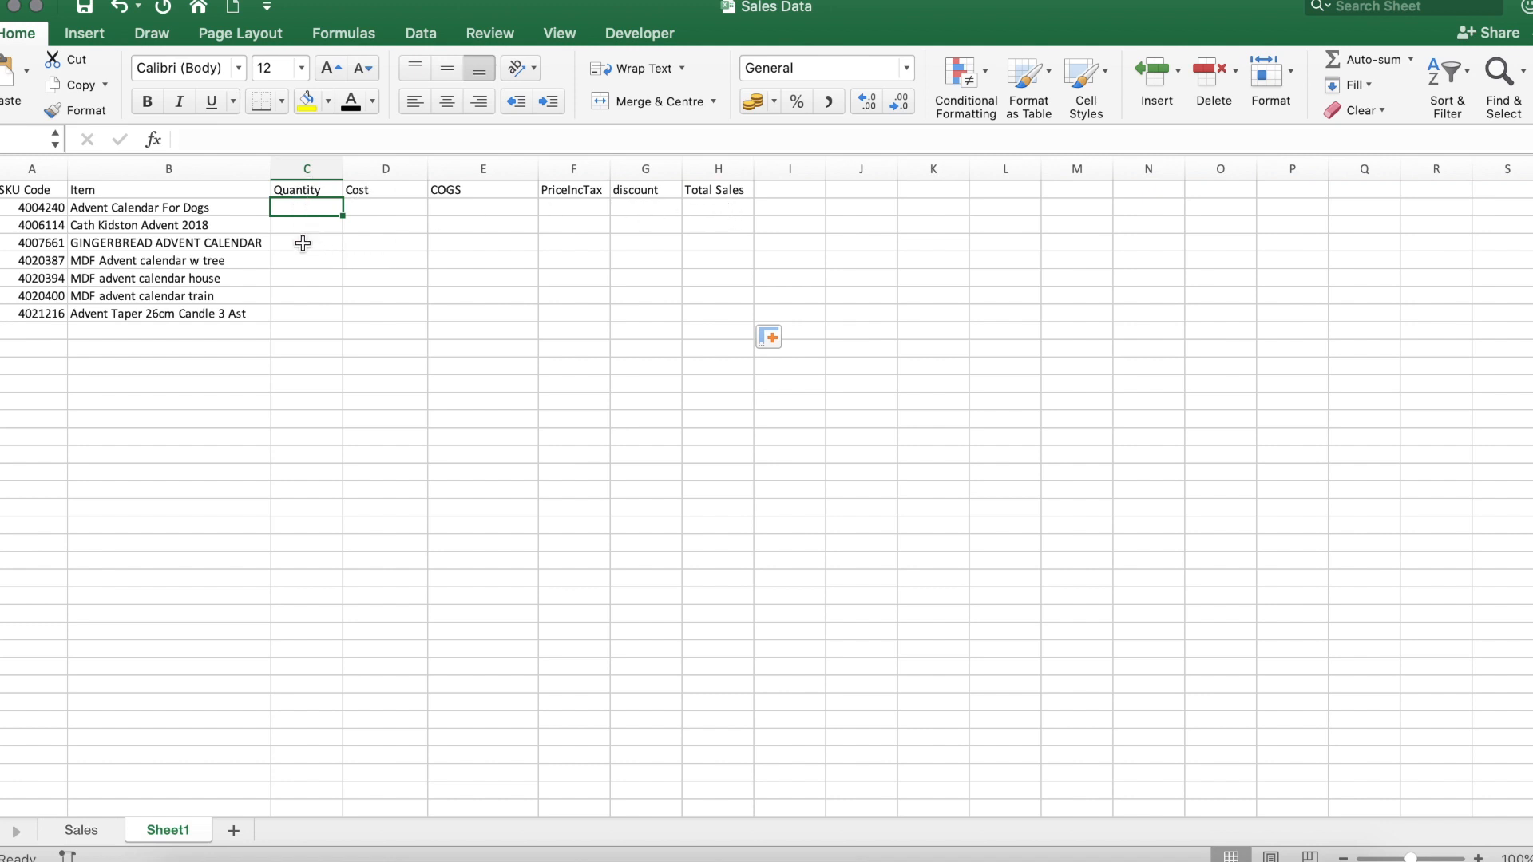
mouse_move(393, 268)
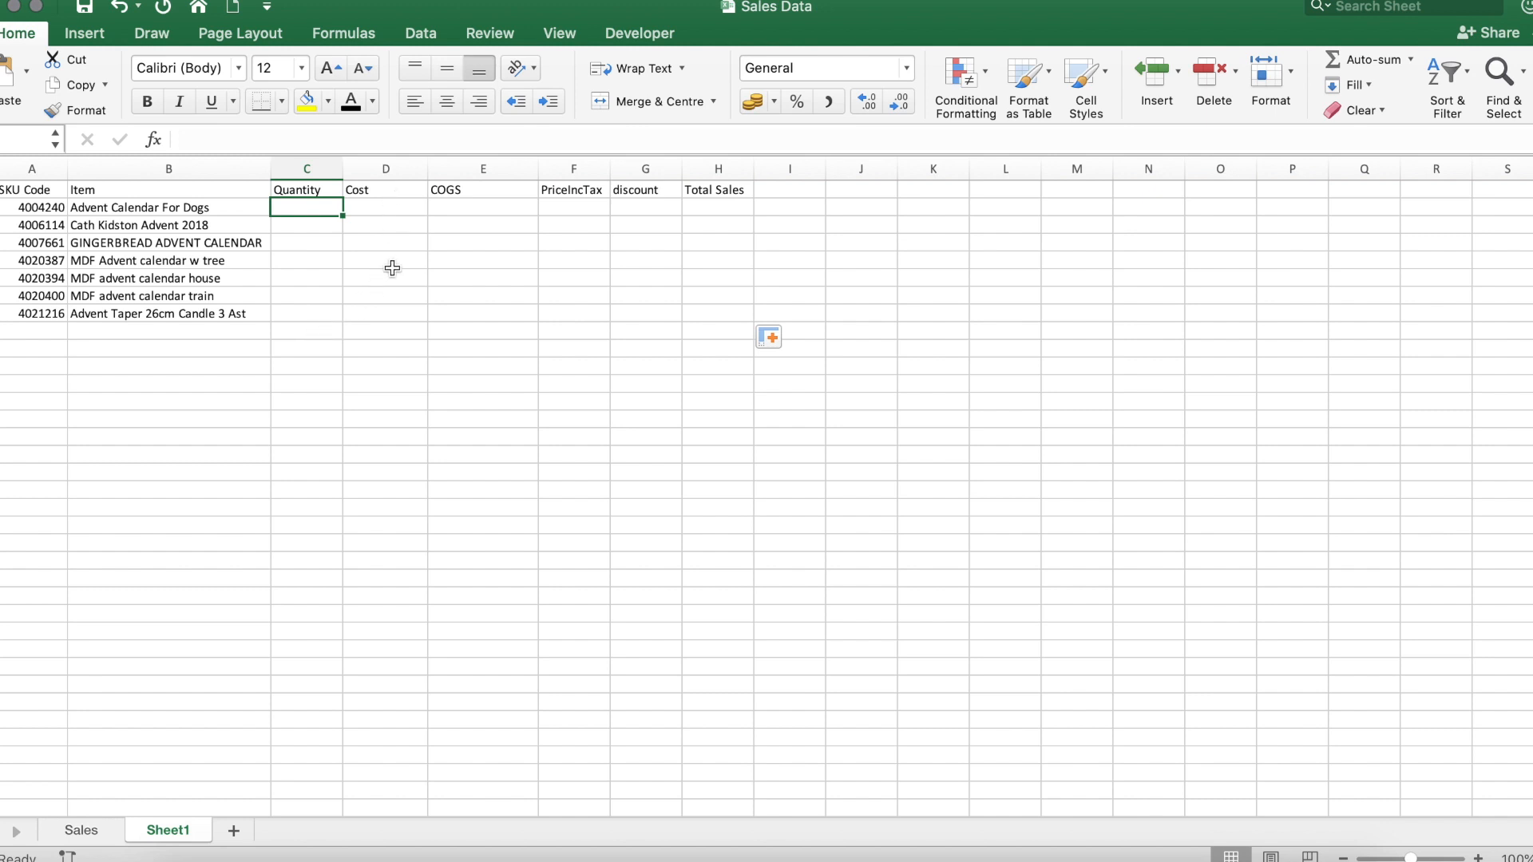
mouse_move(588, 201)
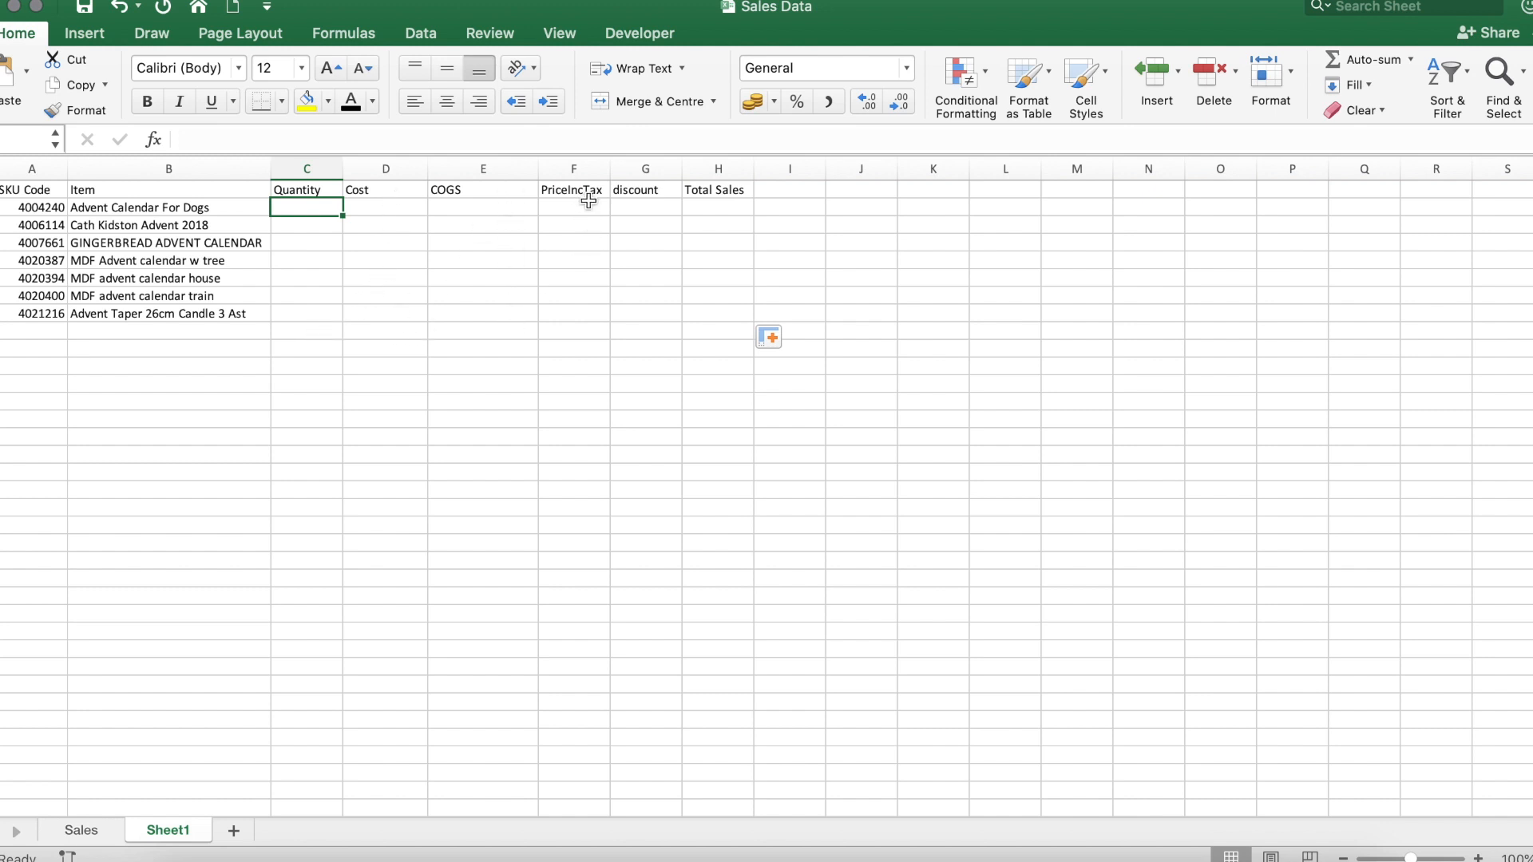
mouse_move(686, 279)
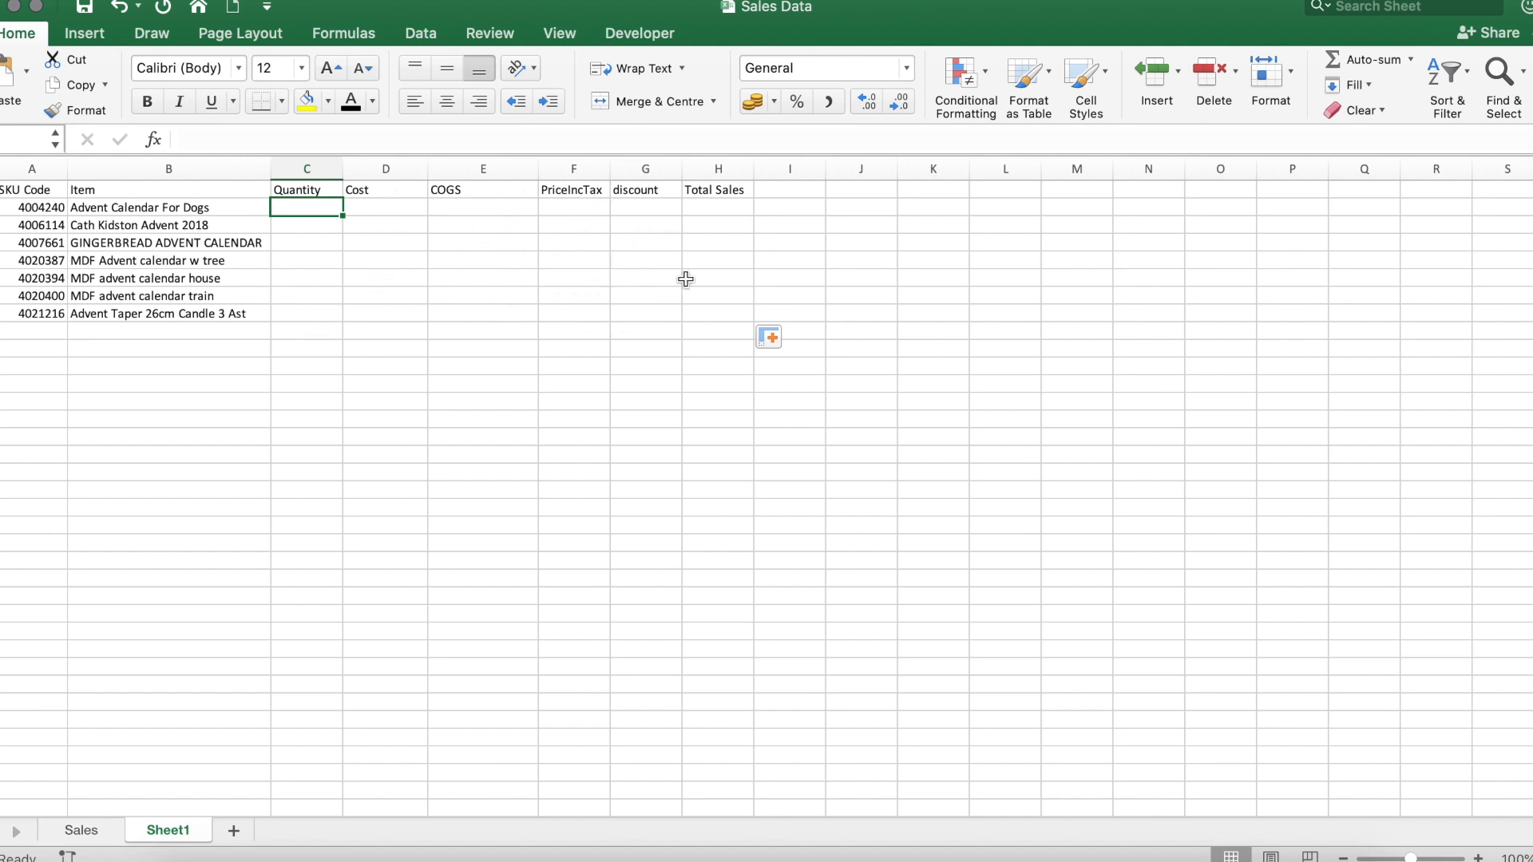
mouse_move(140, 250)
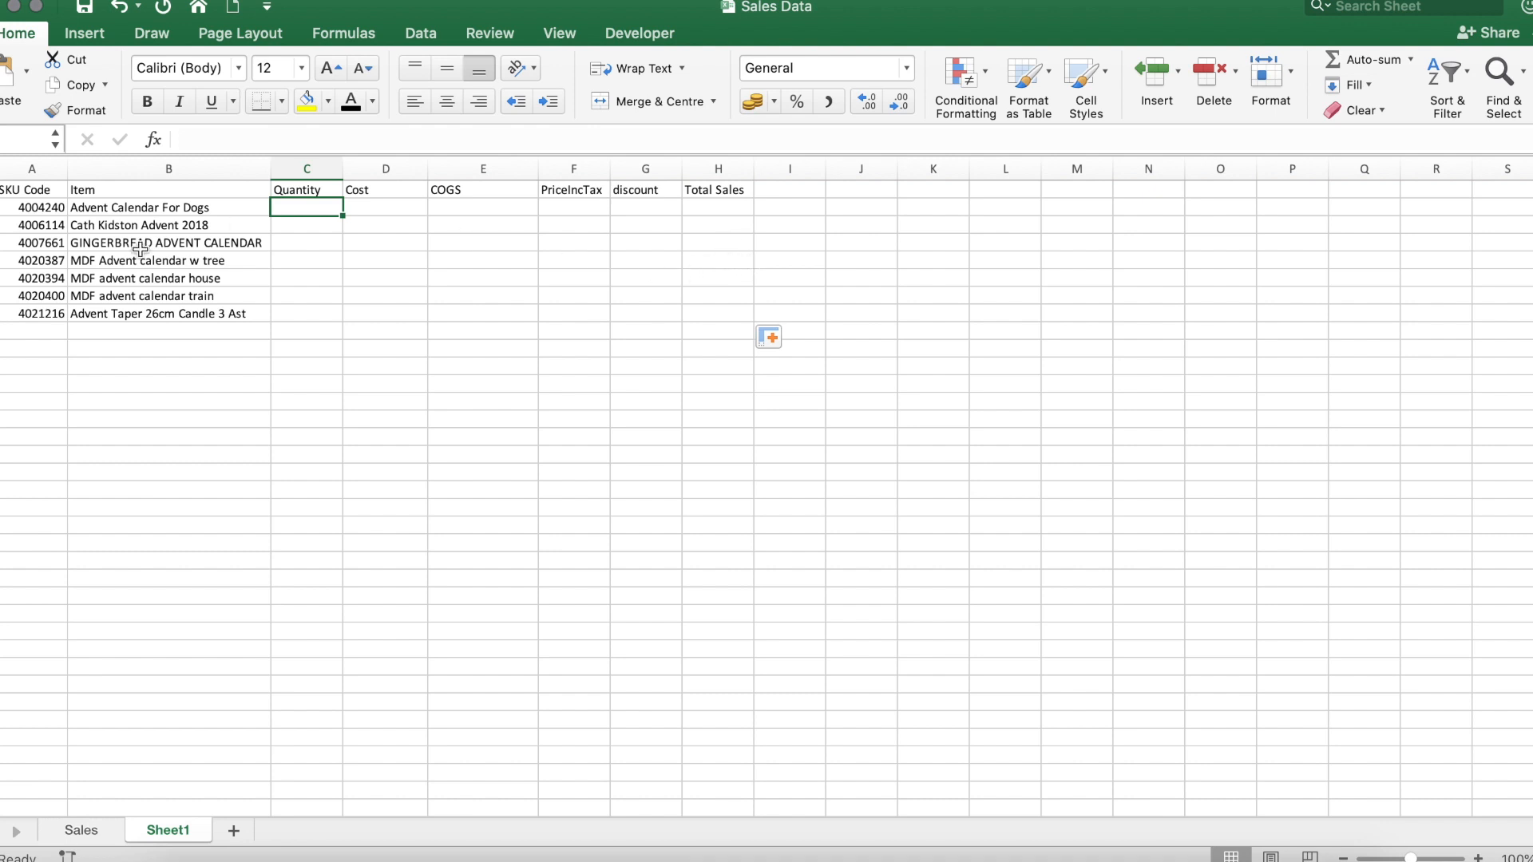
mouse_move(294, 236)
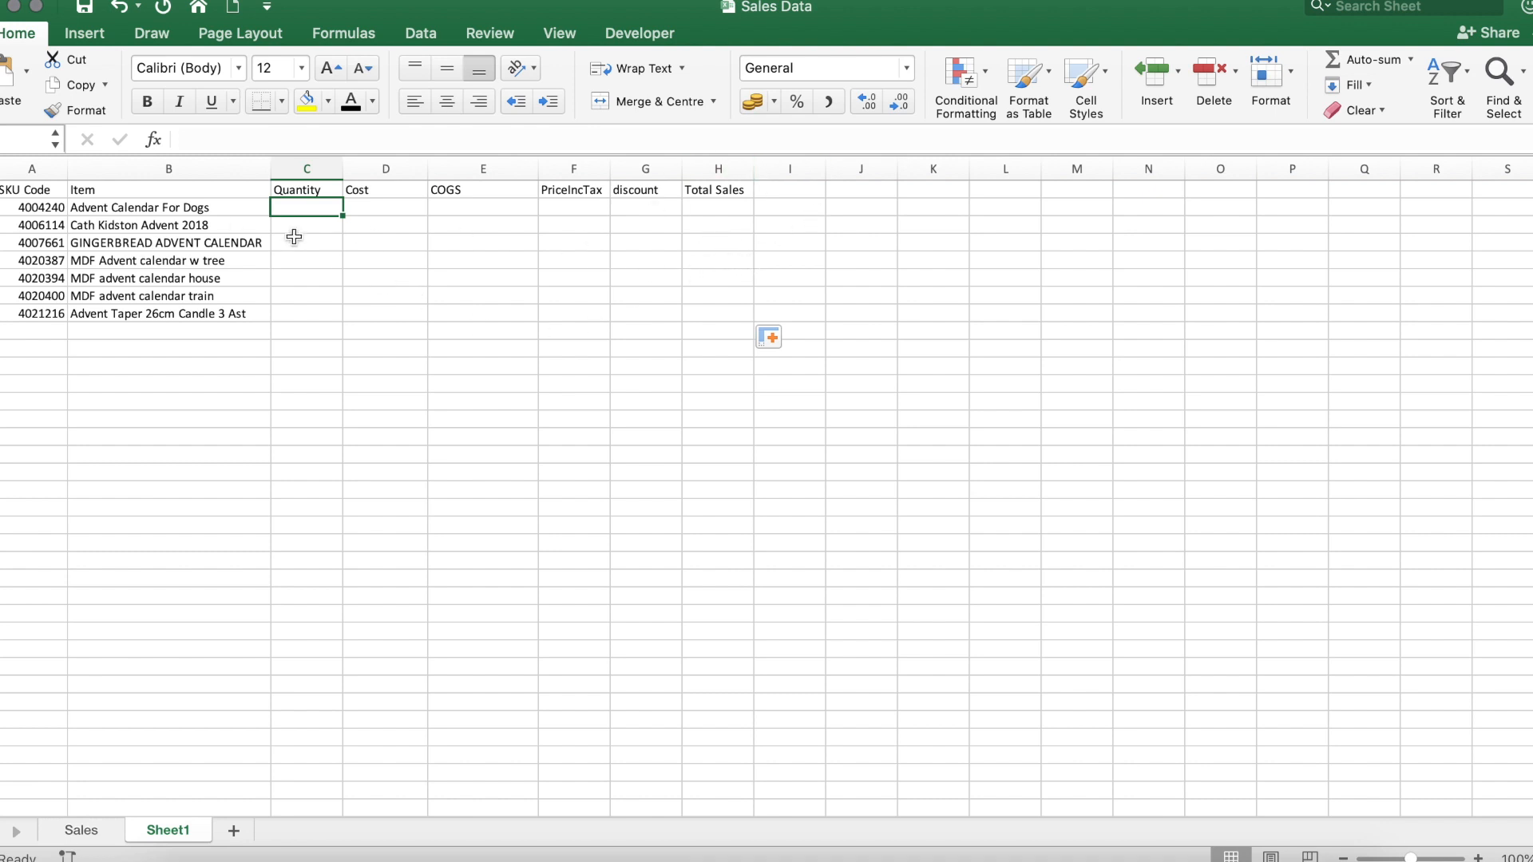
mouse_move(324, 257)
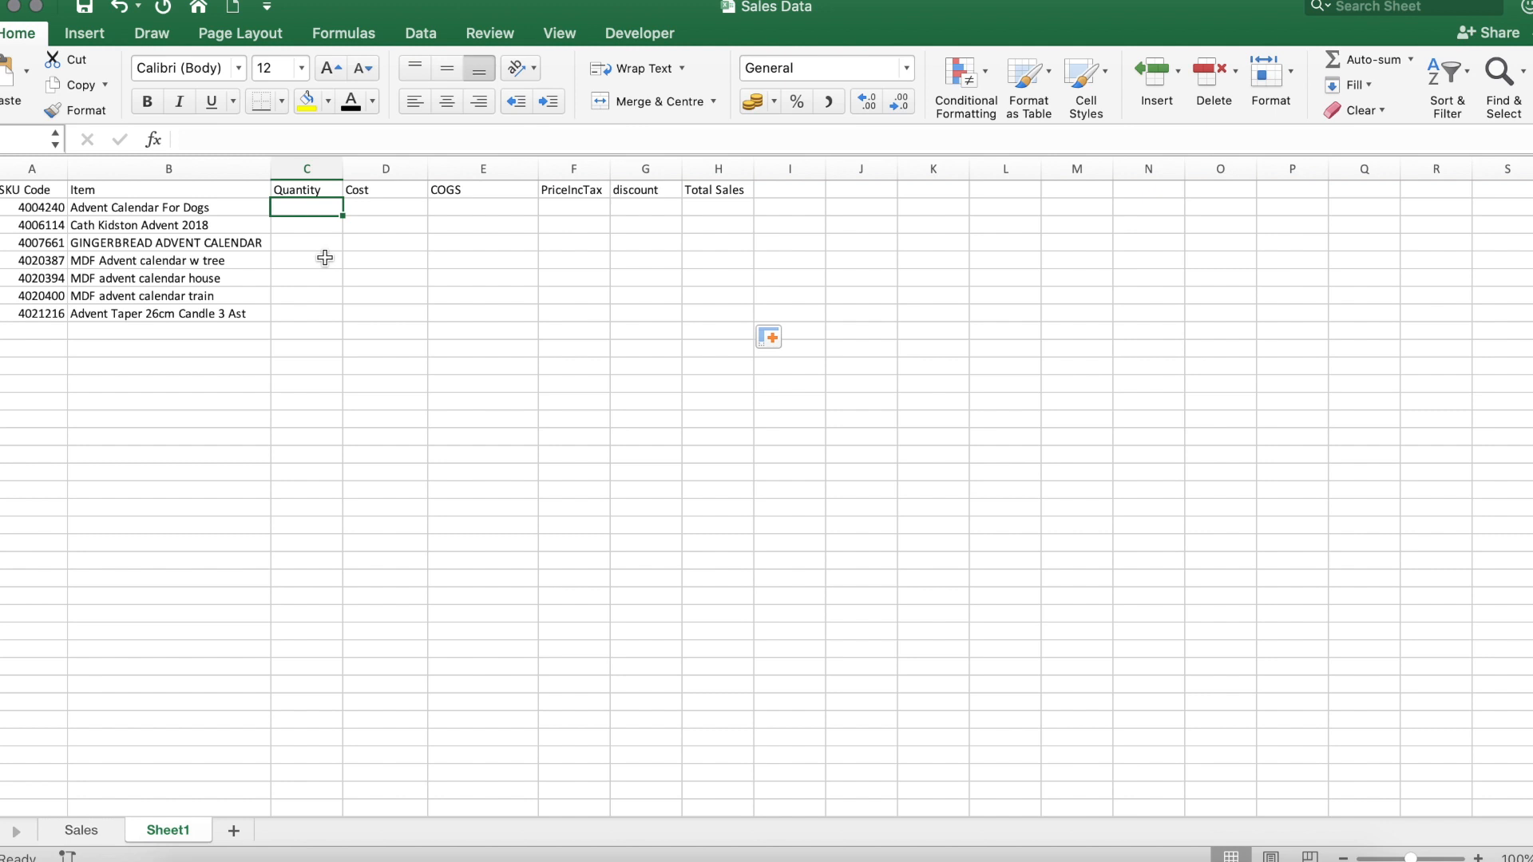
- Enter =VLOOKUP(A2,Sales!B:J,3,FALSE) in C2, picking B:J on the Sales sheet
text(=v)
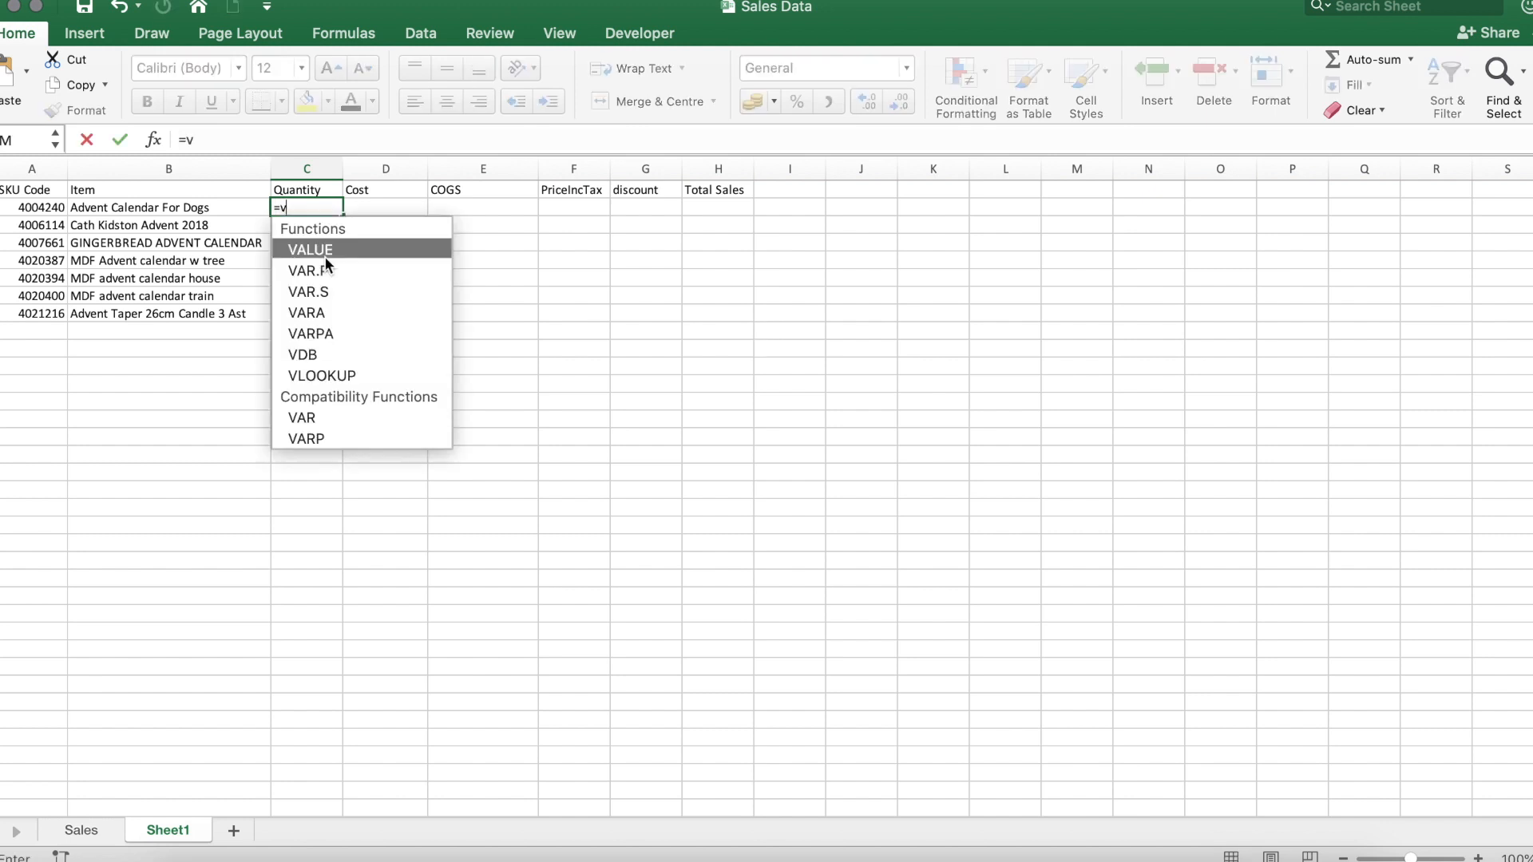
text(loo)
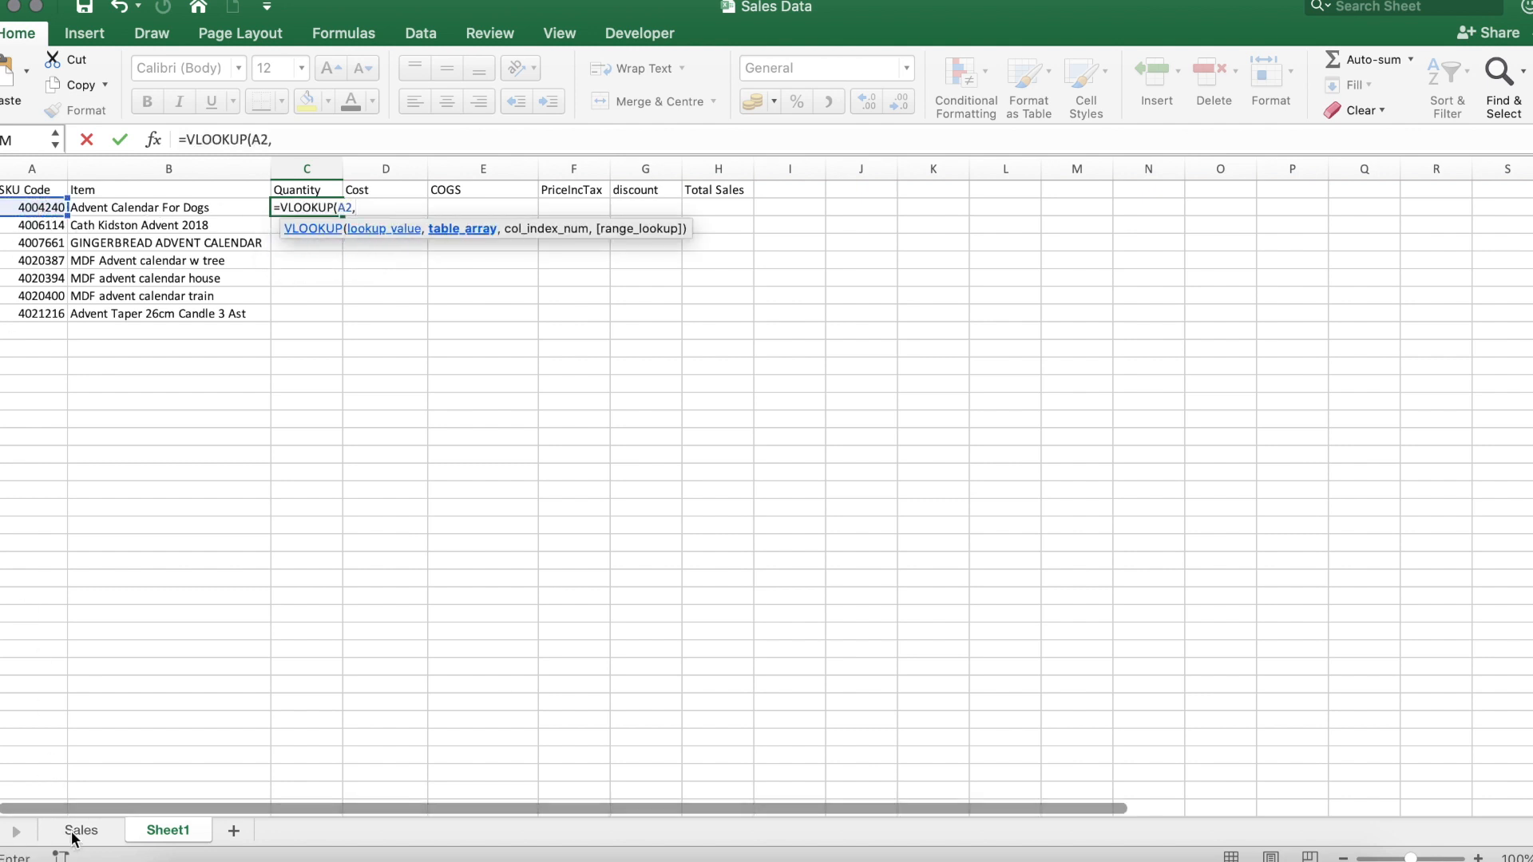
click(80, 830)
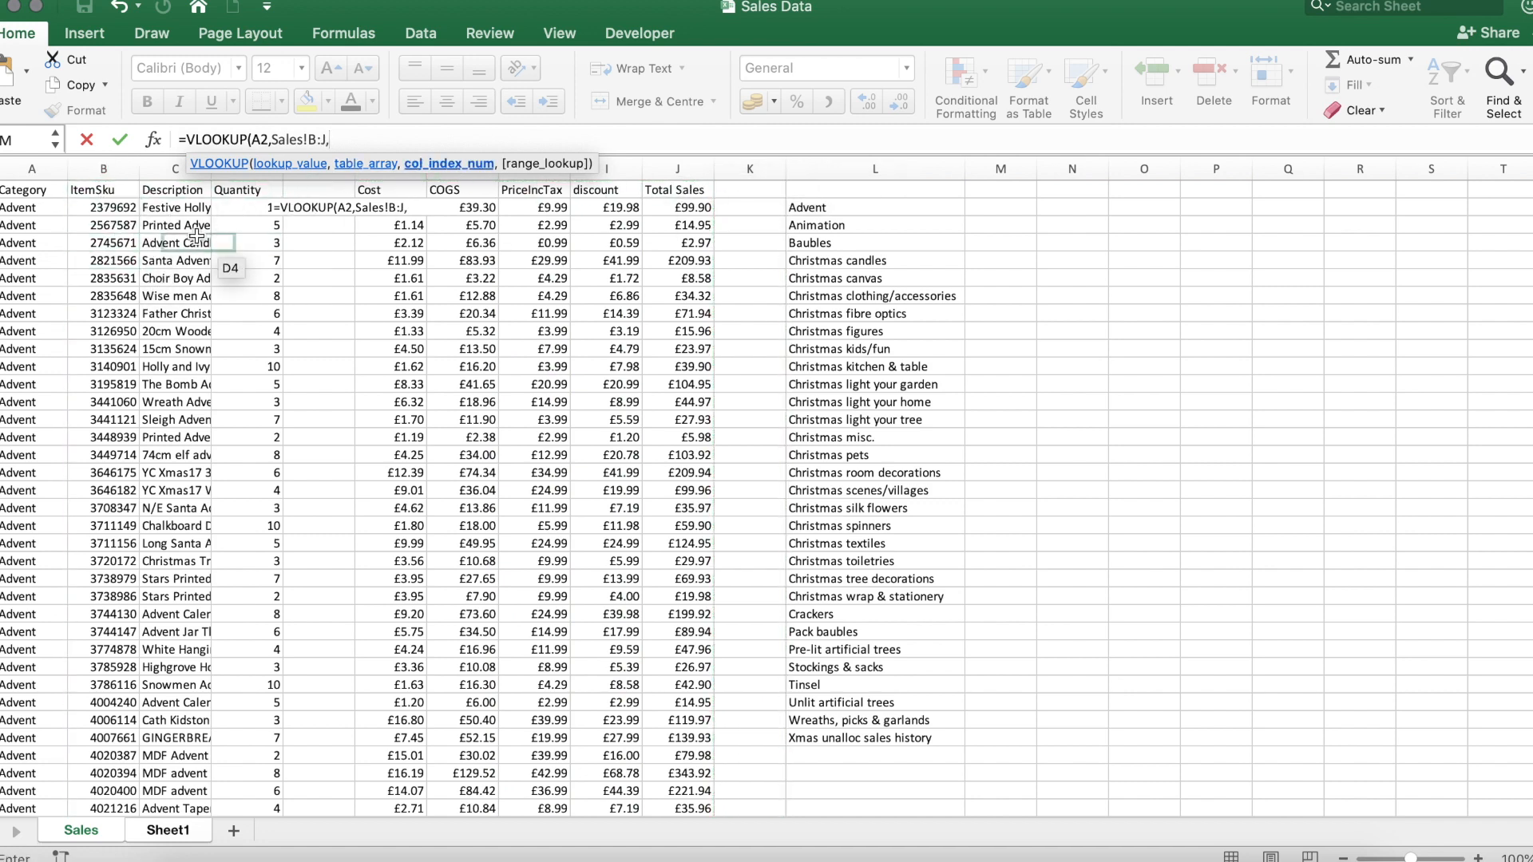
text(,)
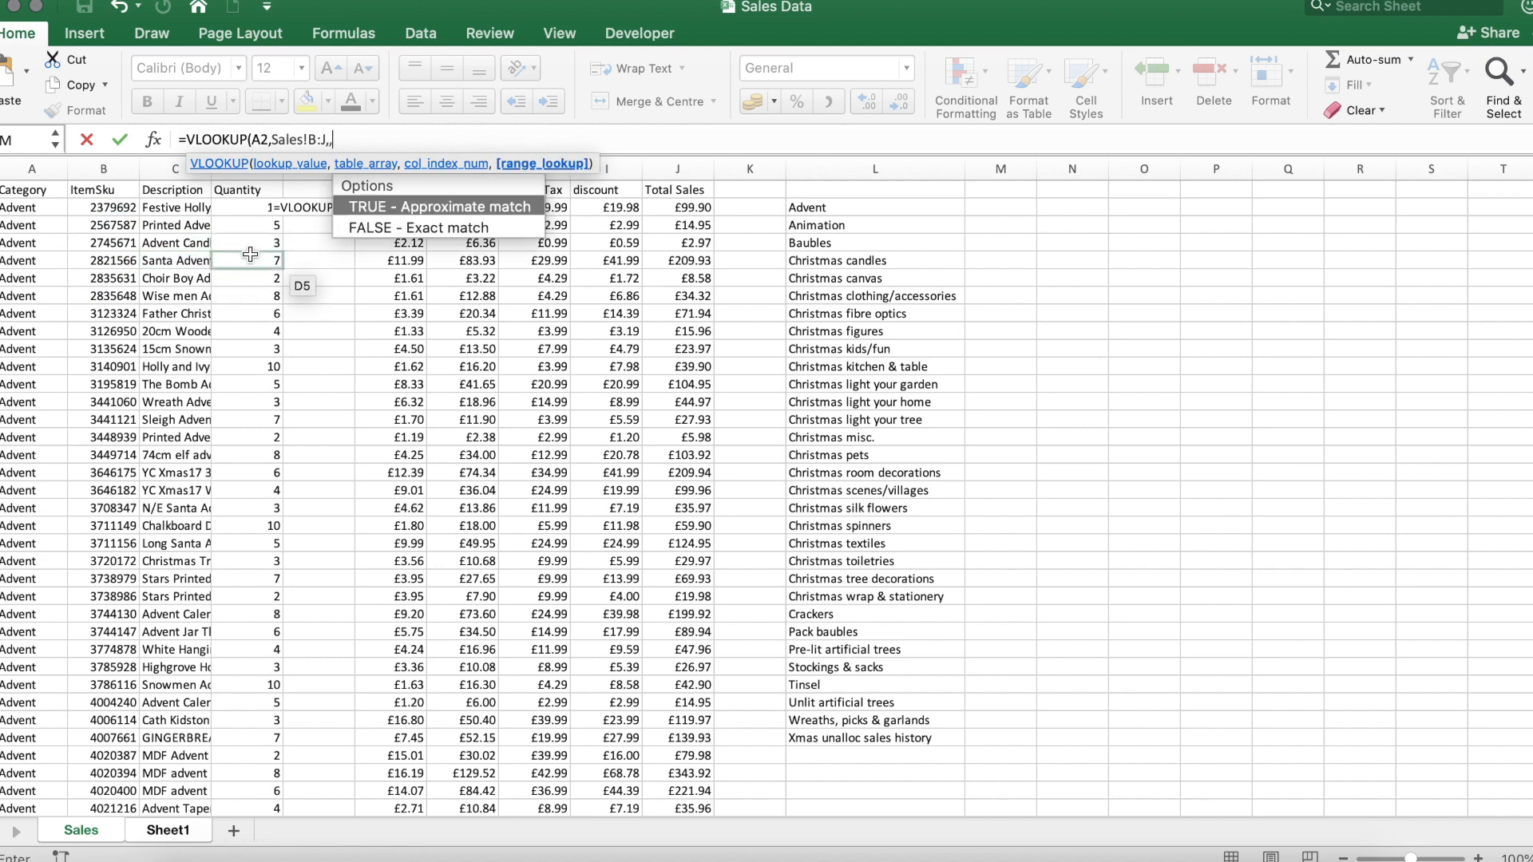
text(3,)
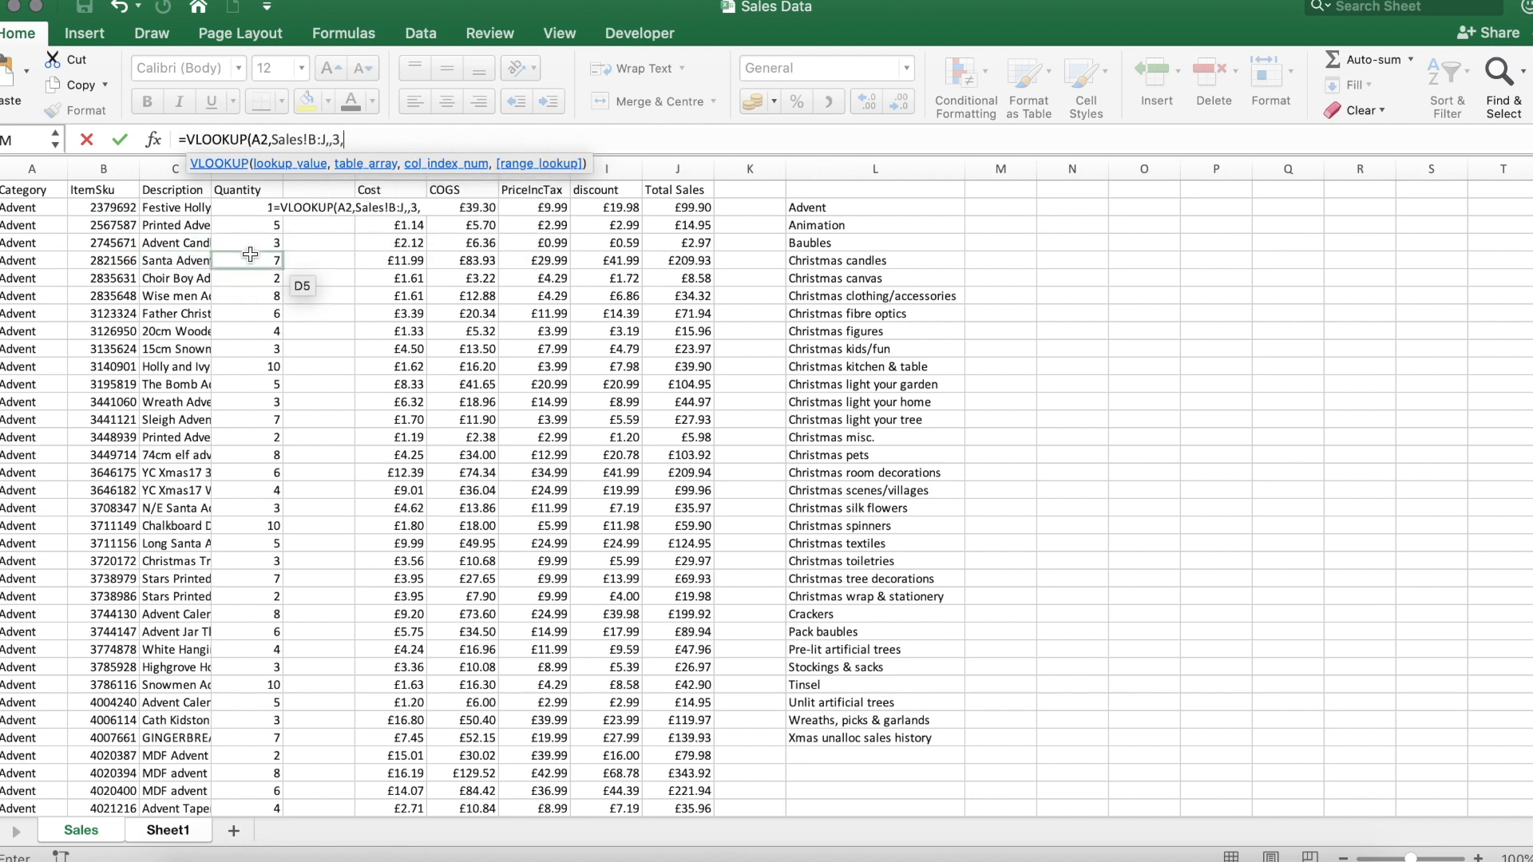
text(false))
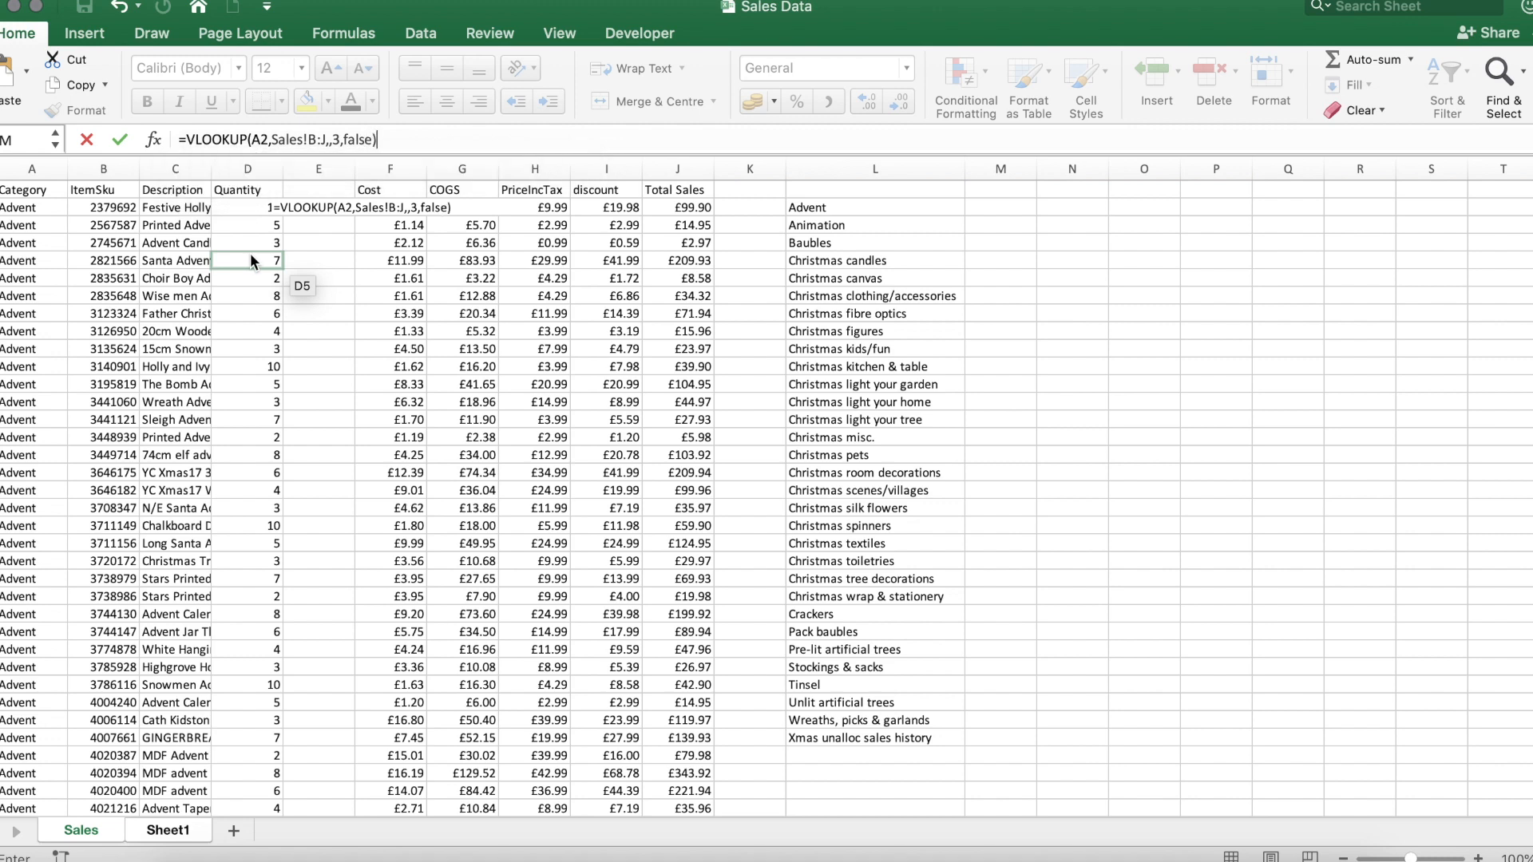
click(168, 831)
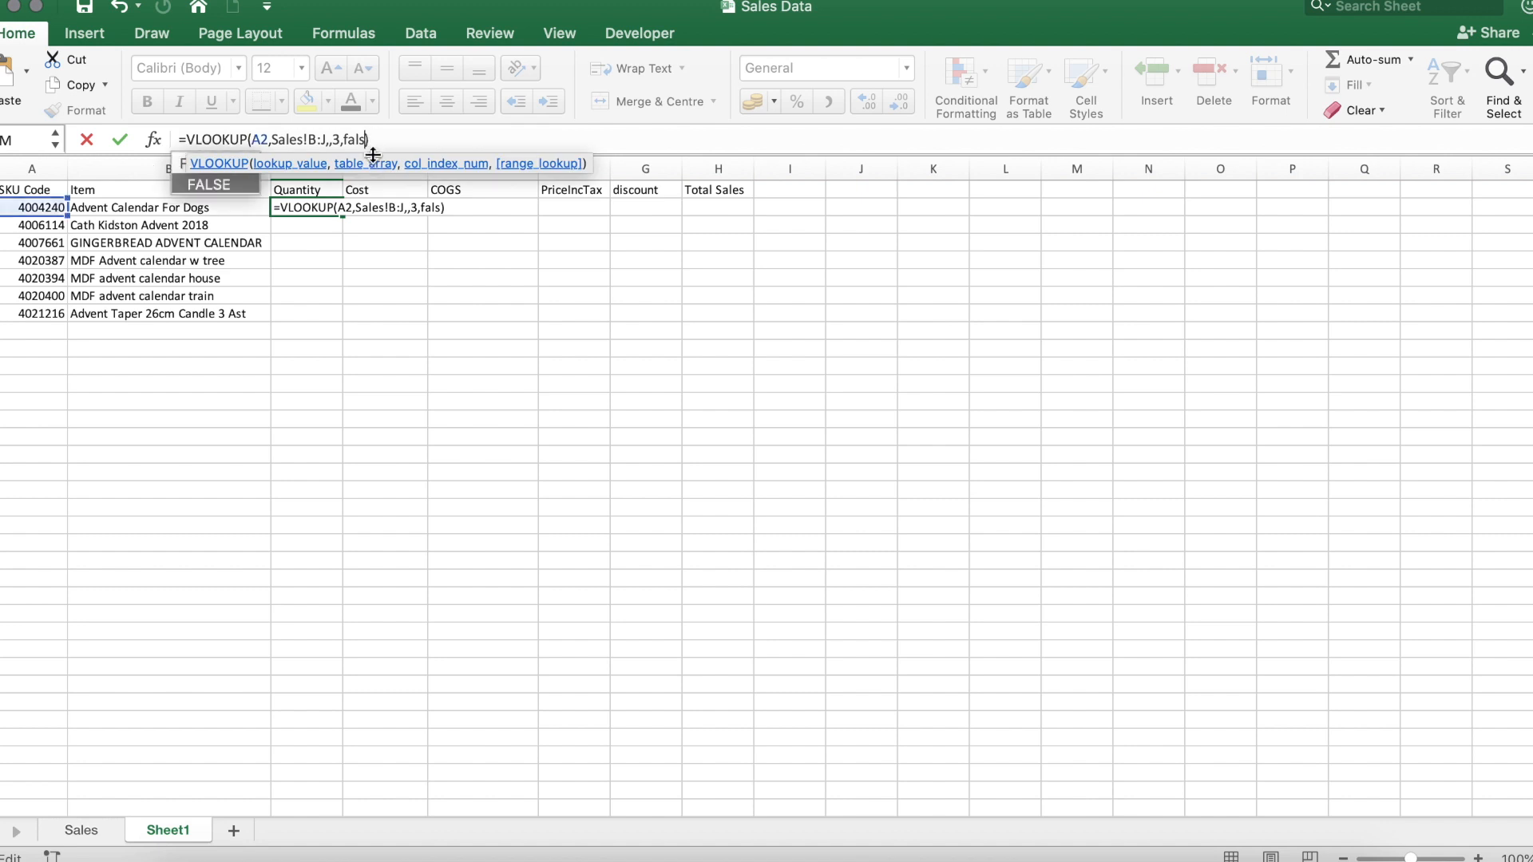
key(backspace)
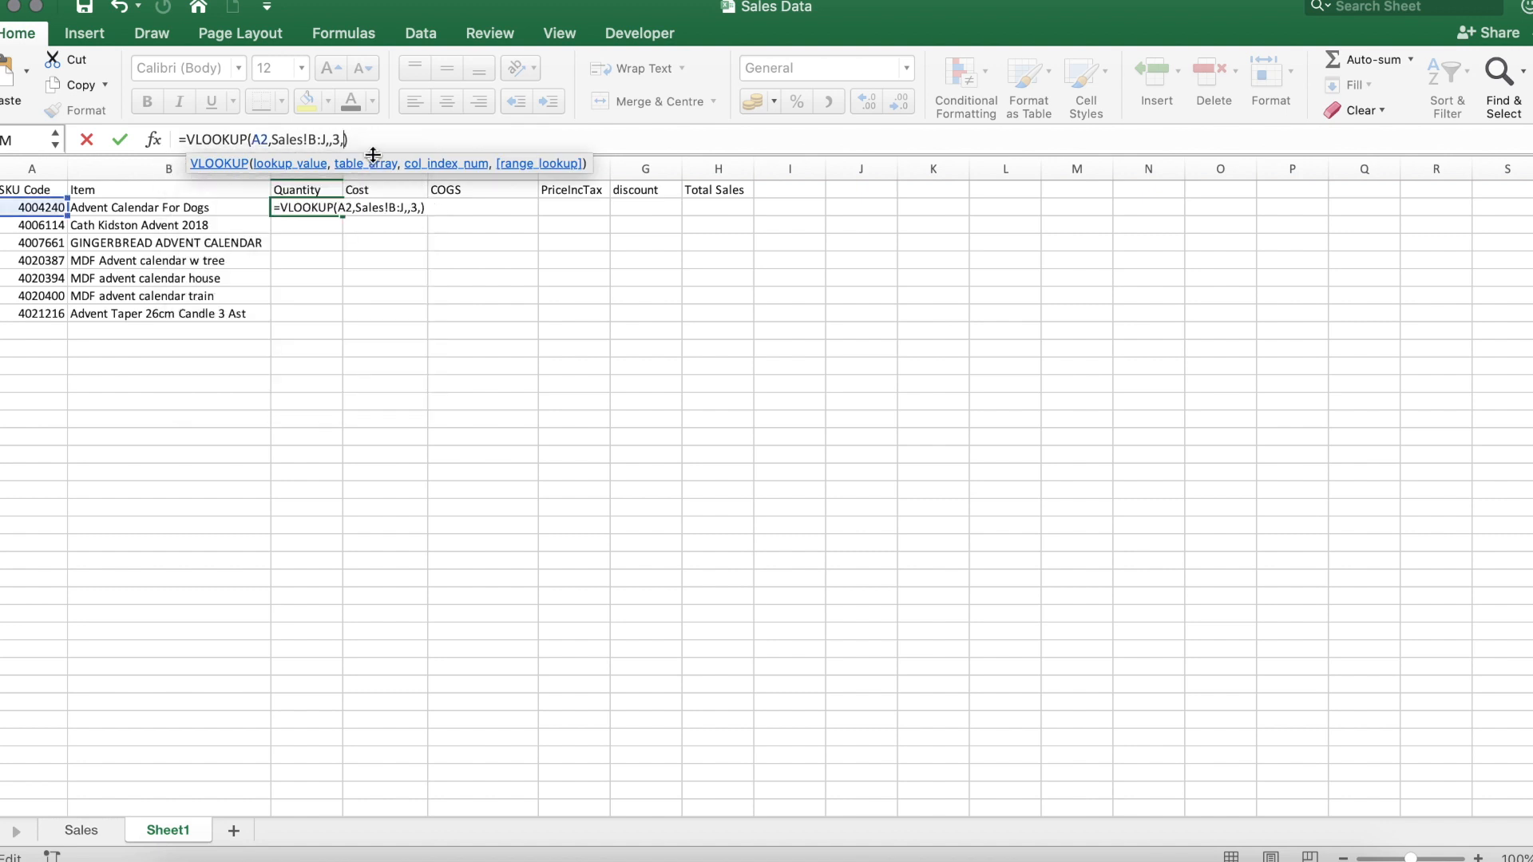
mouse_move(372, 154)
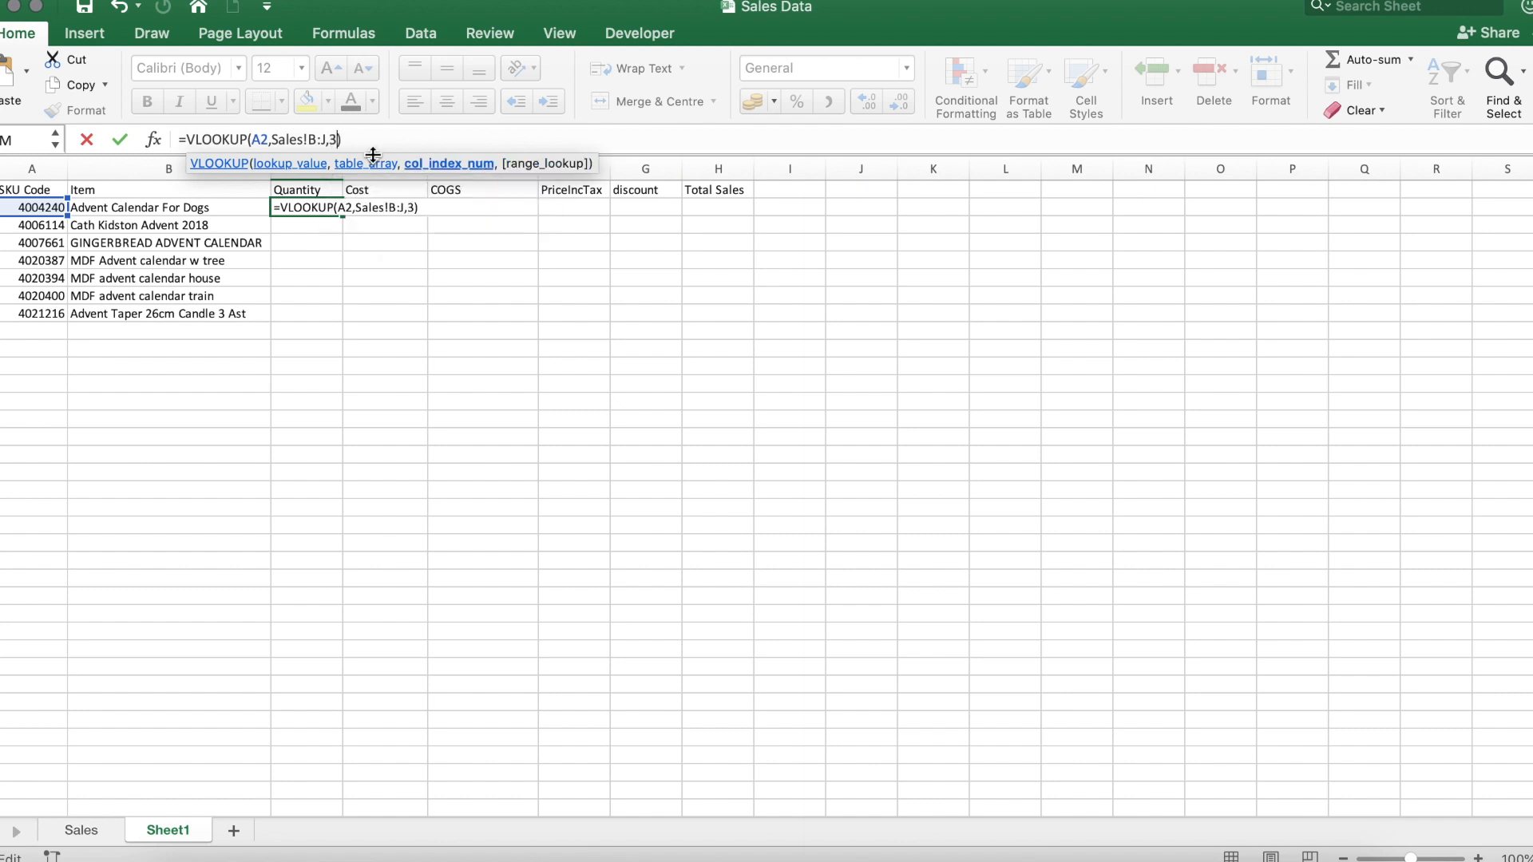
text(,)
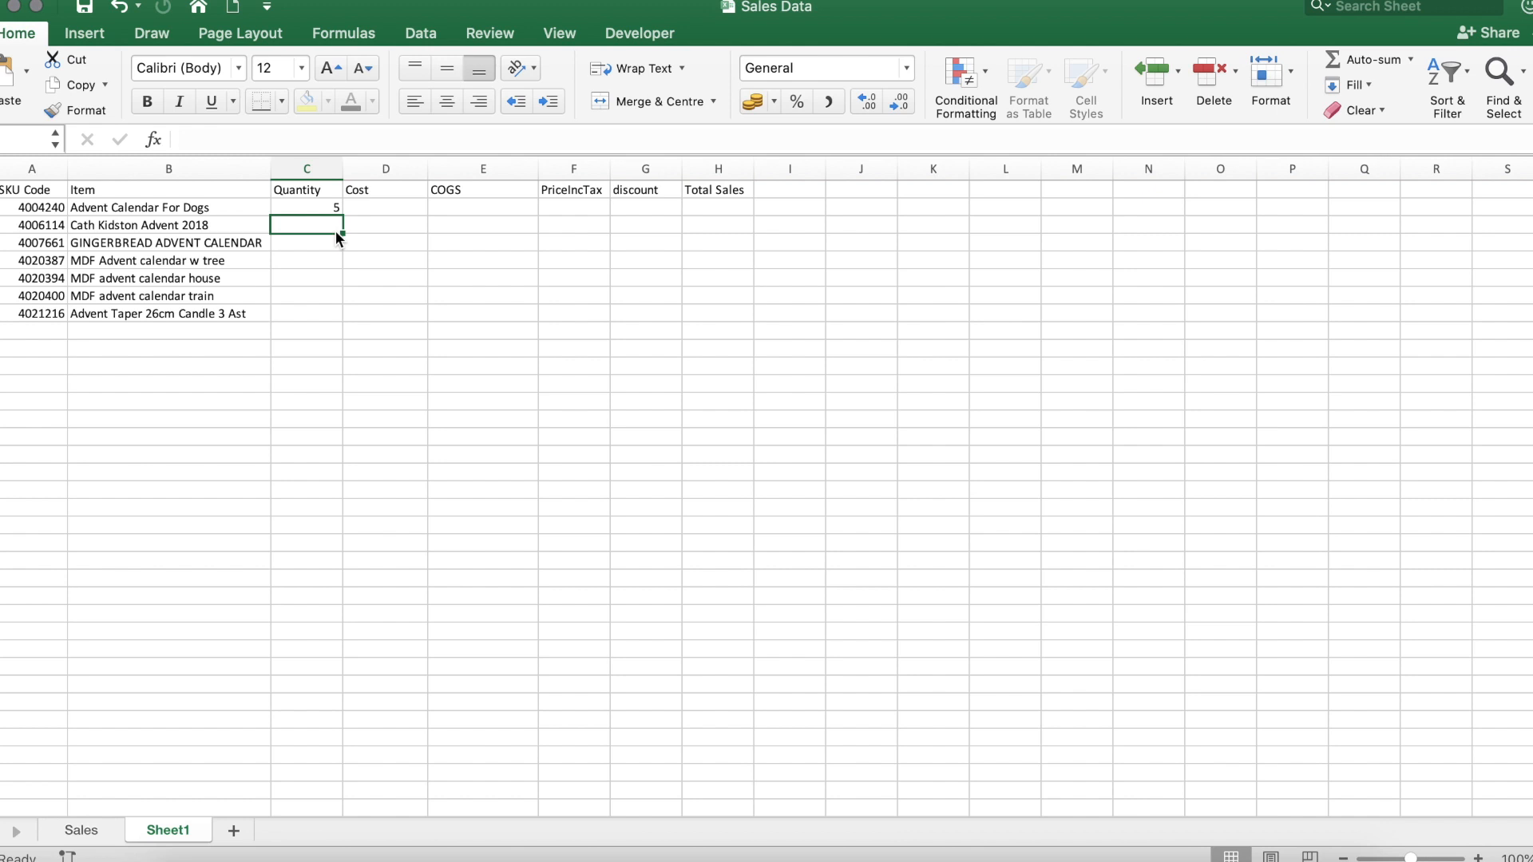
- Fill the Quantity lookup down all product rows and make C2's references absolute
click(307, 206)
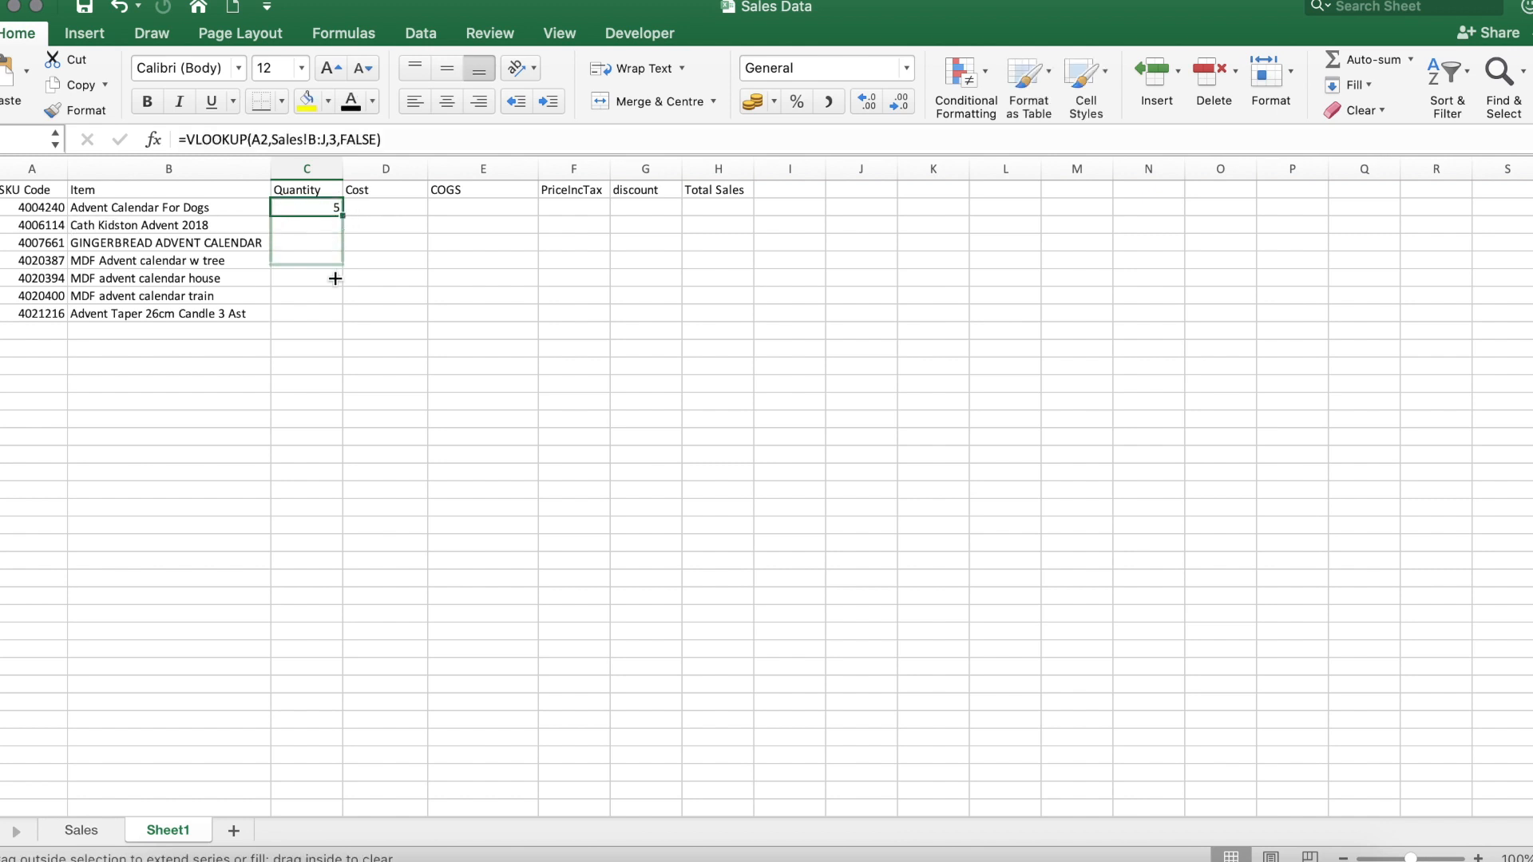
drag(333, 207, 333, 313)
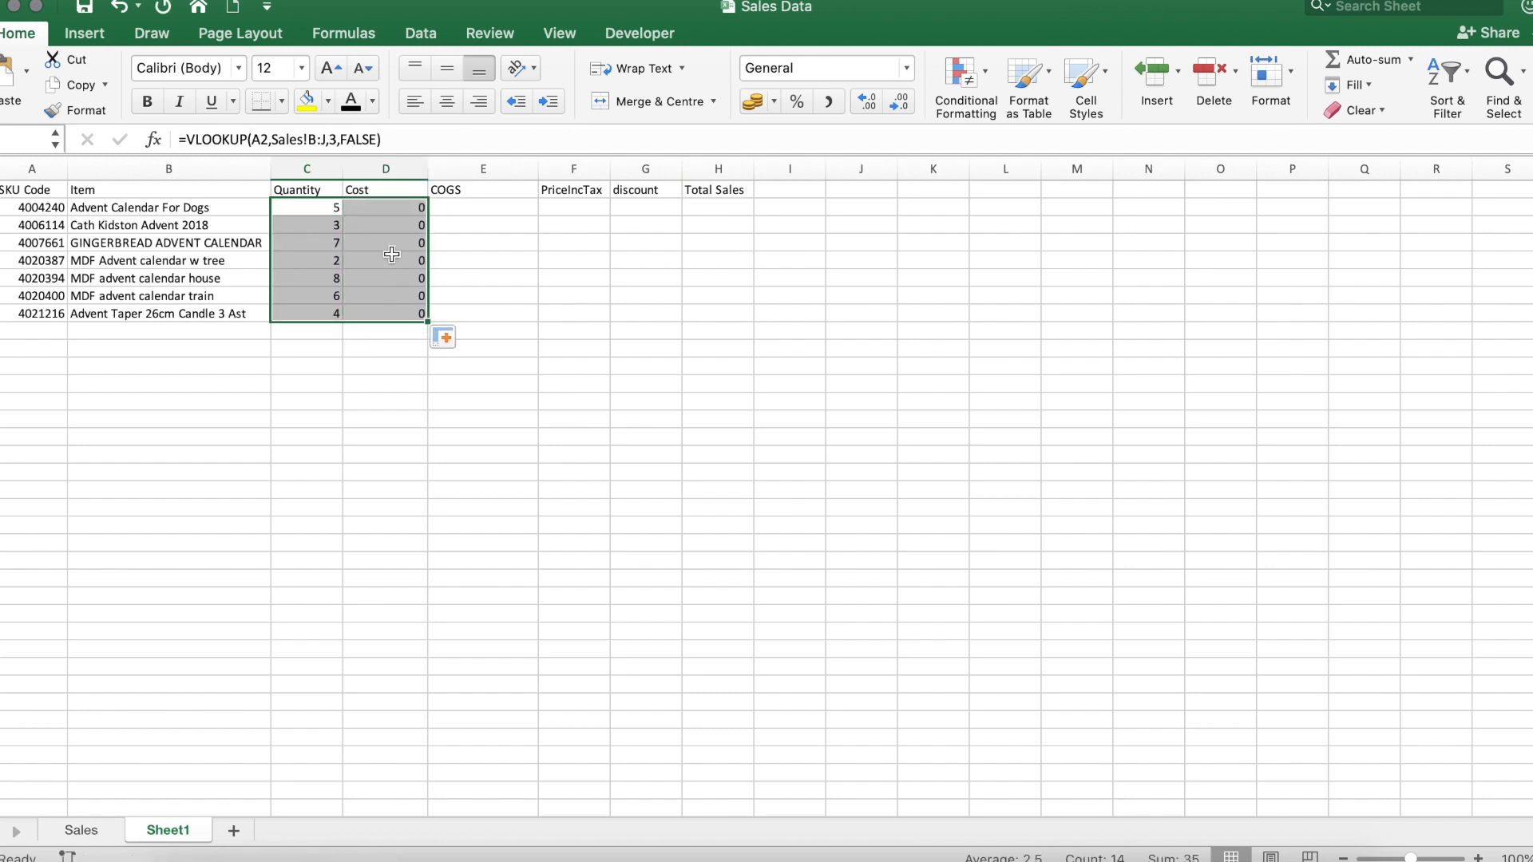
click(306, 206)
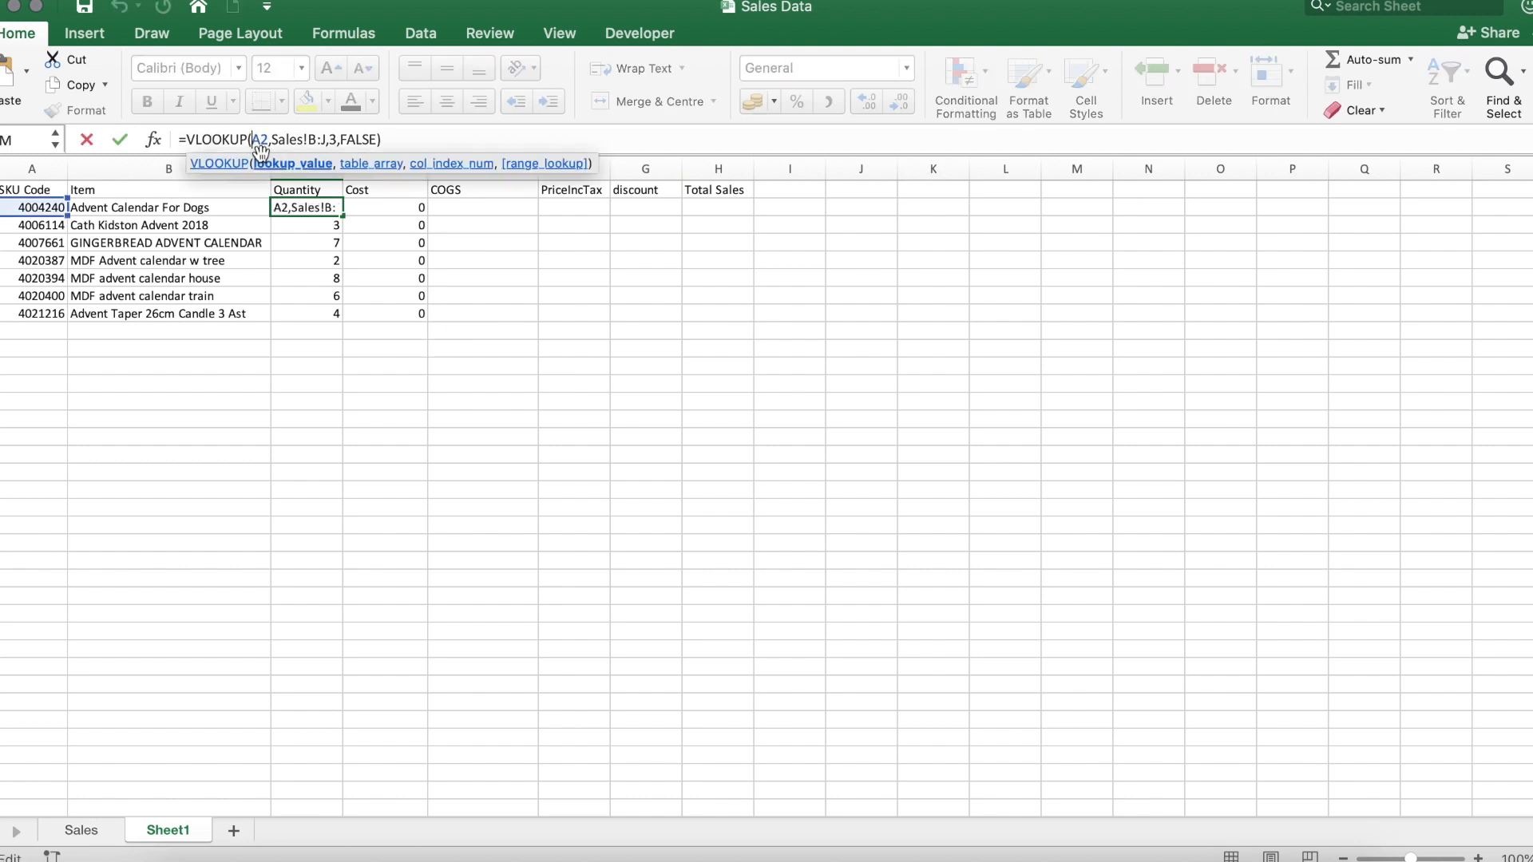
key(f4)
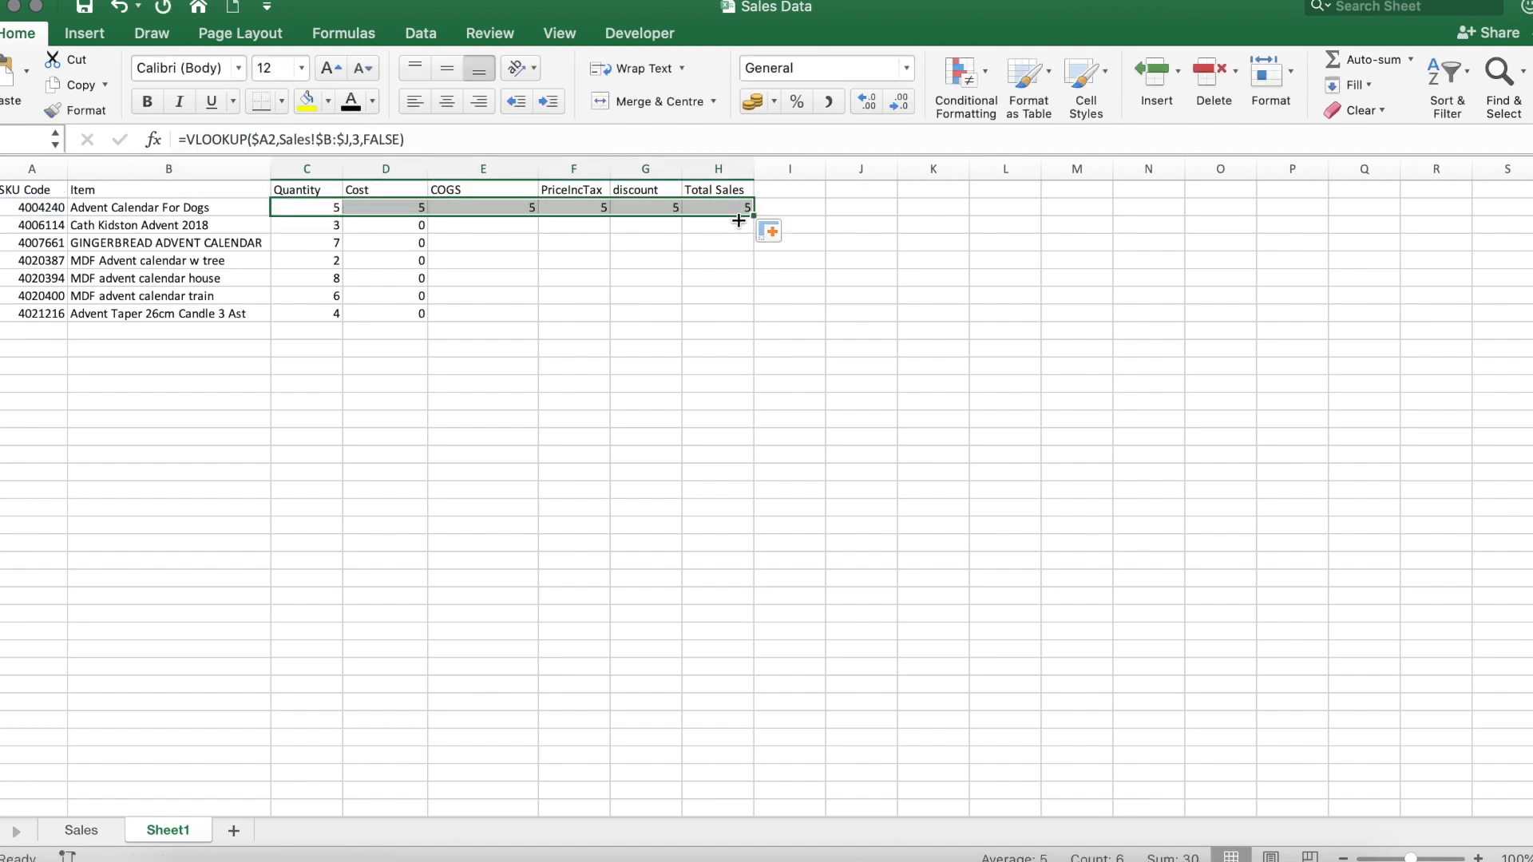
- Adapt the lookup in the first Cost cell so COGS returns 1.2 with column index 5
click(385, 206)
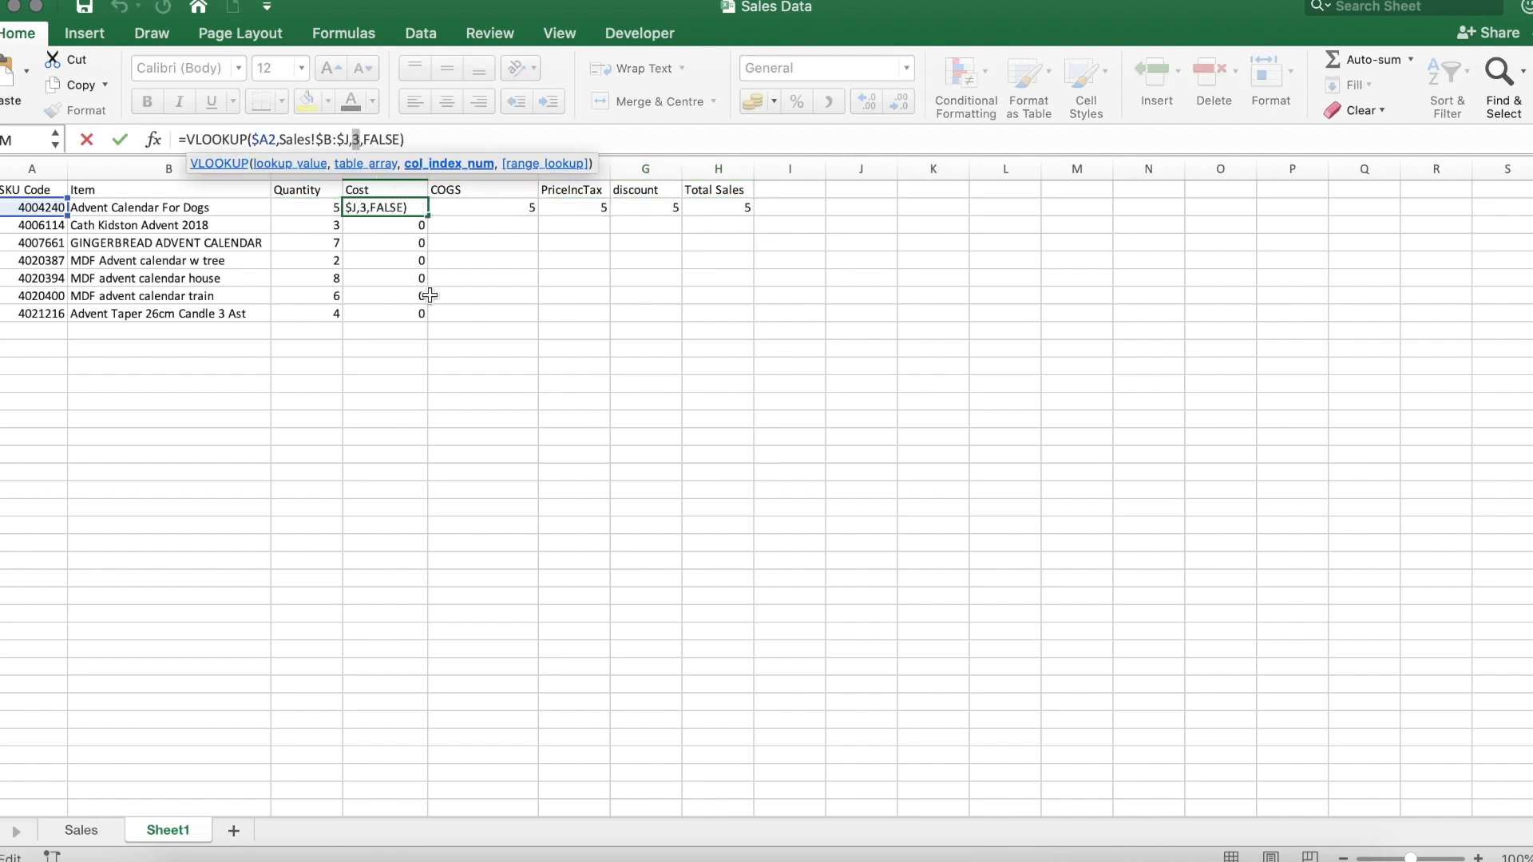
key(Return)
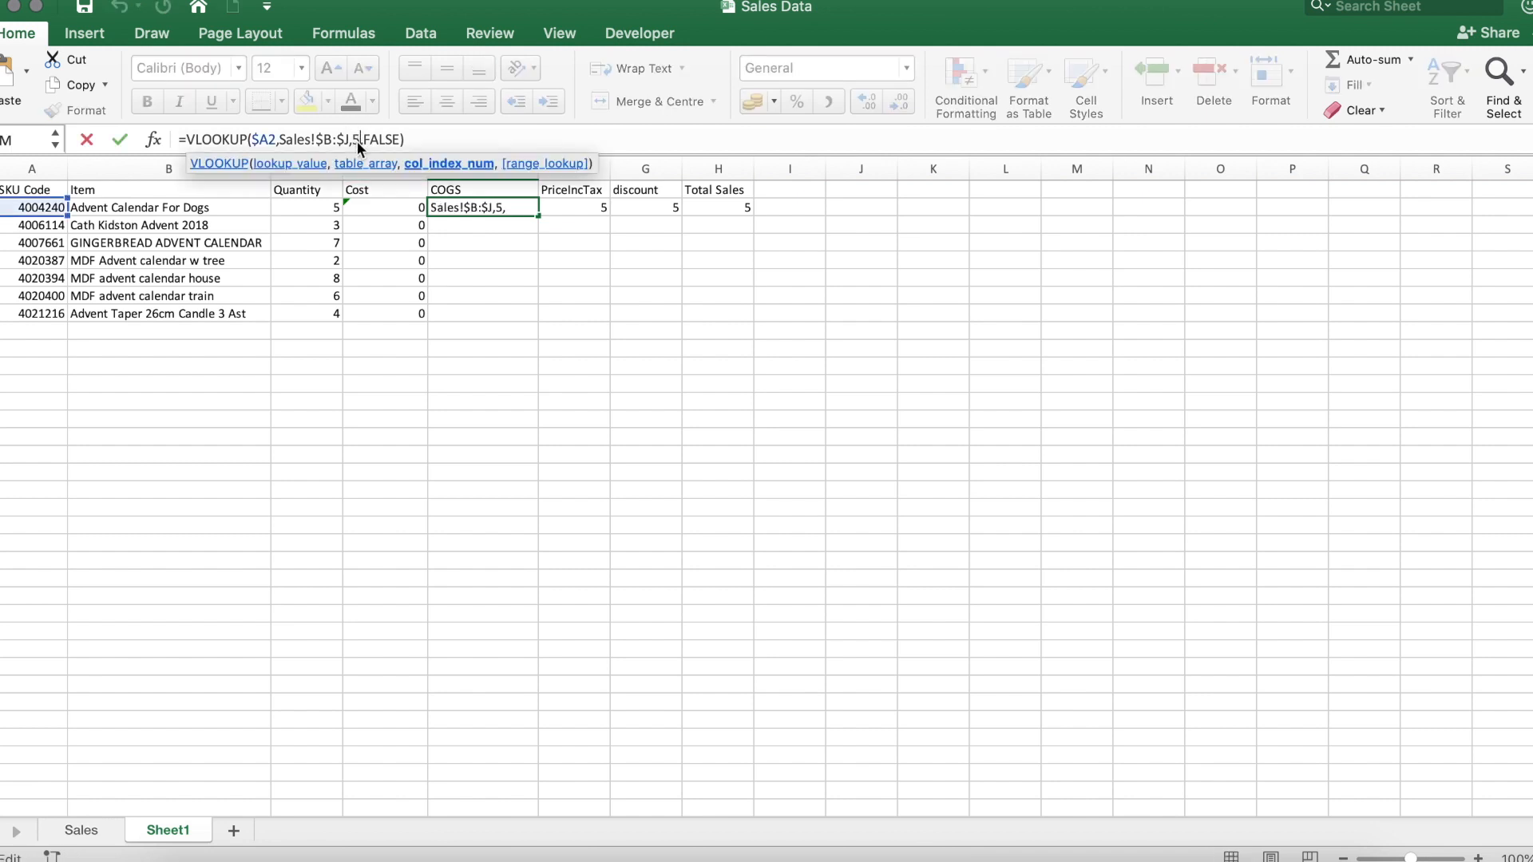
key(Return)
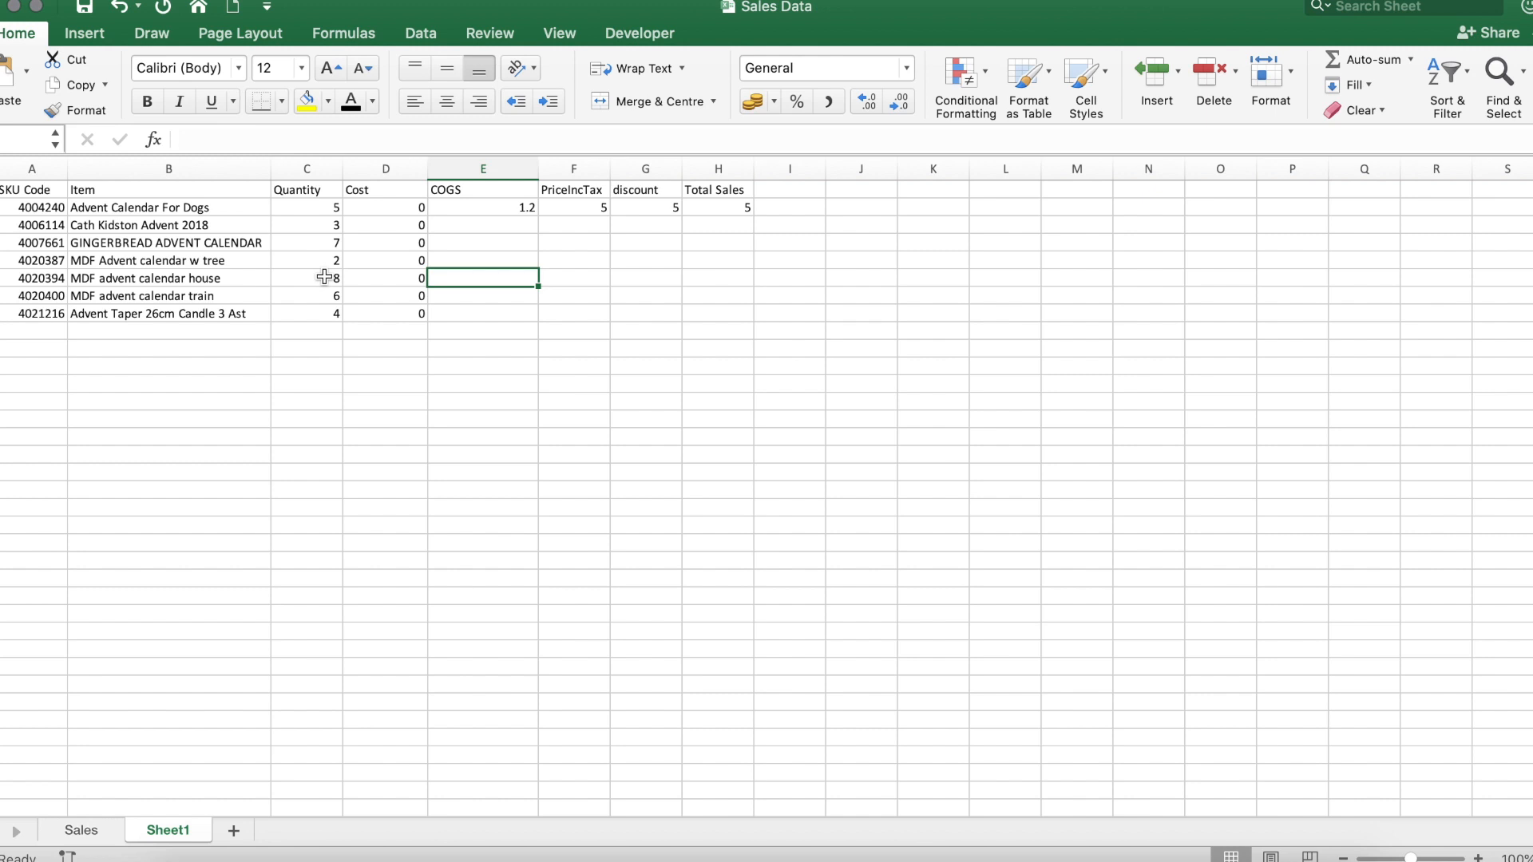
- Check the C2 and F2 lookups, then clear the table values C2:H8 and return to C2
click(307, 206)
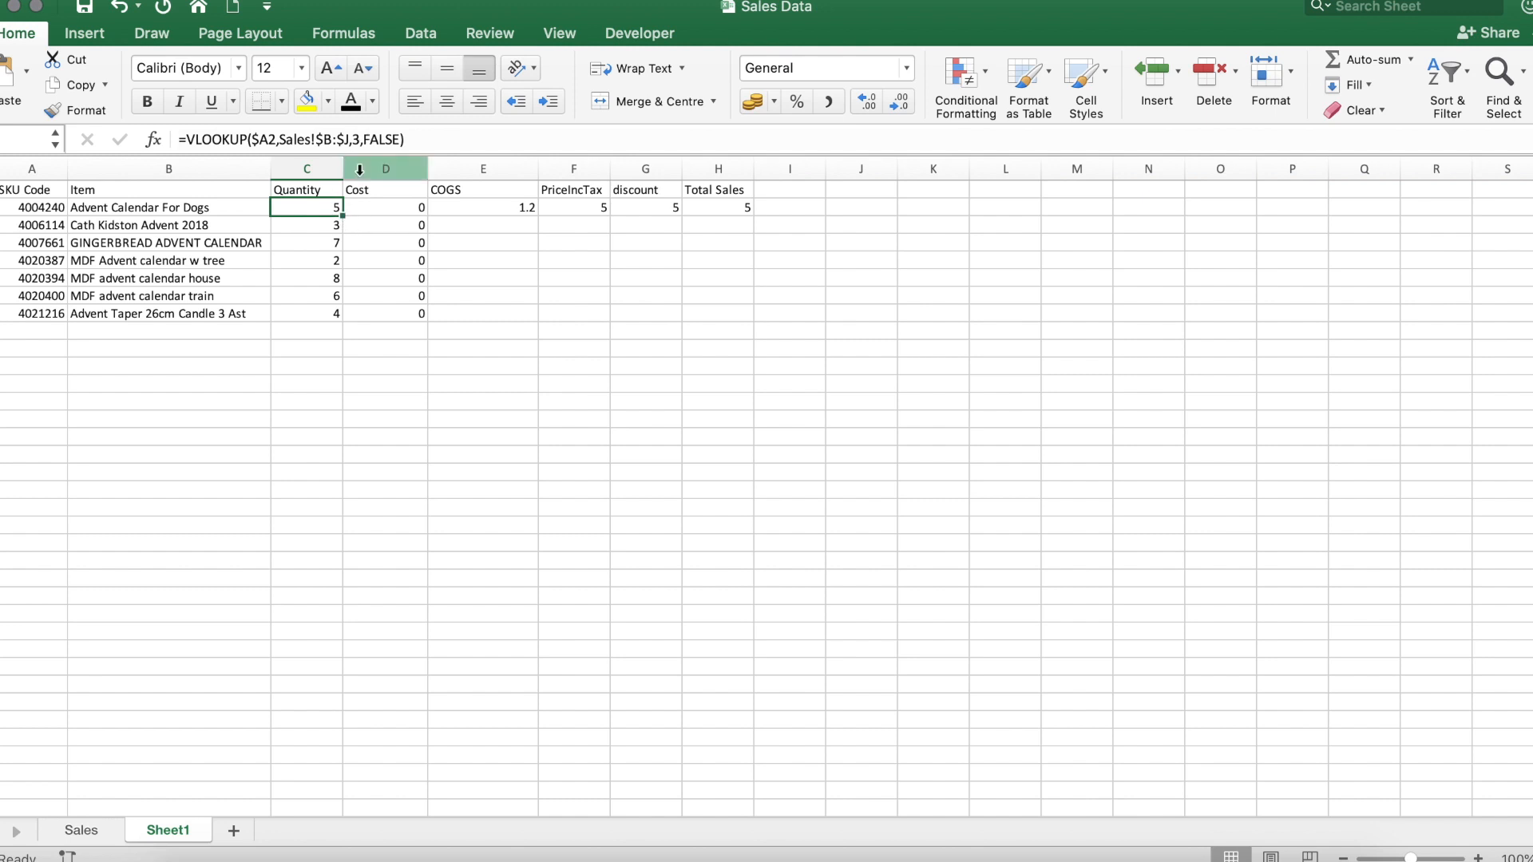
click(573, 206)
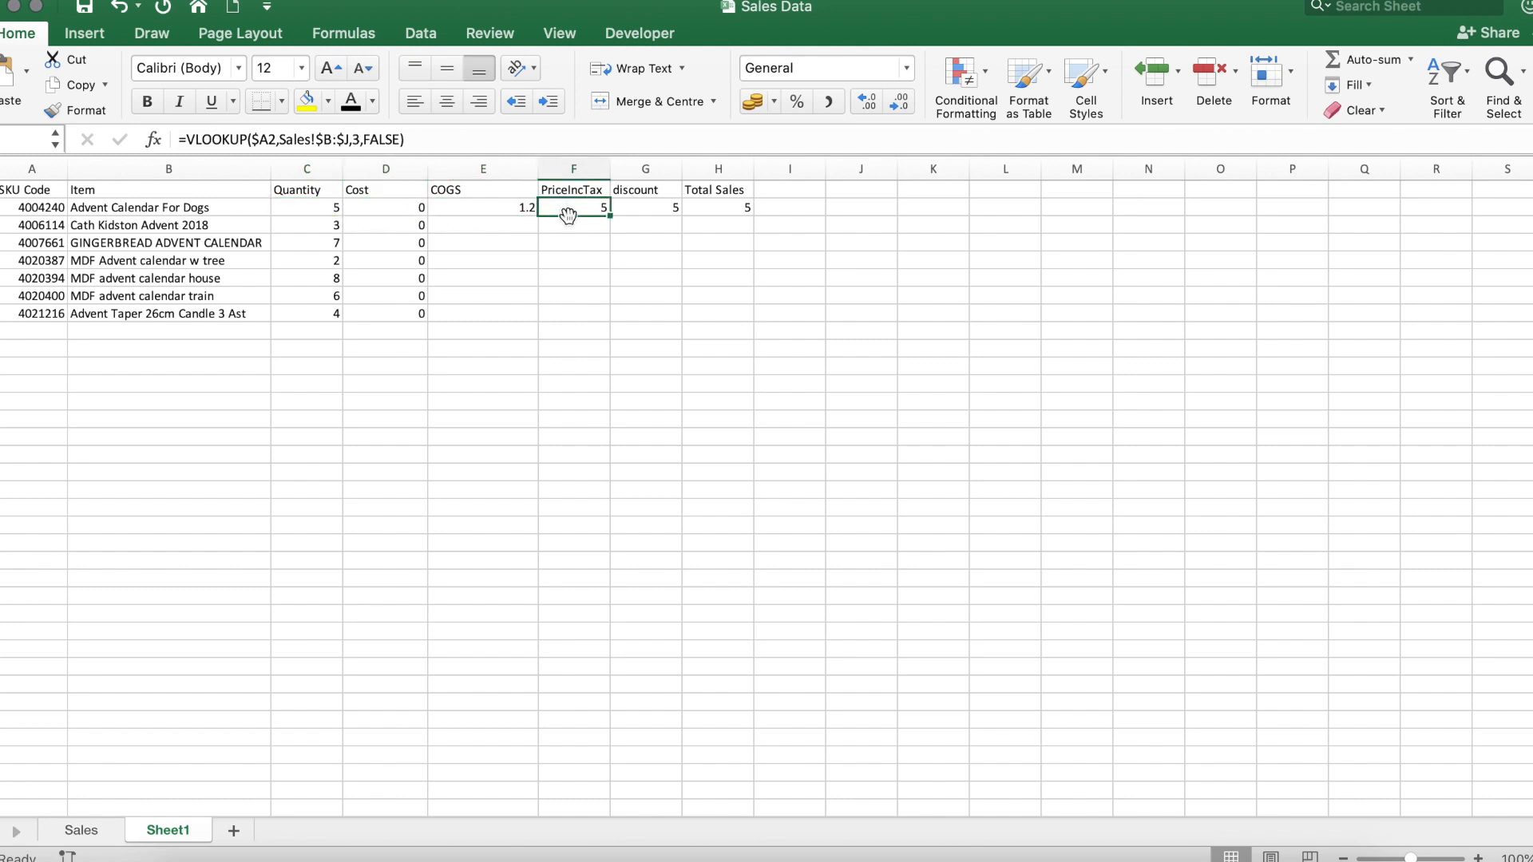
mouse_move(693, 227)
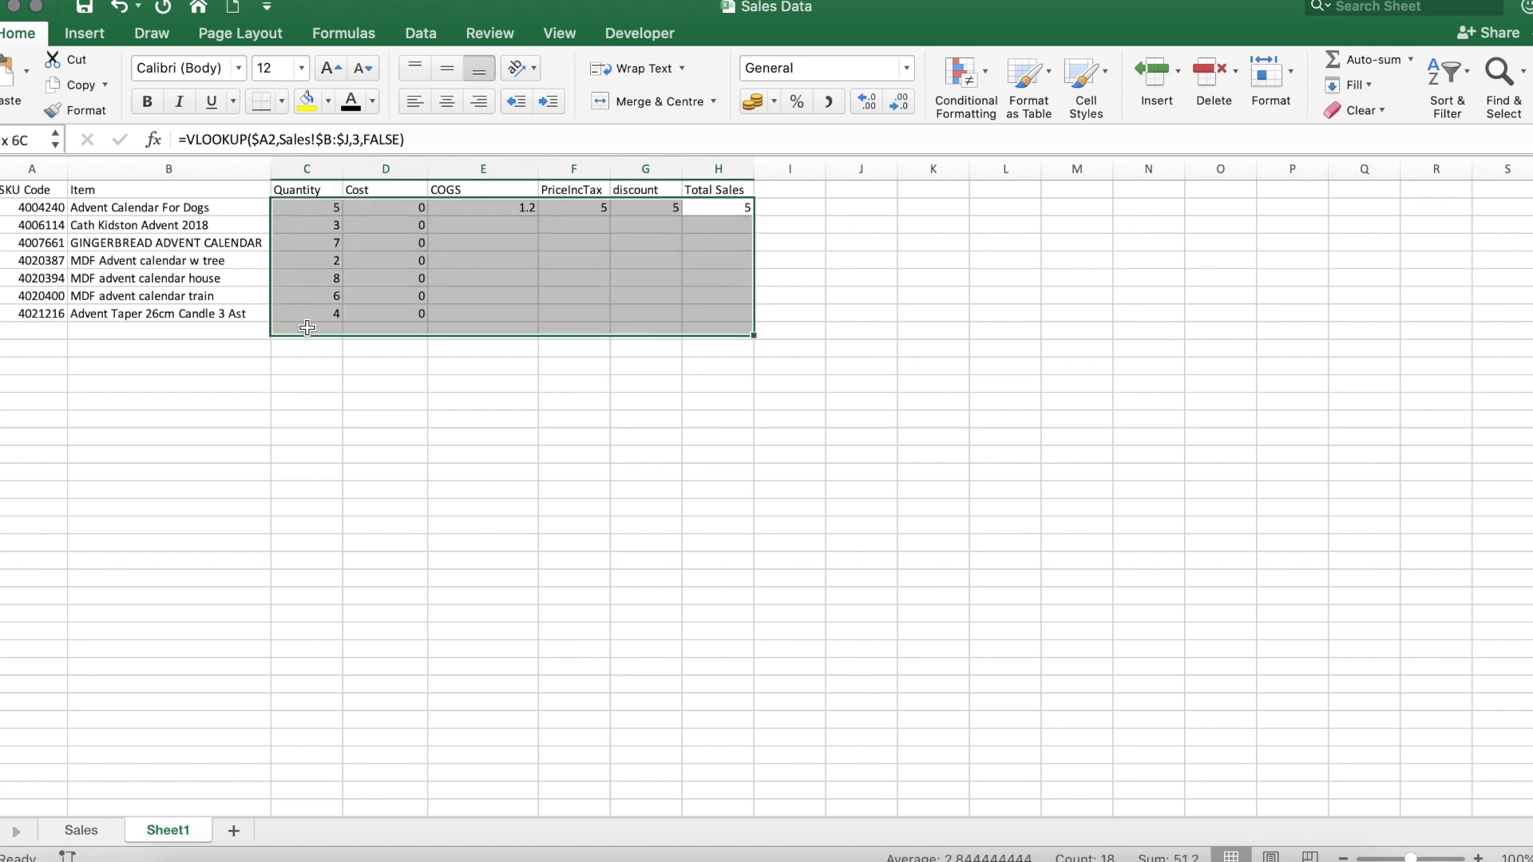
key(Delete)
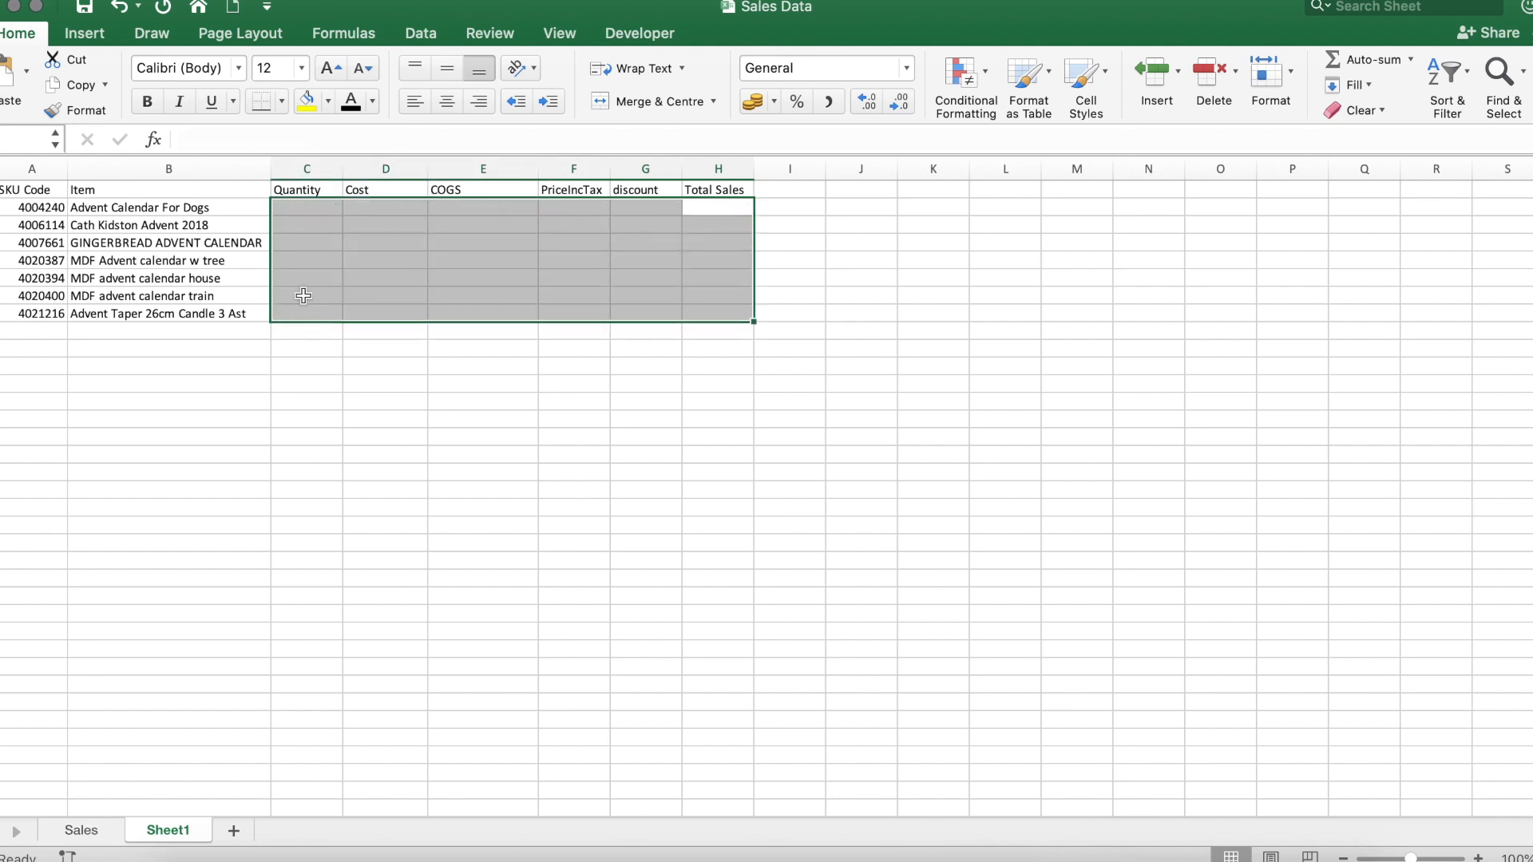
click(307, 206)
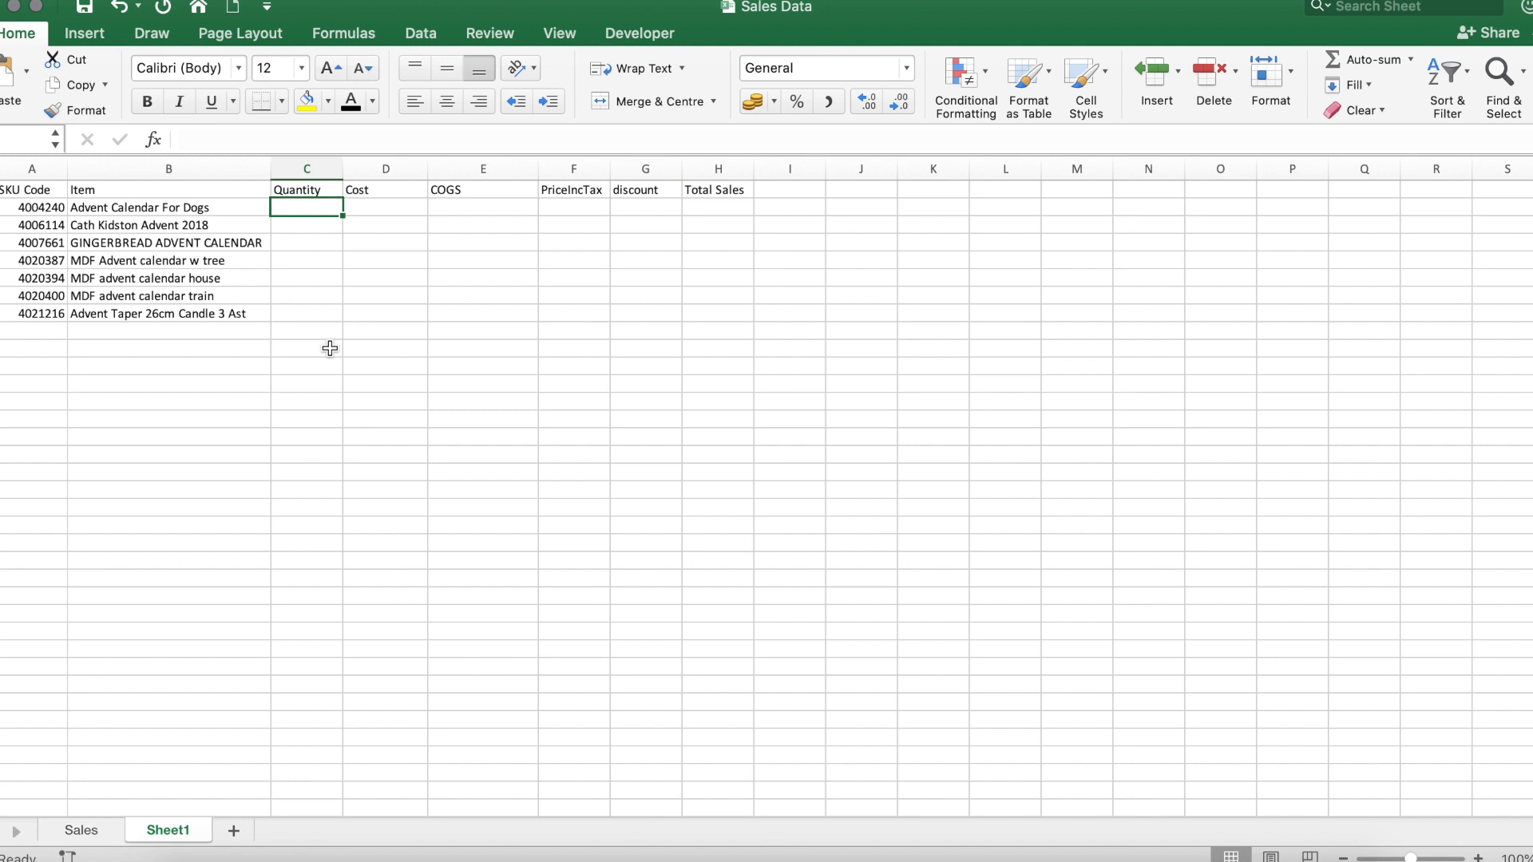
- Enter =MATCH(A2,Sales!B:B,0) in C2 returning 30, then reopen it for editing
text(=match()
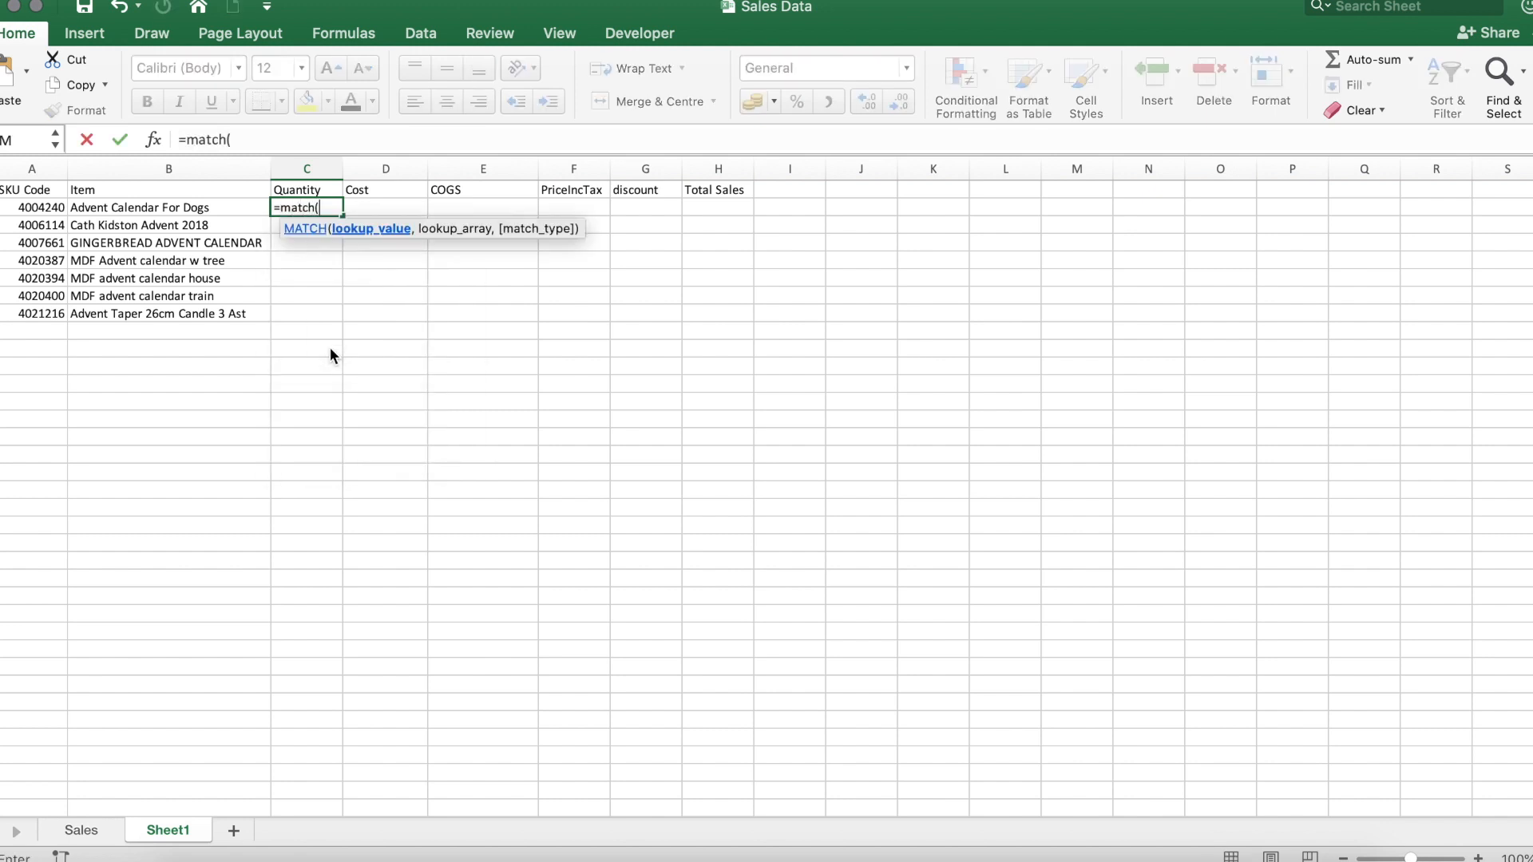
click(32, 208)
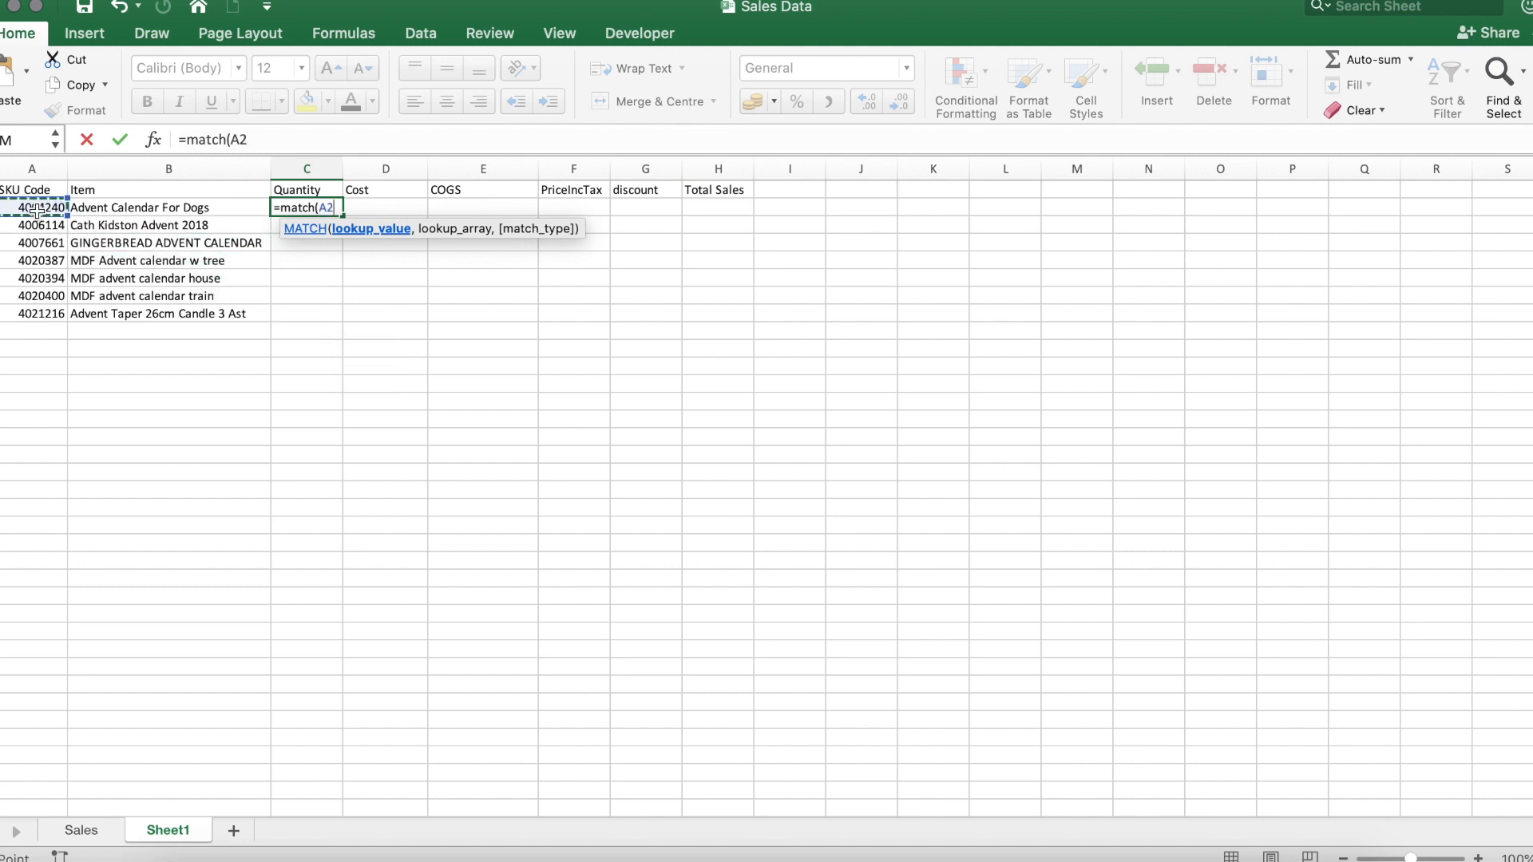
text(,)
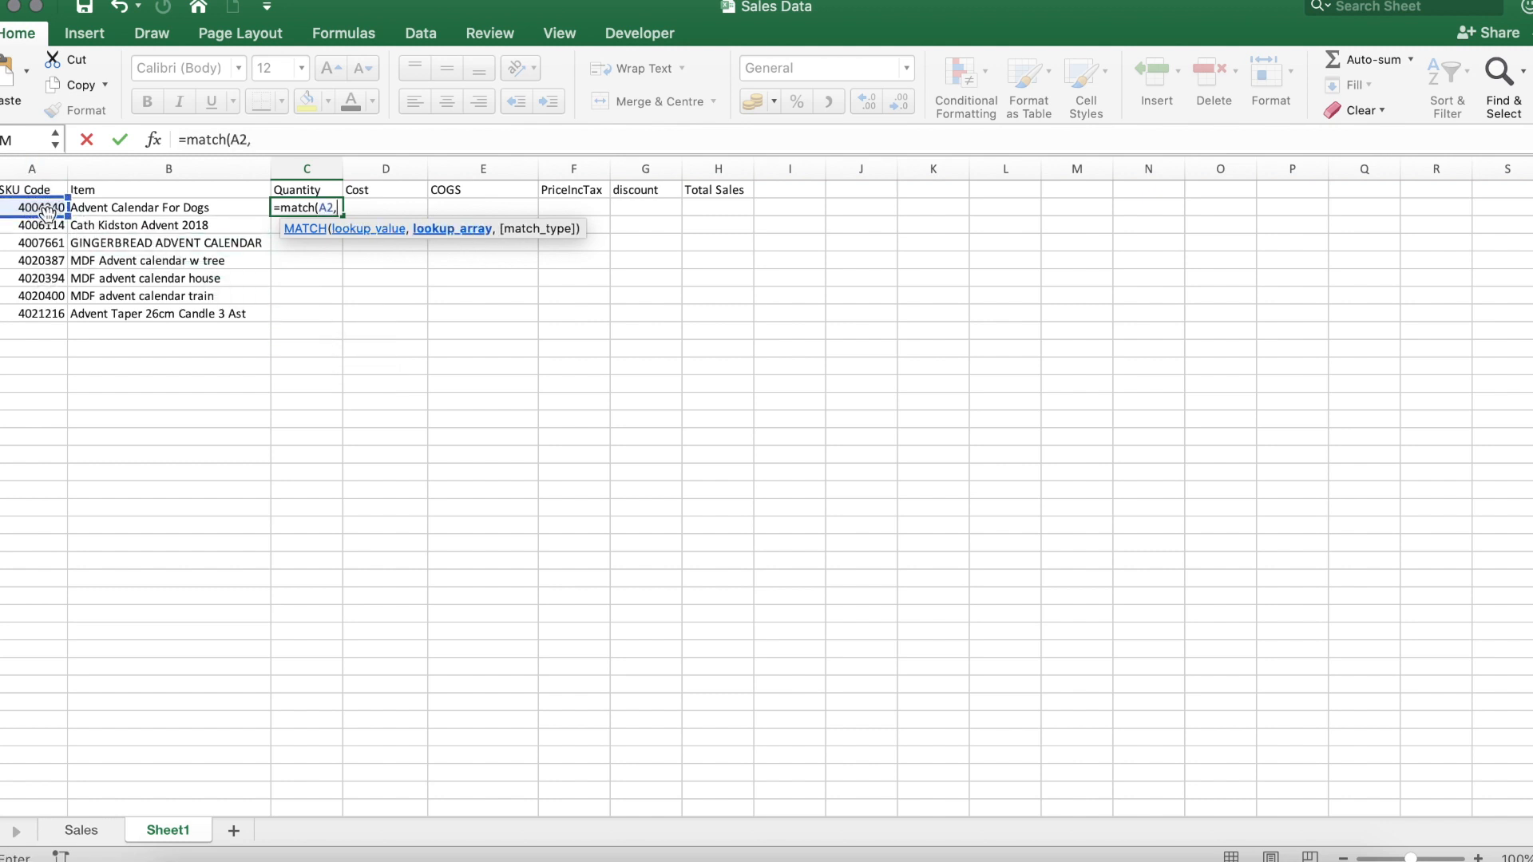
mouse_move(117, 752)
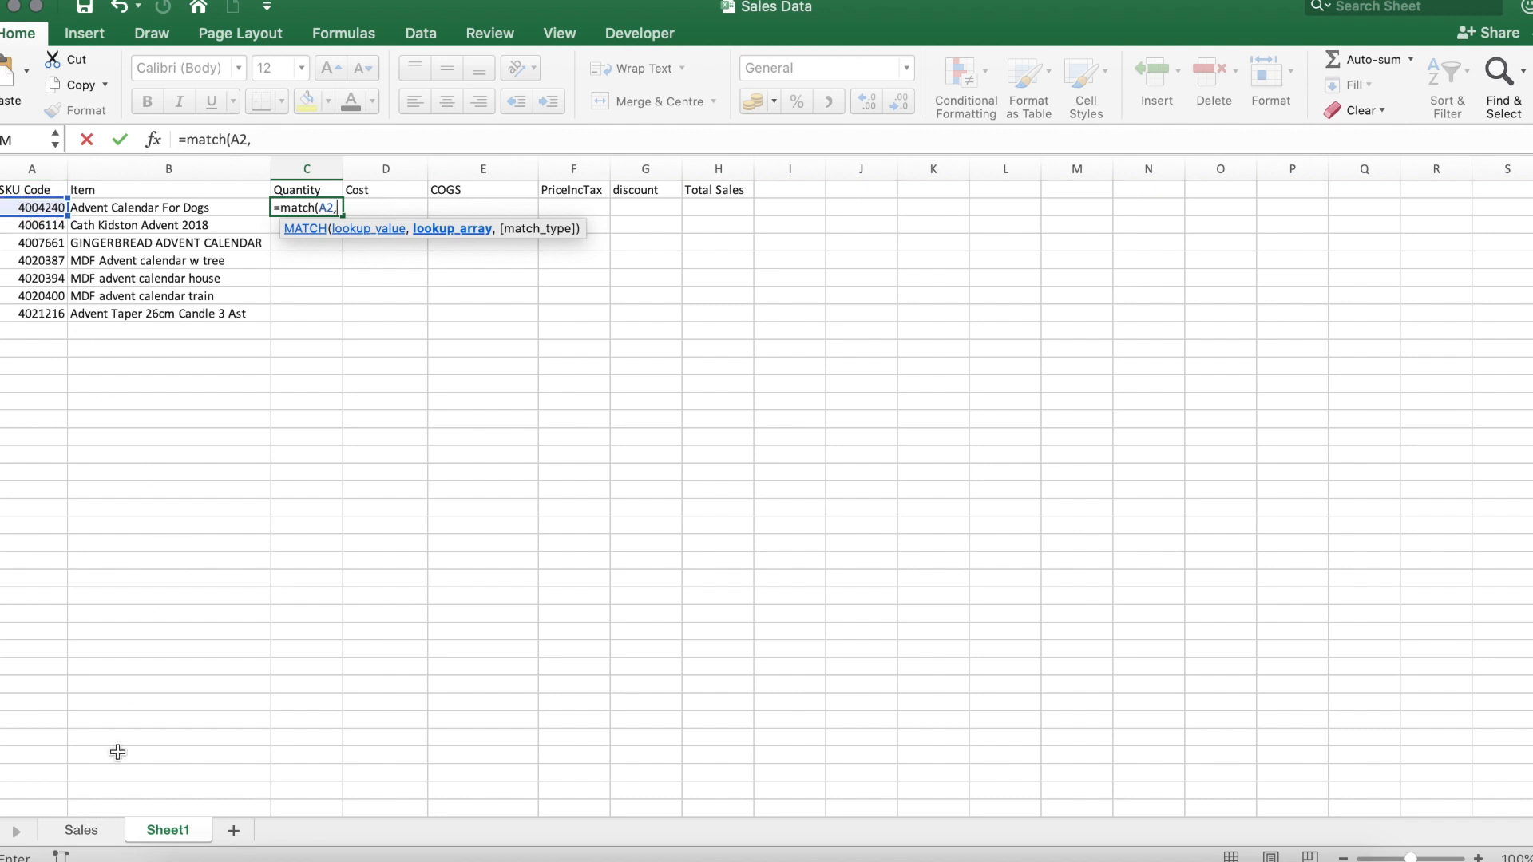
click(80, 830)
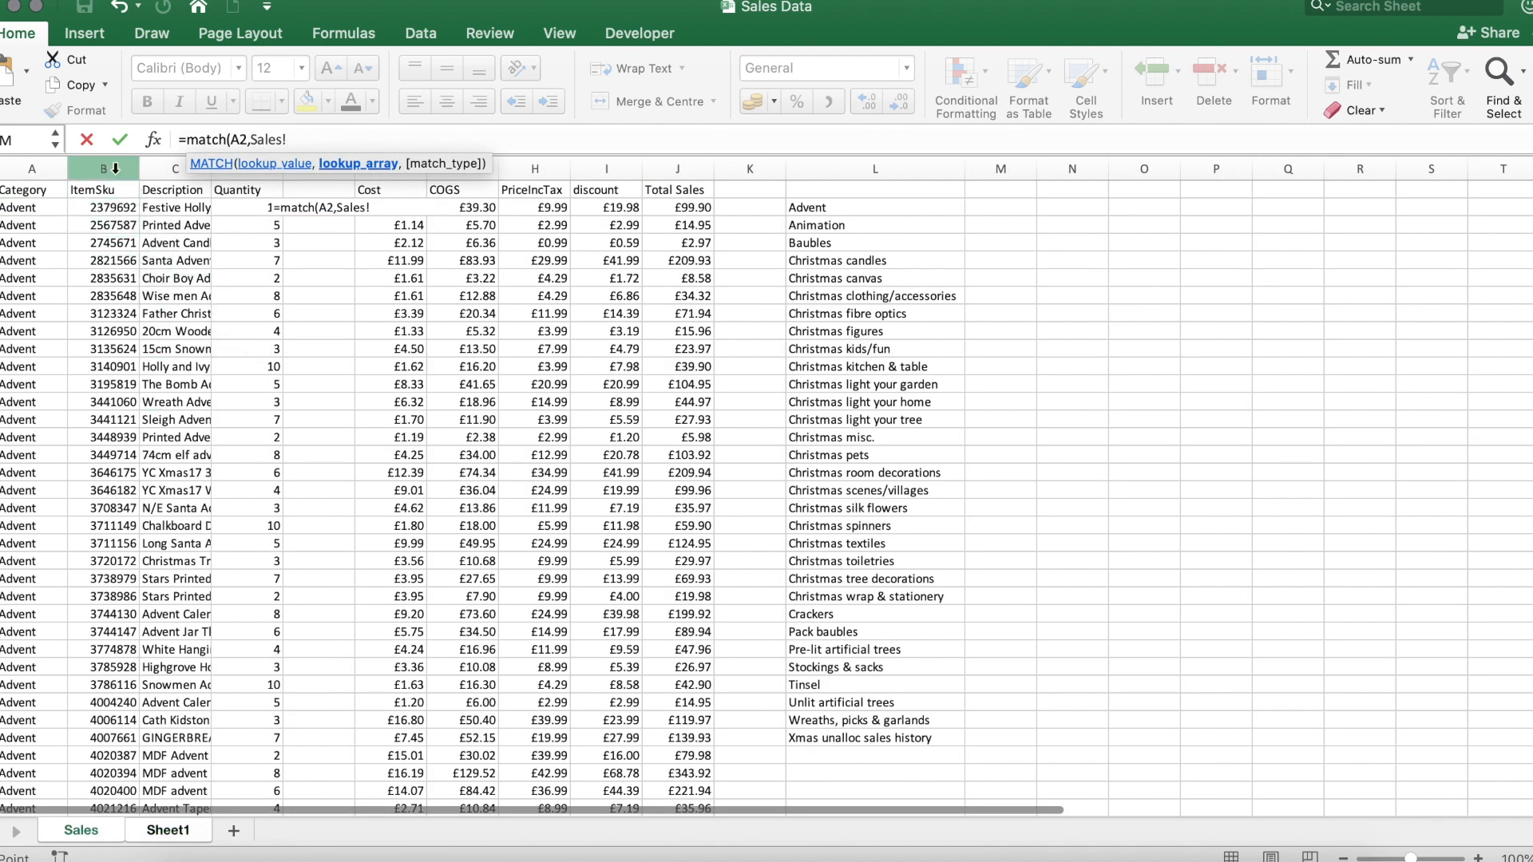
click(103, 168)
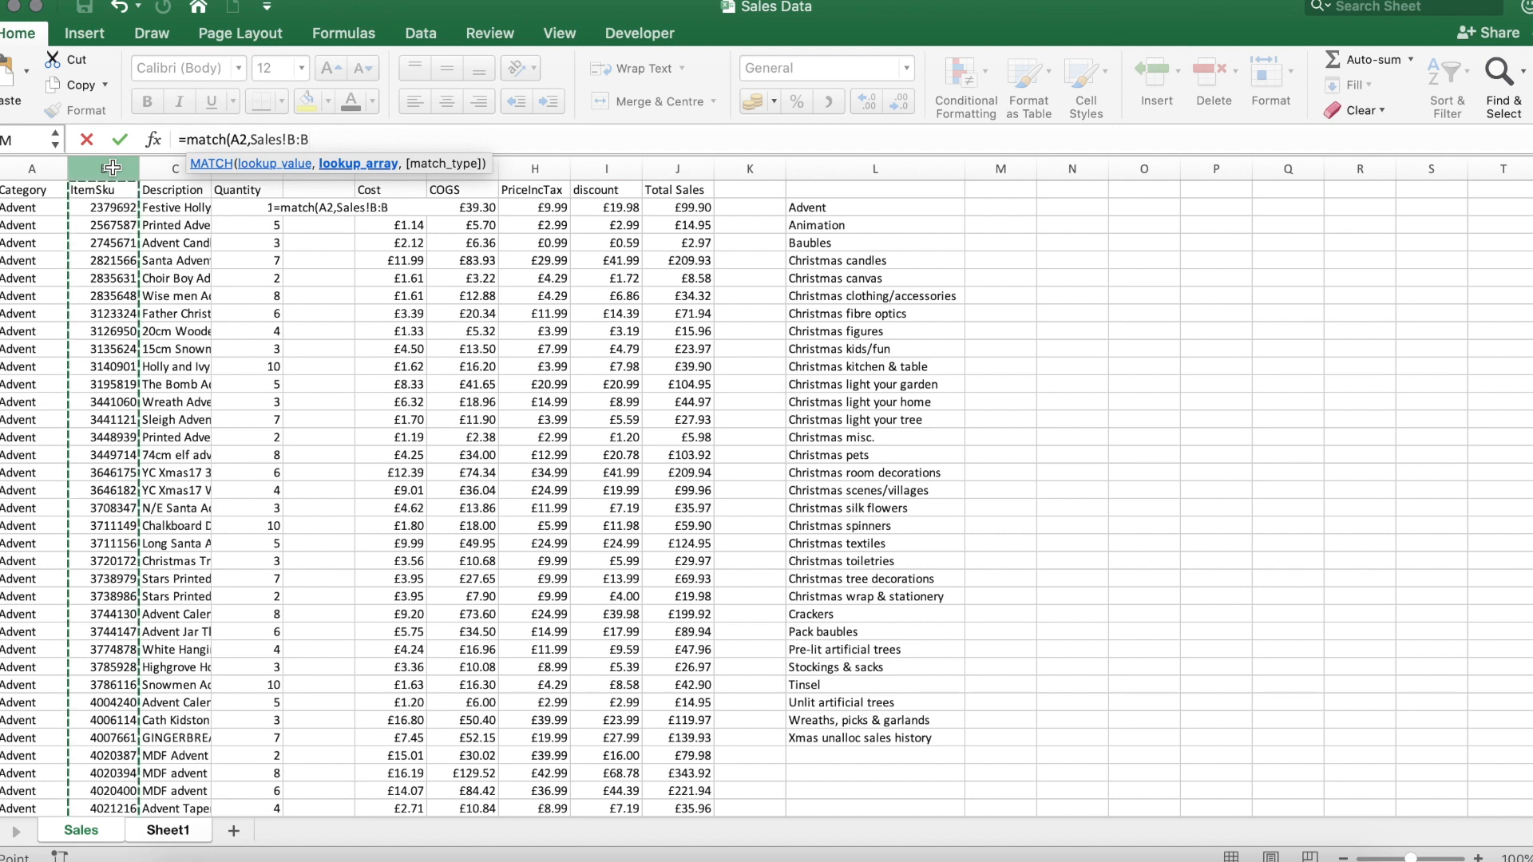
text(,0))
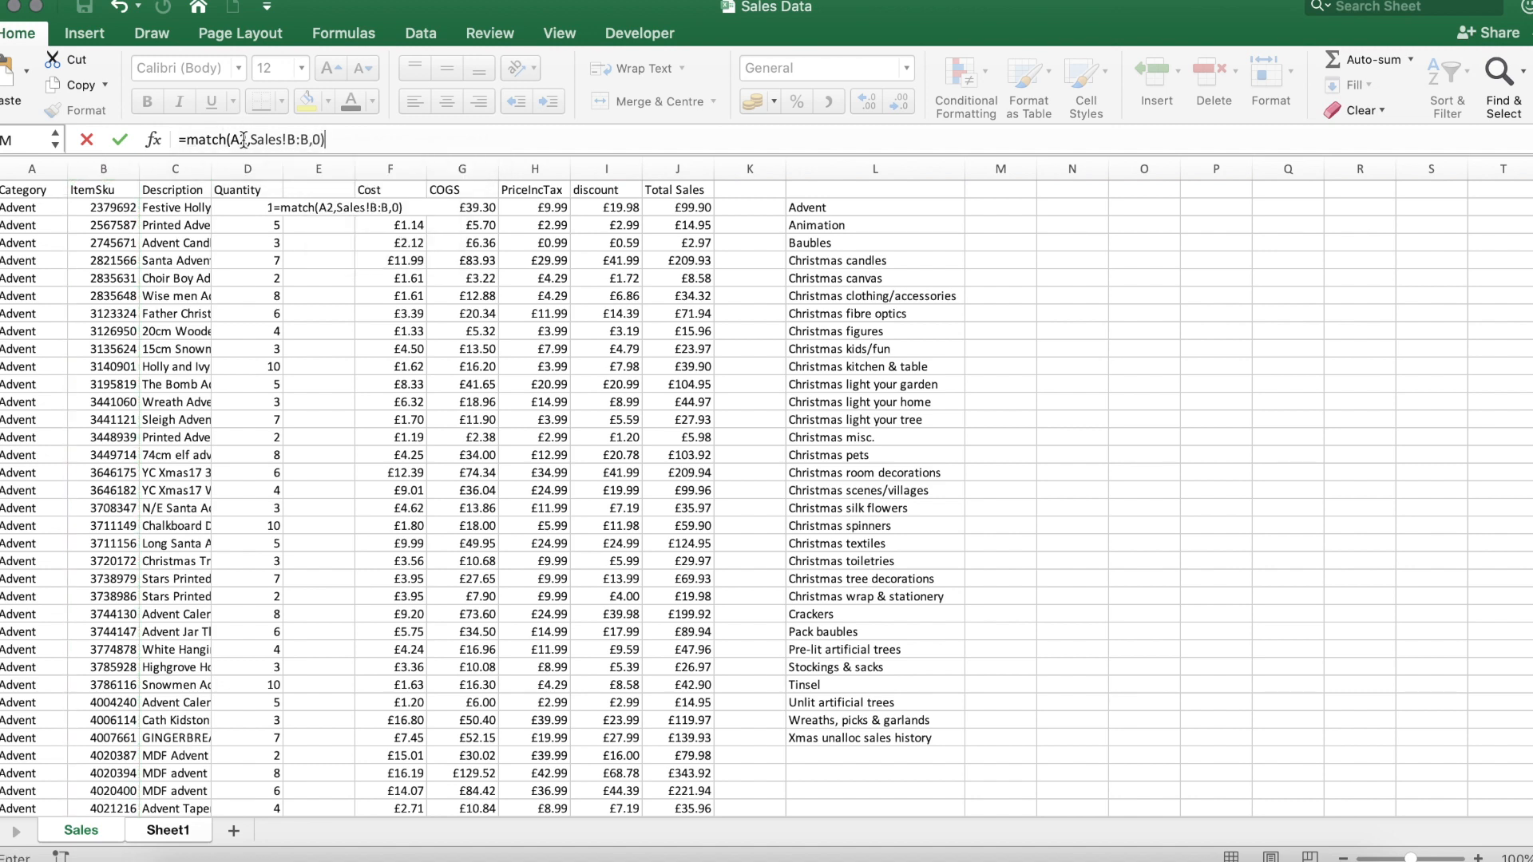
mouse_move(230, 139)
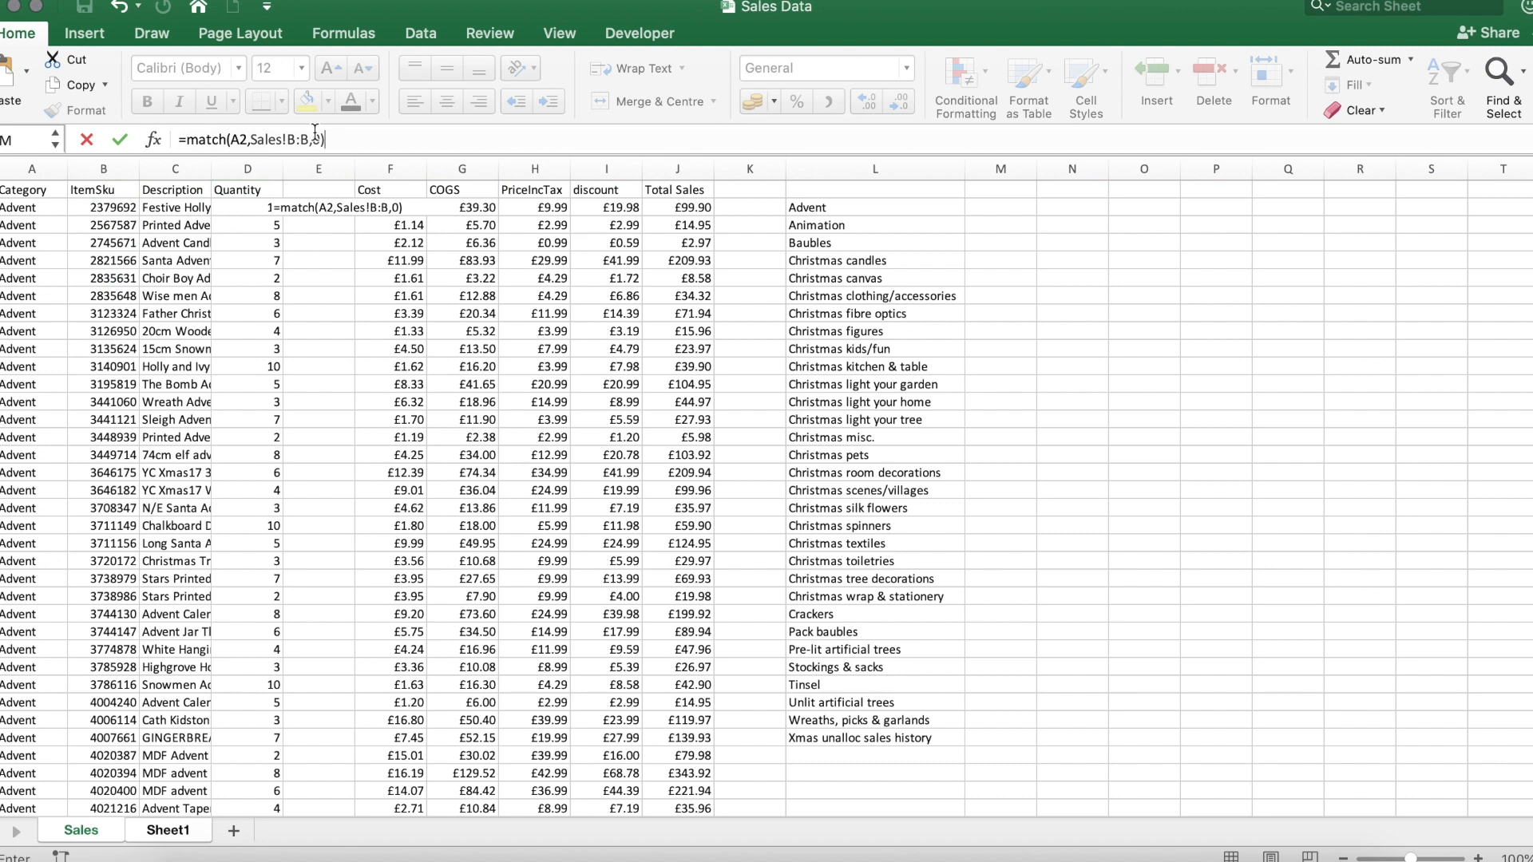
mouse_move(362, 142)
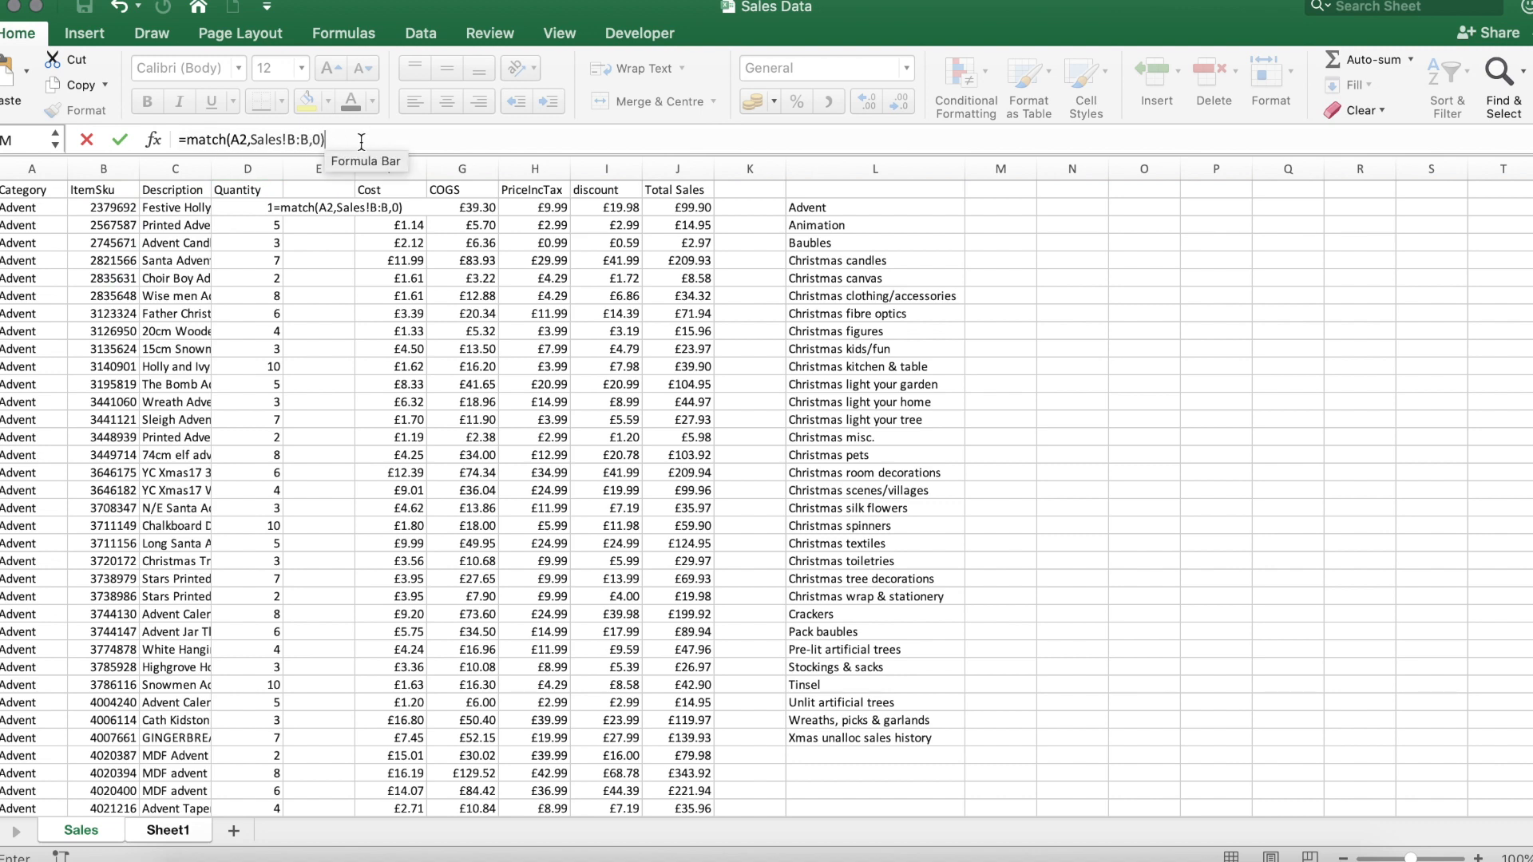
click(168, 830)
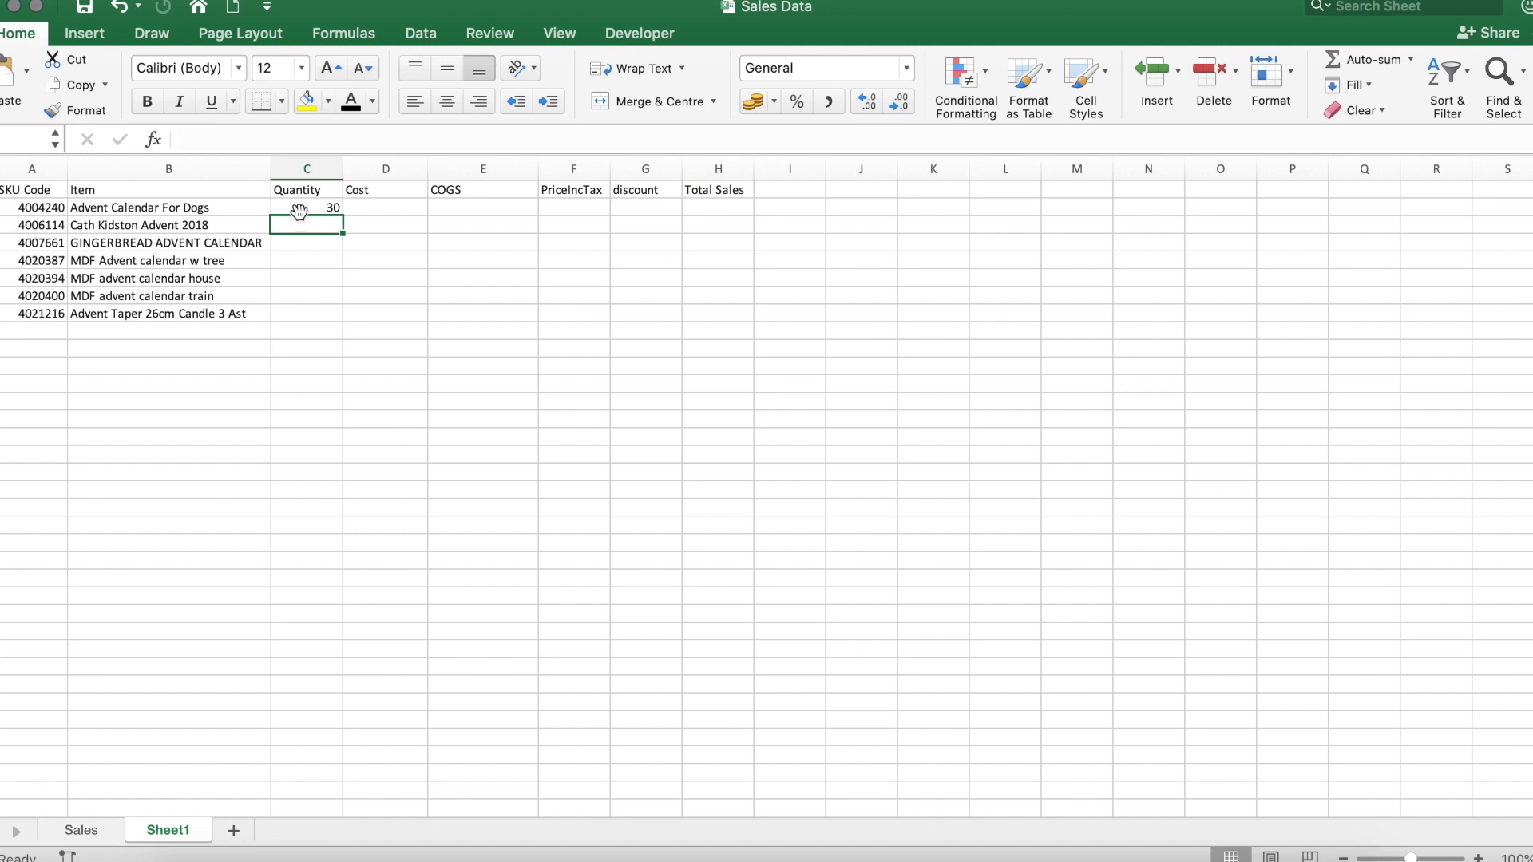
click(306, 208)
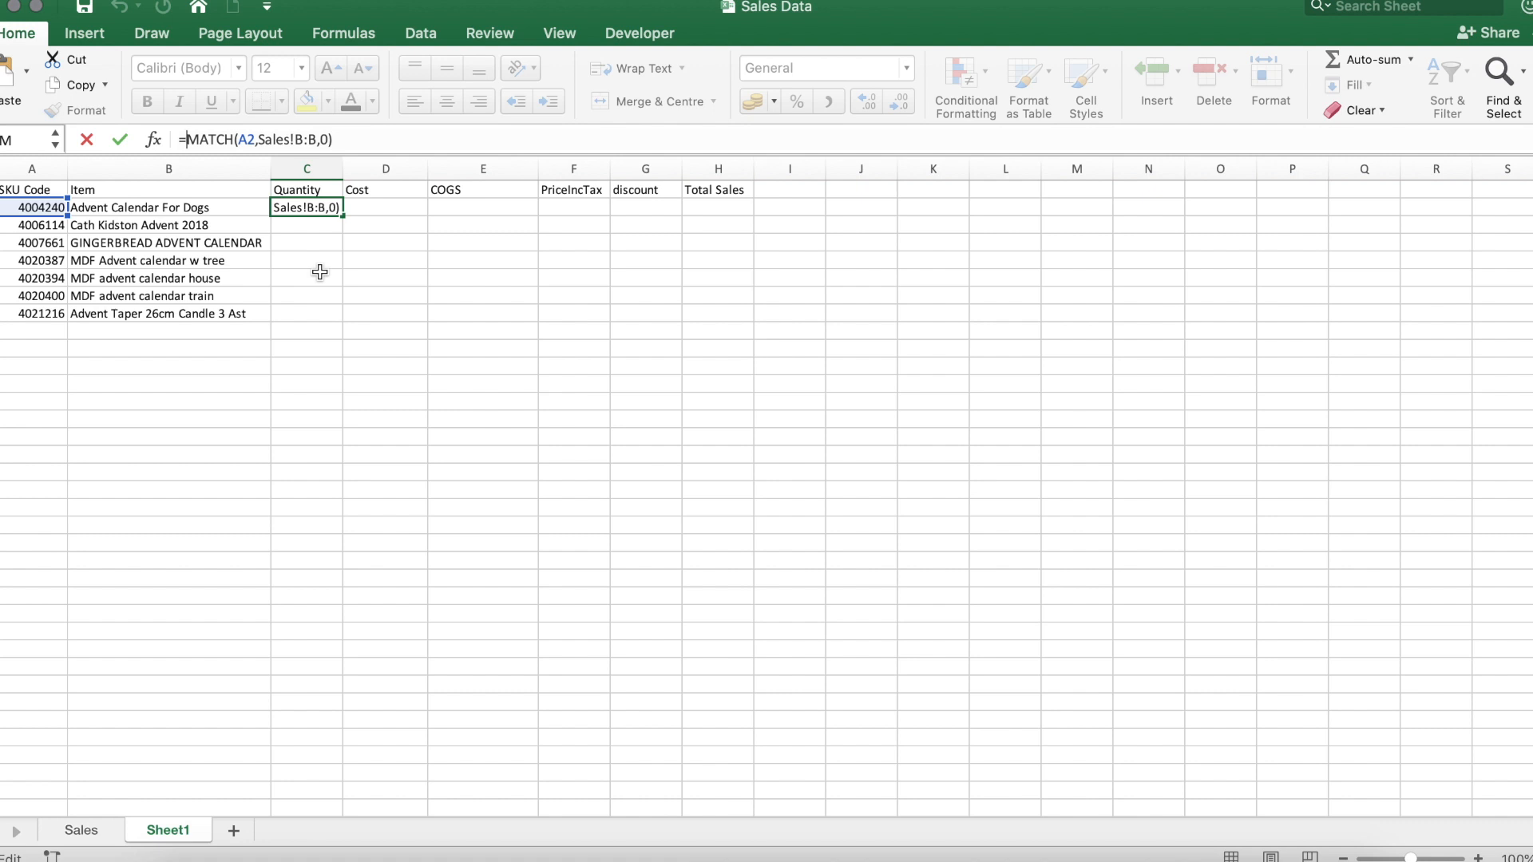
mouse_move(176, 111)
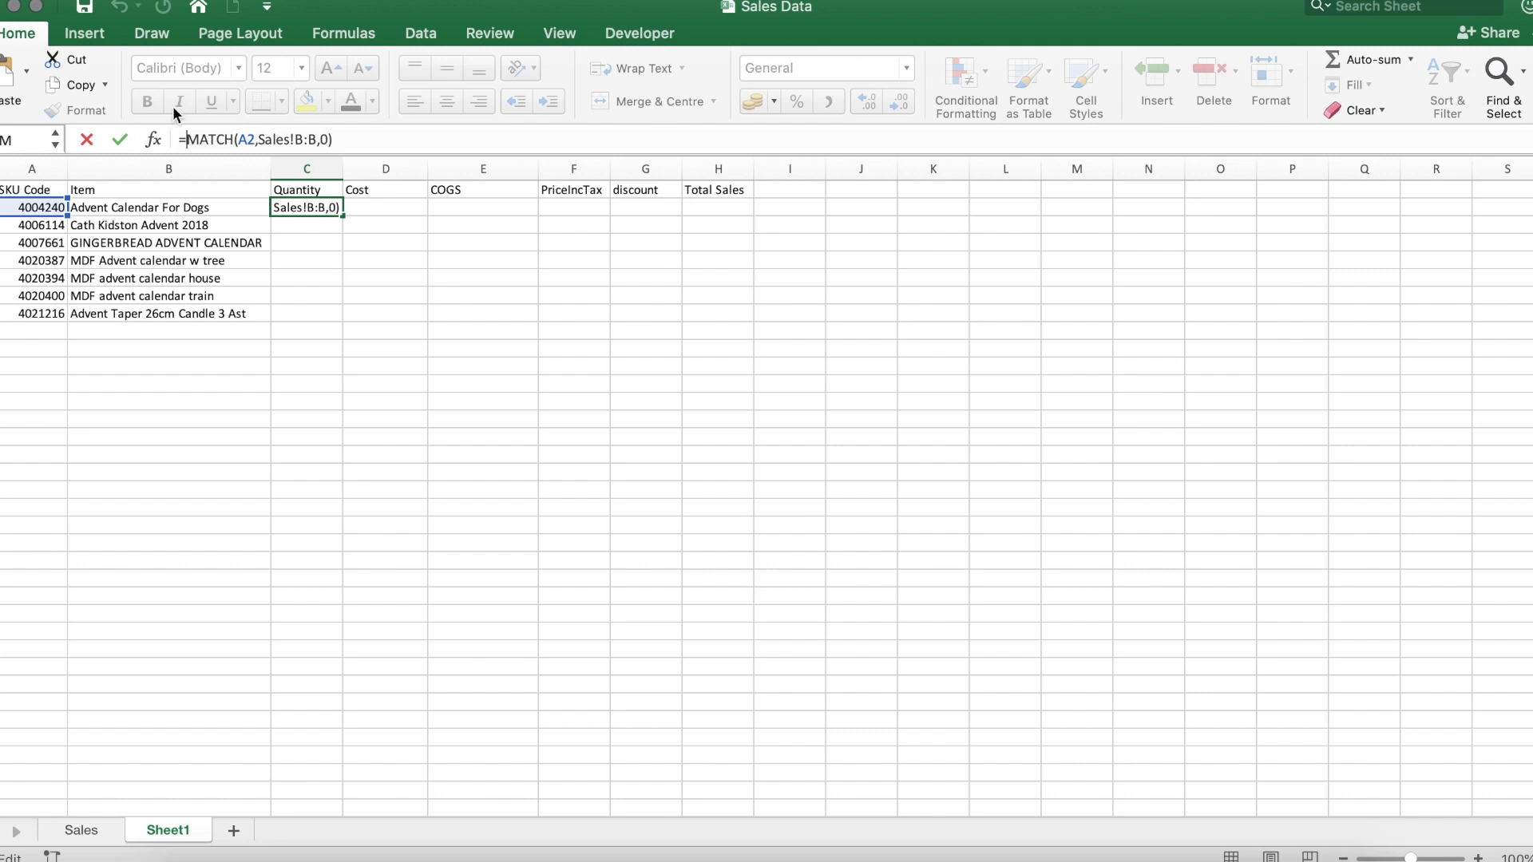
mouse_move(257, 182)
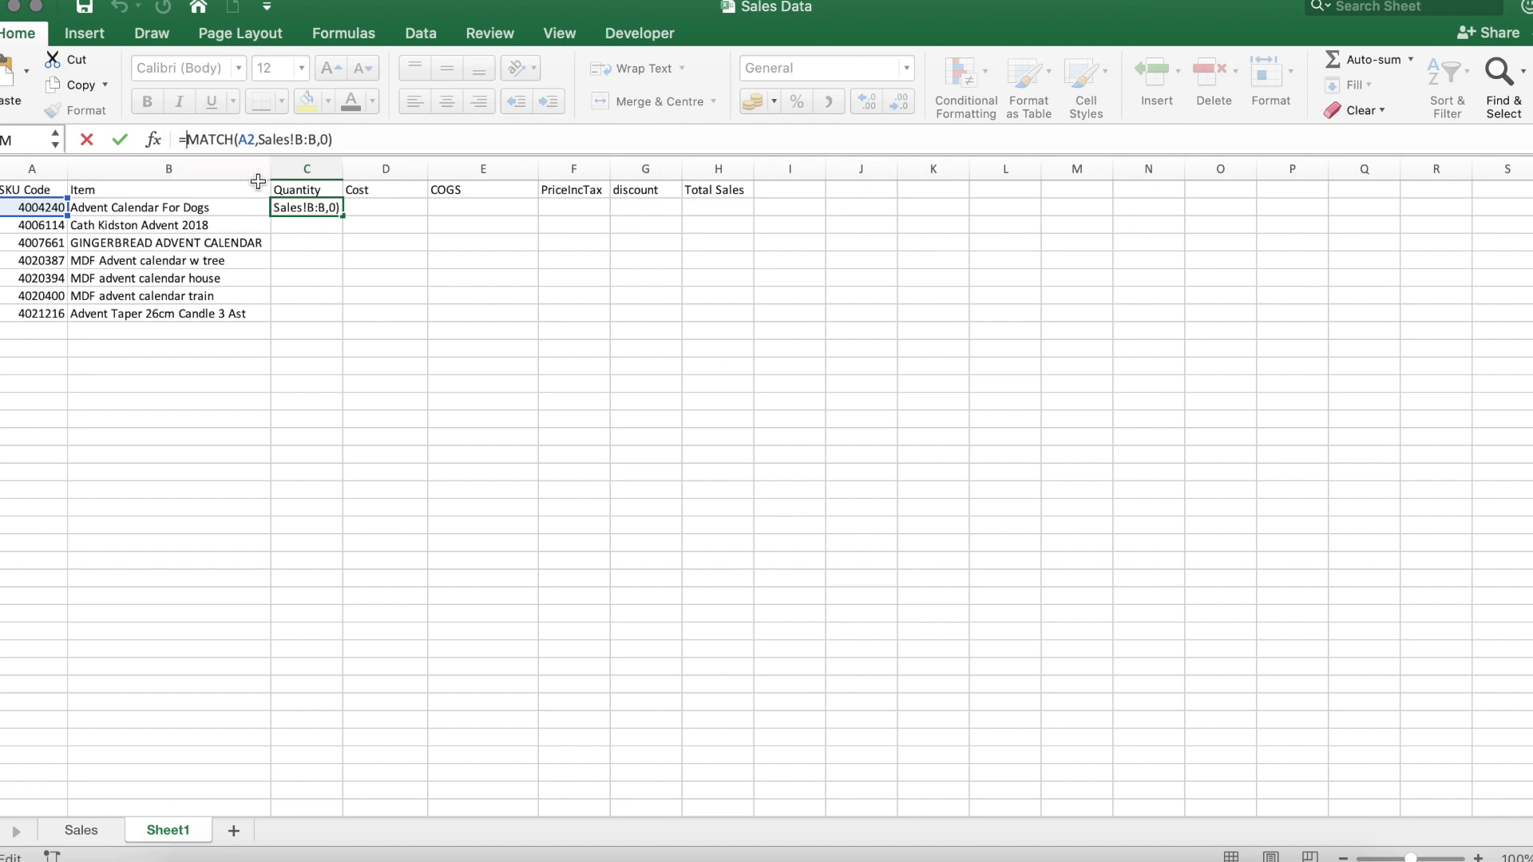
- Wrap the MATCH in C2 inside an INDEX function, typing index after the equals sign
text(index()
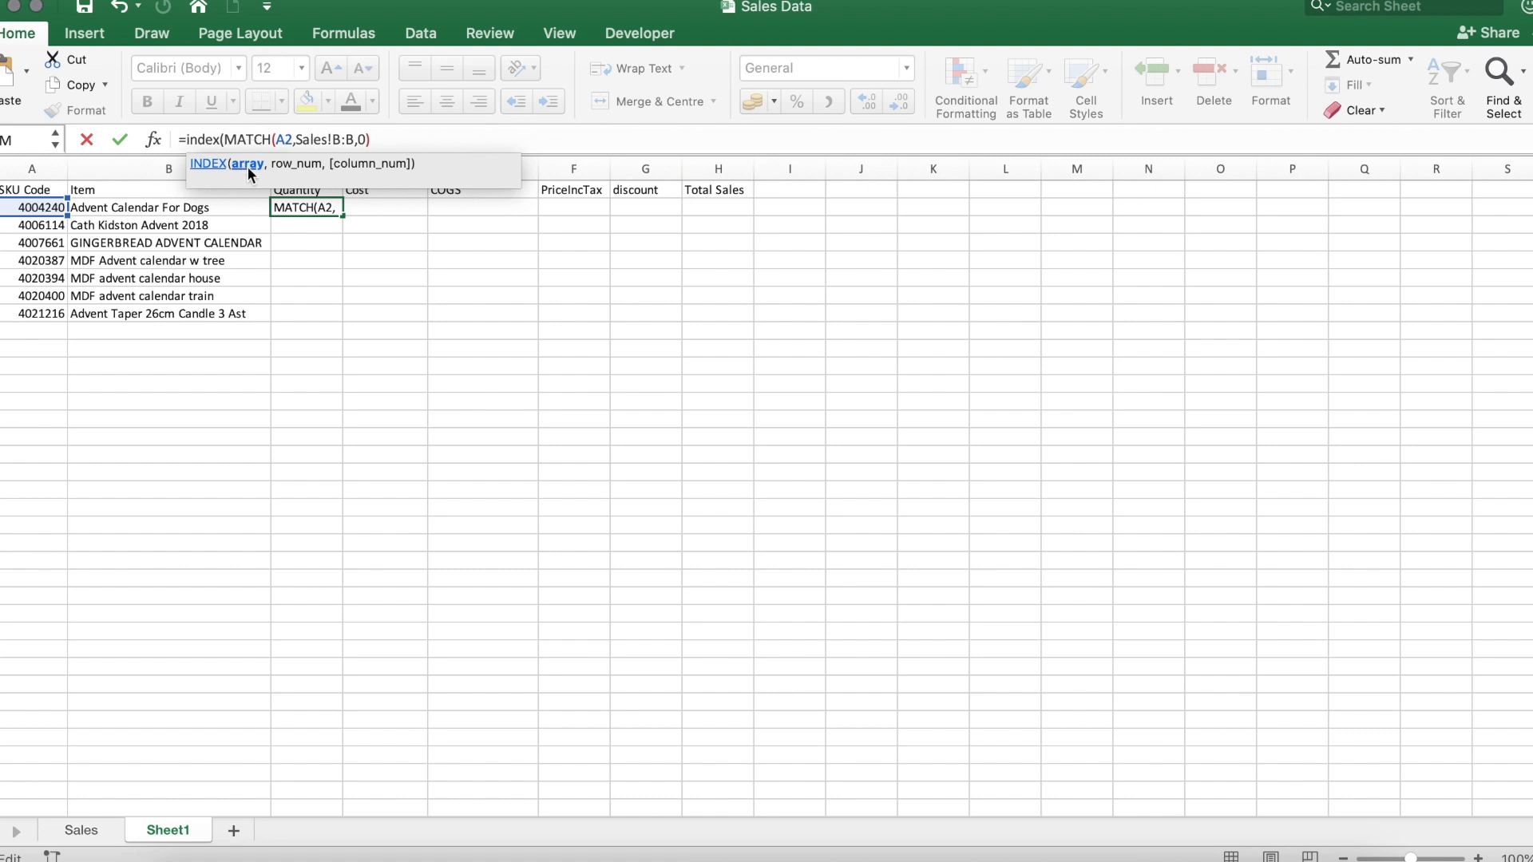
mouse_move(238, 174)
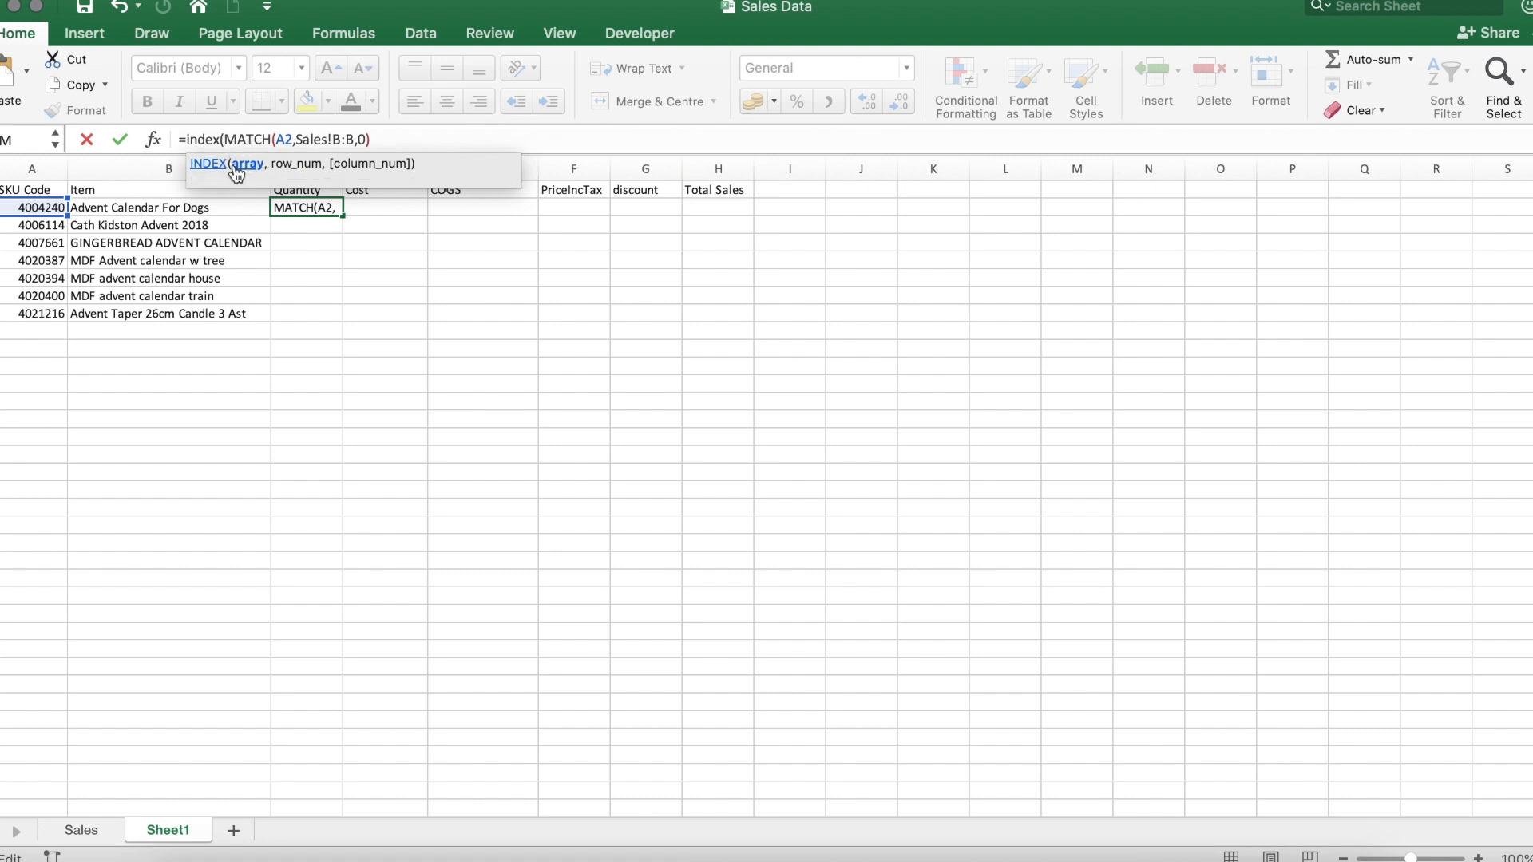
mouse_move(249, 172)
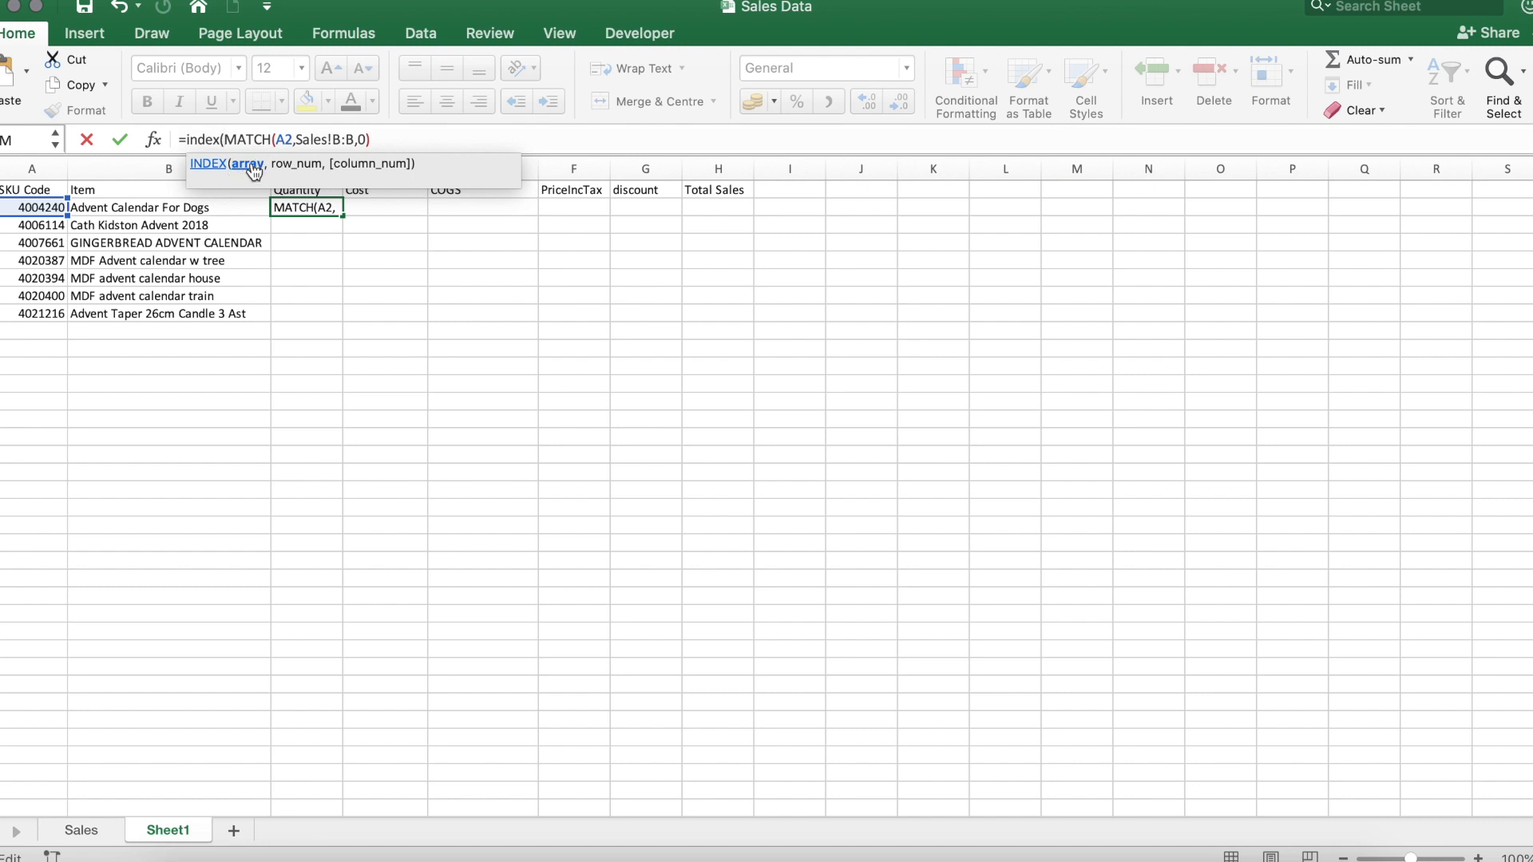
mouse_move(313, 165)
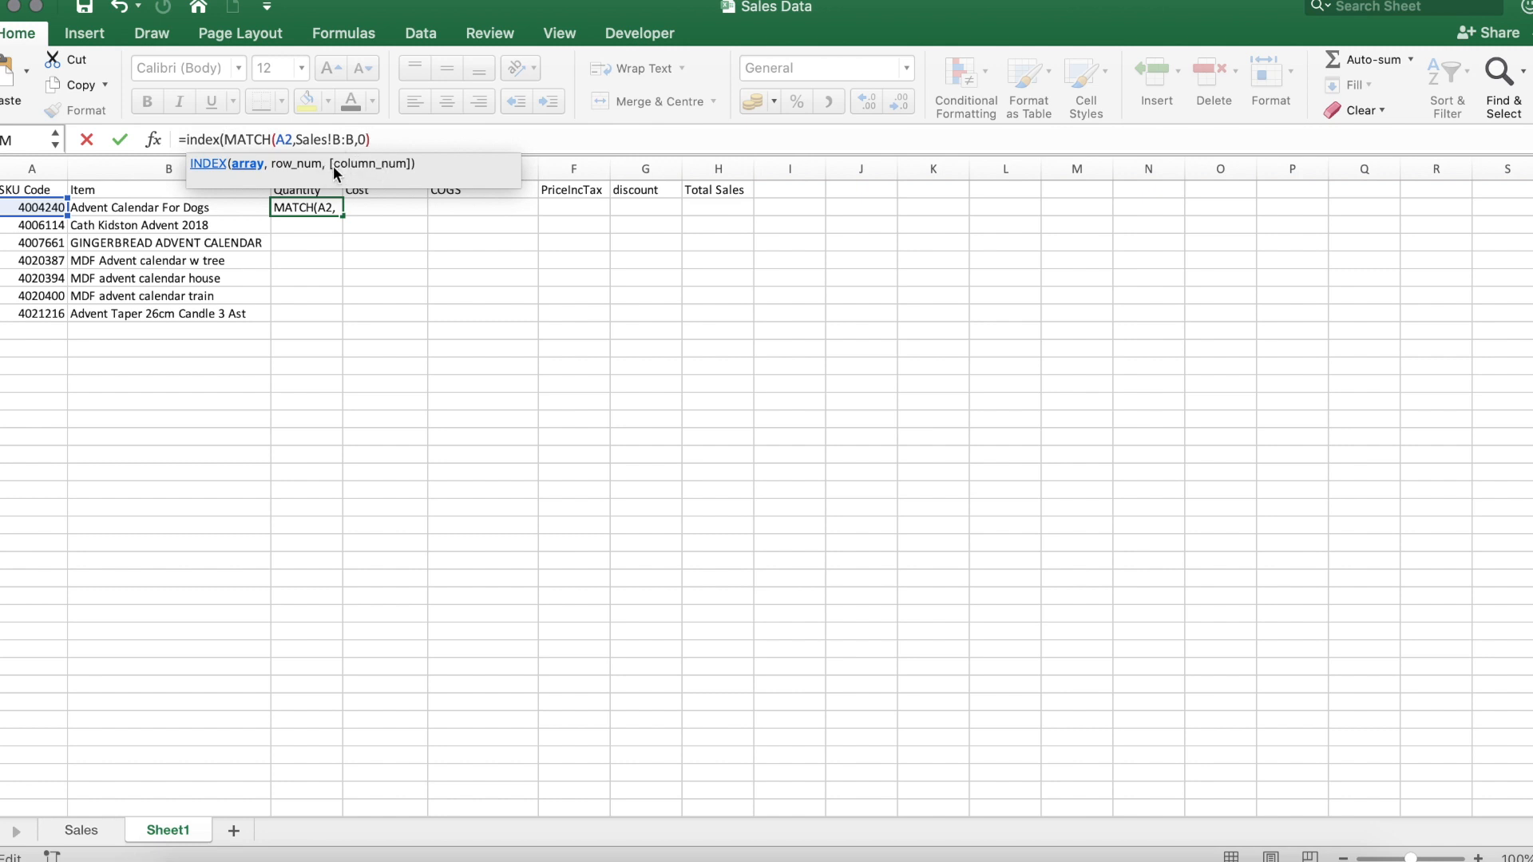
mouse_move(430, 176)
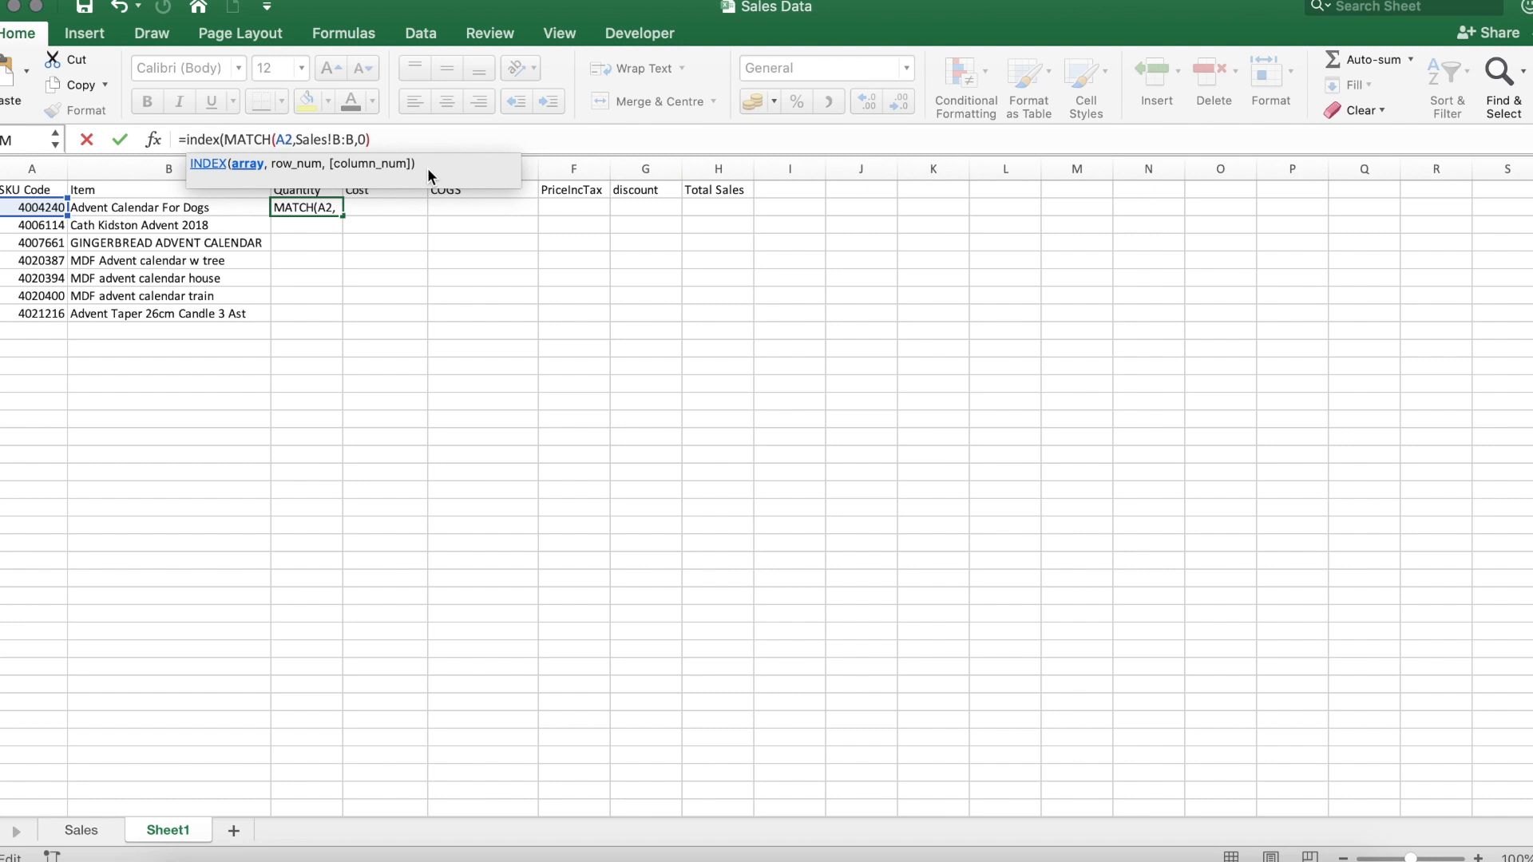
mouse_move(313, 181)
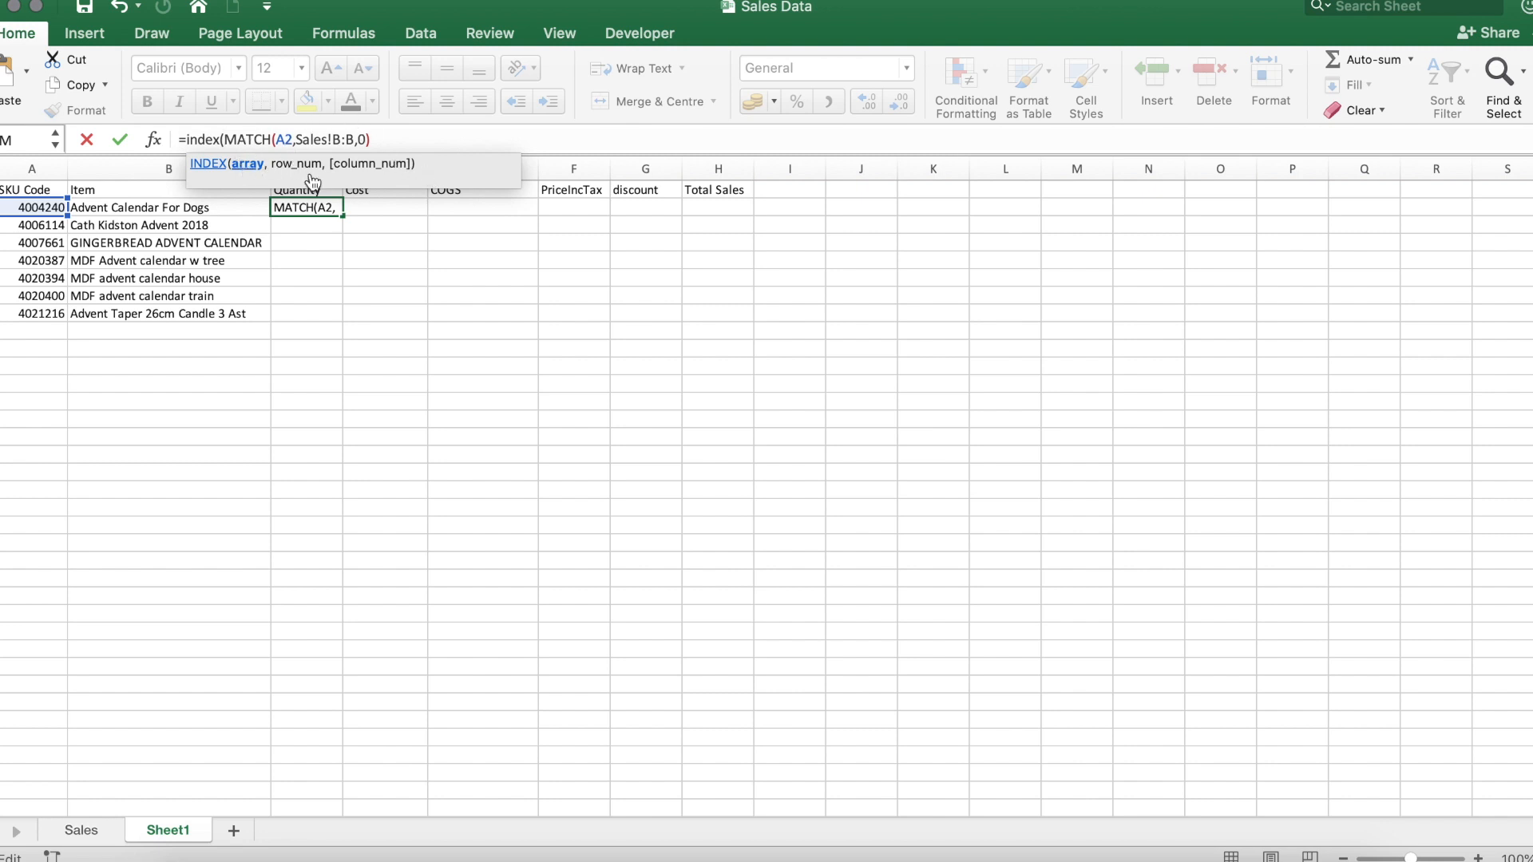
mouse_move(250, 176)
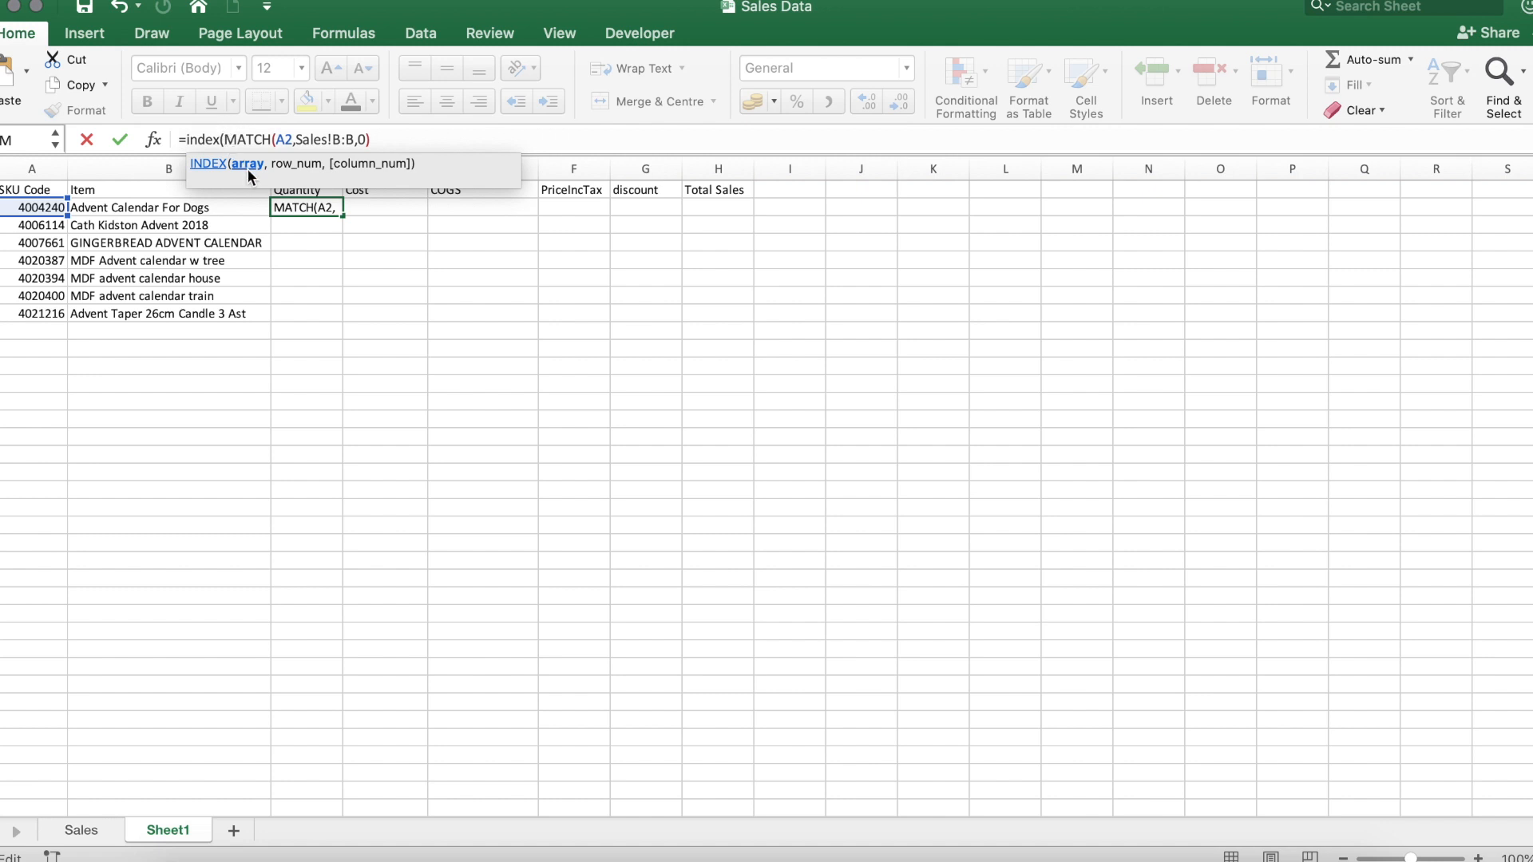
mouse_move(243, 172)
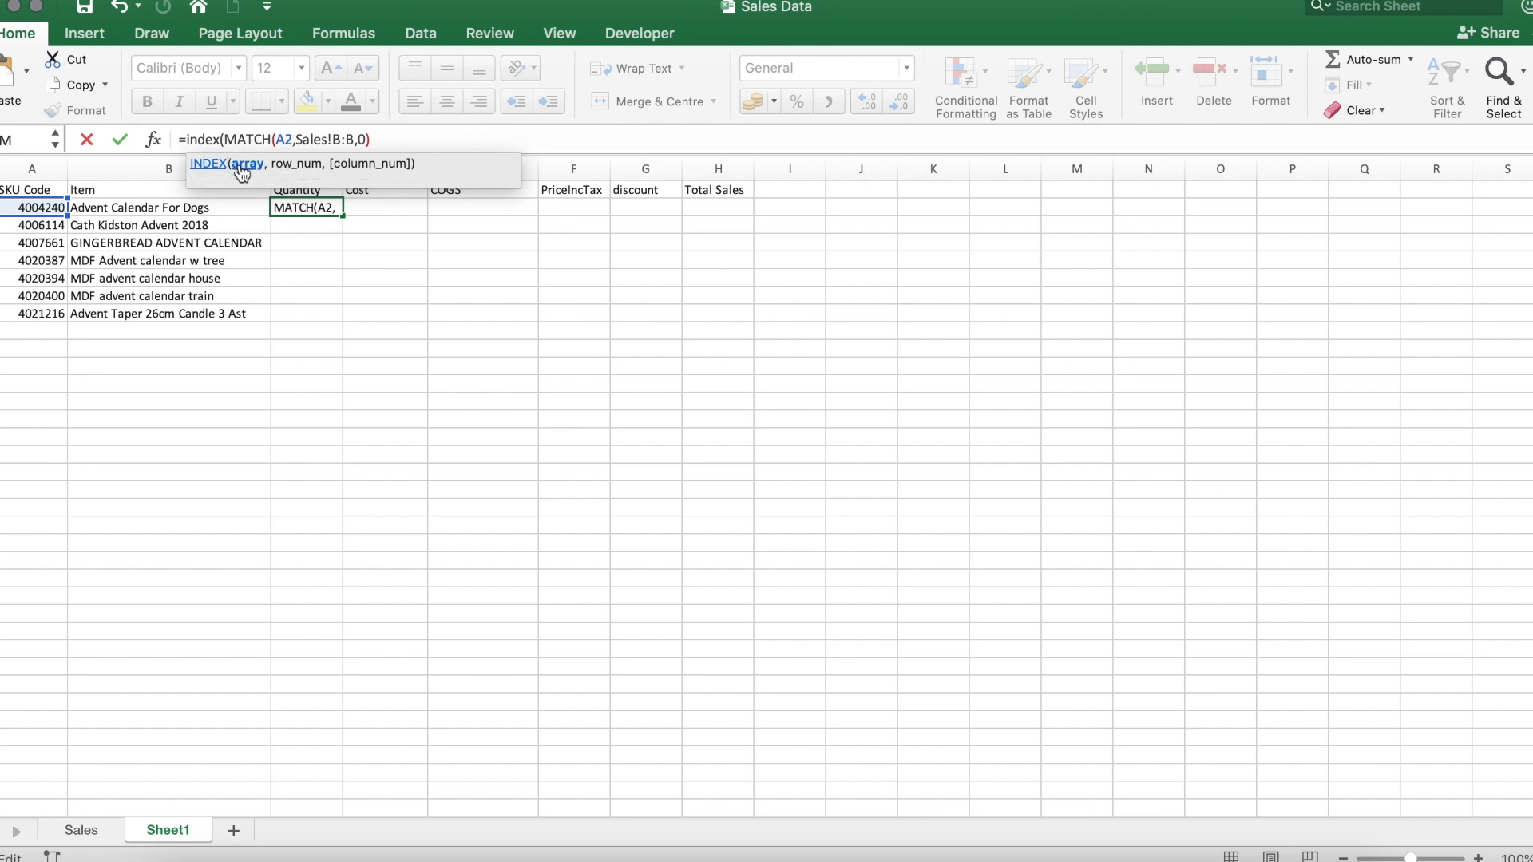
mouse_move(299, 163)
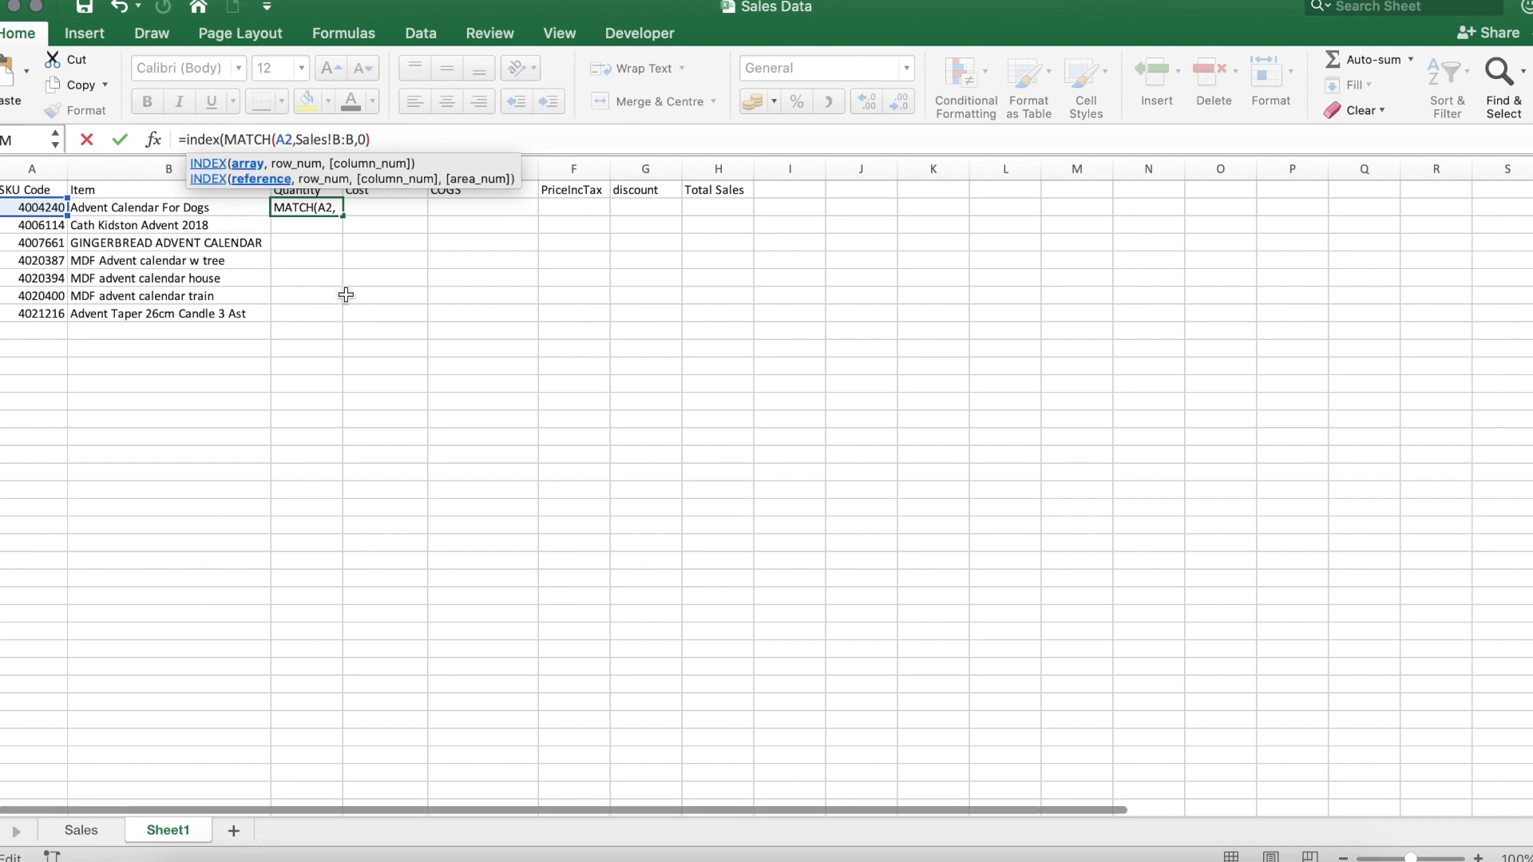
mouse_move(176, 602)
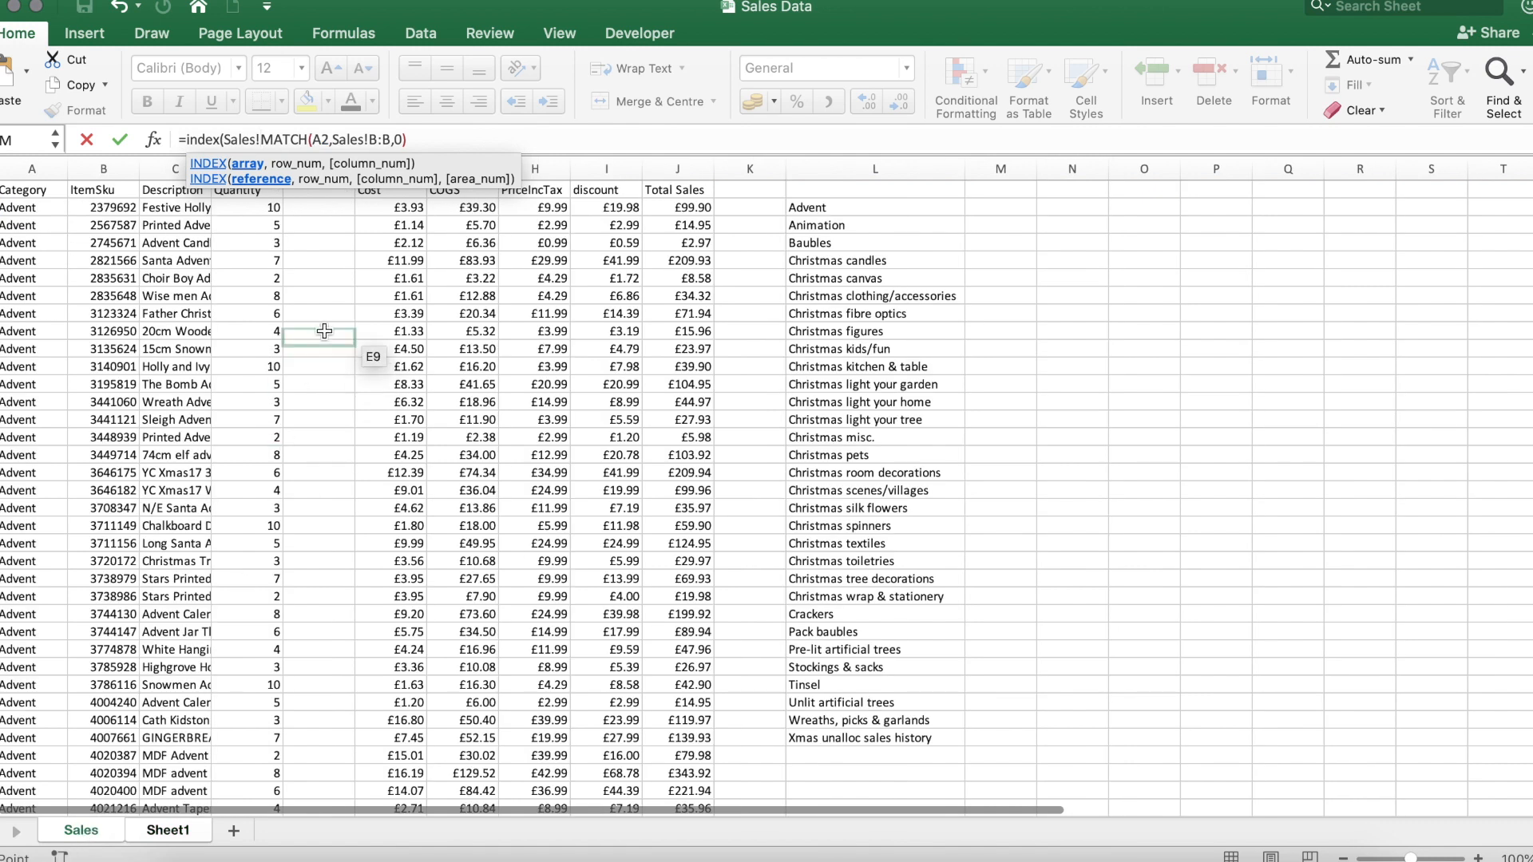
mouse_move(262, 192)
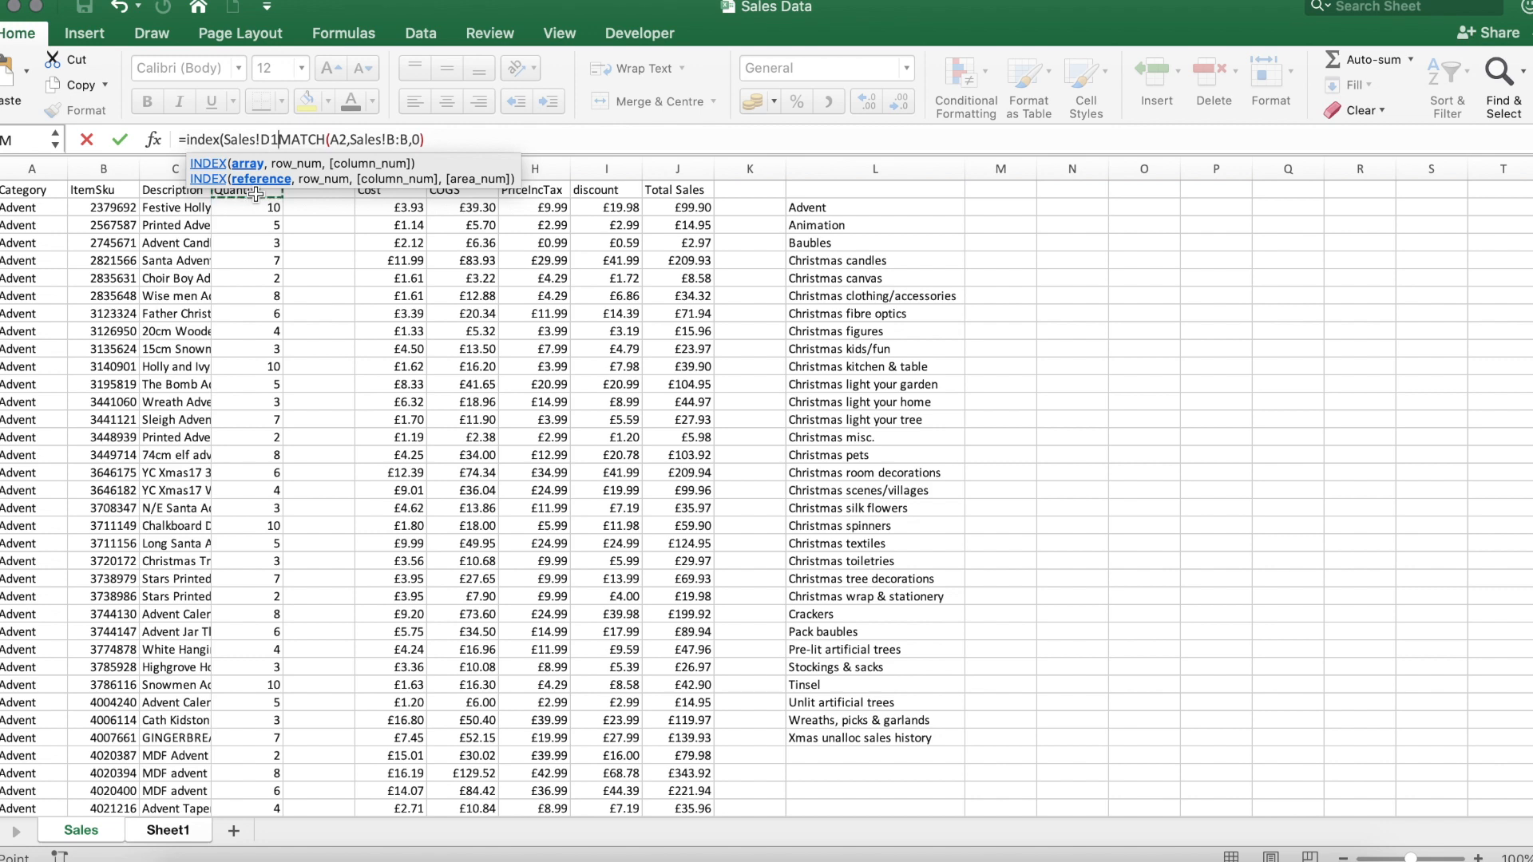
- Give INDEX the Sales!D:D quantity column as its array and submit the C2 formula
text(:D,)
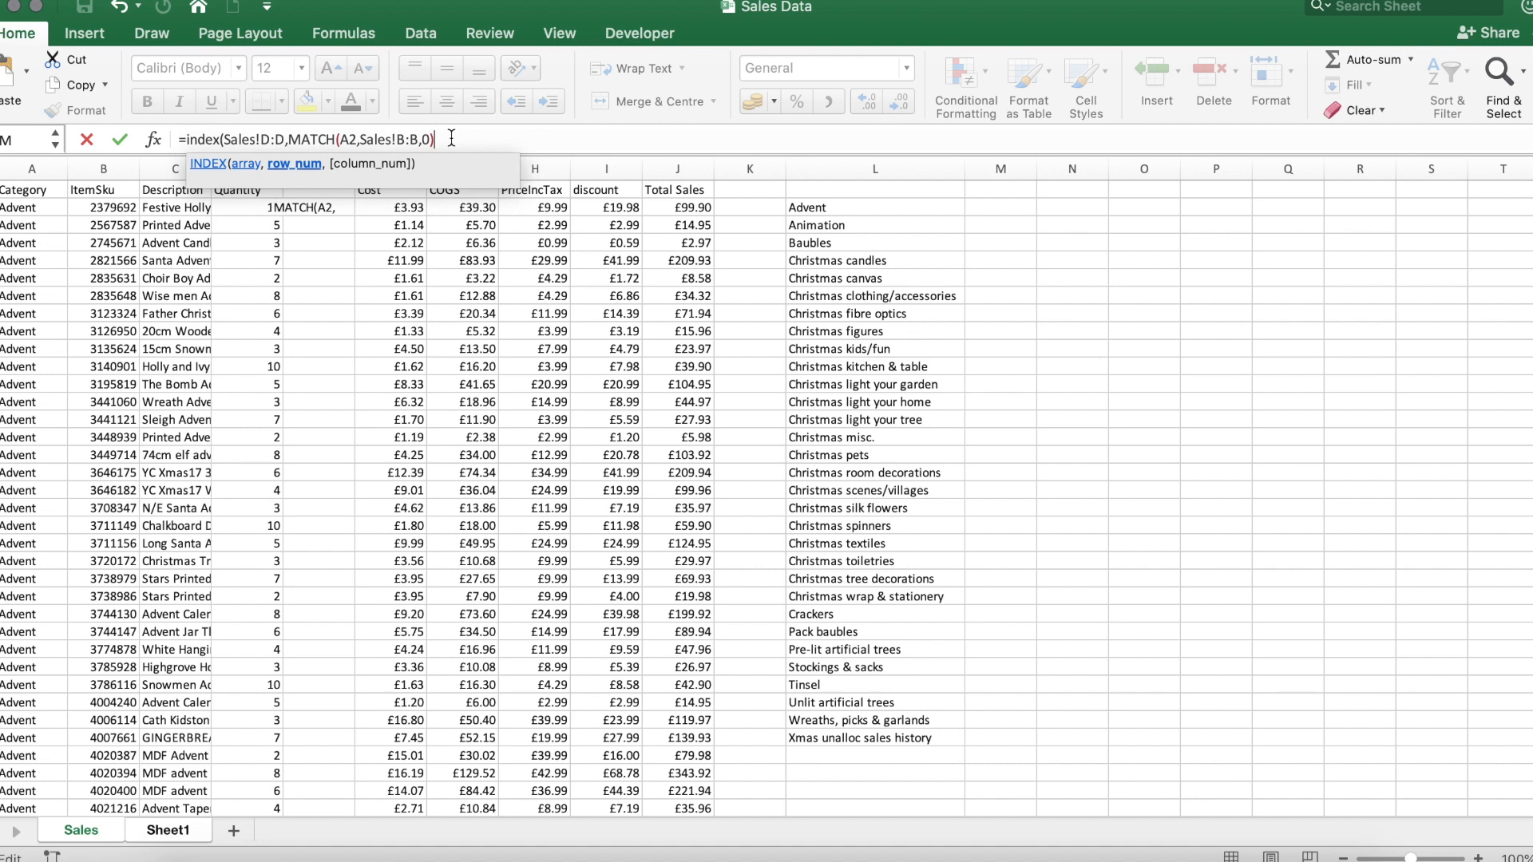
key(Return)
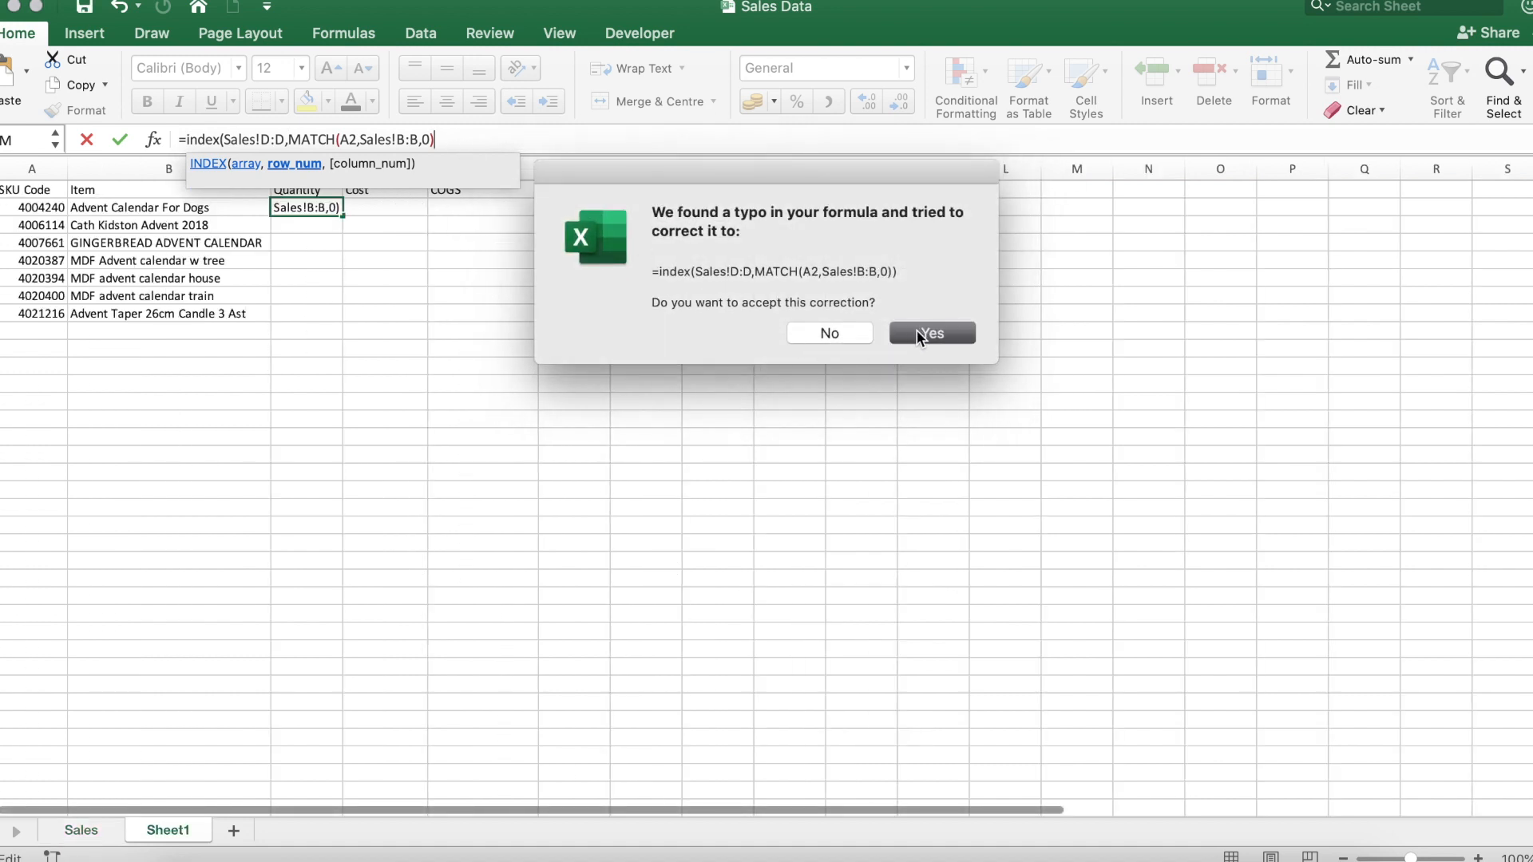
- Accept the formula correction and fill C2 down to C8, giving quantities 5, 3, 7, 2, 8, 6, 4
click(929, 333)
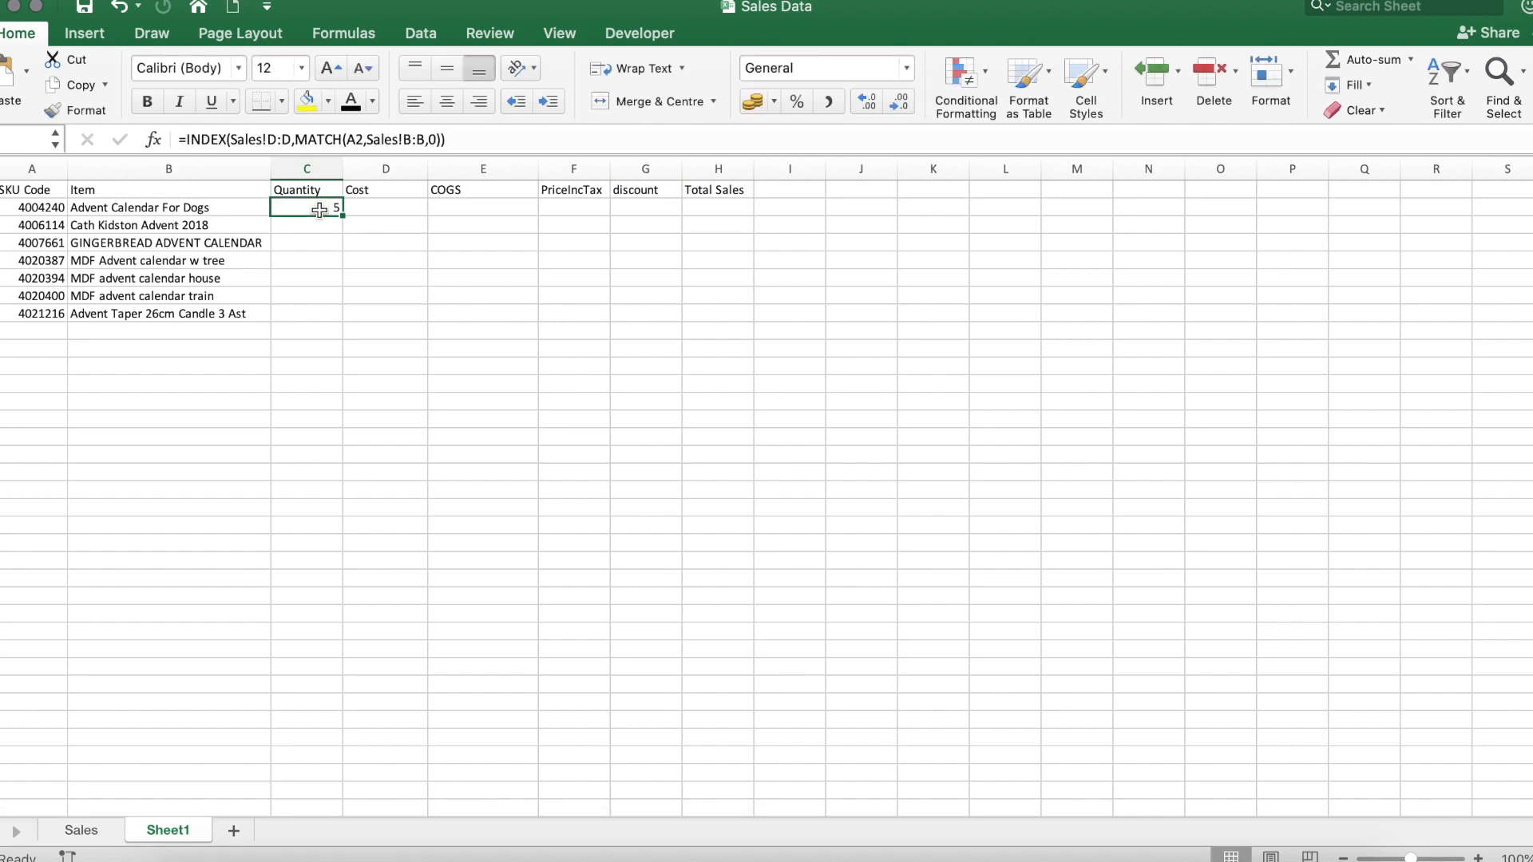
mouse_move(342, 168)
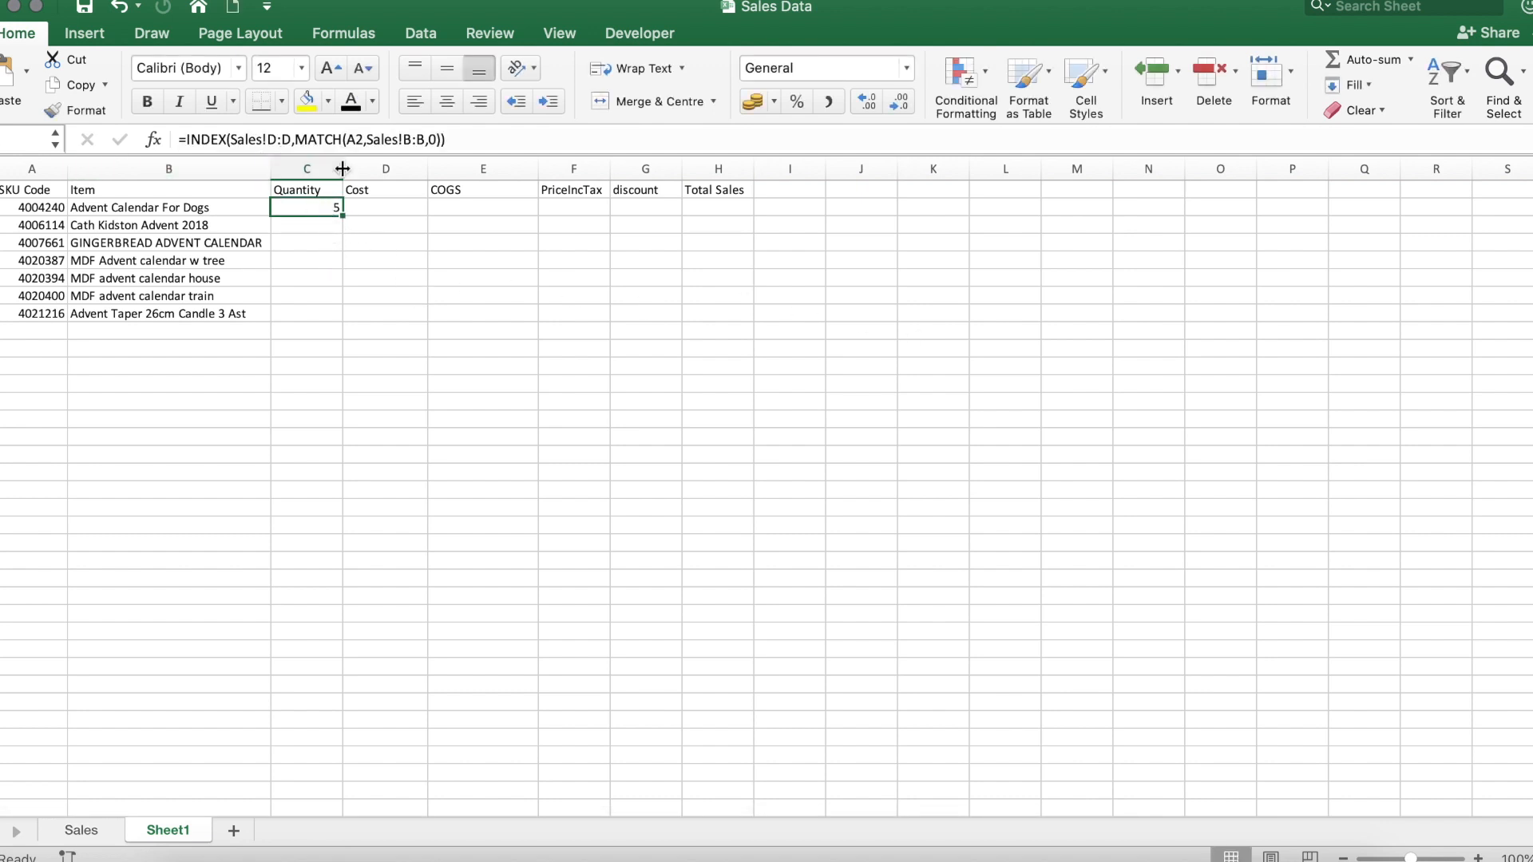
mouse_move(34, 326)
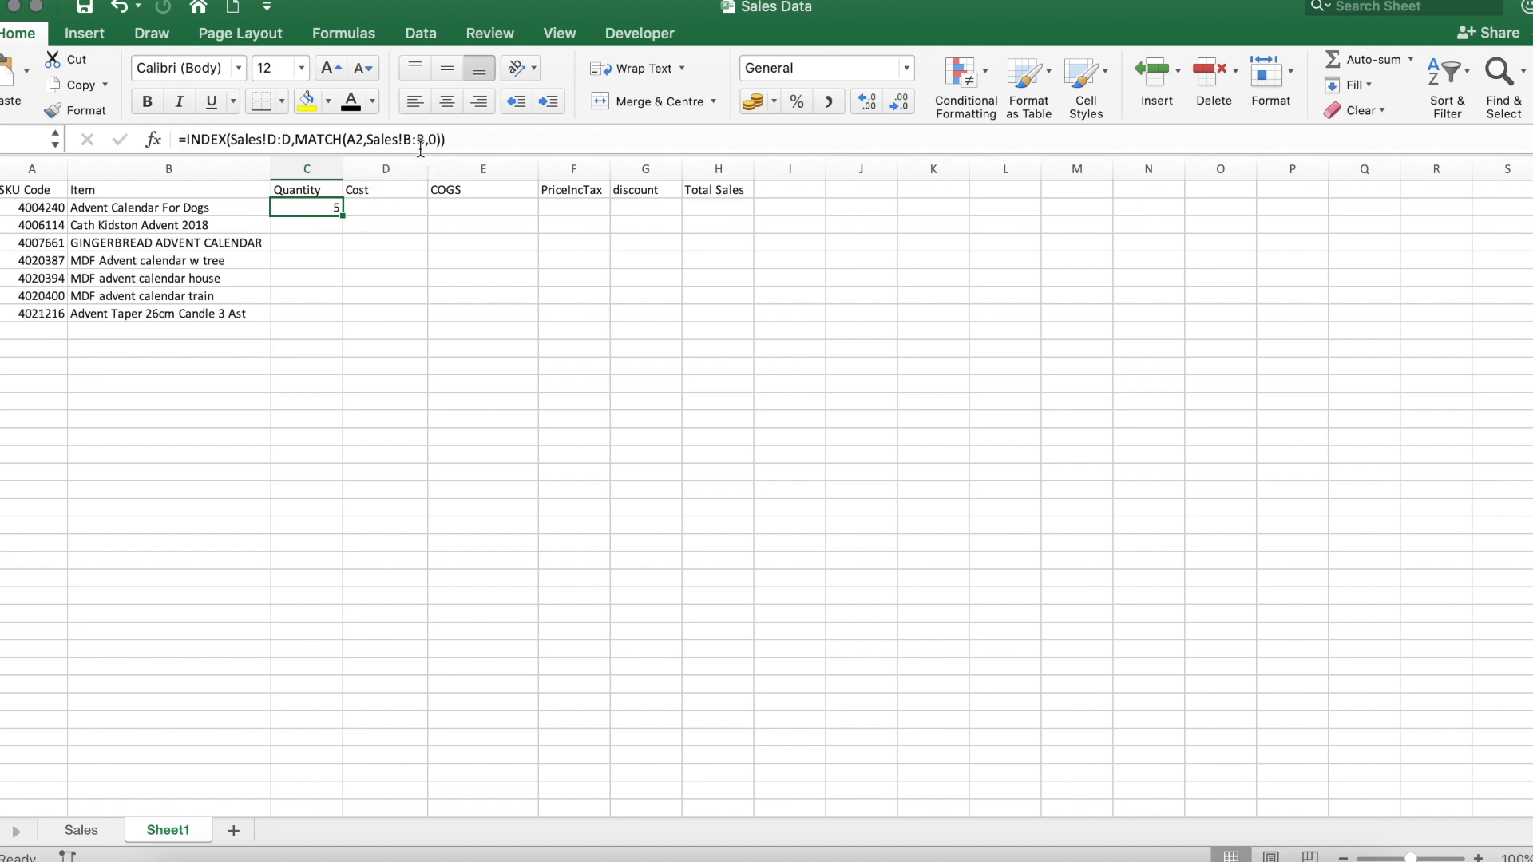
mouse_move(446, 144)
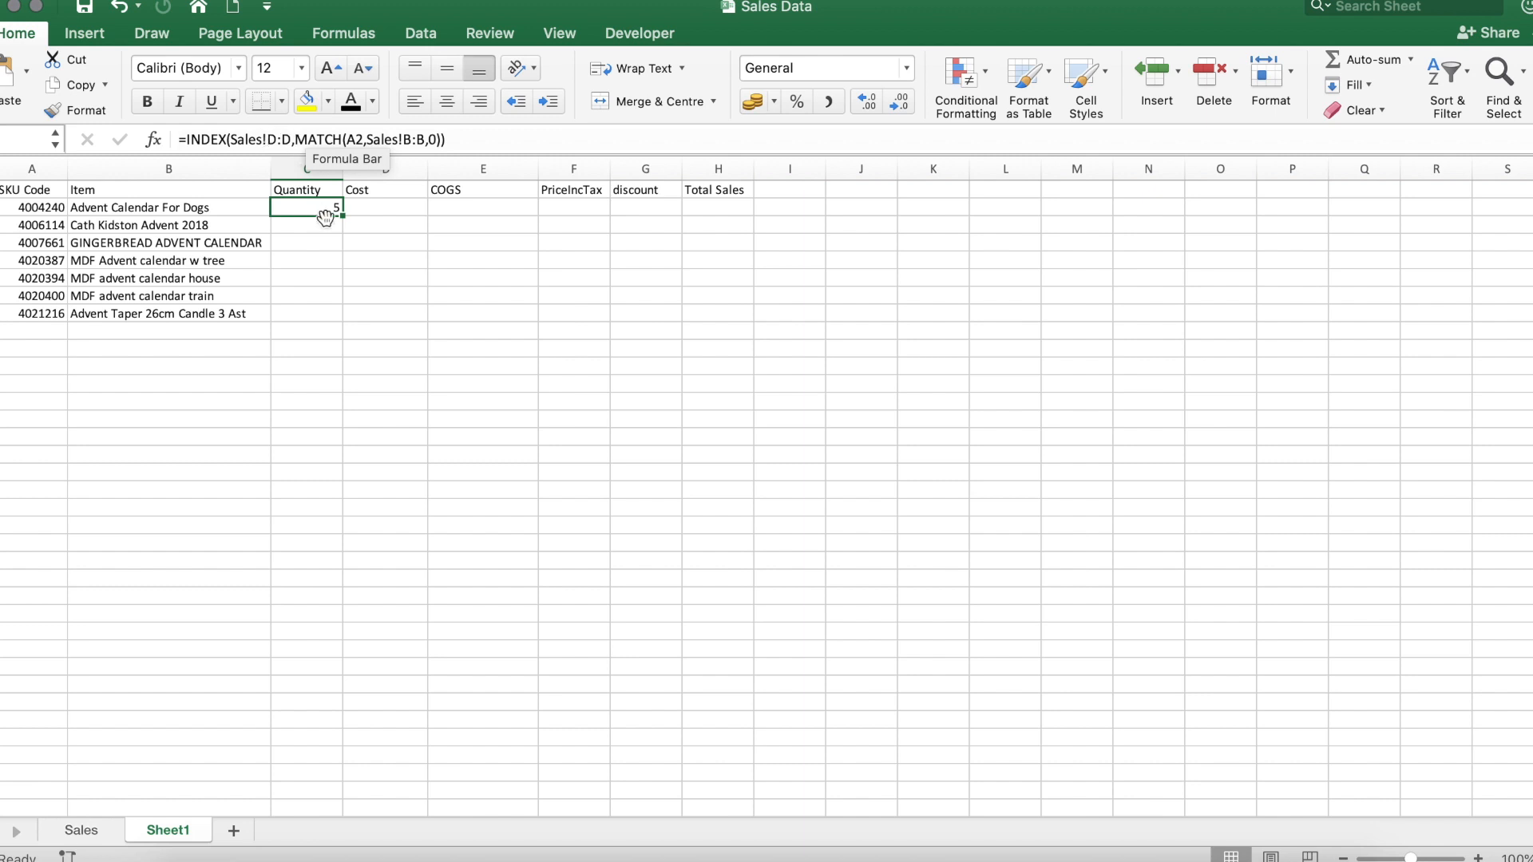
drag(339, 215, 339, 324)
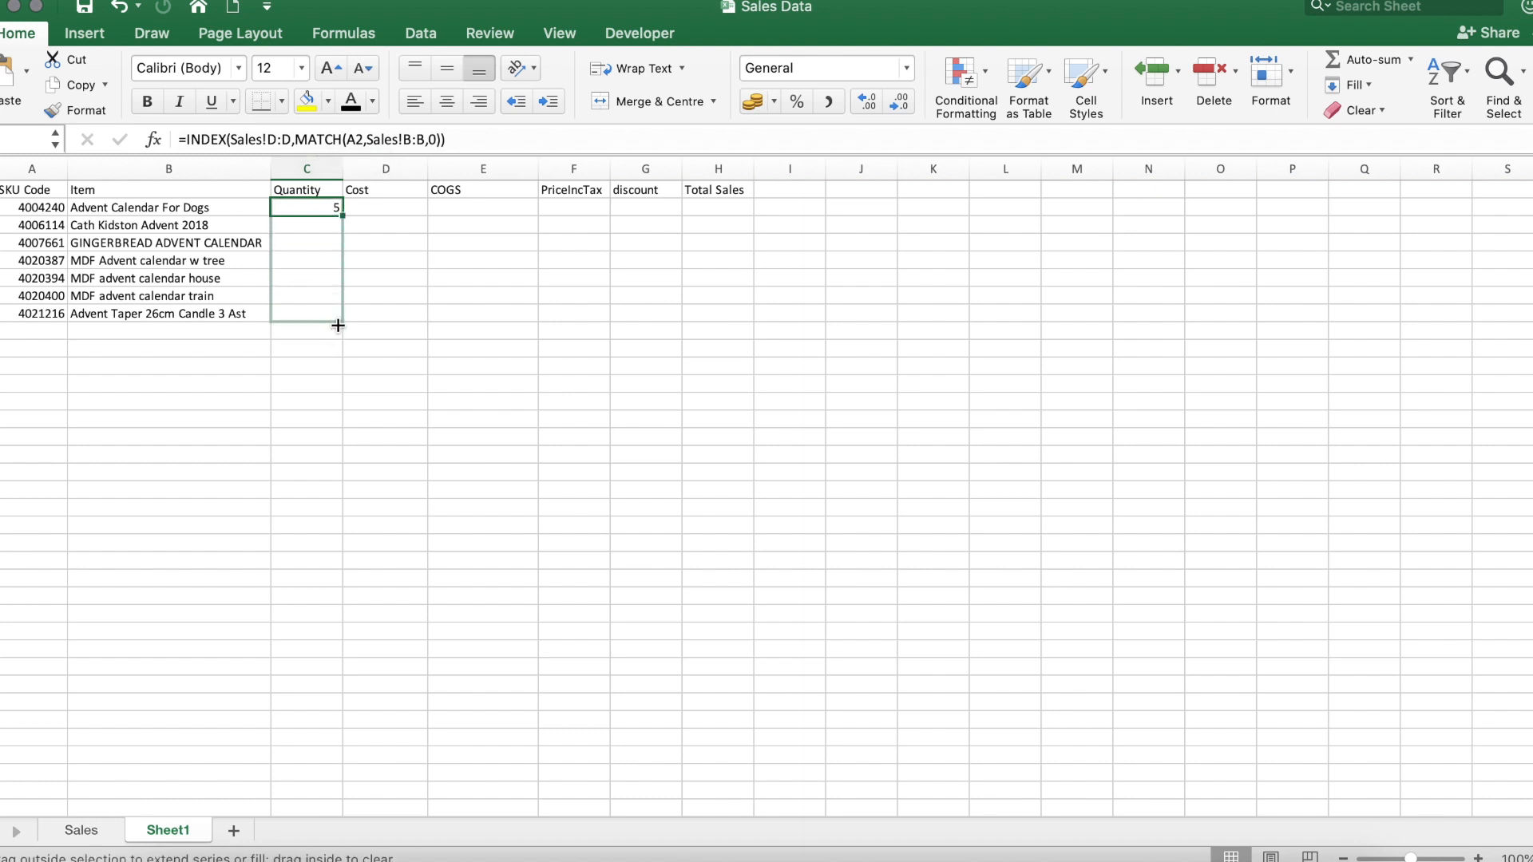
drag(338, 207, 339, 313)
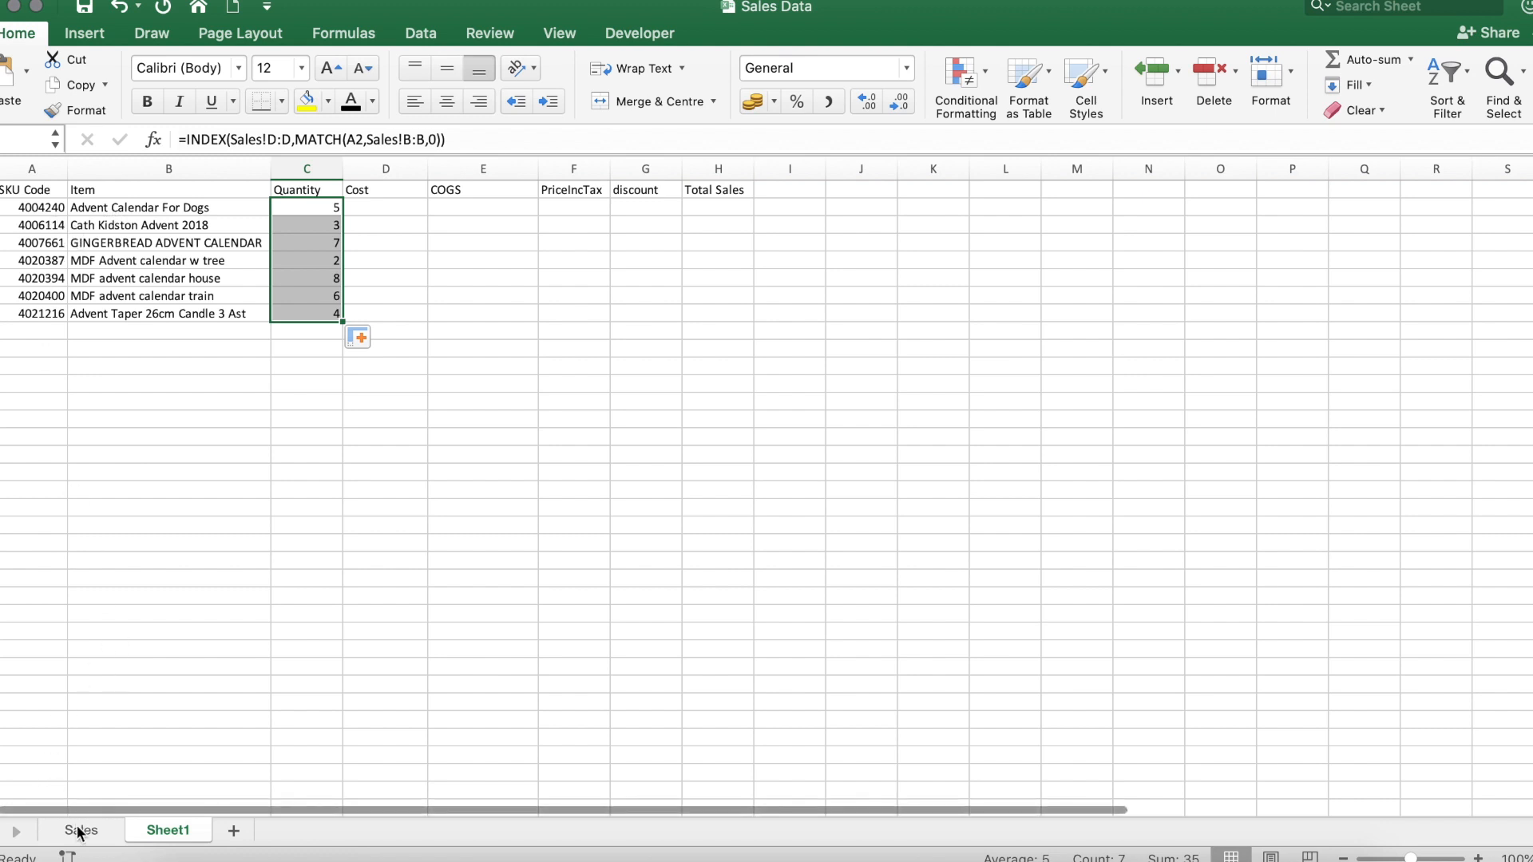
click(80, 831)
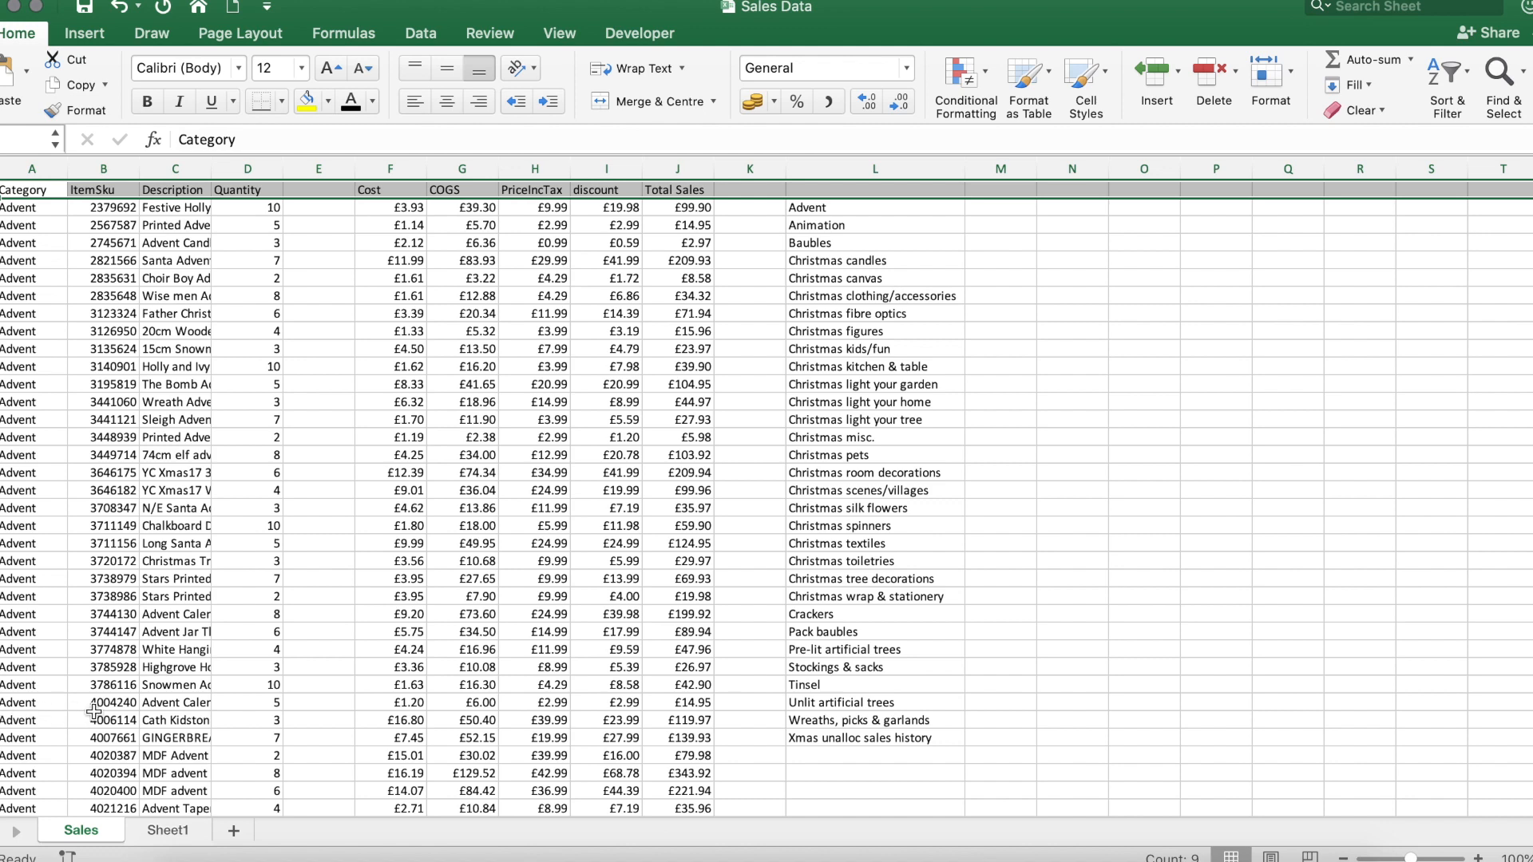
- Check SKU 4007661's quantity on the Sales sheet and return to Sheet1
click(248, 720)
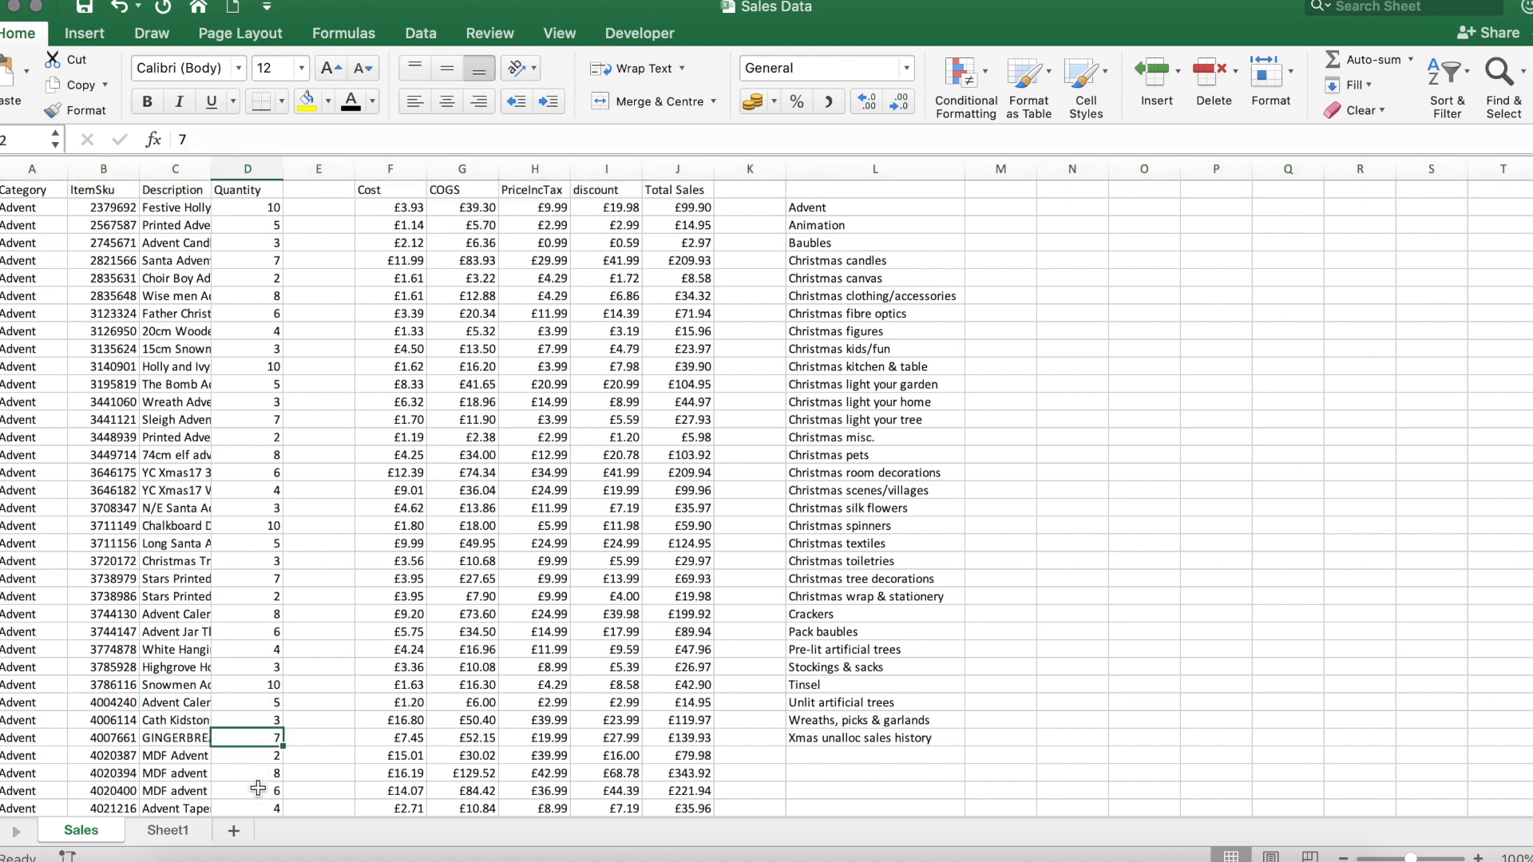
click(168, 831)
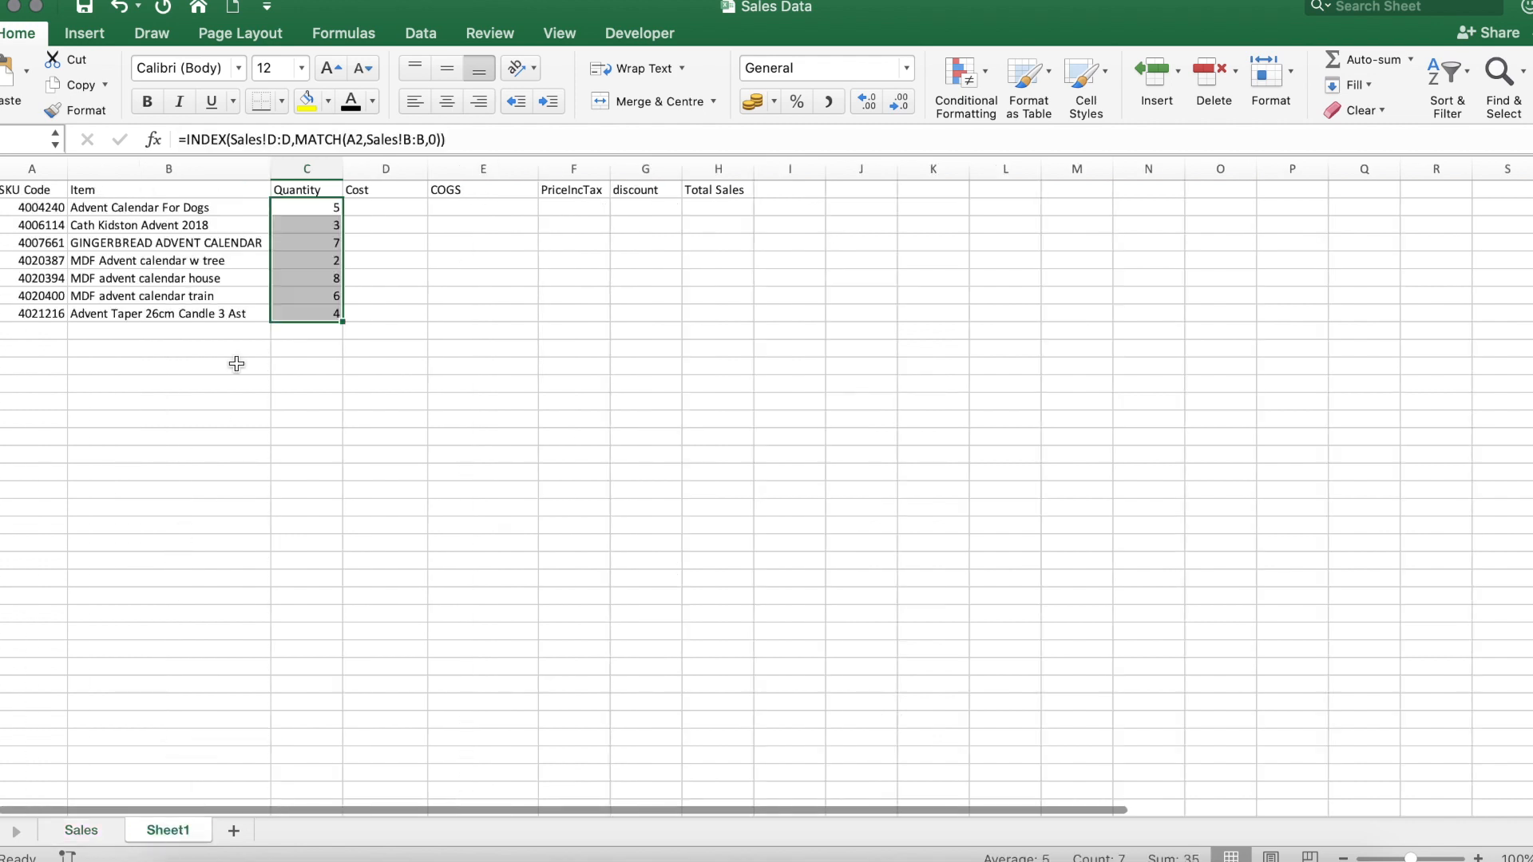
mouse_move(364, 244)
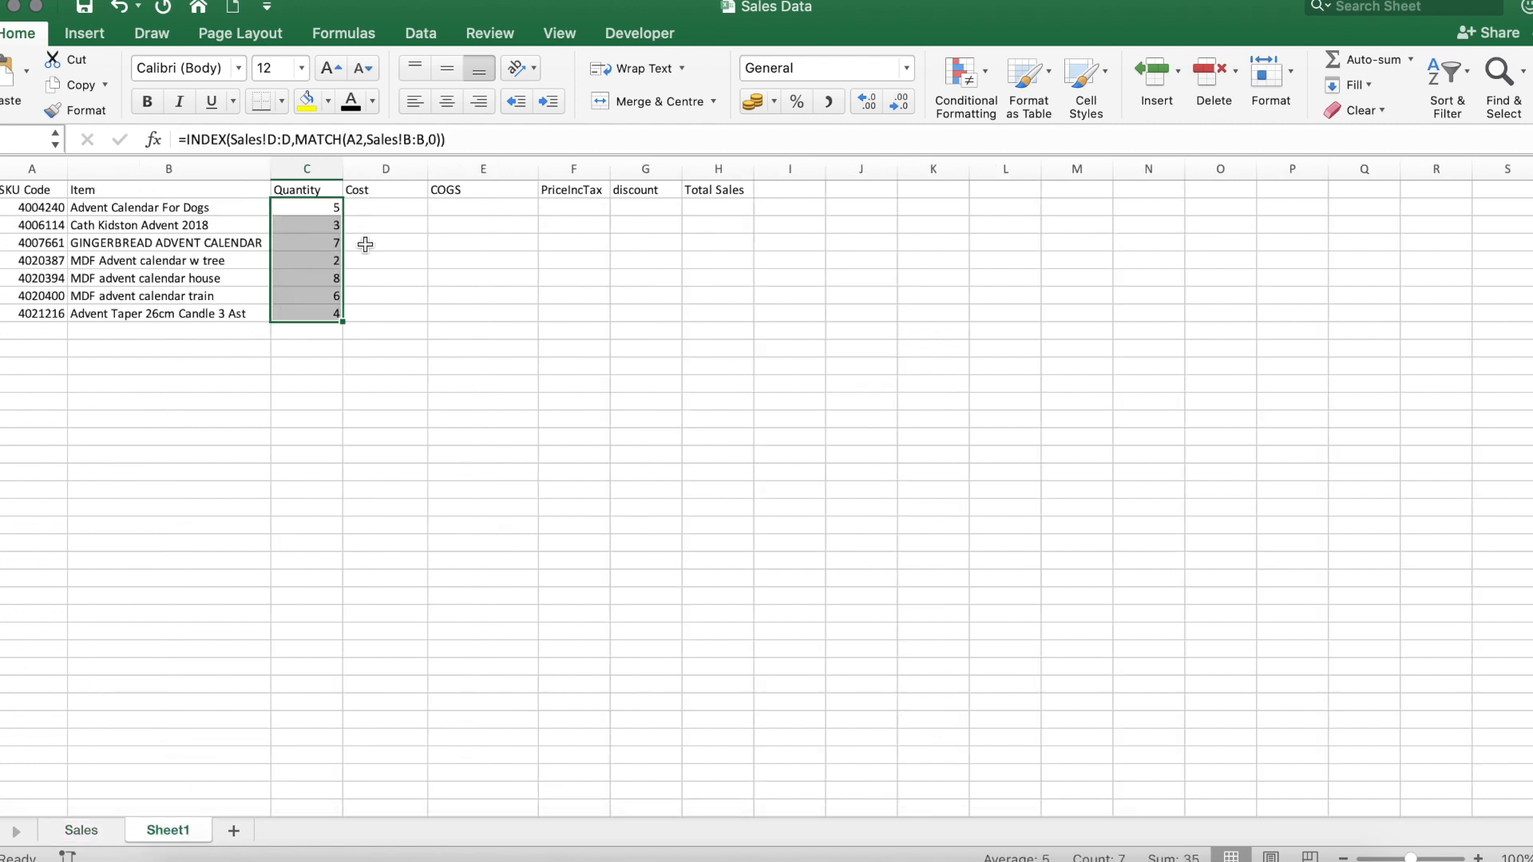
mouse_move(371, 294)
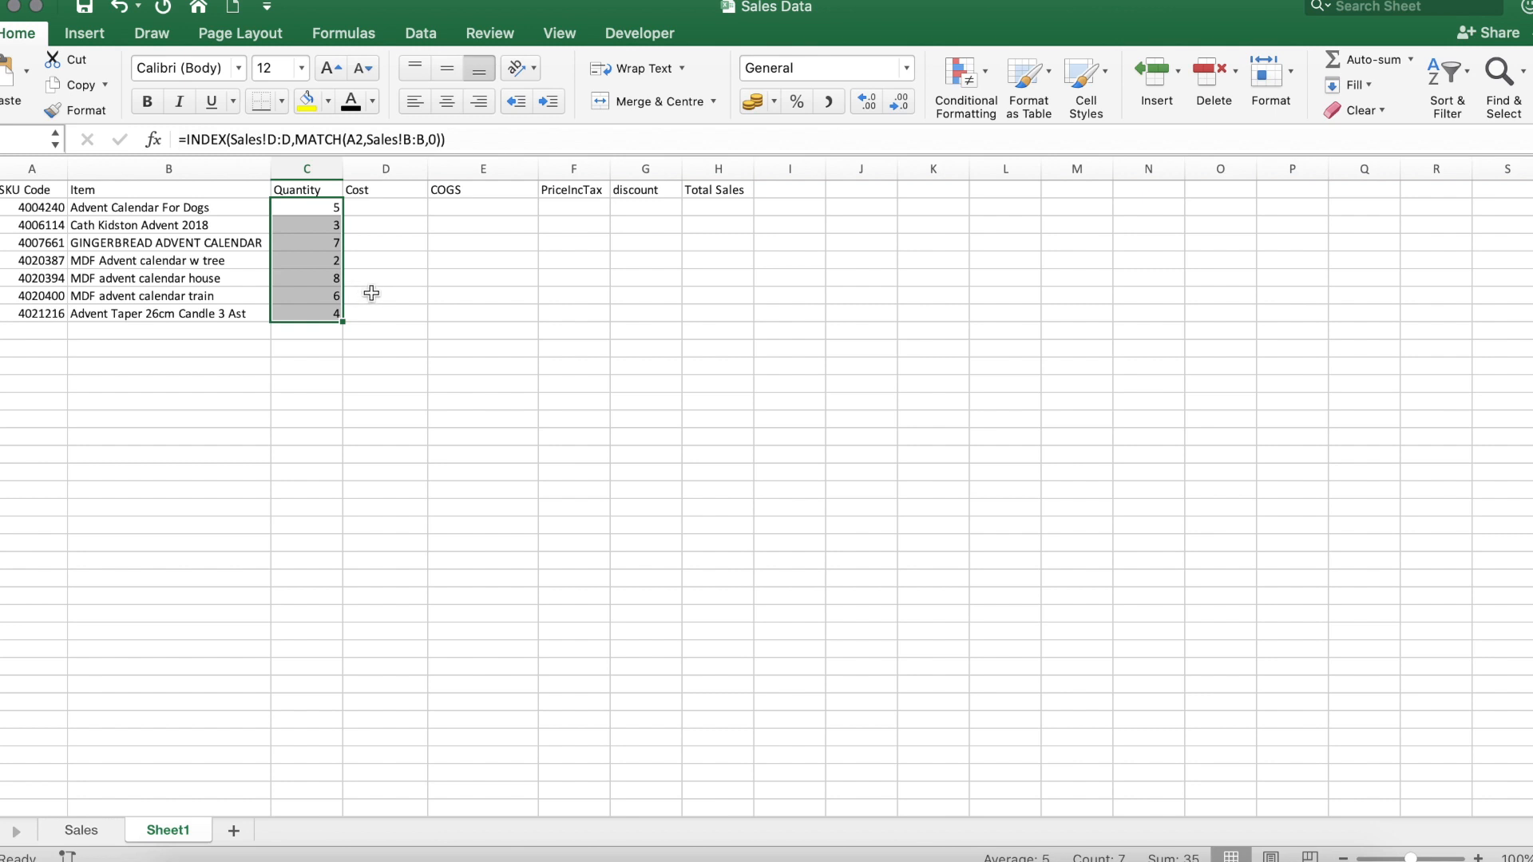
click(307, 381)
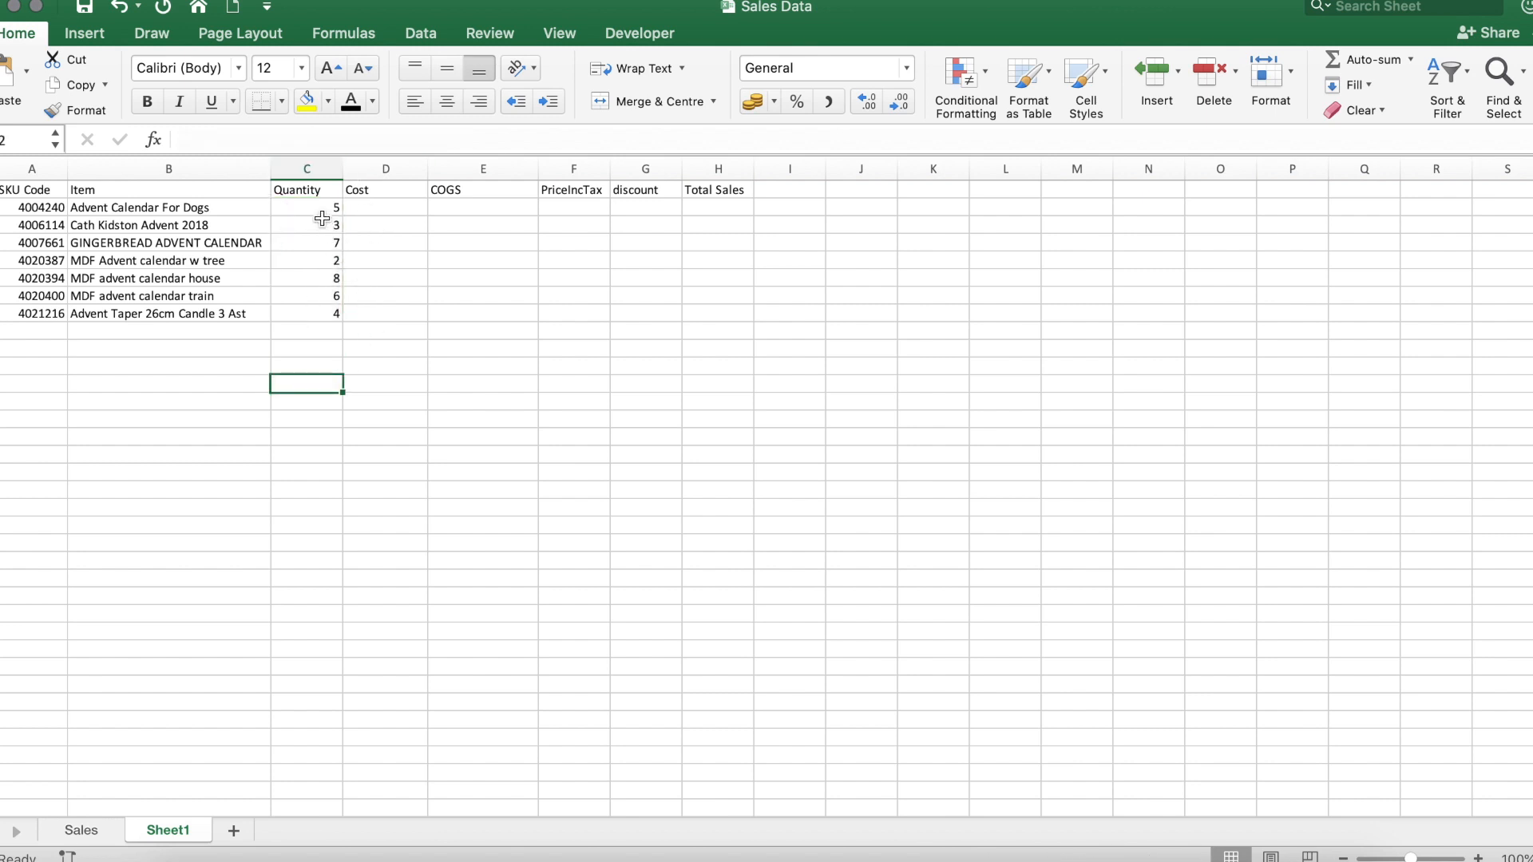
mouse_move(314, 213)
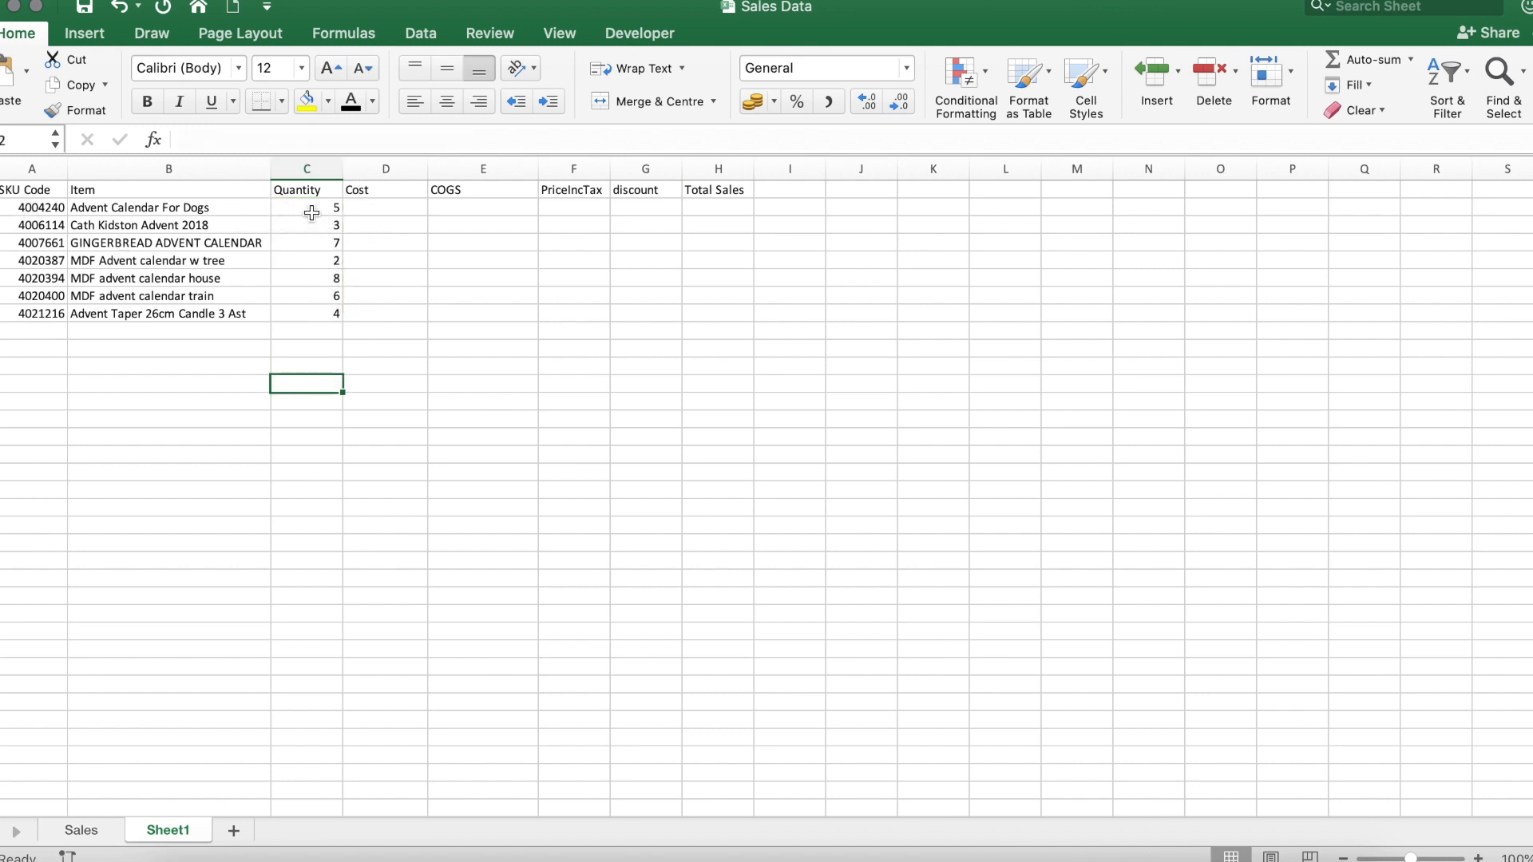
click(306, 208)
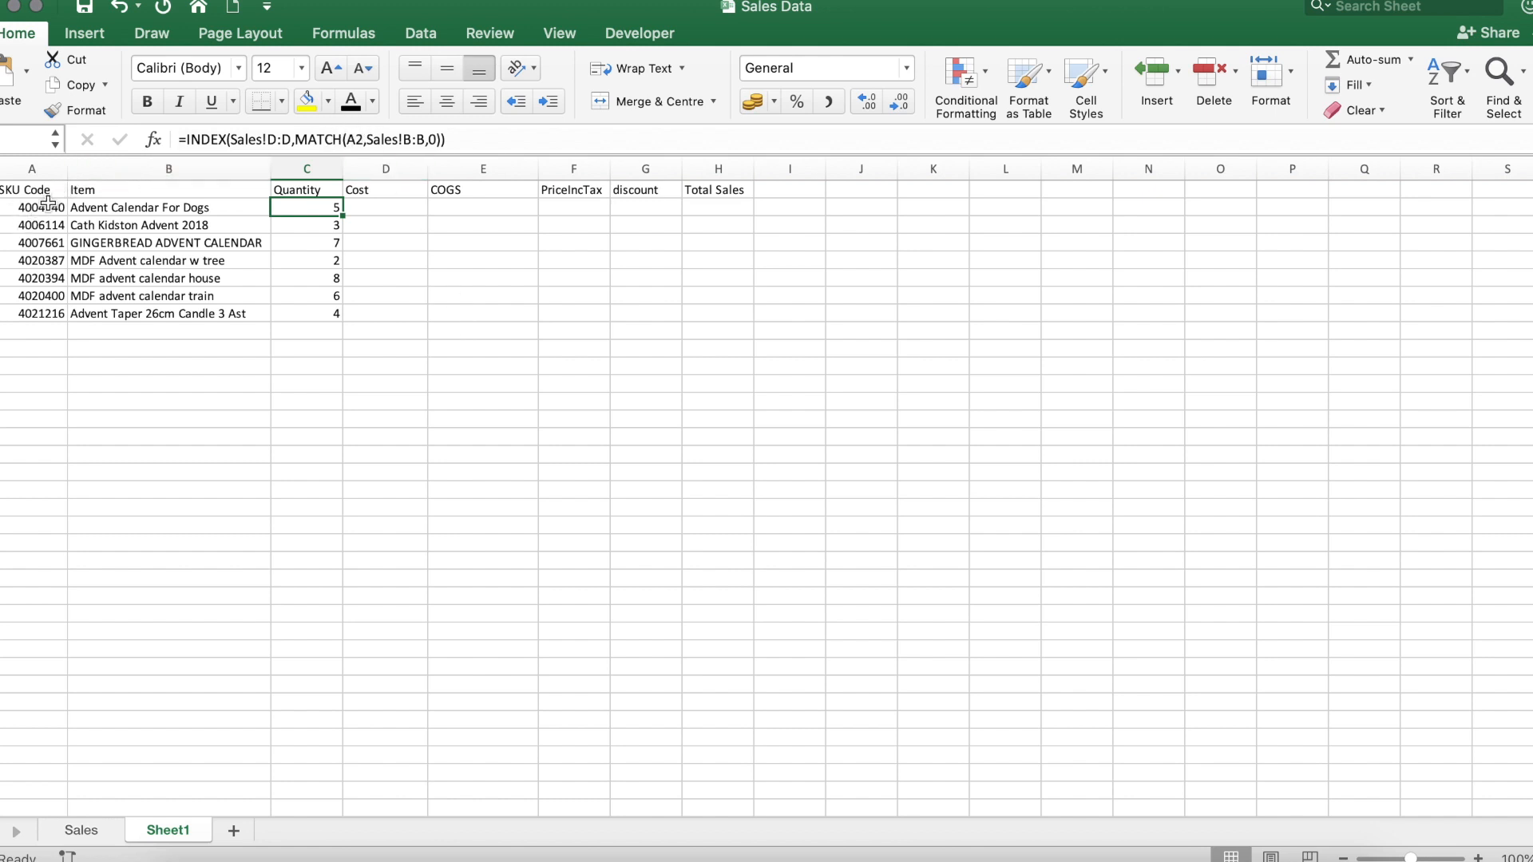
mouse_move(260, 132)
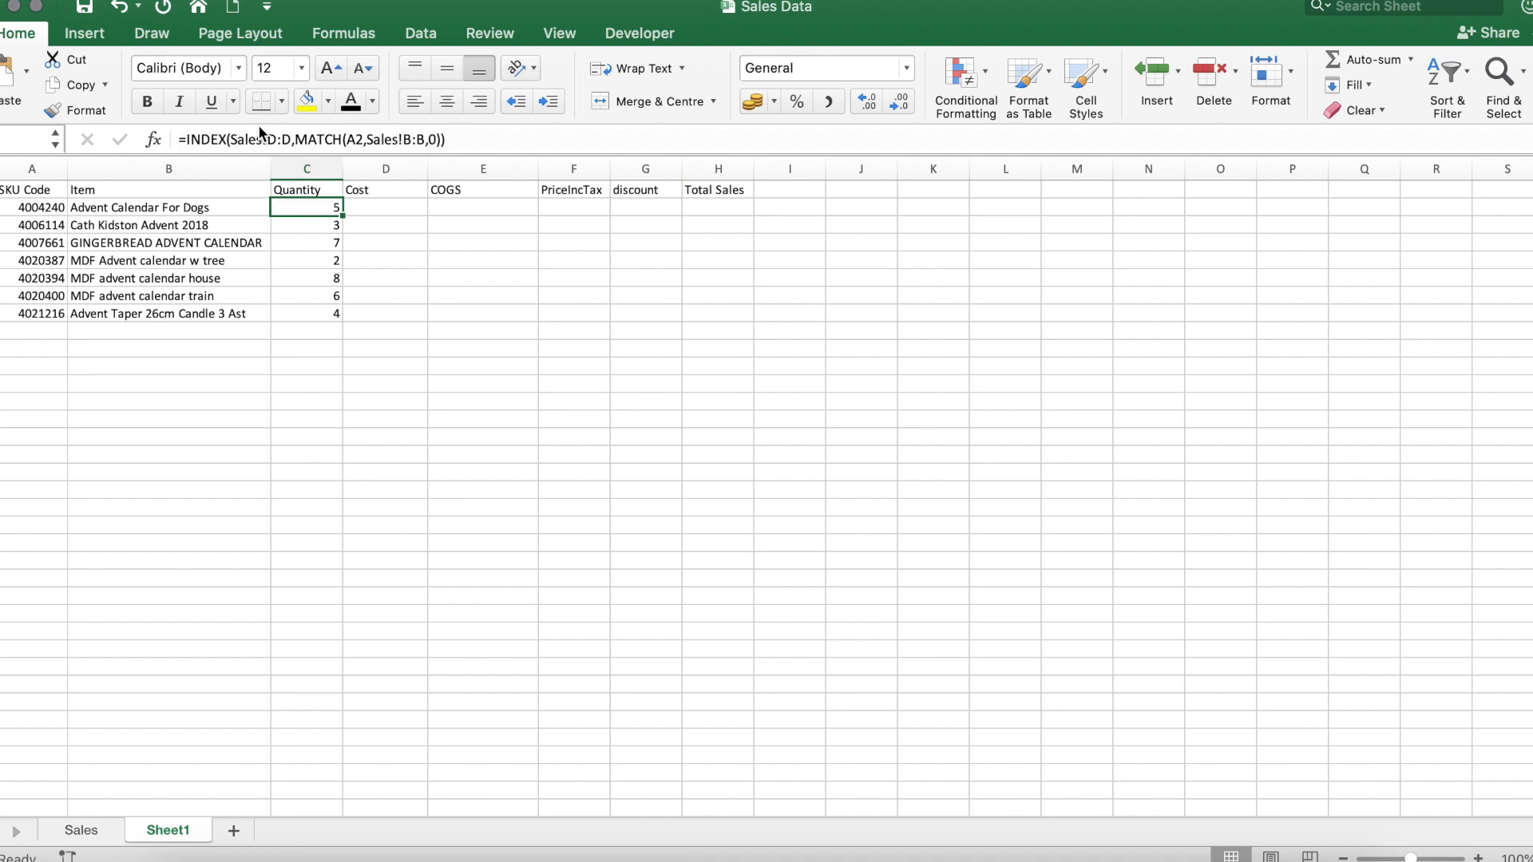
mouse_move(259, 139)
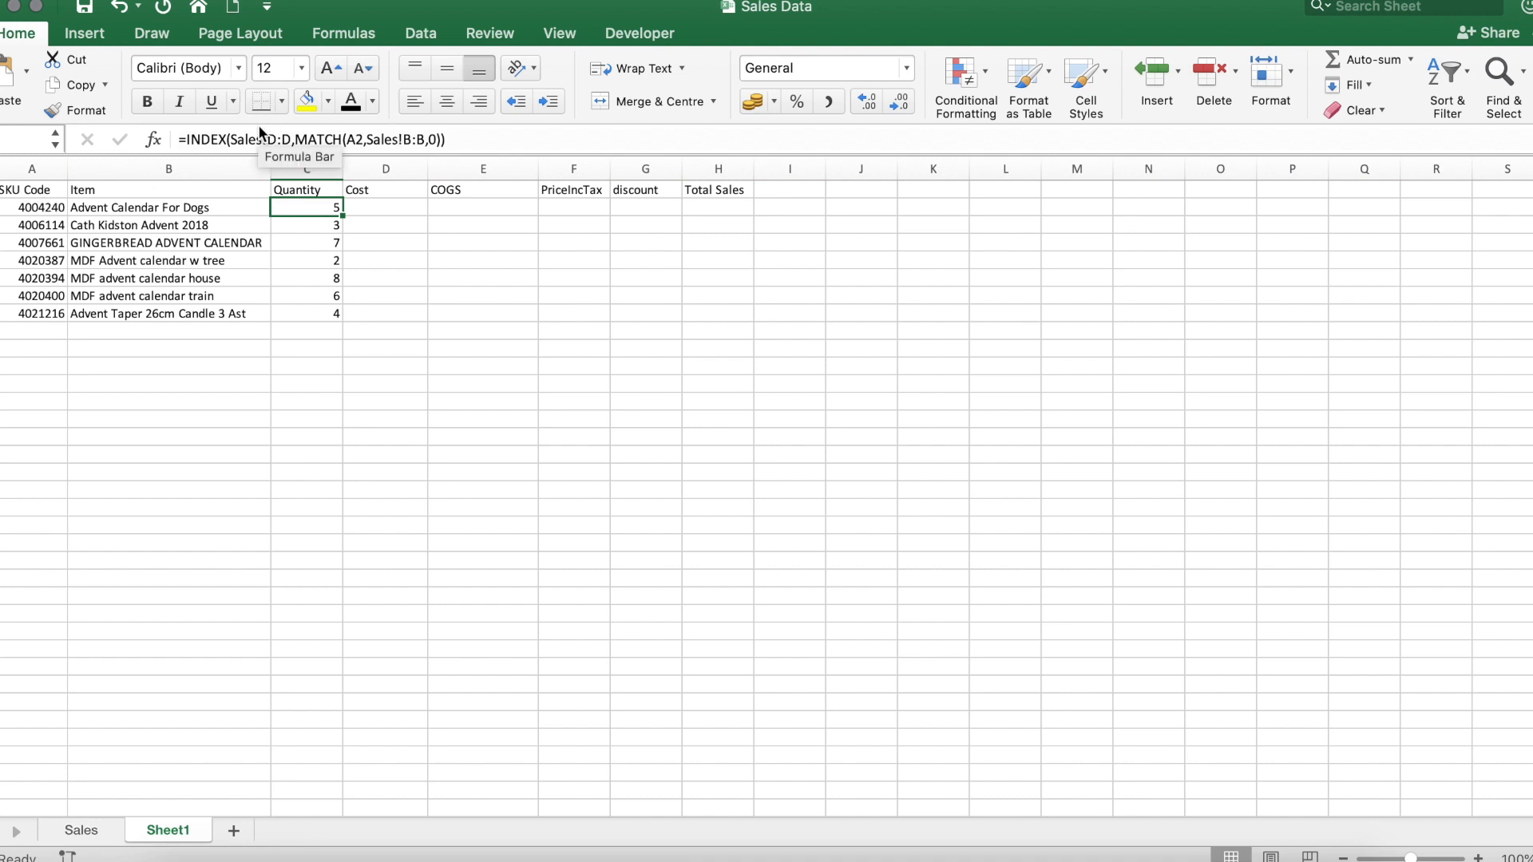
mouse_move(284, 161)
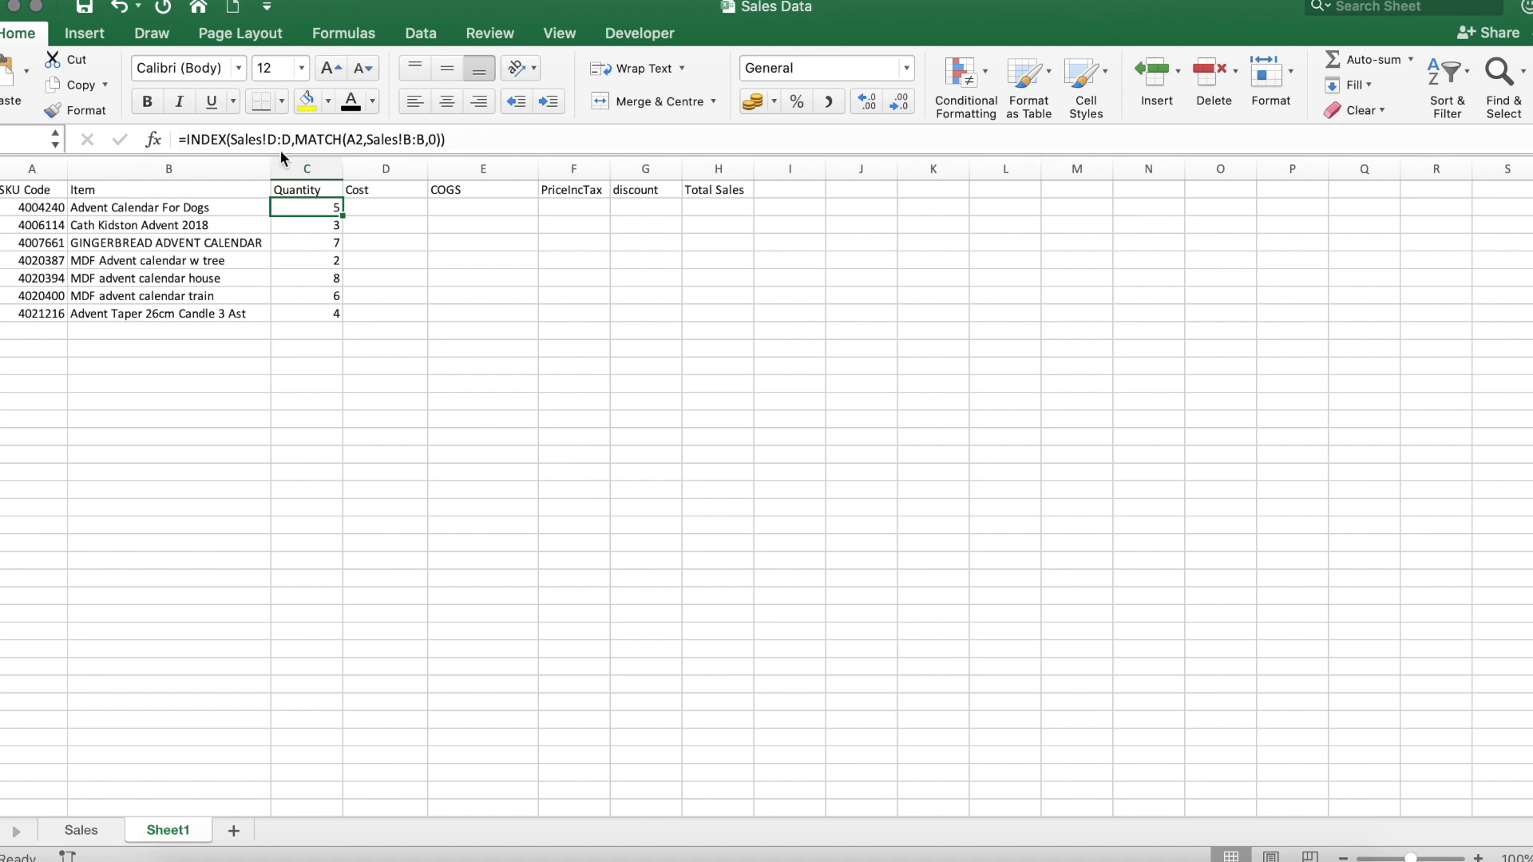
mouse_move(363, 229)
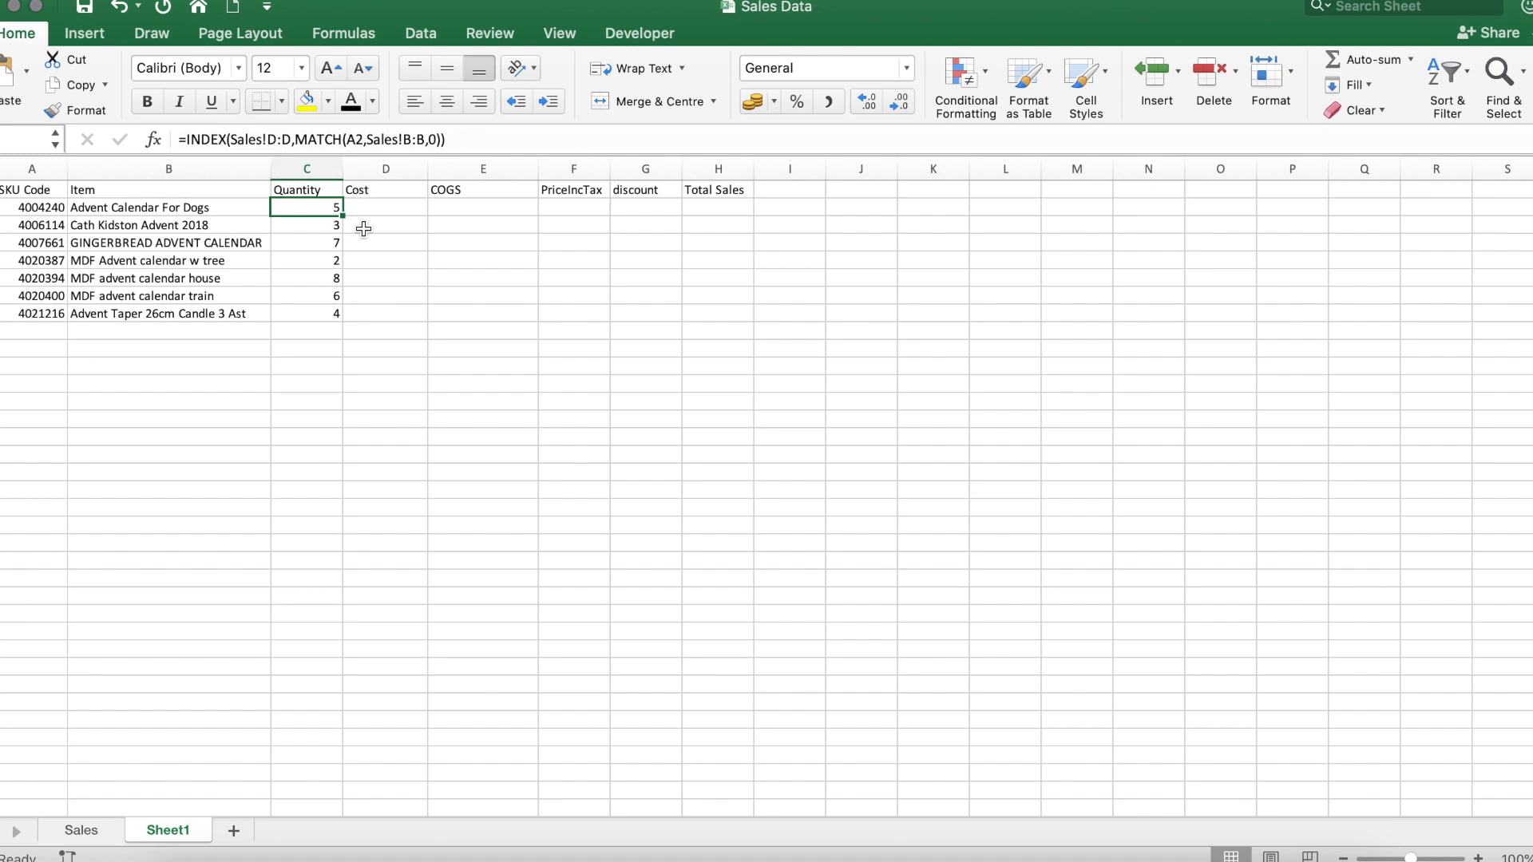
mouse_move(391, 228)
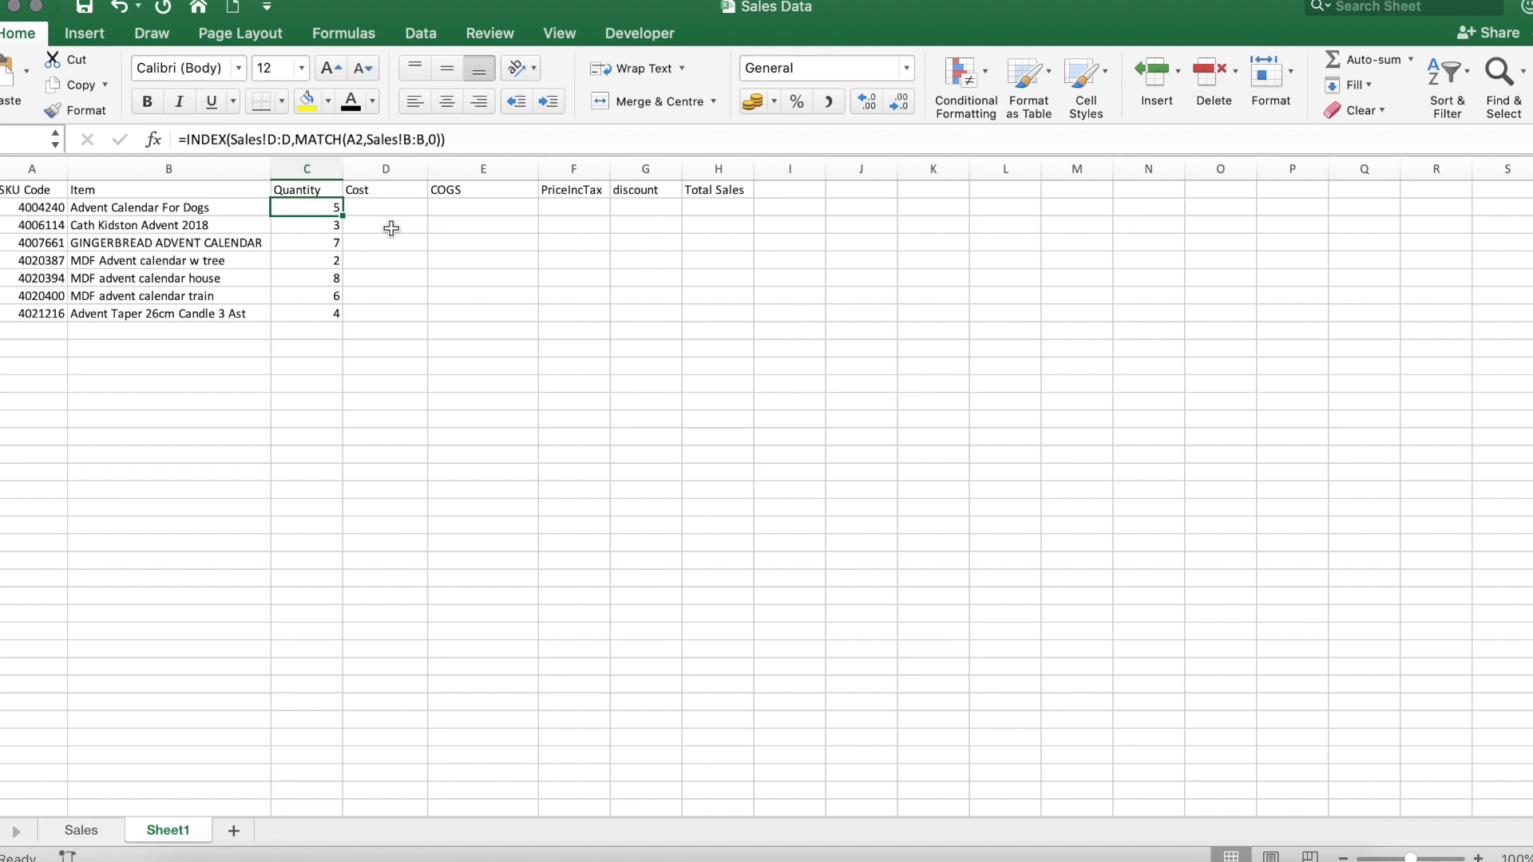
mouse_move(442, 132)
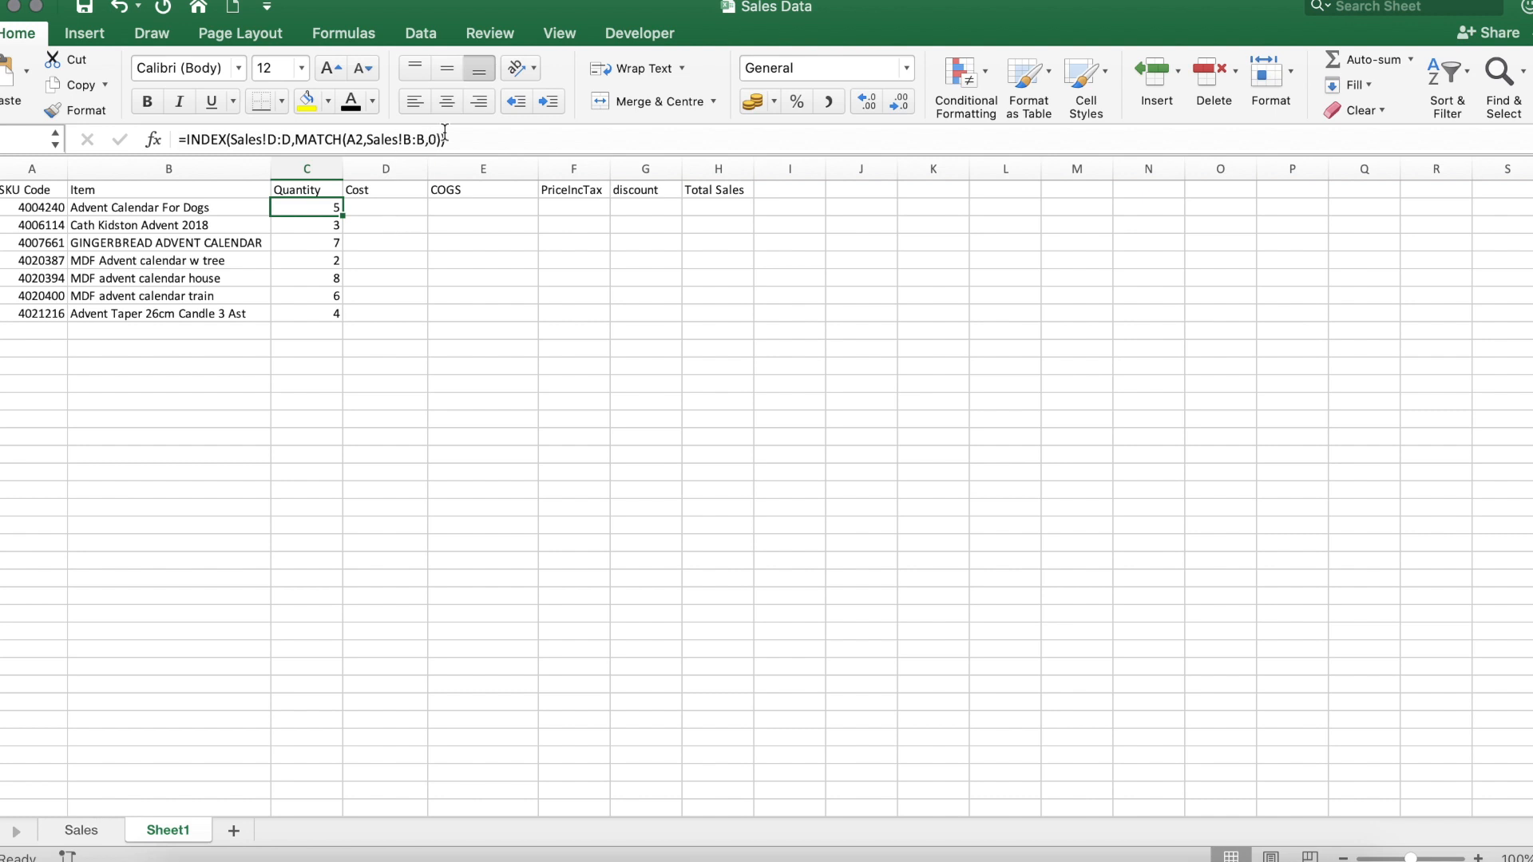
click(385, 225)
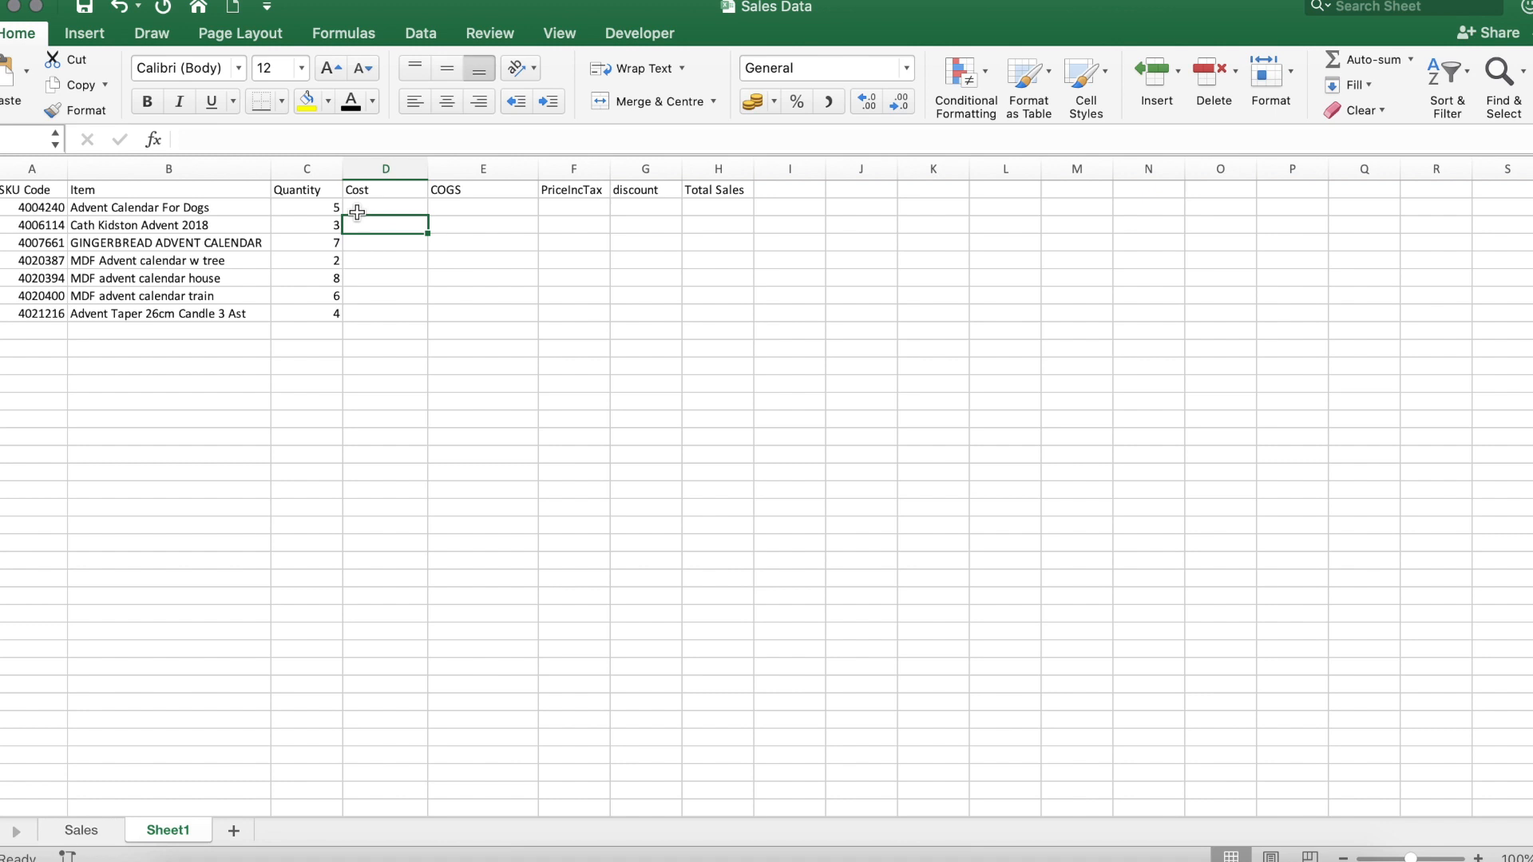
click(307, 206)
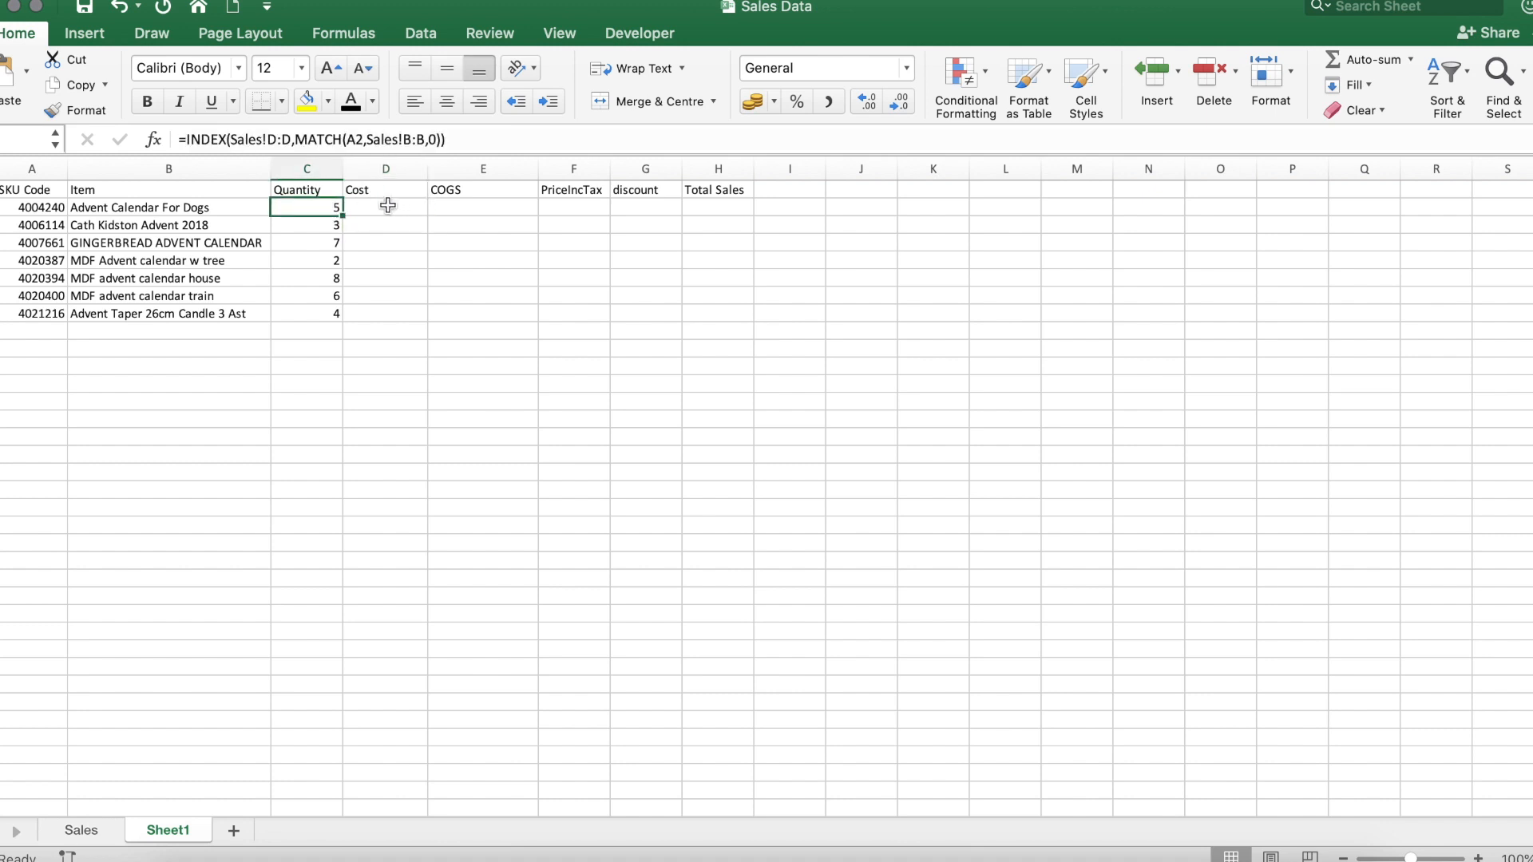
mouse_move(734, 228)
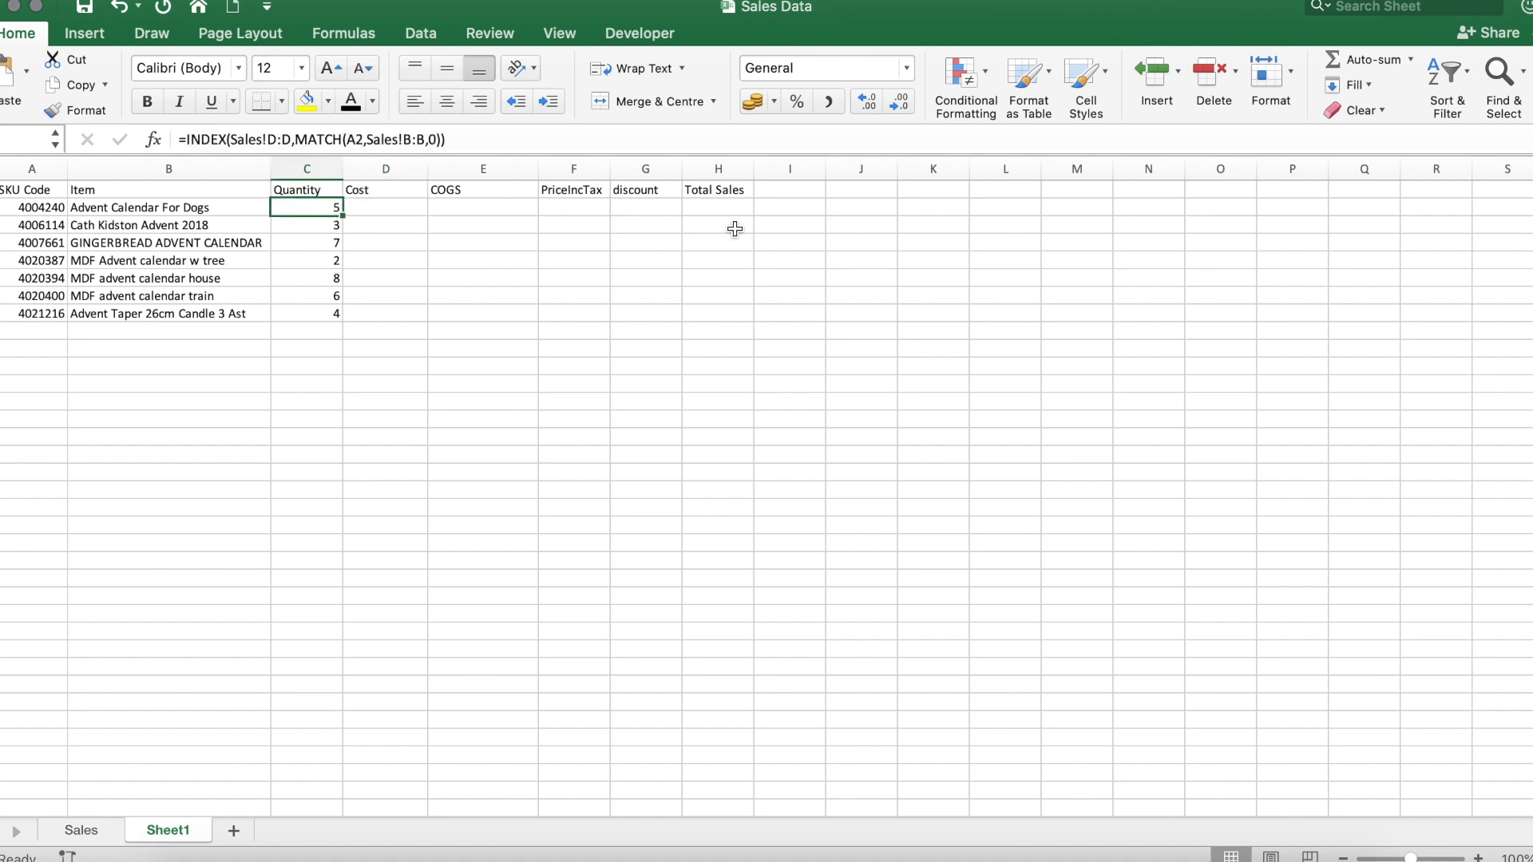
mouse_move(597, 324)
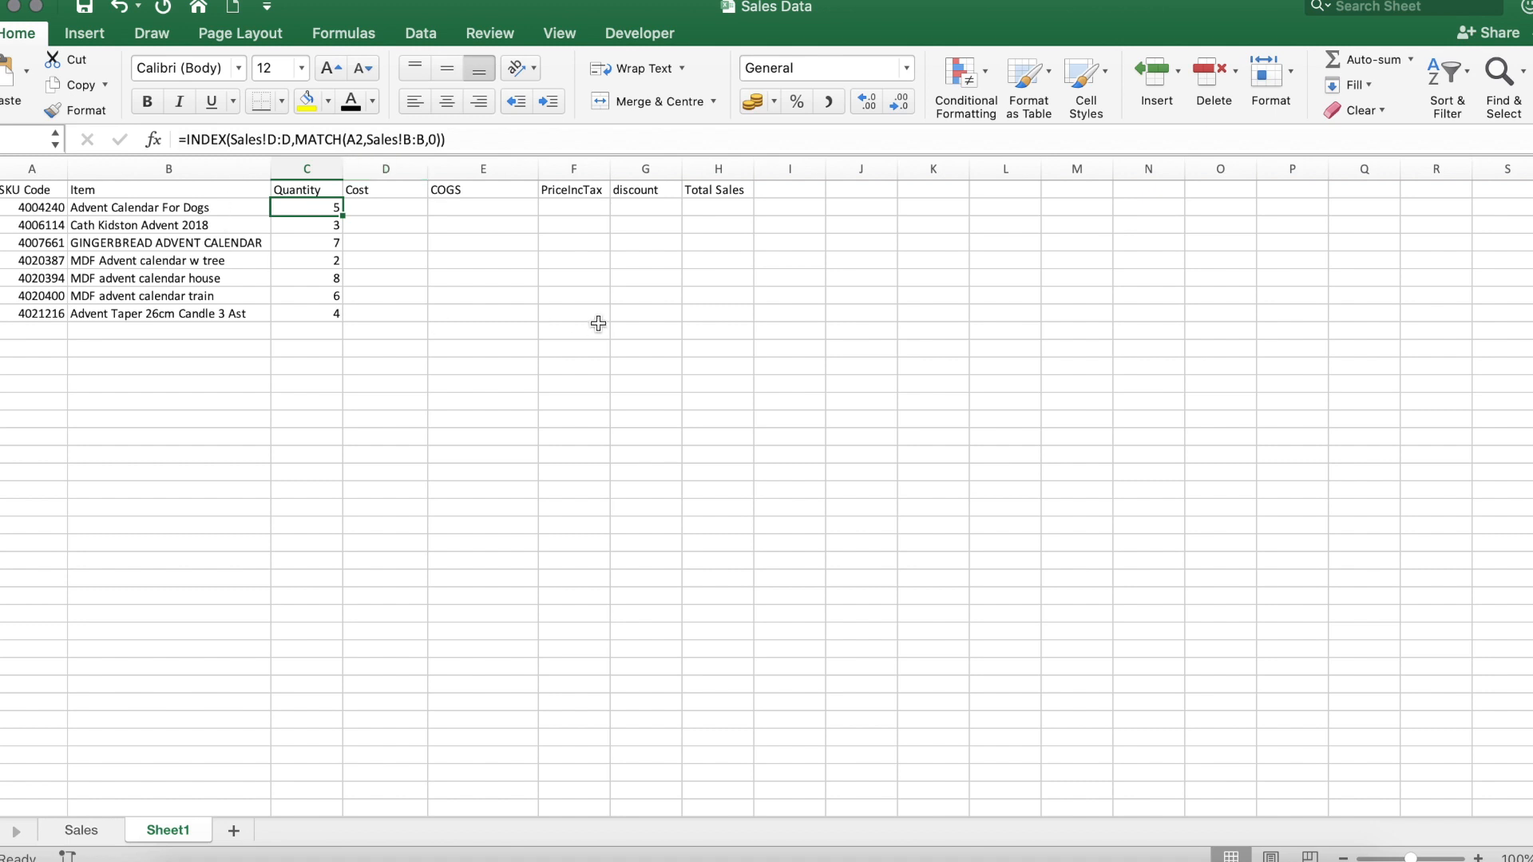
mouse_move(381, 212)
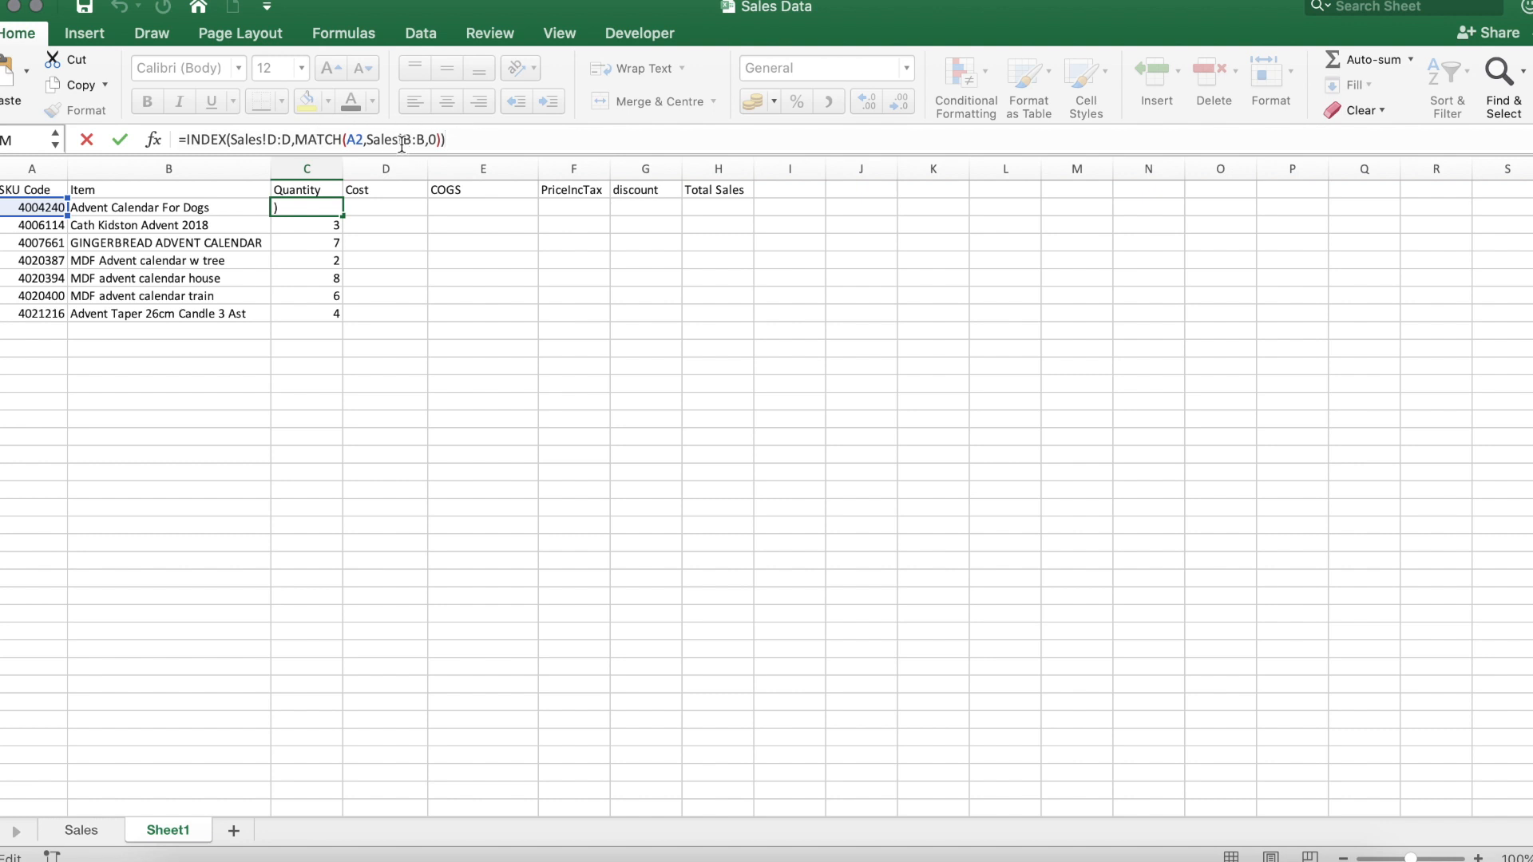
- Start =MATCH(A2,Sales!B:B,0 in D2 using the SKU and the Sales ItemSku column
key(Return)
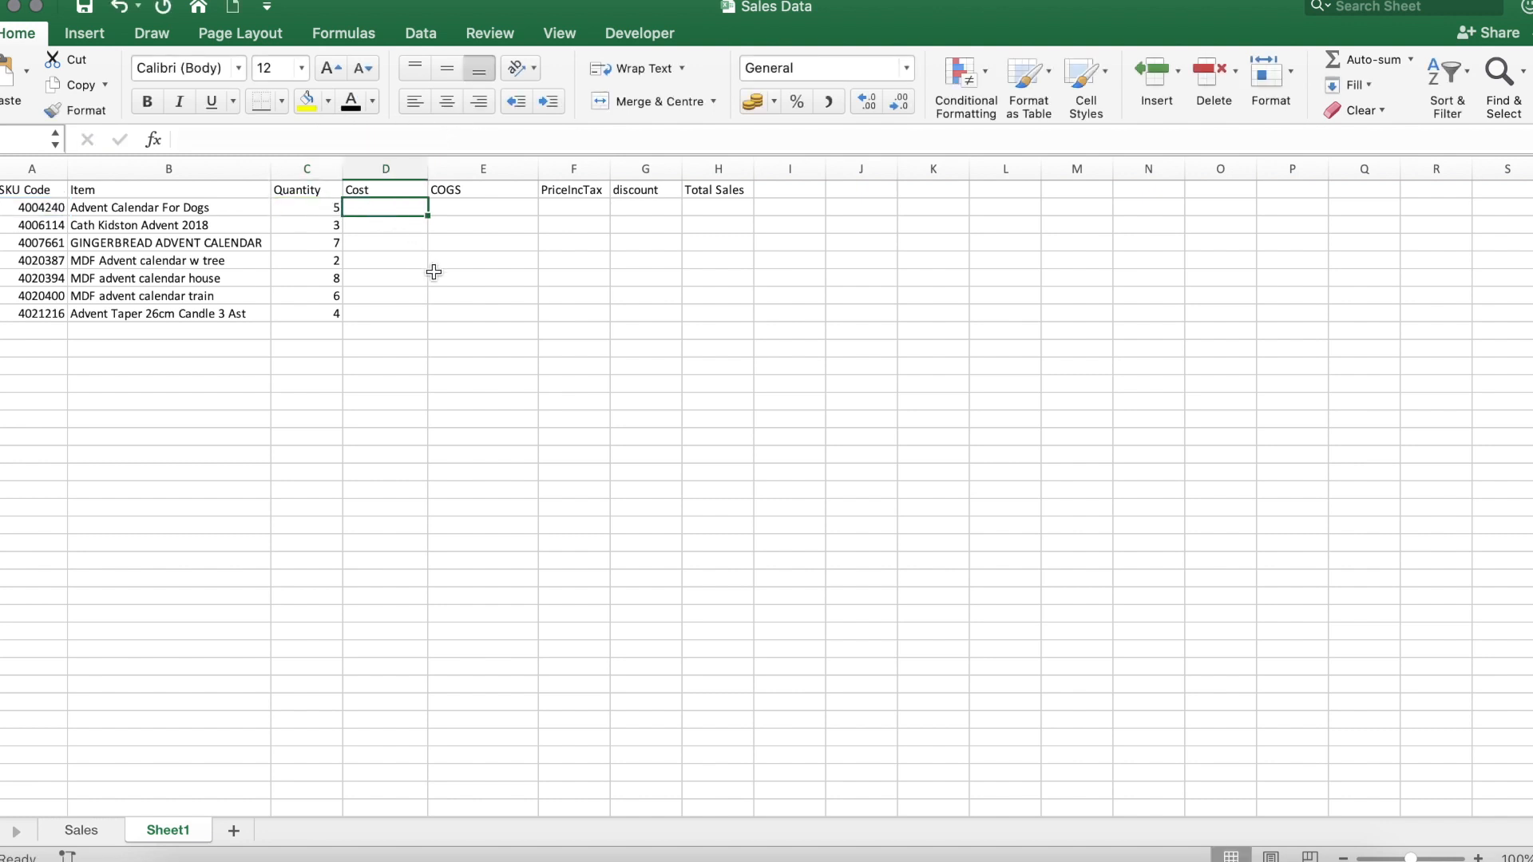
text(=match()
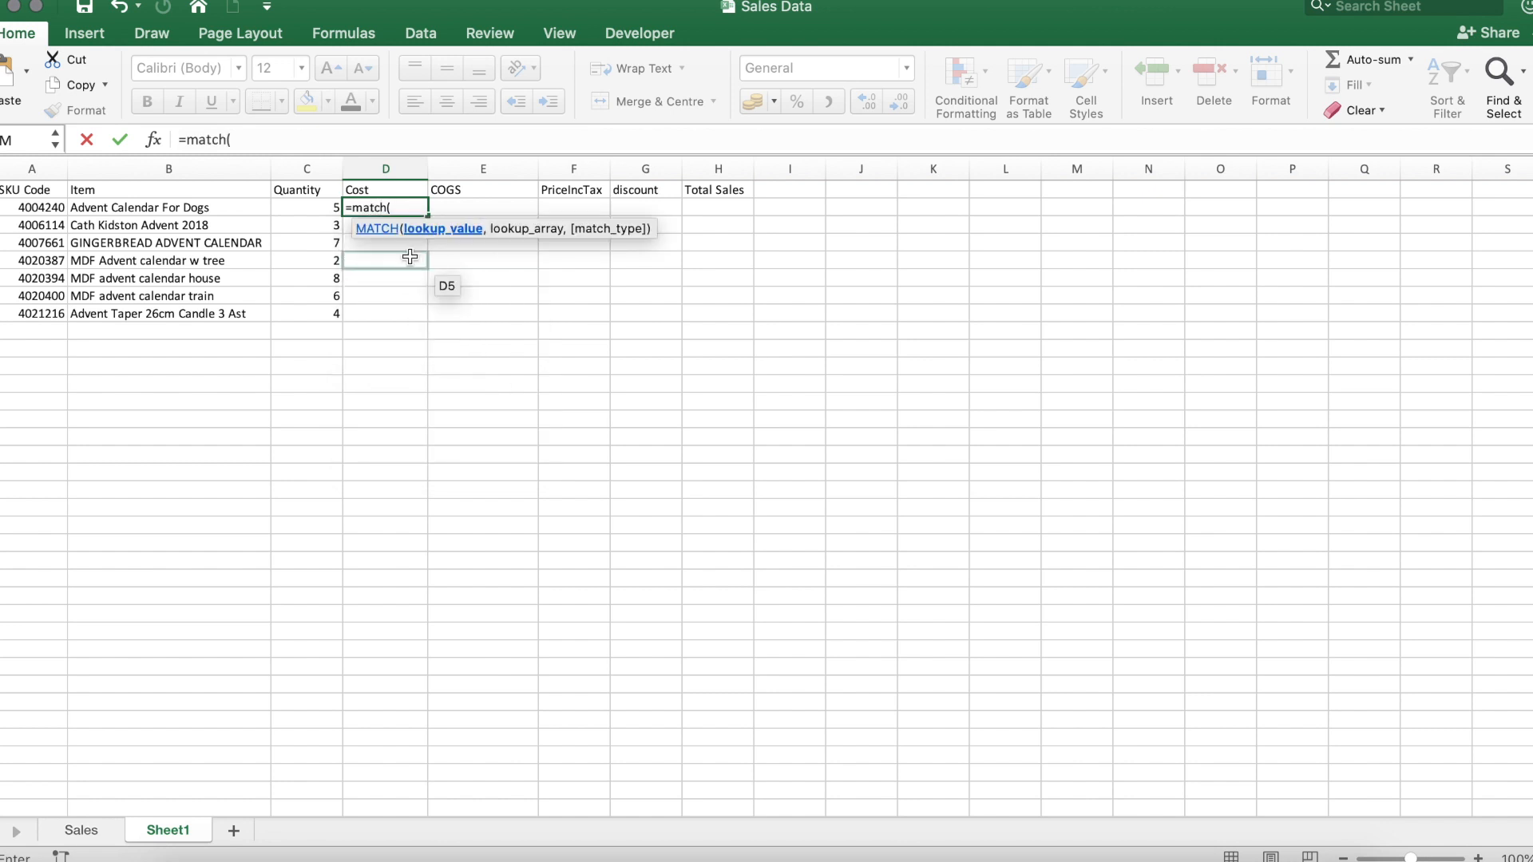
click(37, 208)
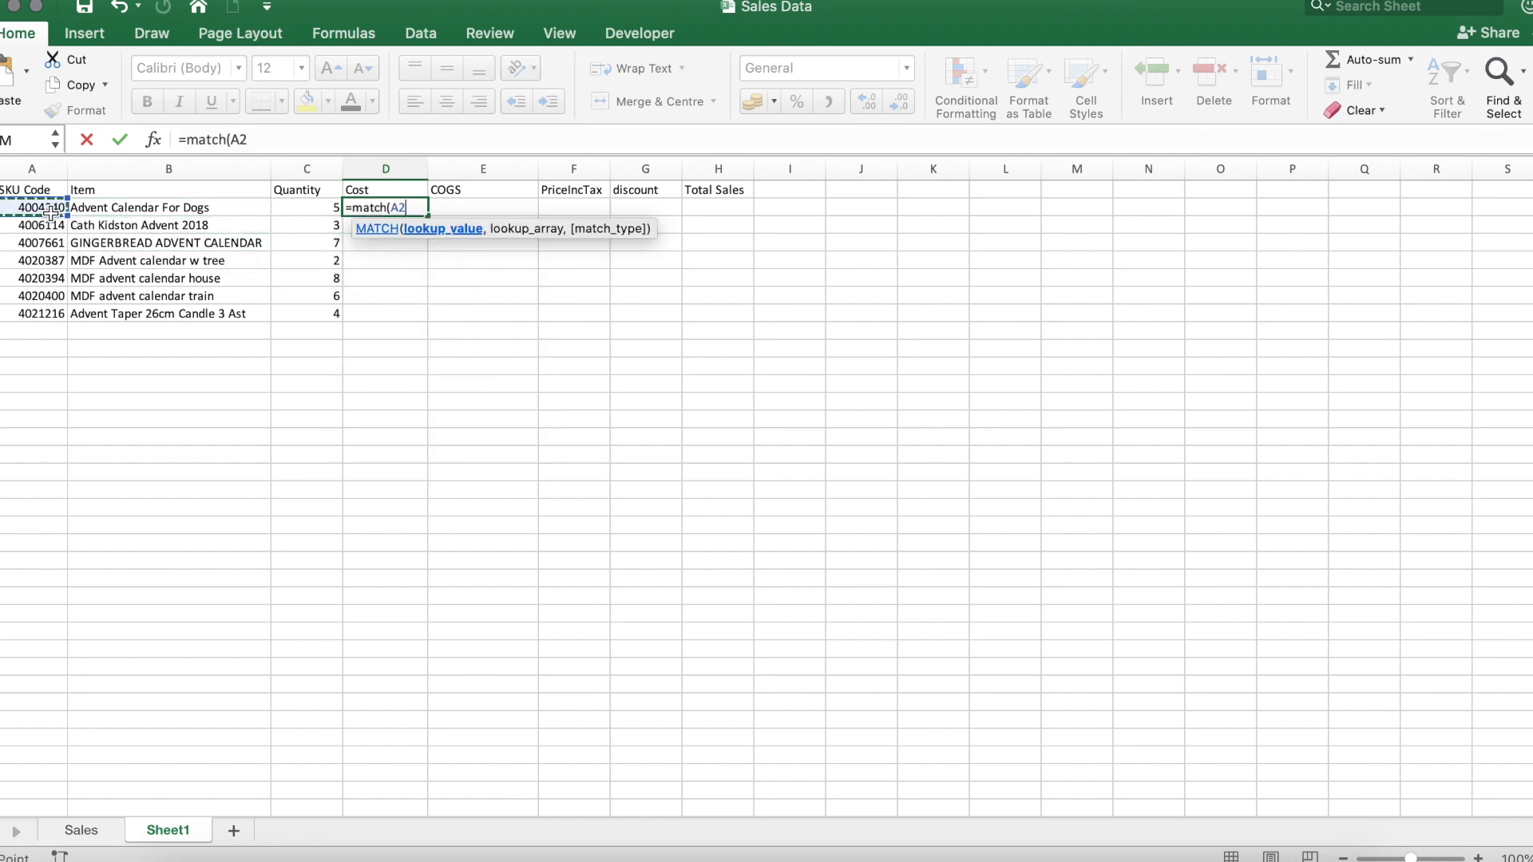
text(,Sales!B:B)
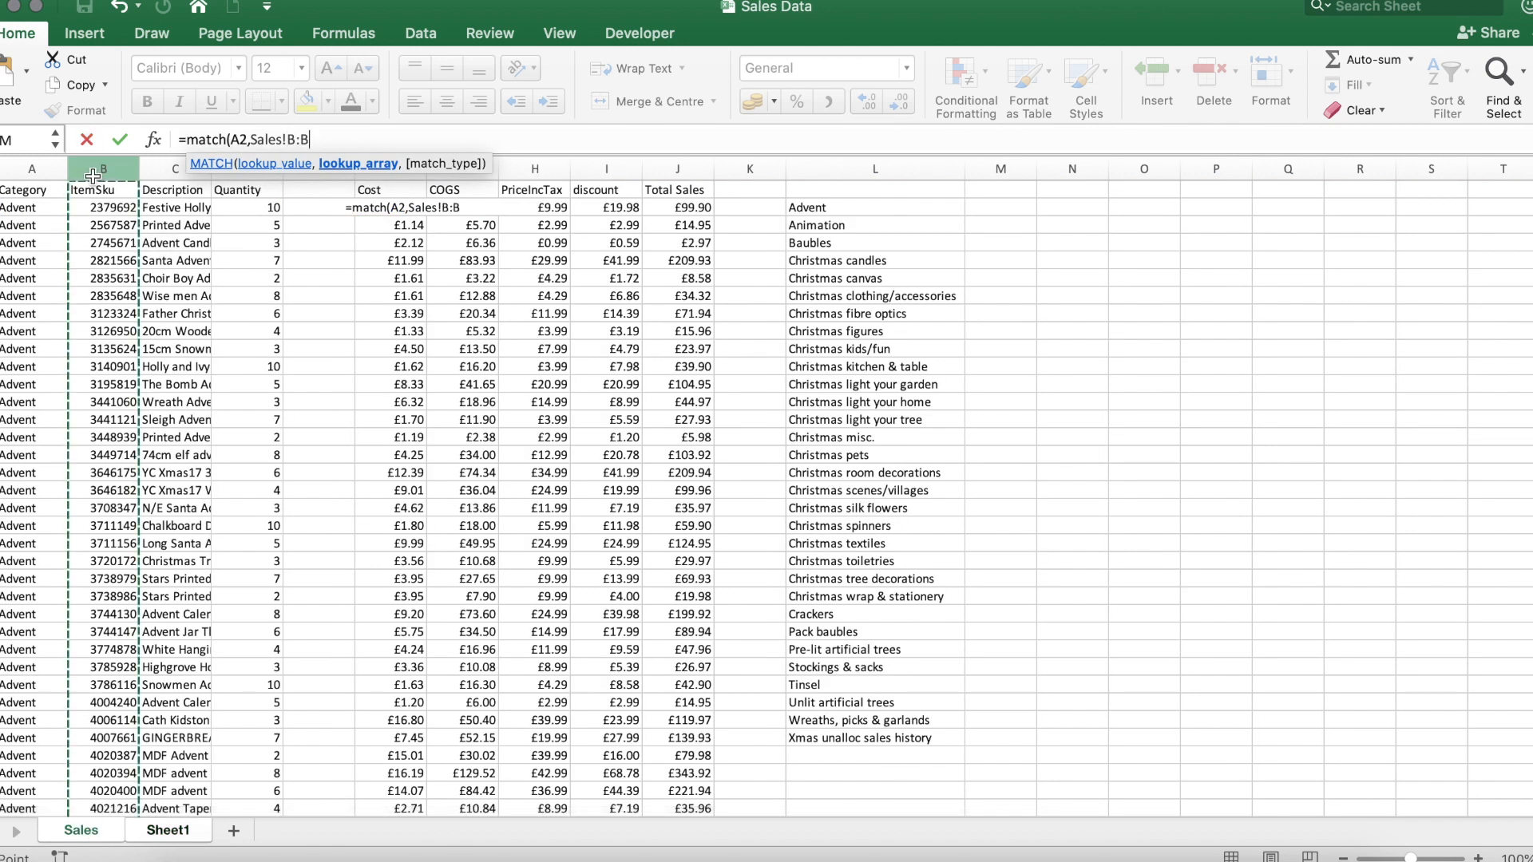
text(,0)
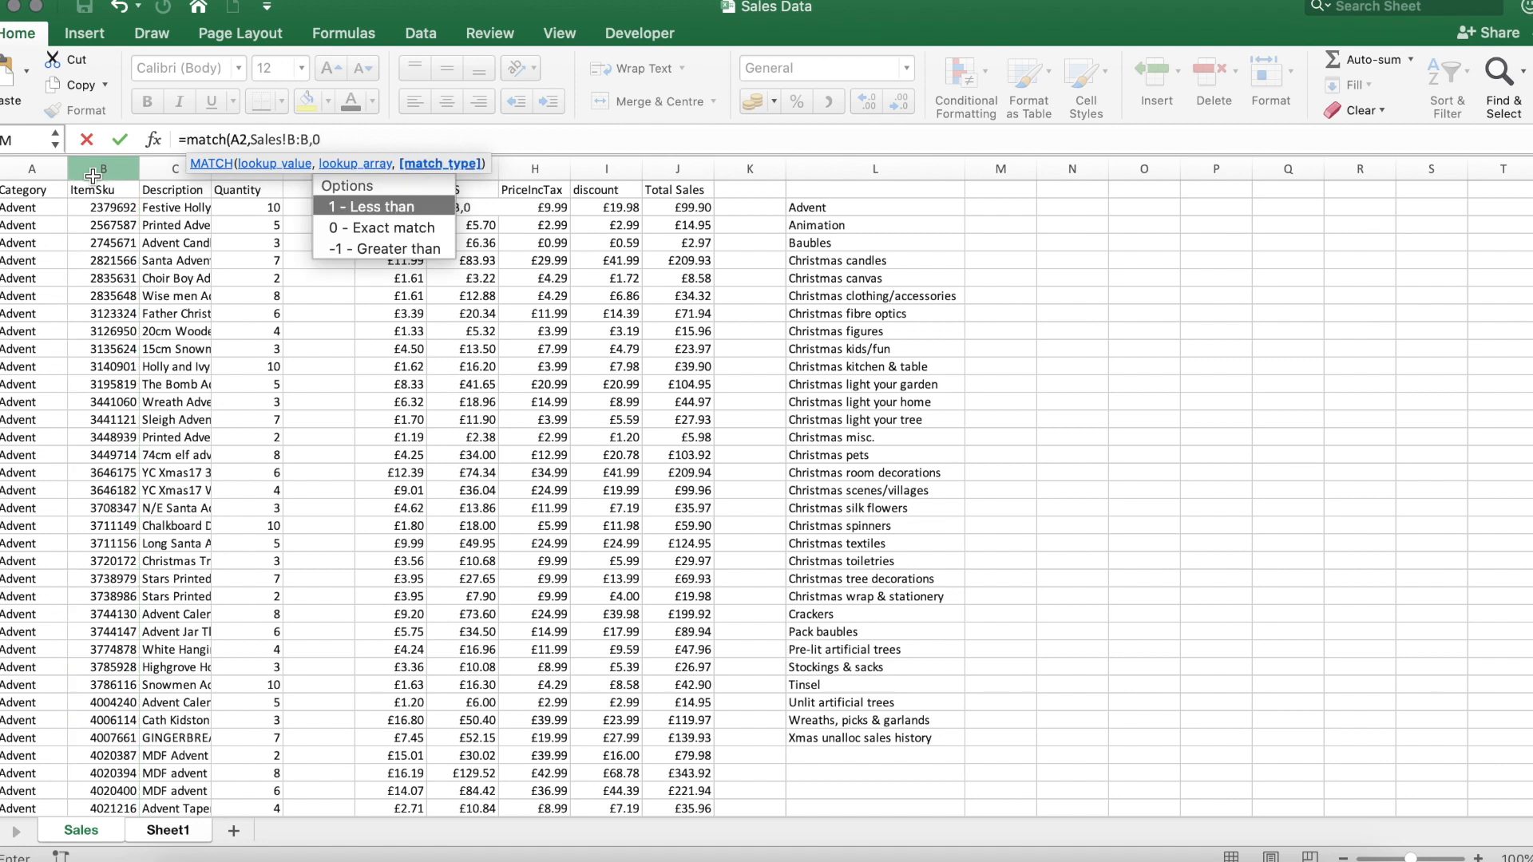
mouse_move(351, 227)
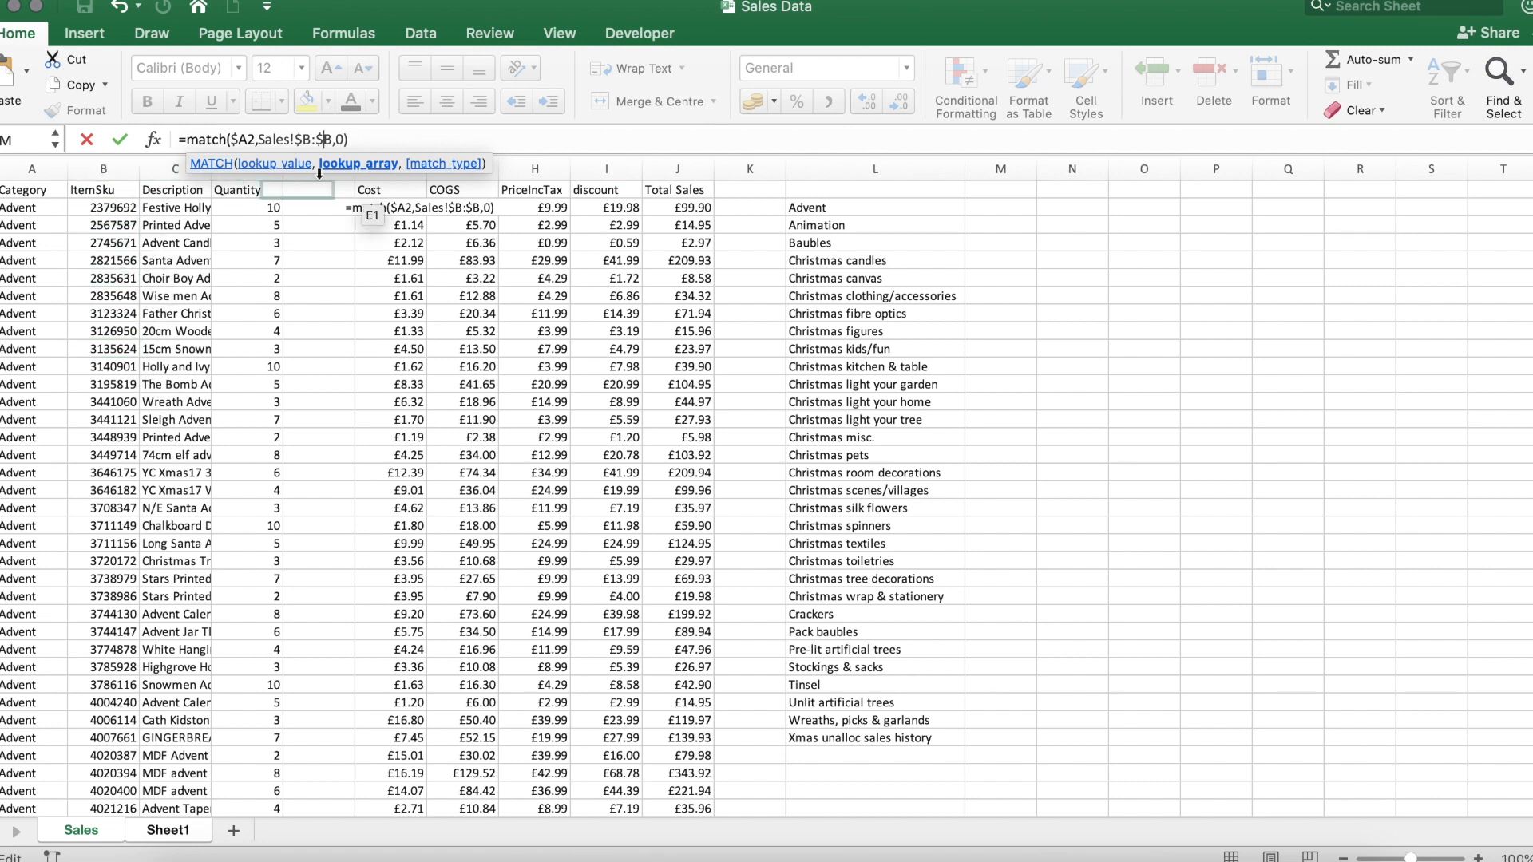
- Confirm the D2 MATCH and fill it down to D8, giving positions 30 through 36
click(168, 831)
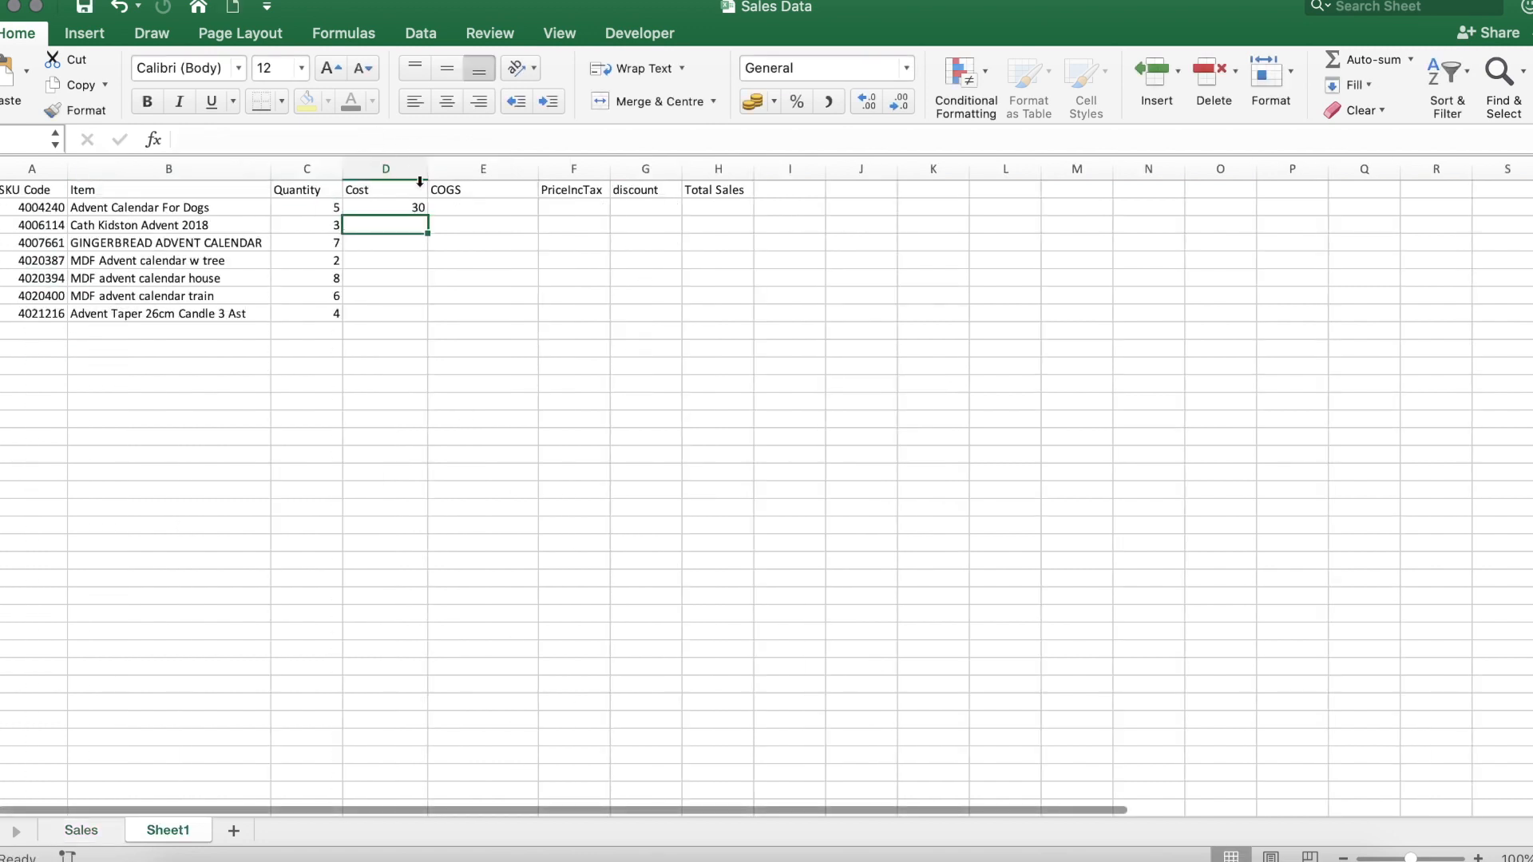
drag(385, 208, 384, 304)
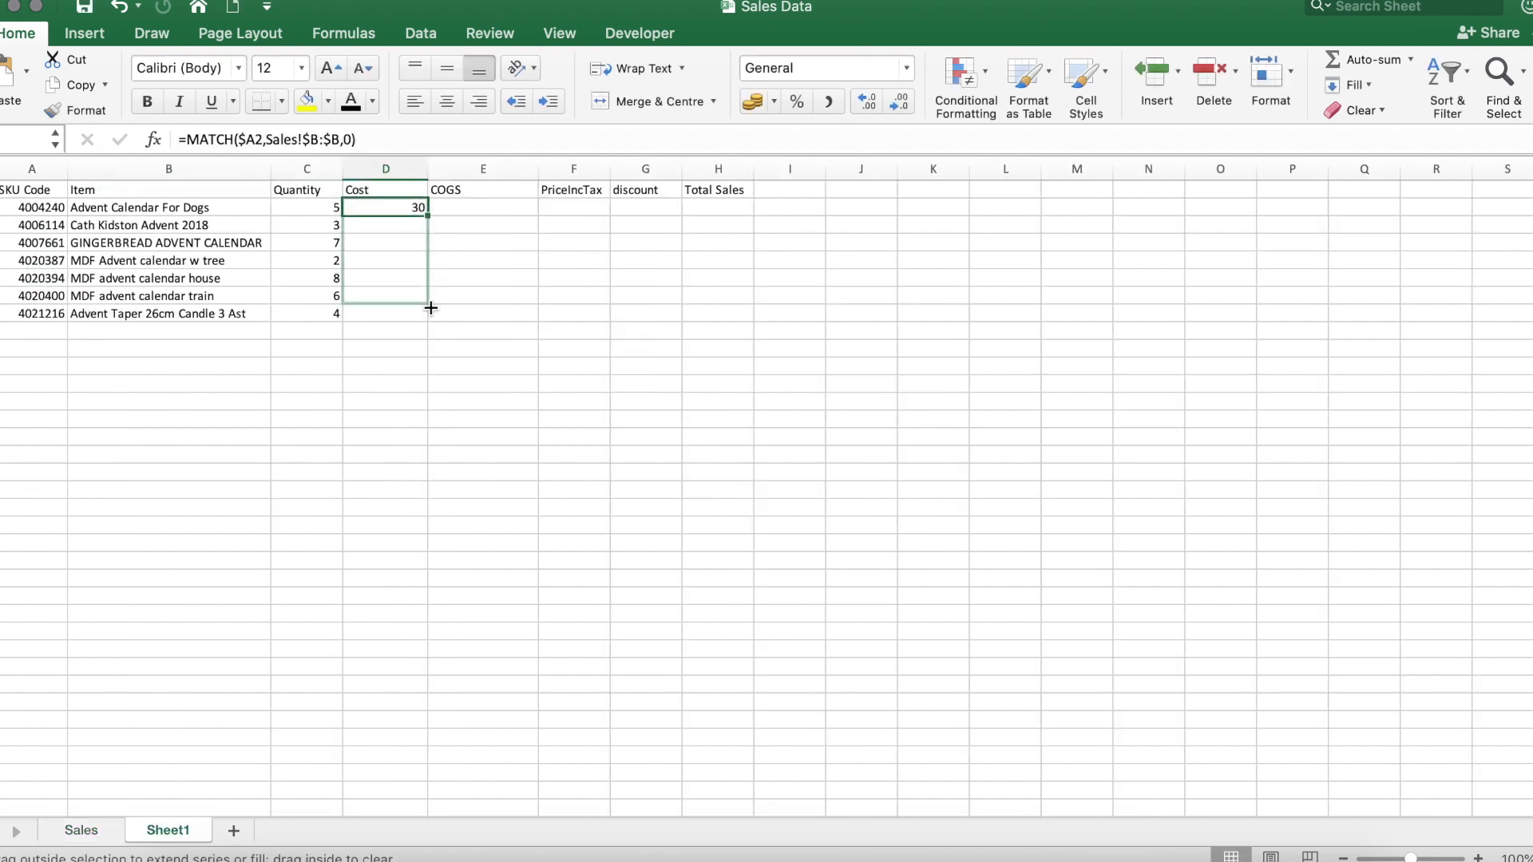
drag(423, 214, 423, 314)
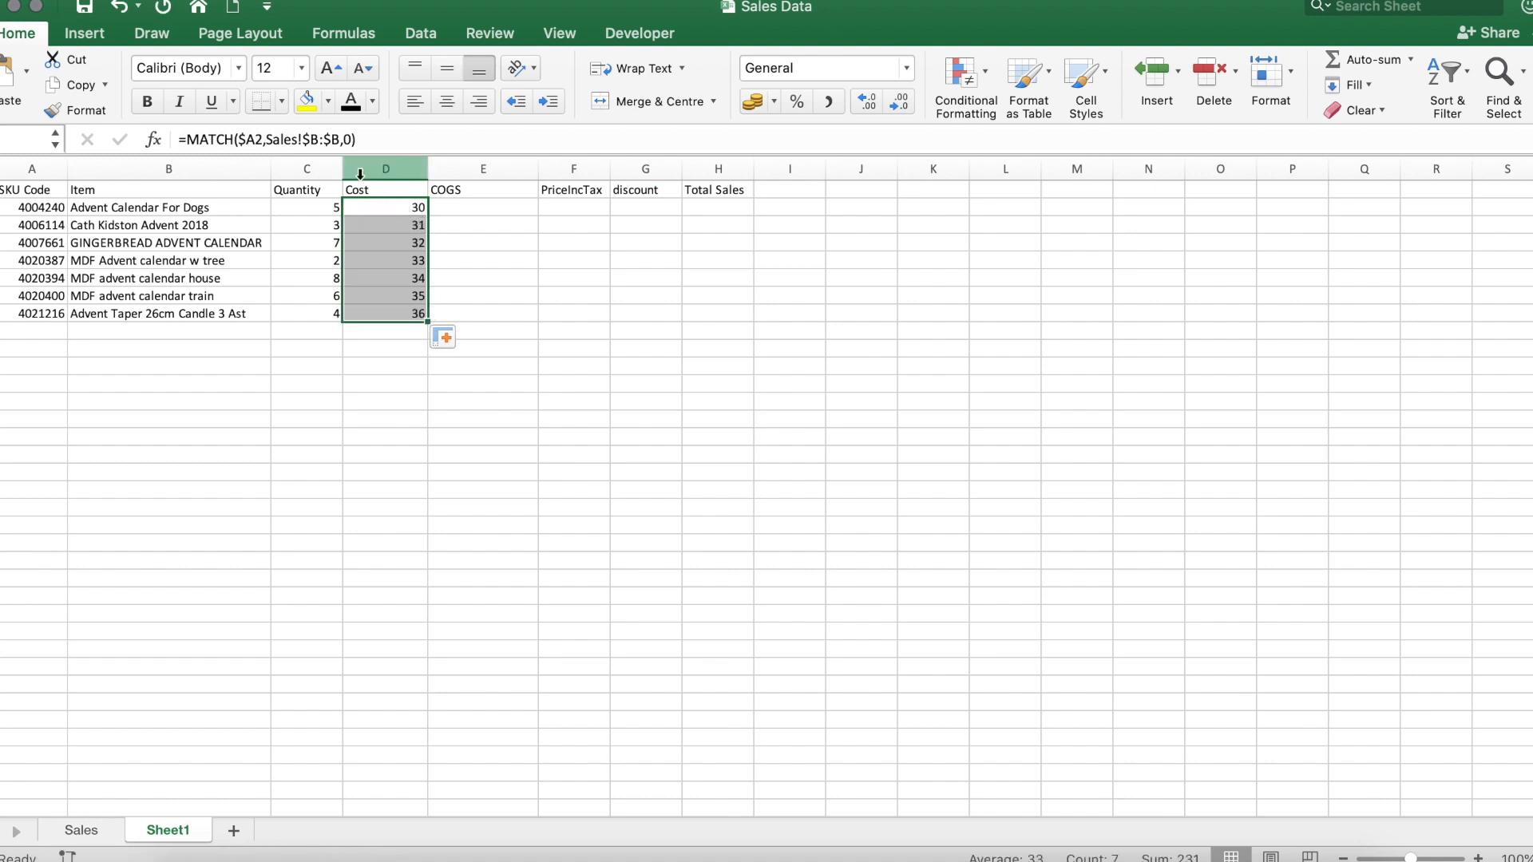
click(385, 206)
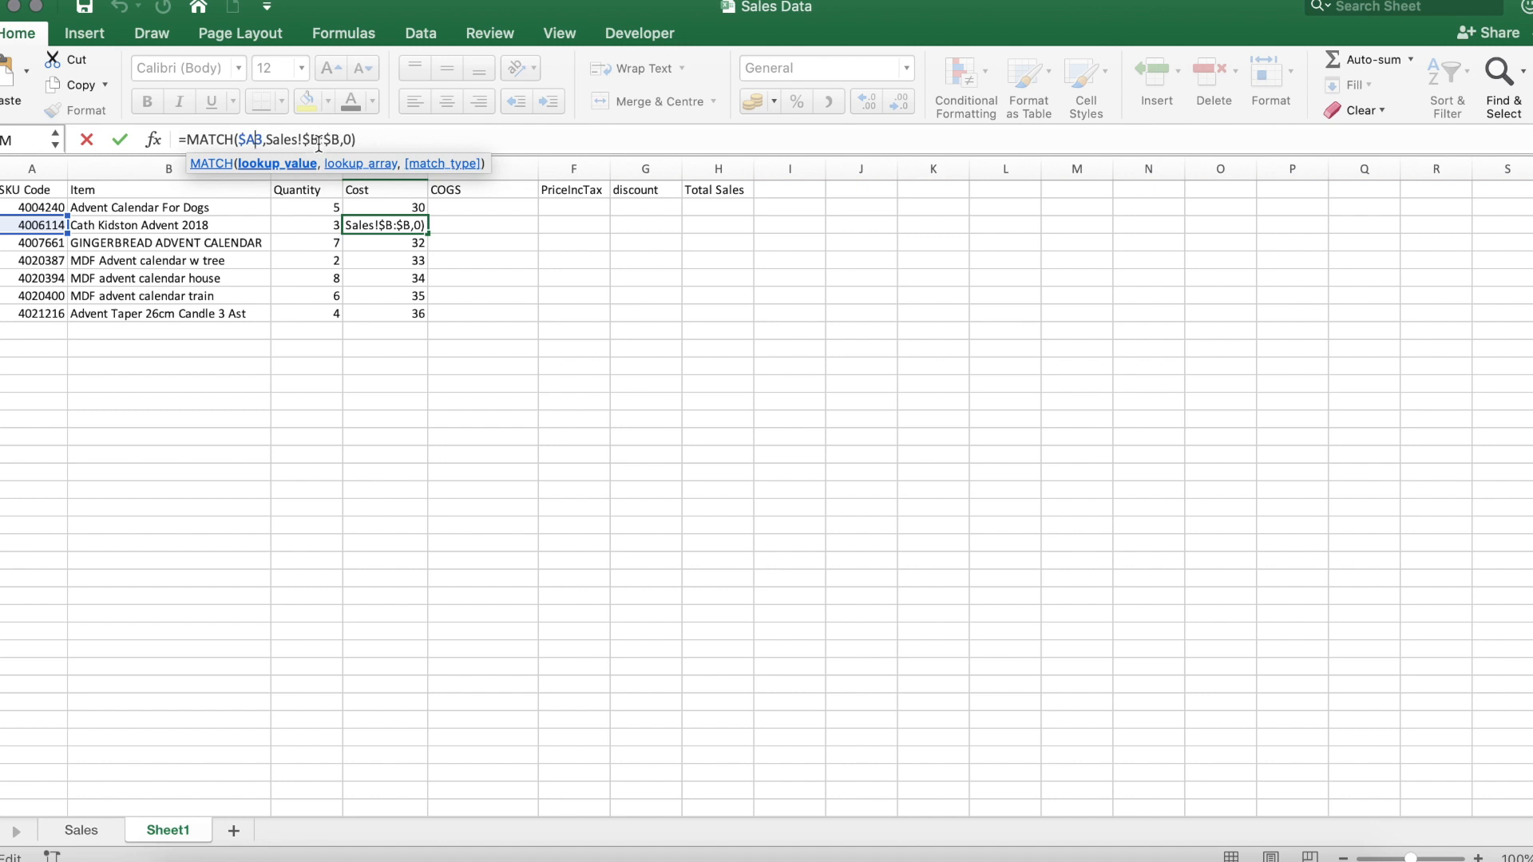
key(Return)
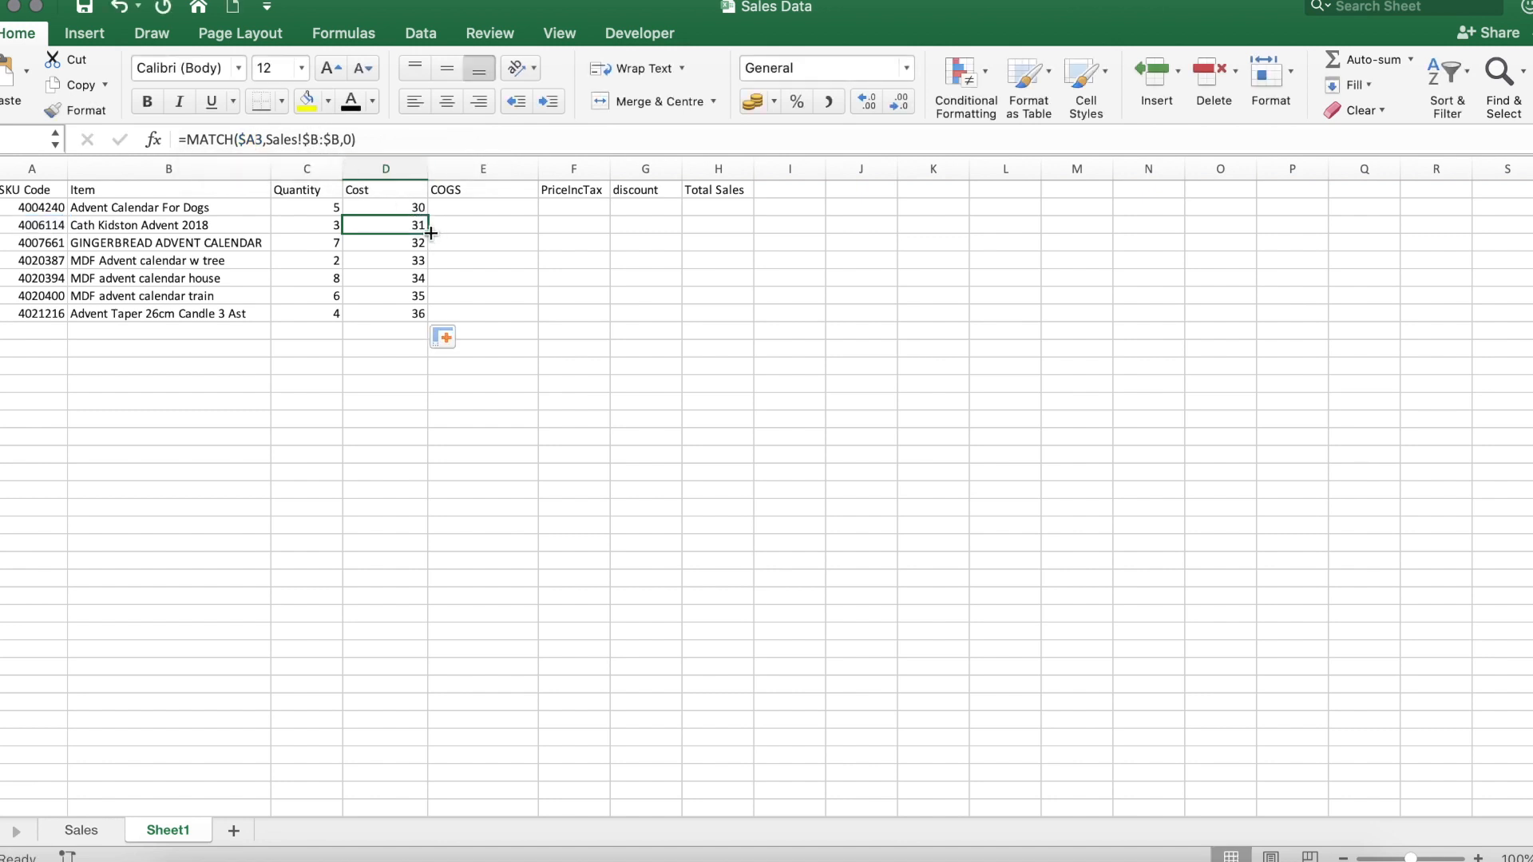
- Test-fill the D3 formula across to column G, inspect E3, then remove the test copies
drag(428, 233, 674, 225)
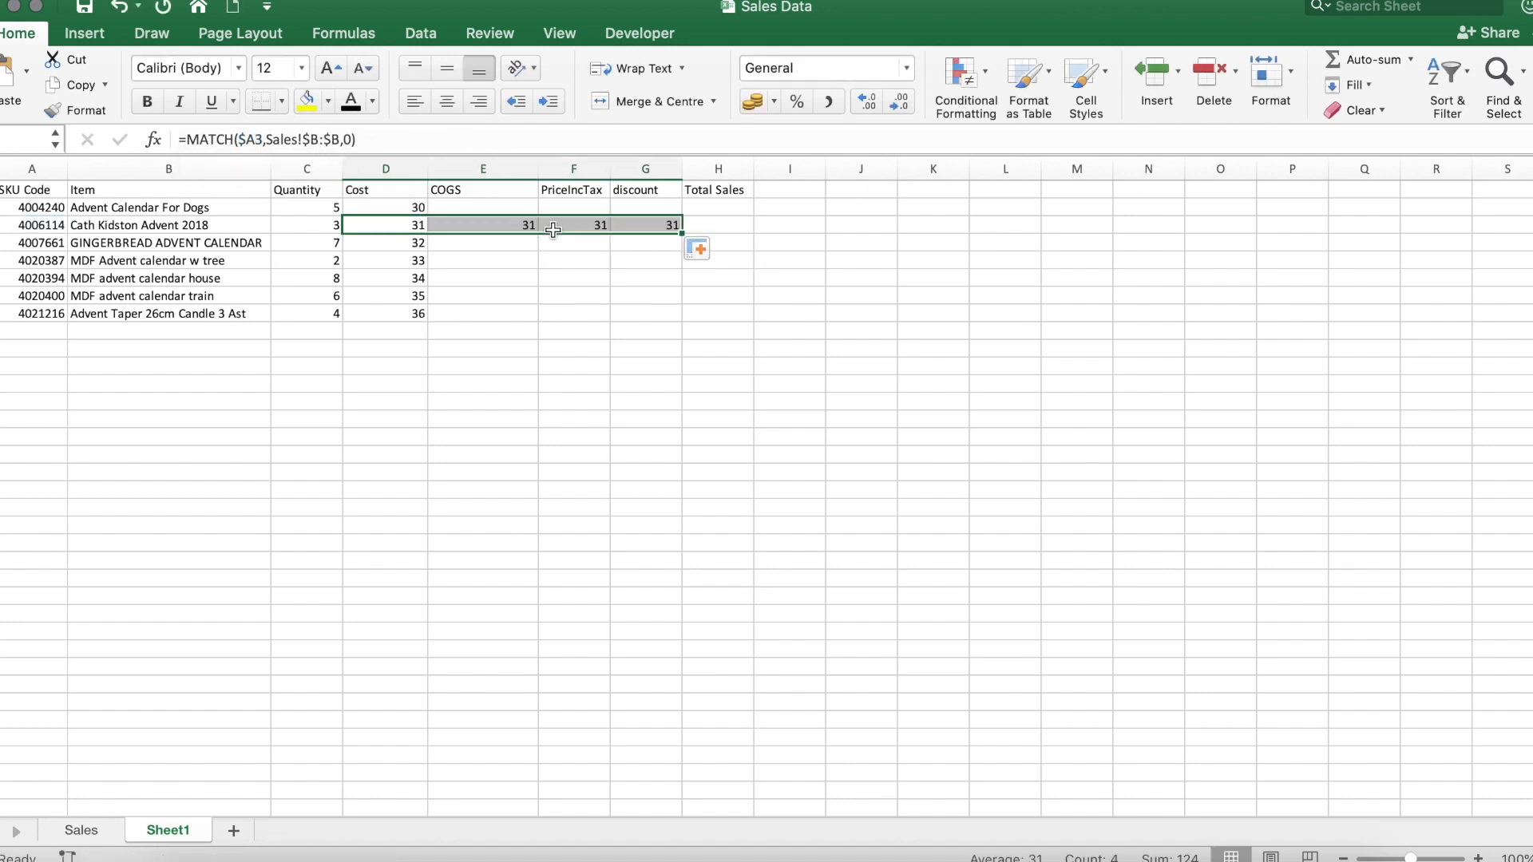
click(482, 224)
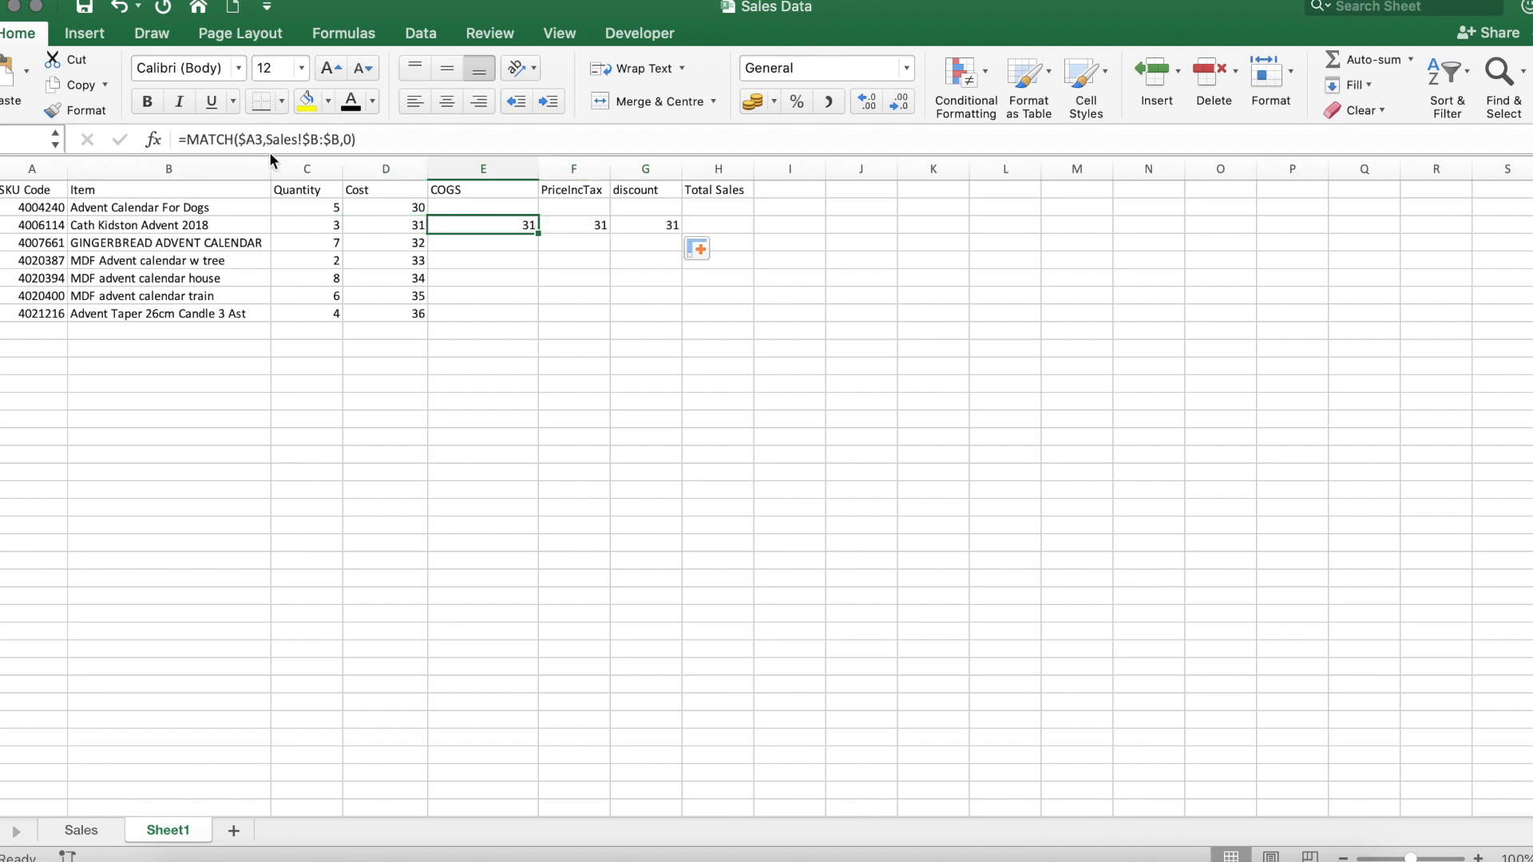
mouse_move(494, 220)
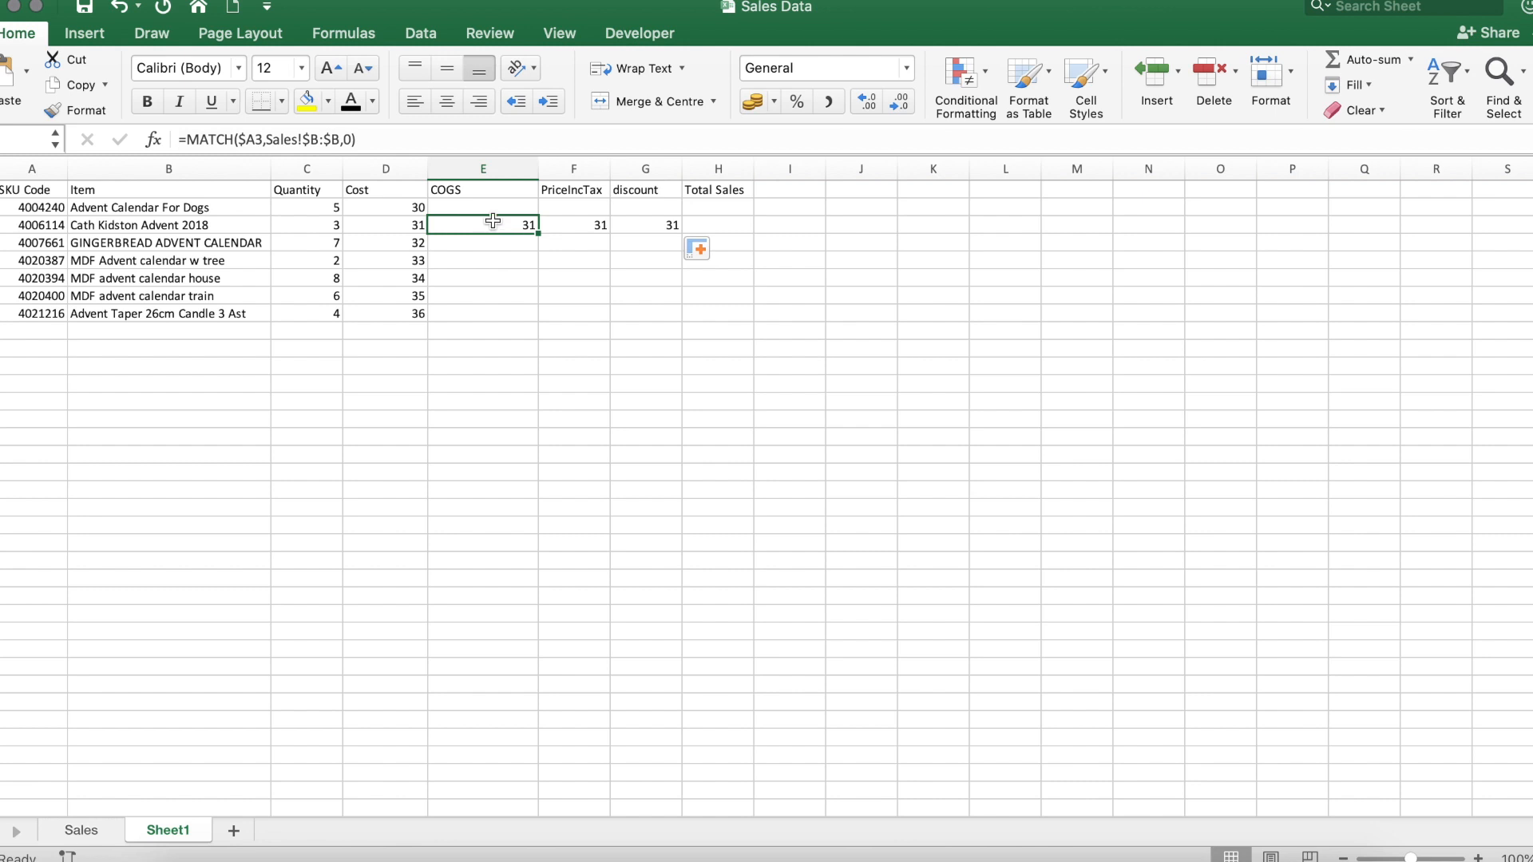
drag(483, 225, 645, 226)
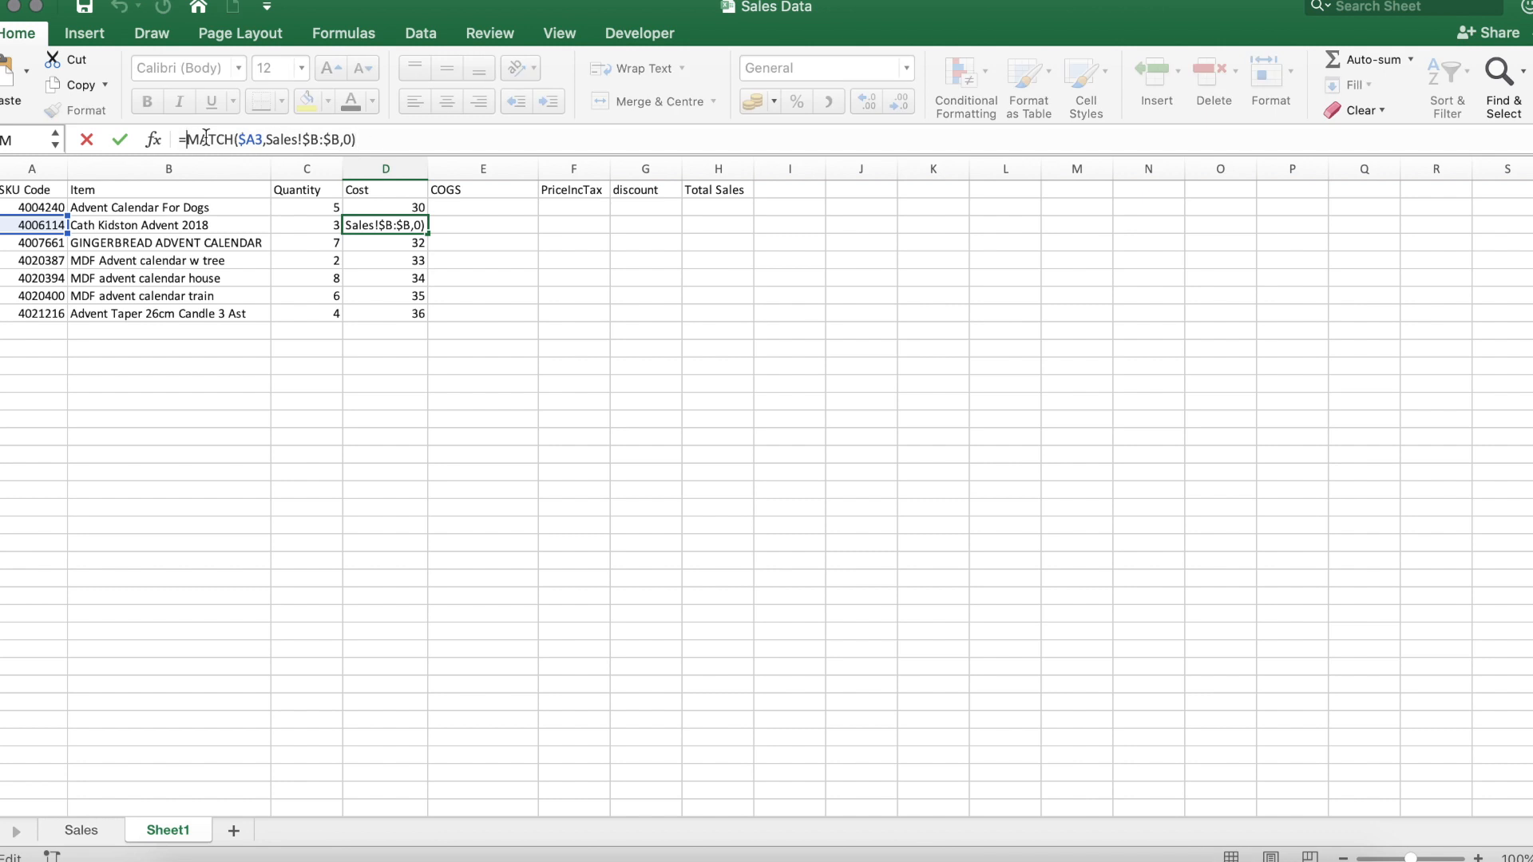
- Wrap D3 in INDEX over all Sales rows and start a second MATCH for the column
text(index()
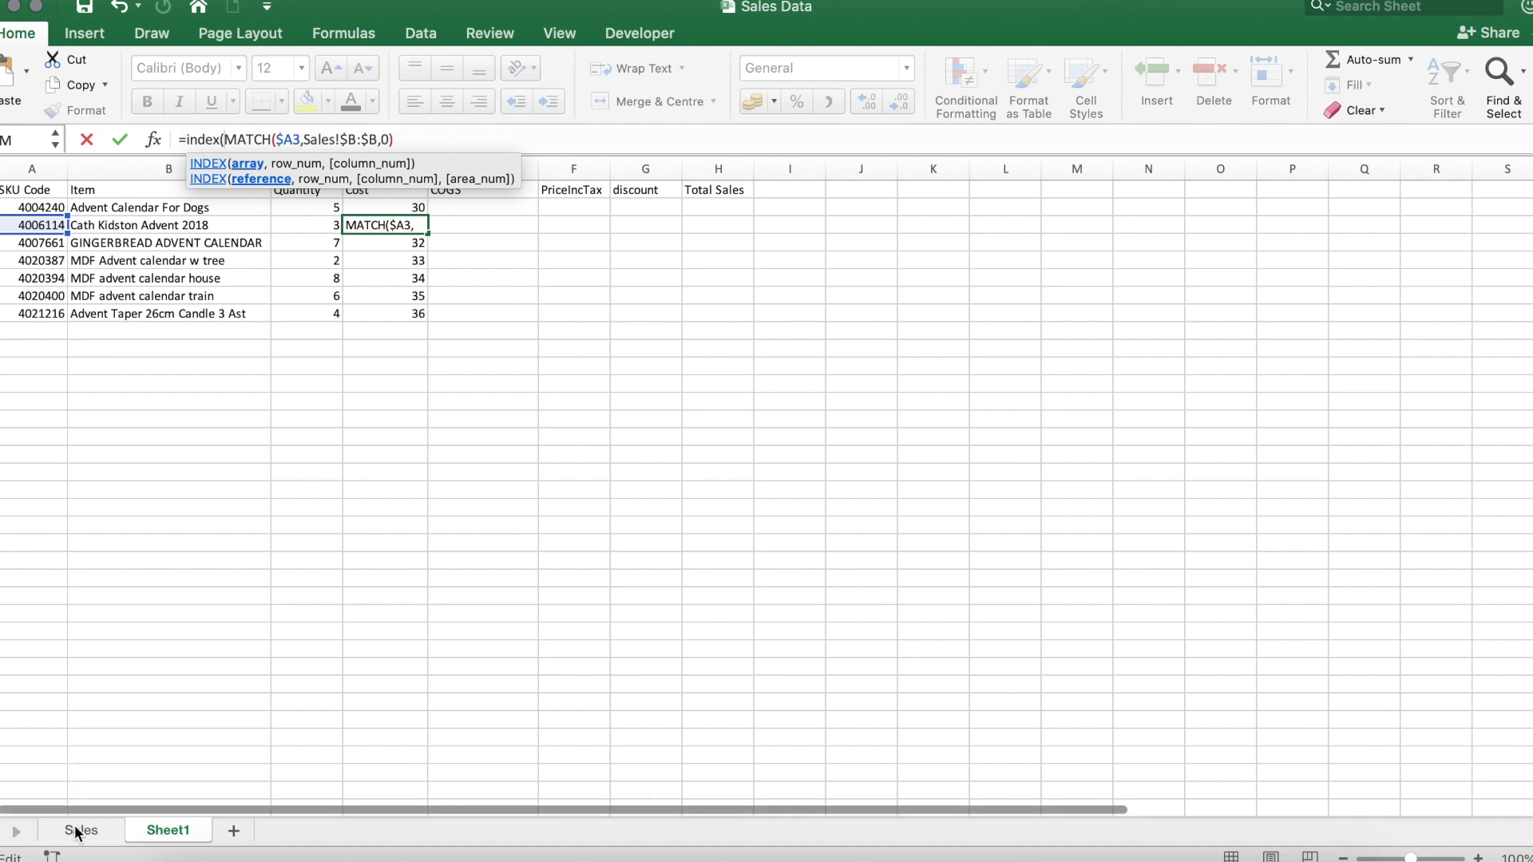
click(81, 831)
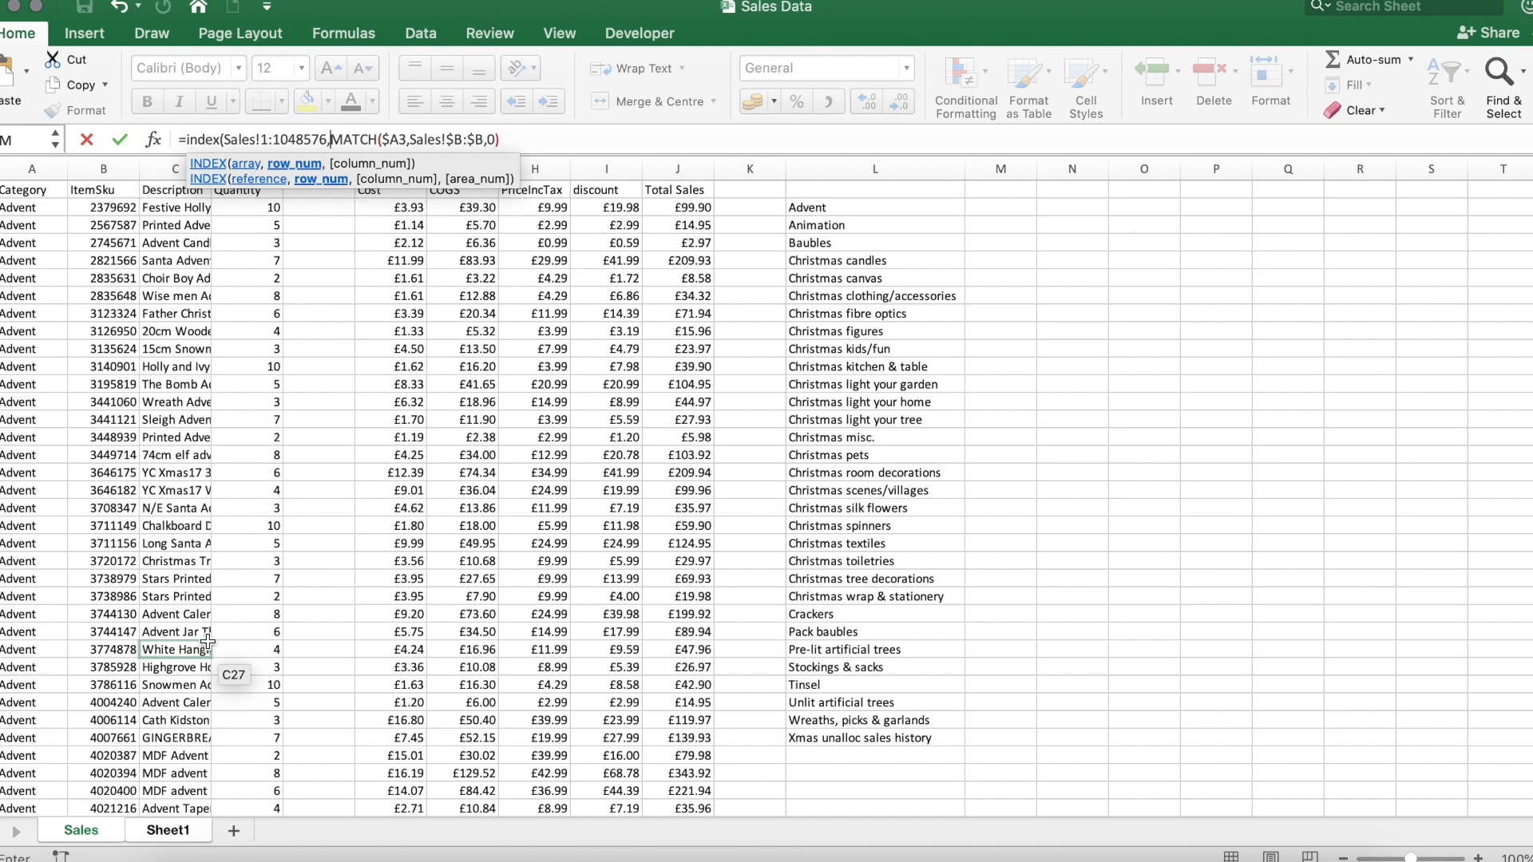
mouse_move(558, 142)
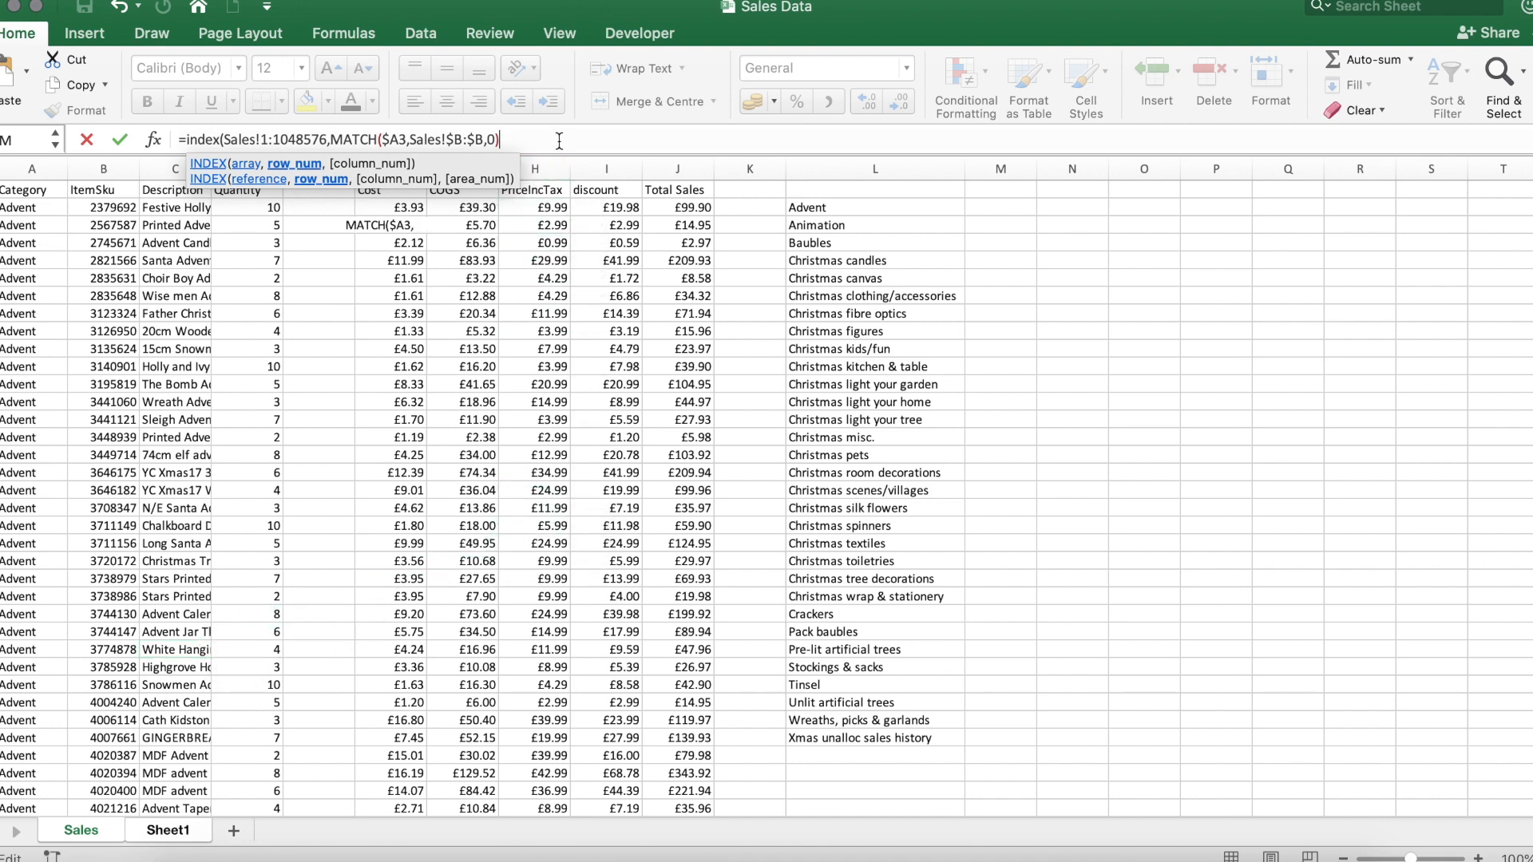
text(,)
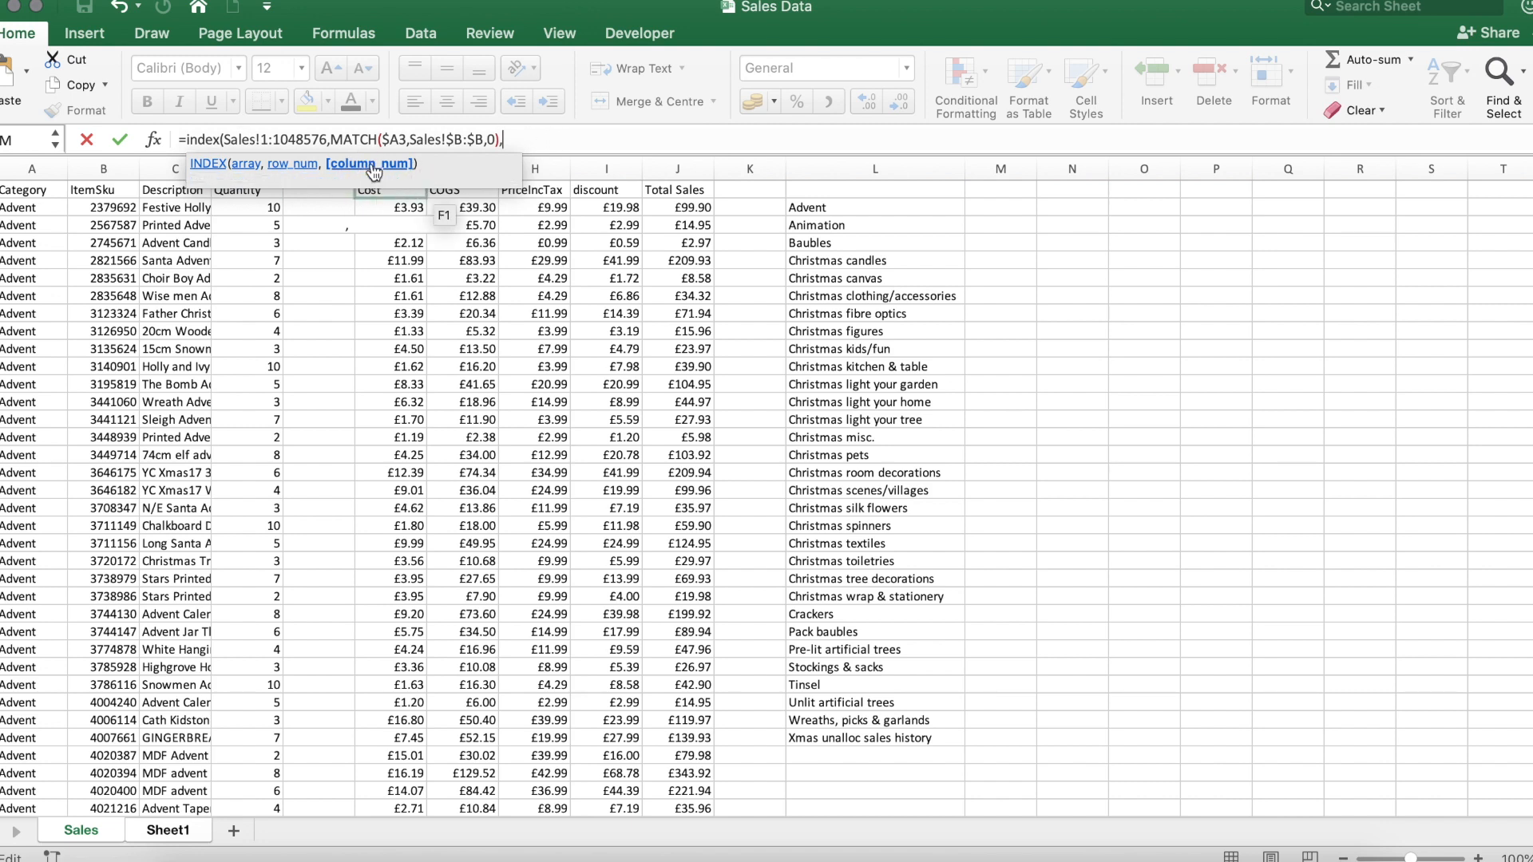
text(match)
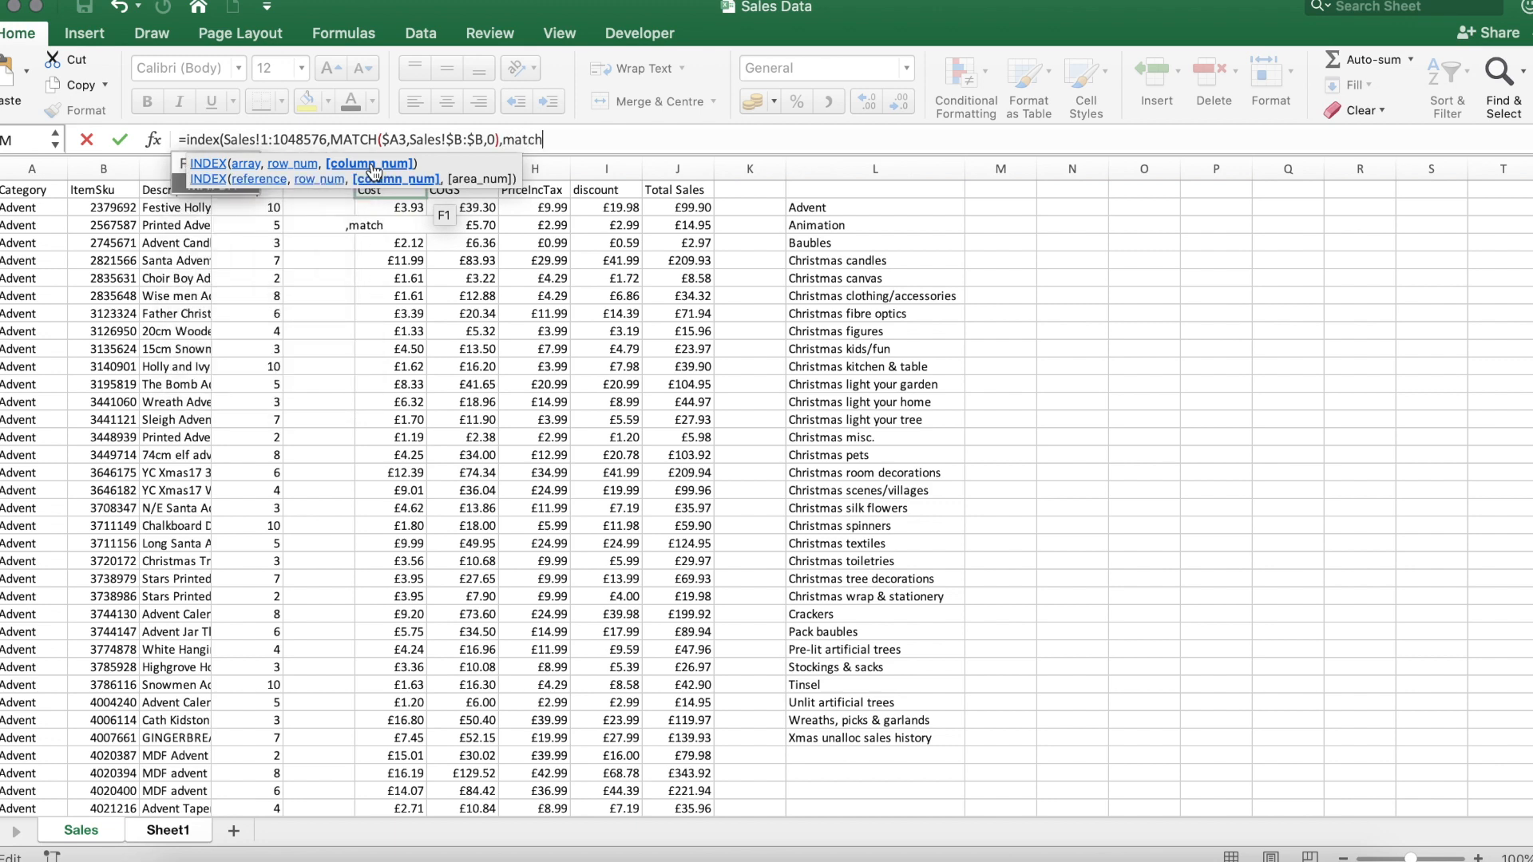
text(()
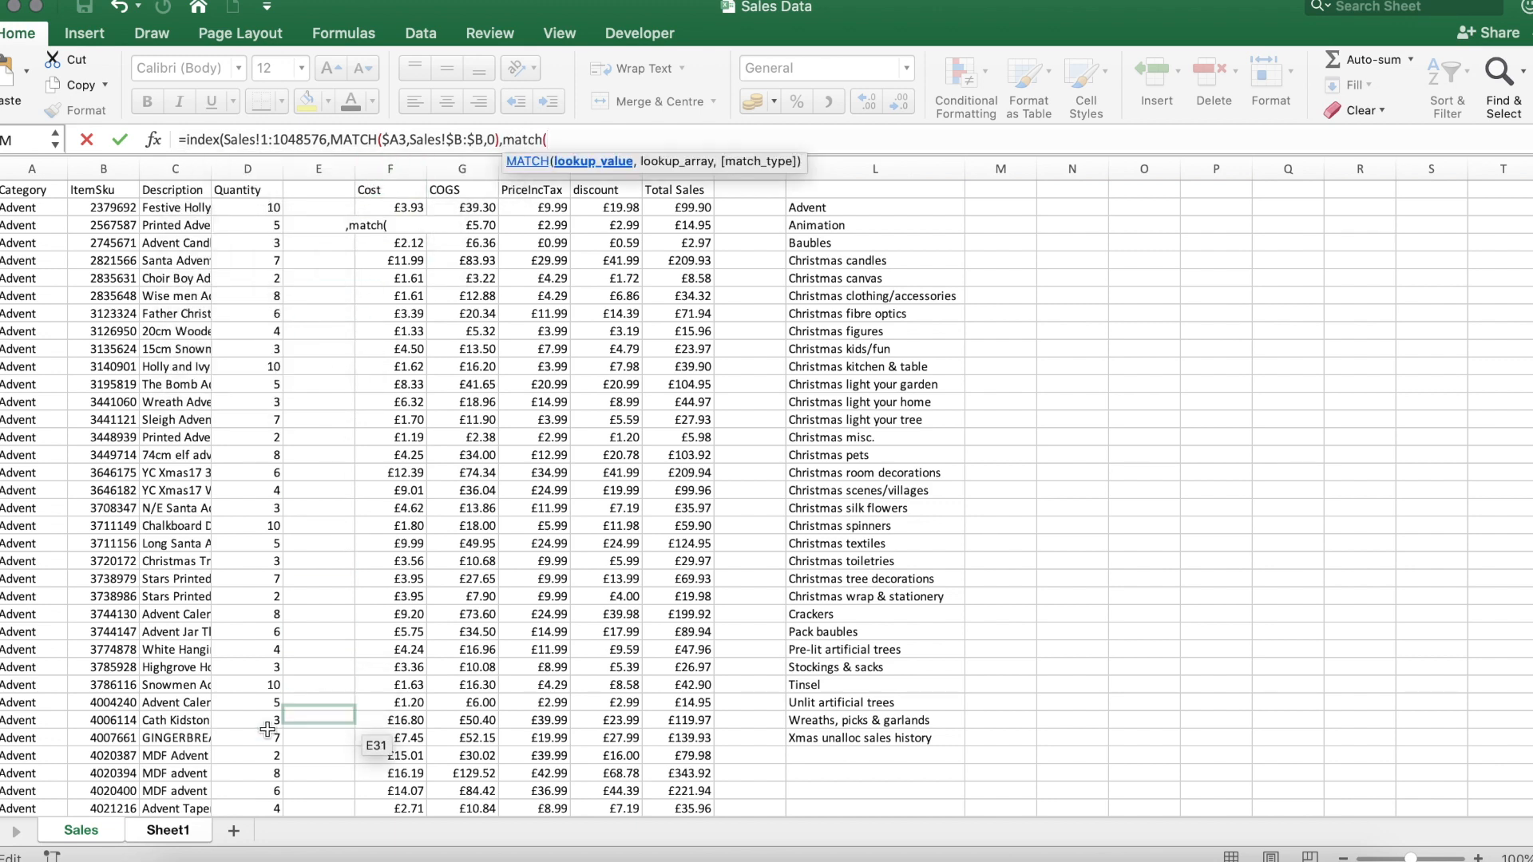
- Match the Cost header D$1 against Sales row 1 and anchor $A3 and the Sales ranges with $
click(167, 829)
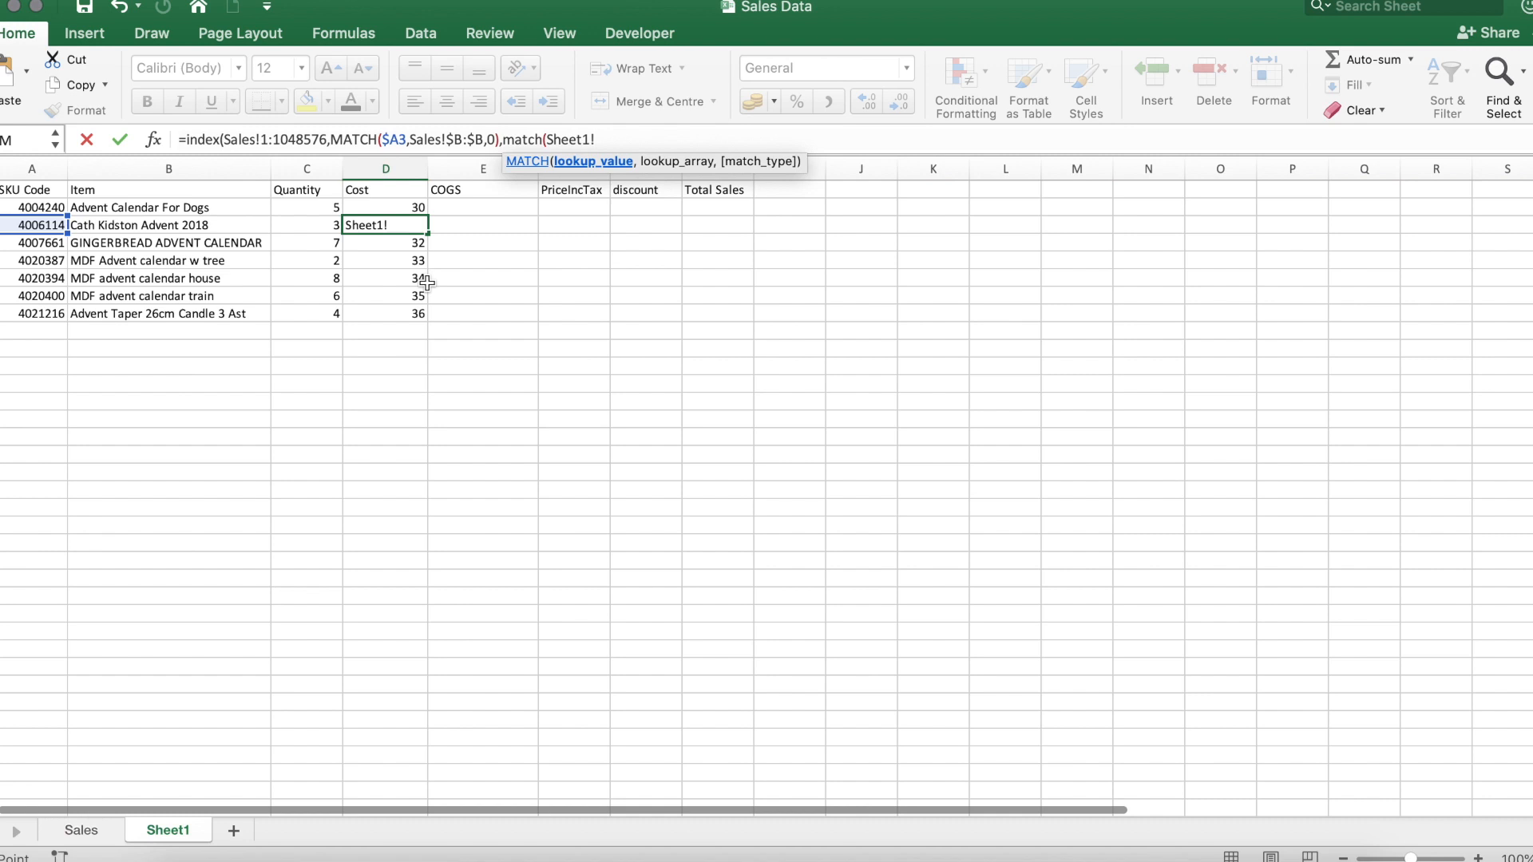
mouse_move(379, 190)
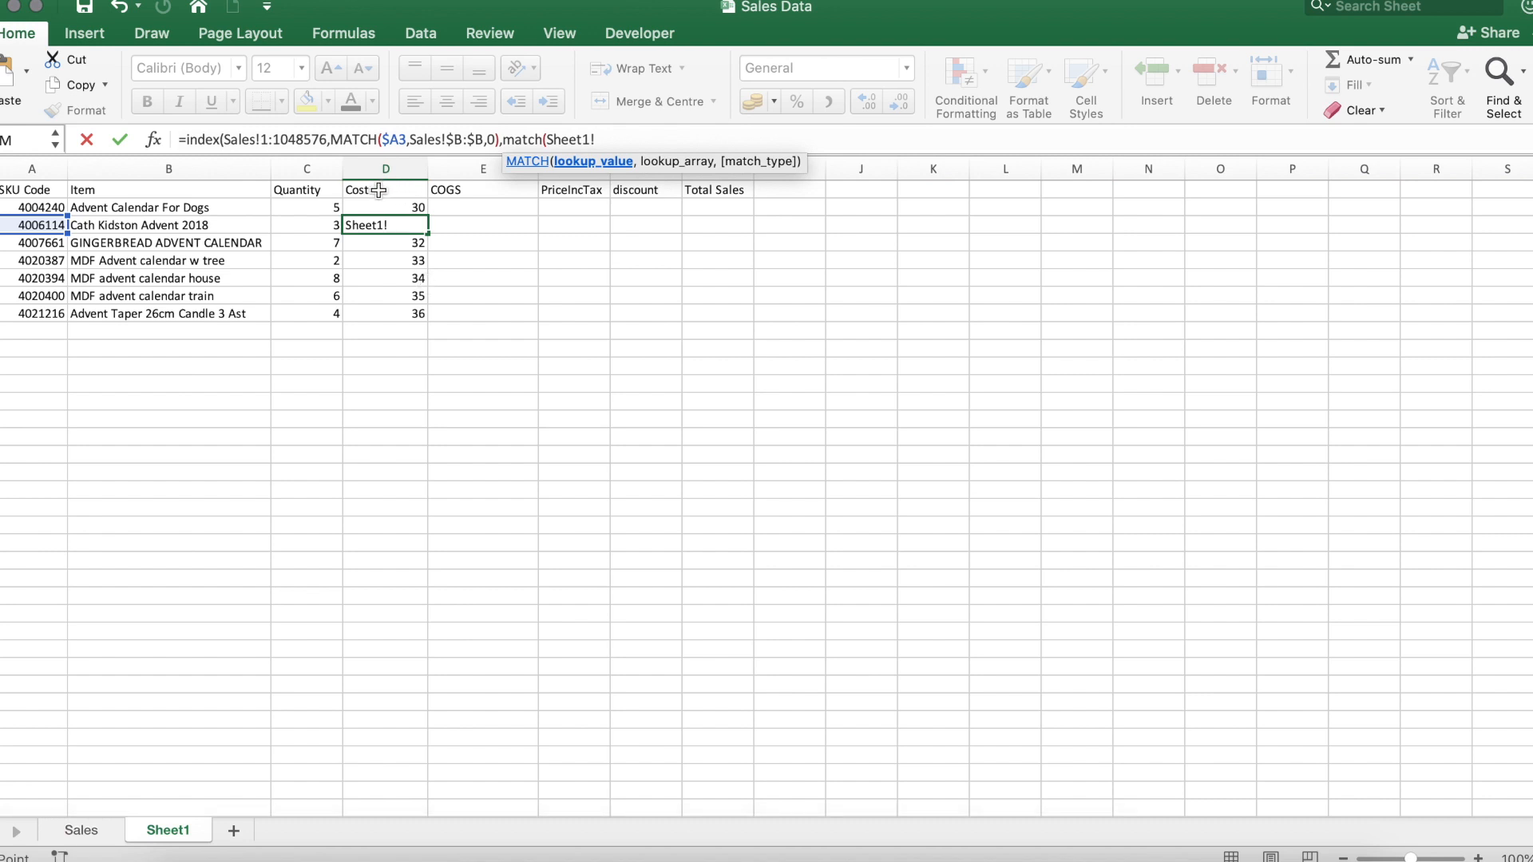
click(385, 190)
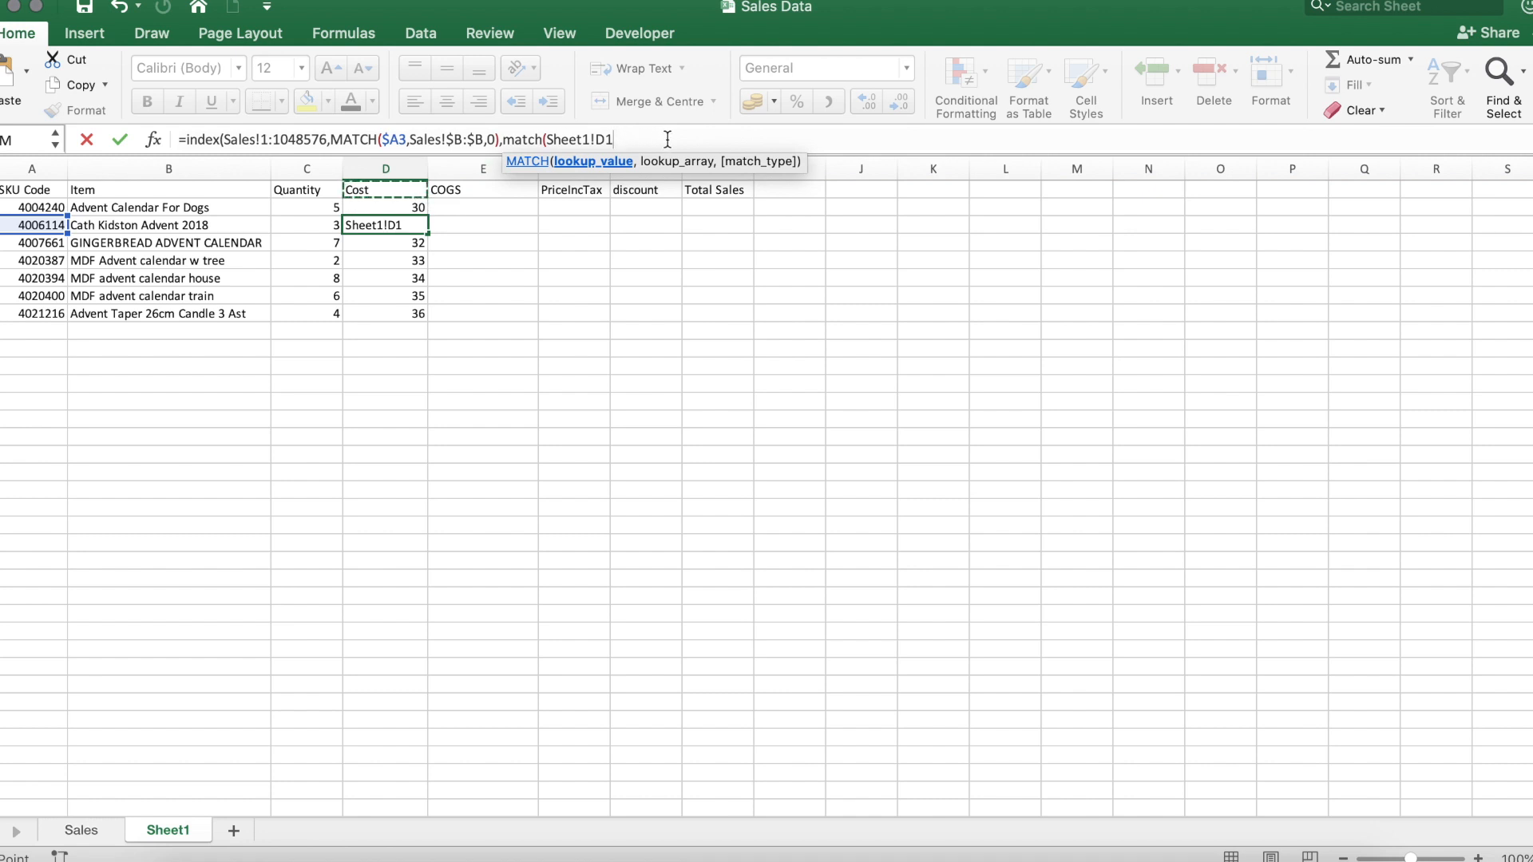
text(,)
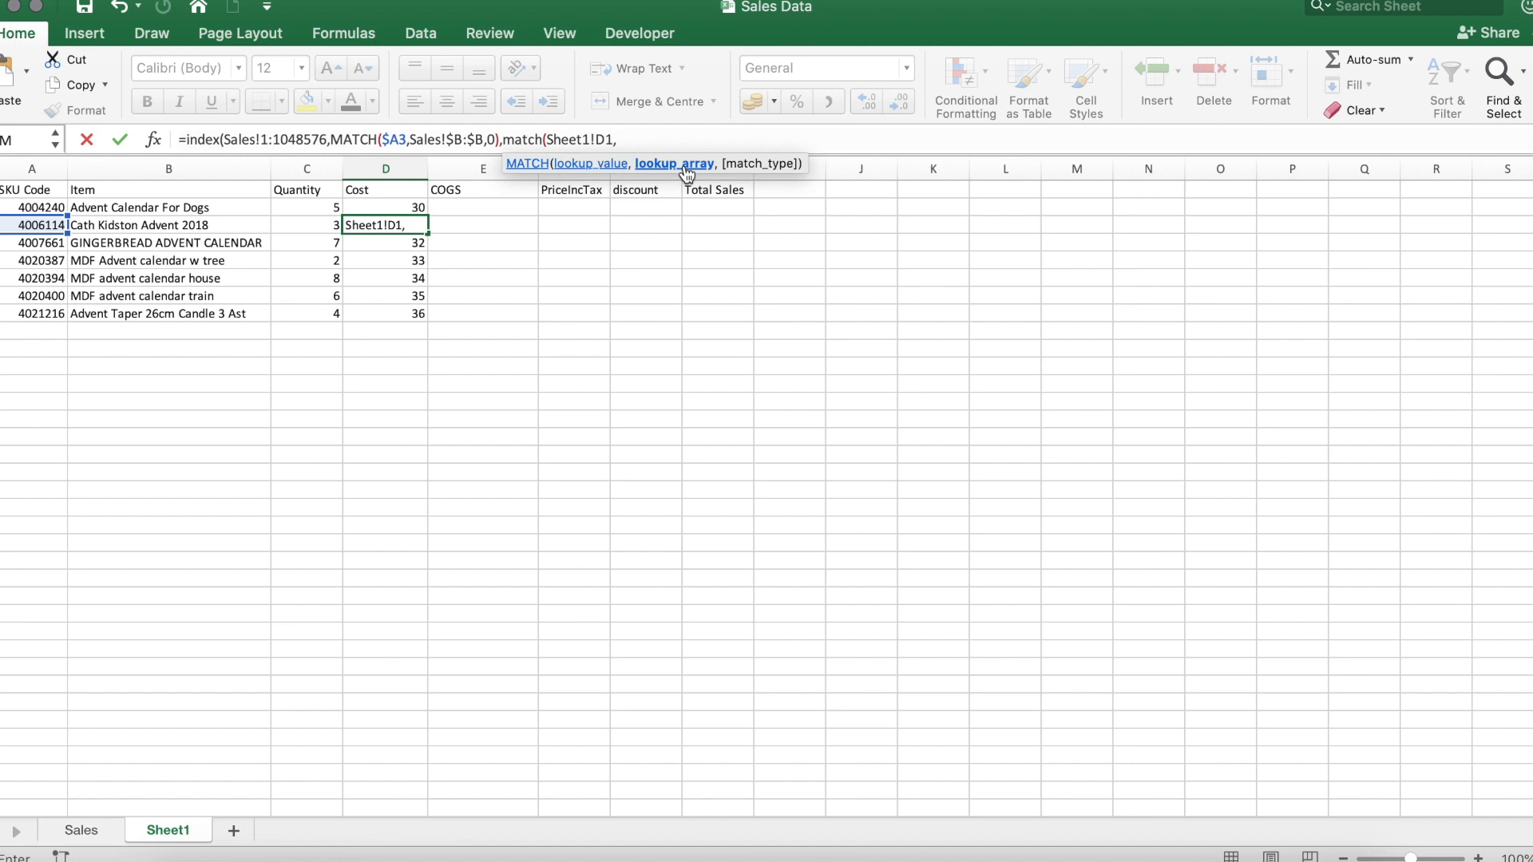
mouse_move(503, 146)
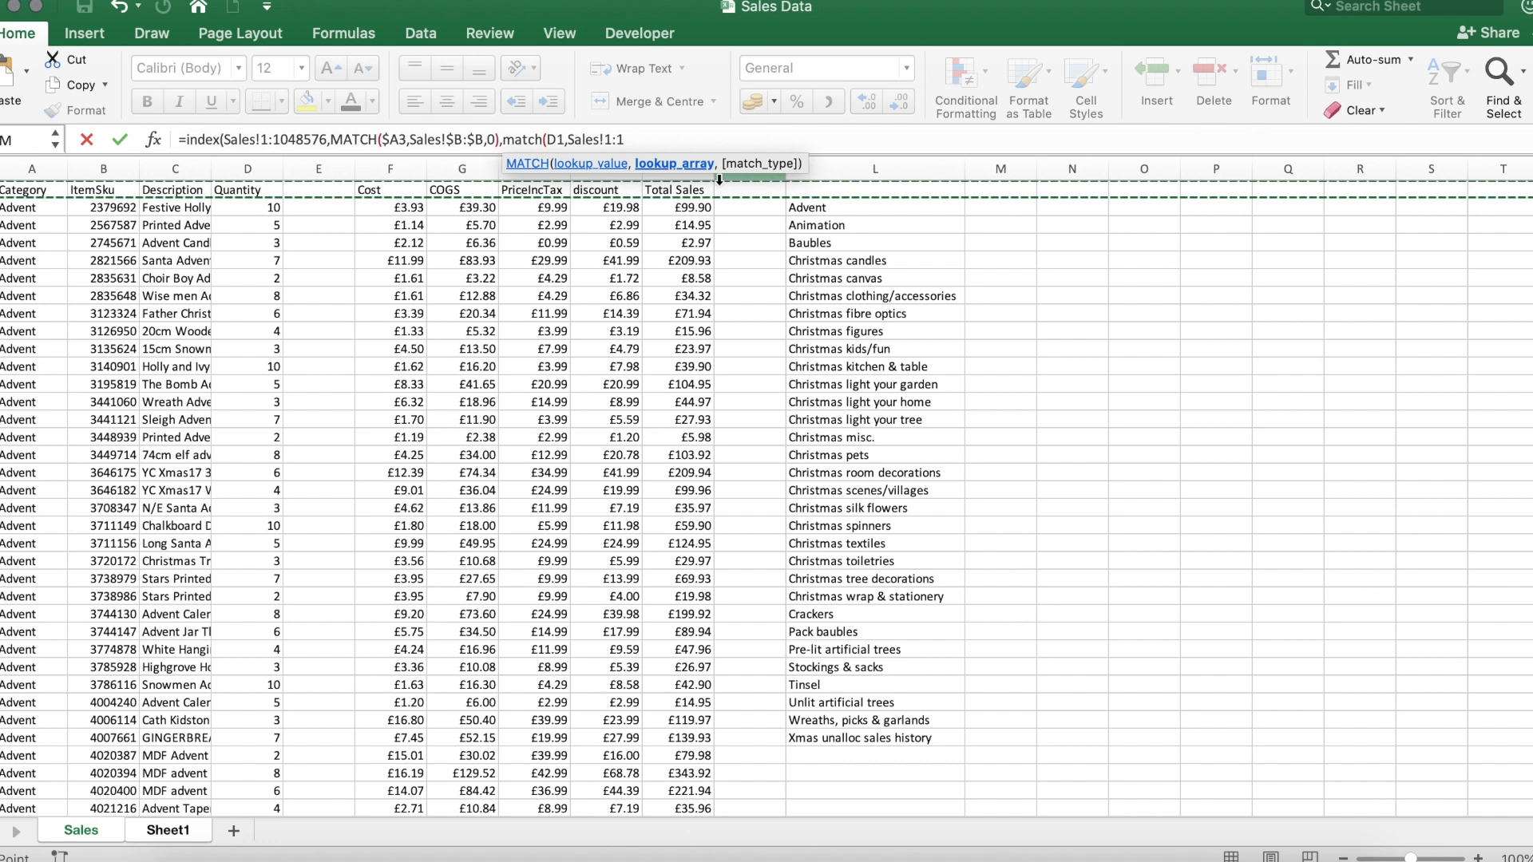
text(,0))
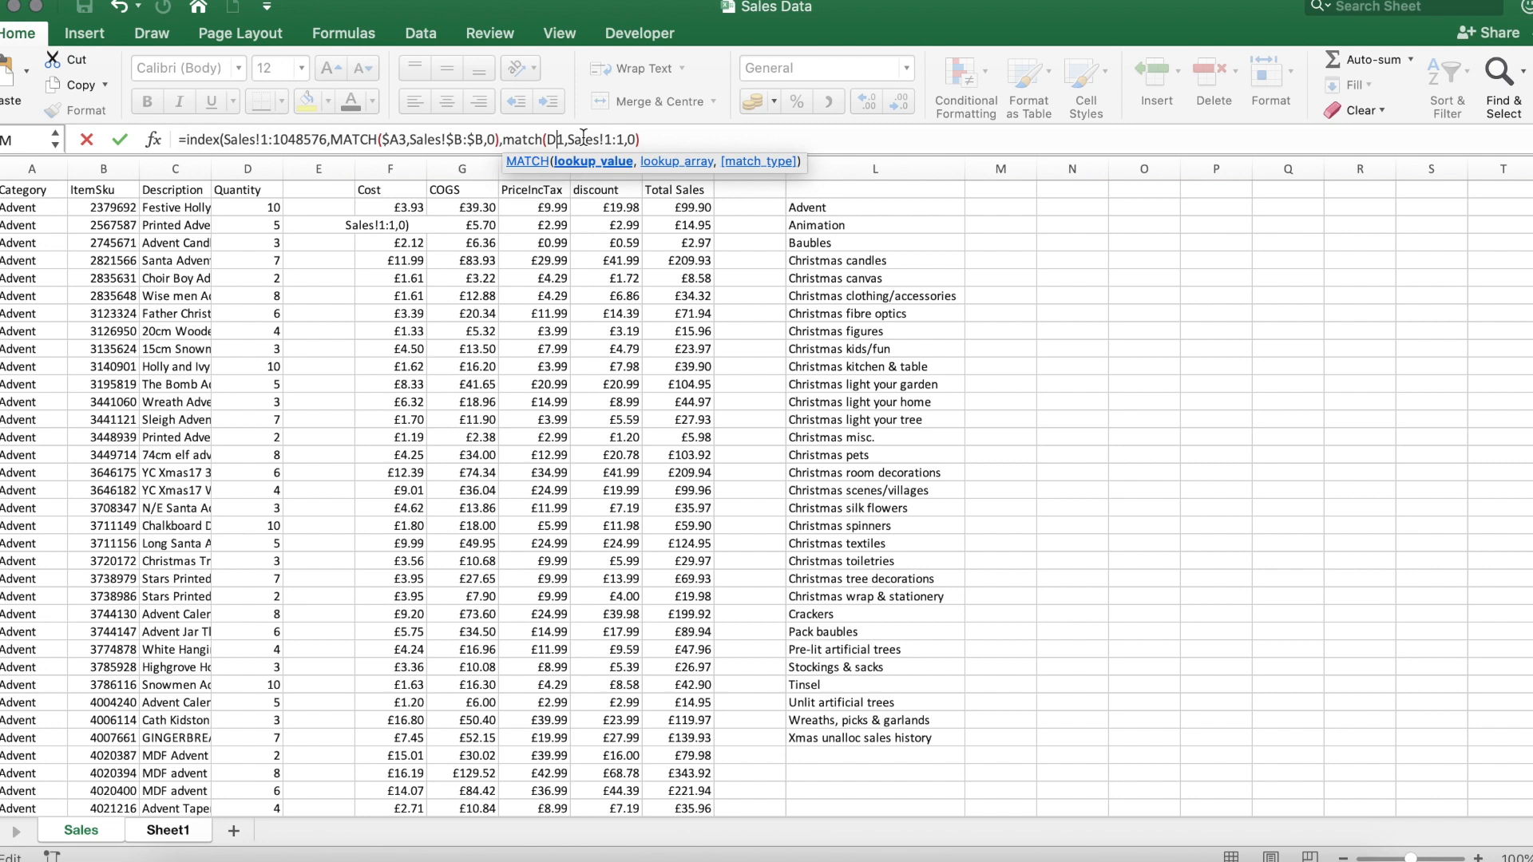
text($)
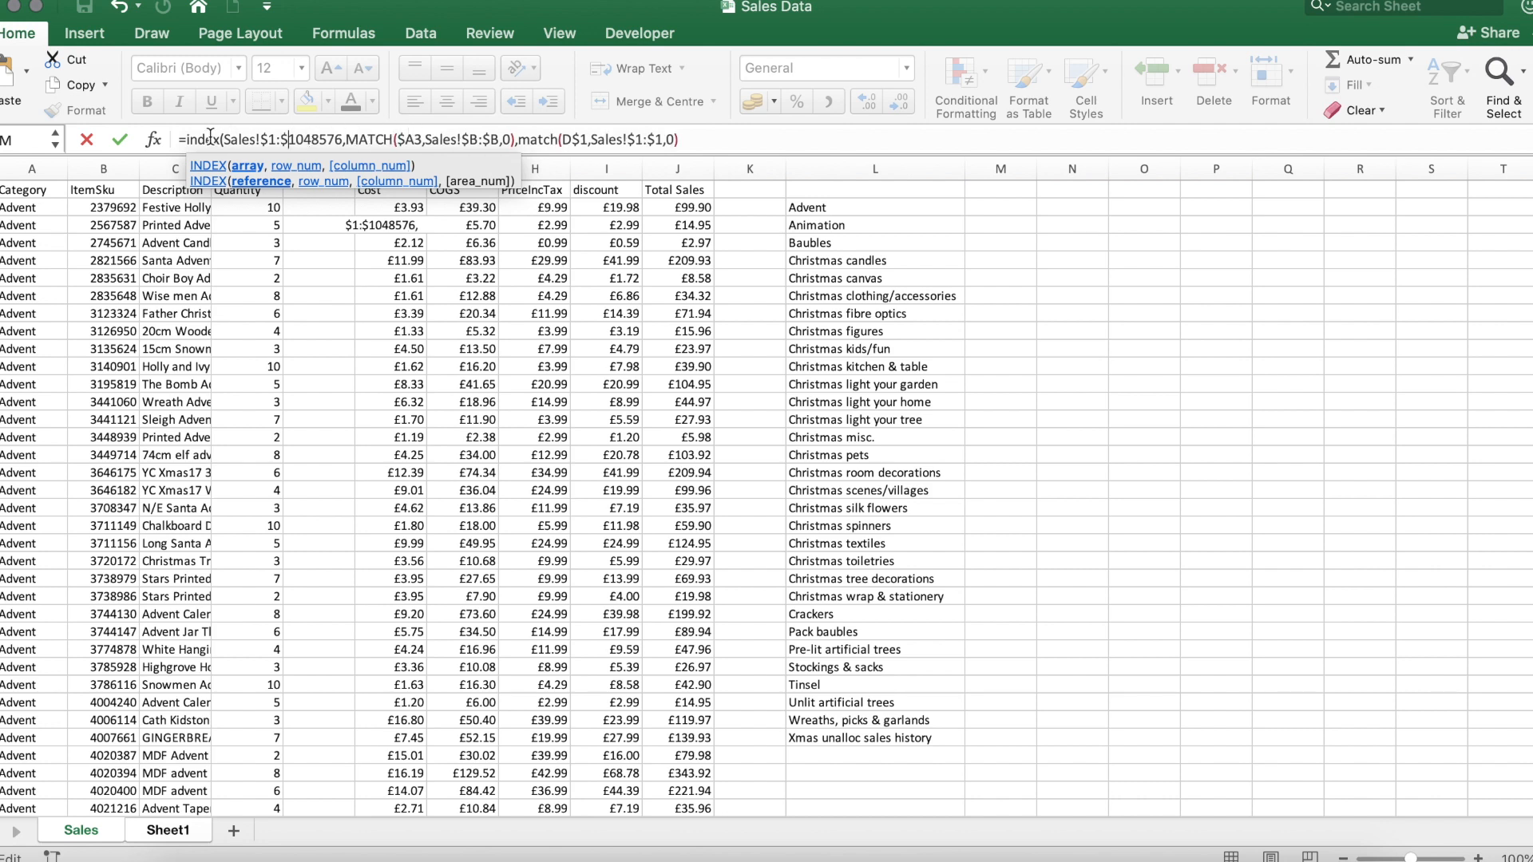
mouse_move(306, 165)
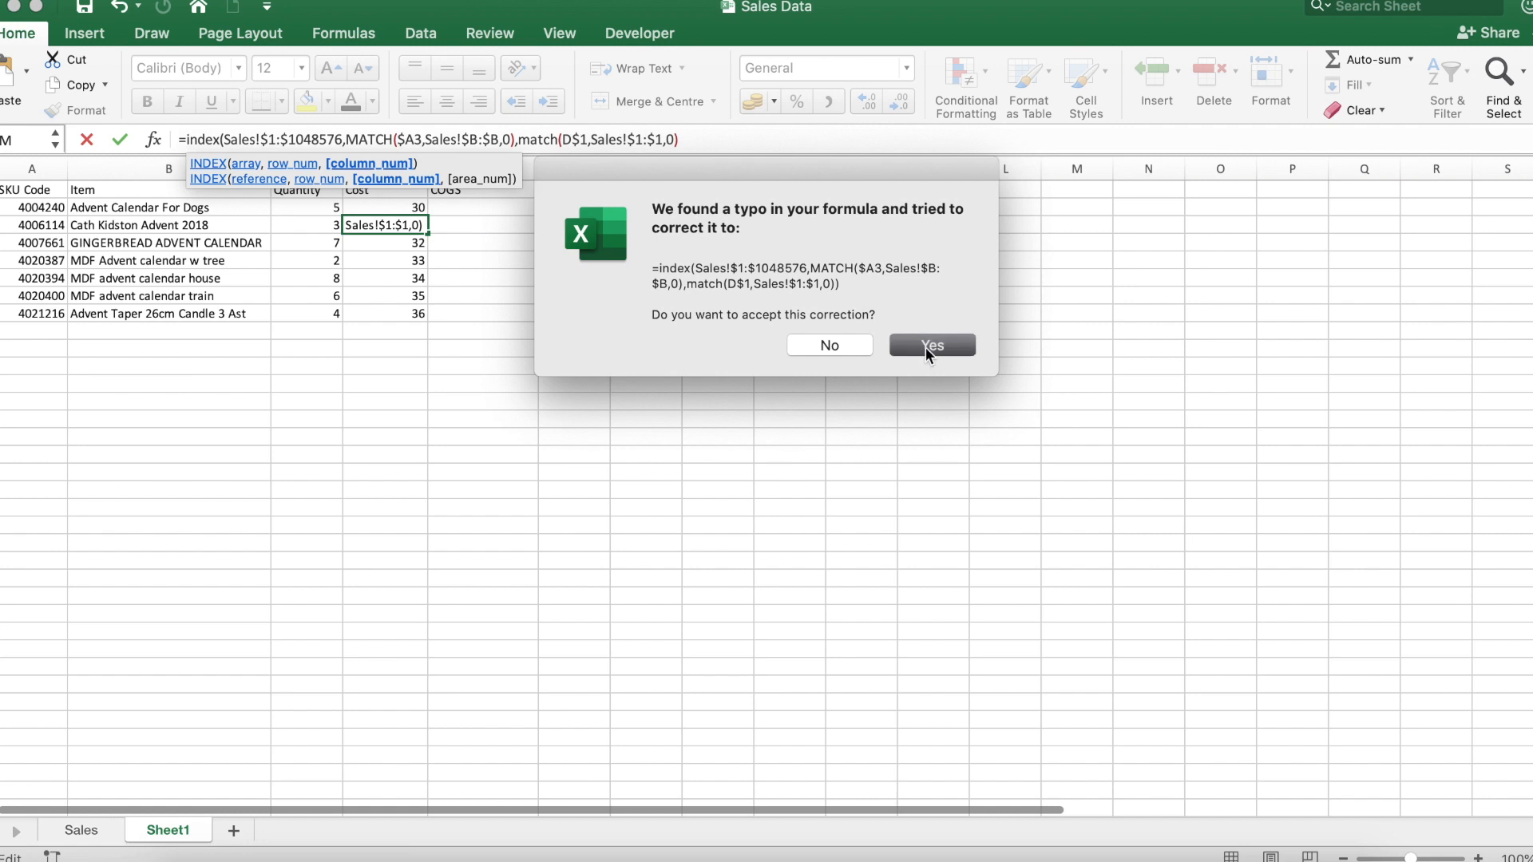
- Accept Excel's corrected formula and fill Cost down D2:D8 for all seven items
click(930, 345)
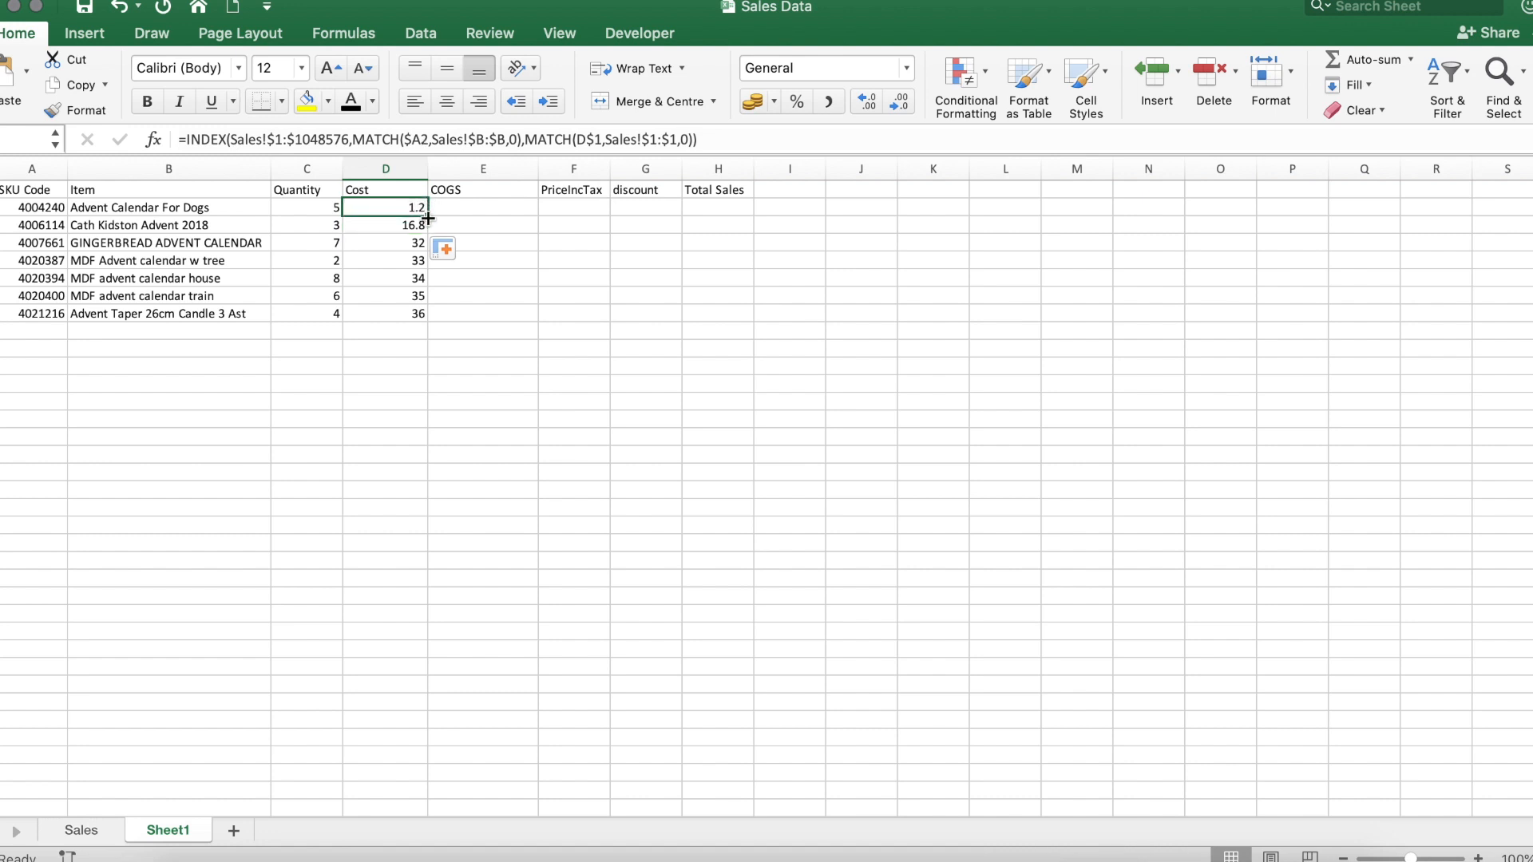
drag(424, 213, 425, 315)
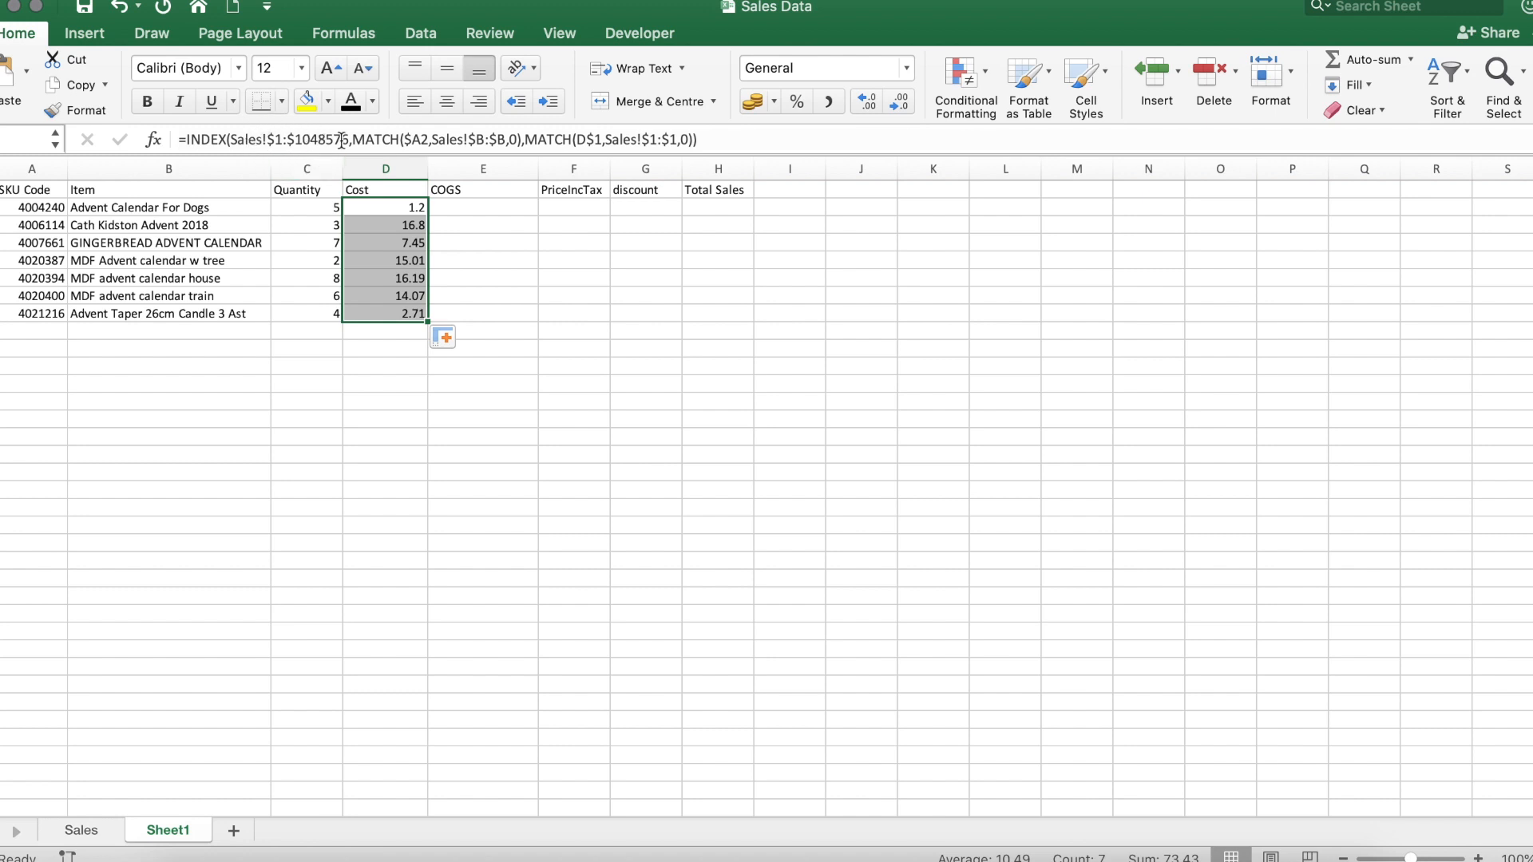
mouse_move(425, 133)
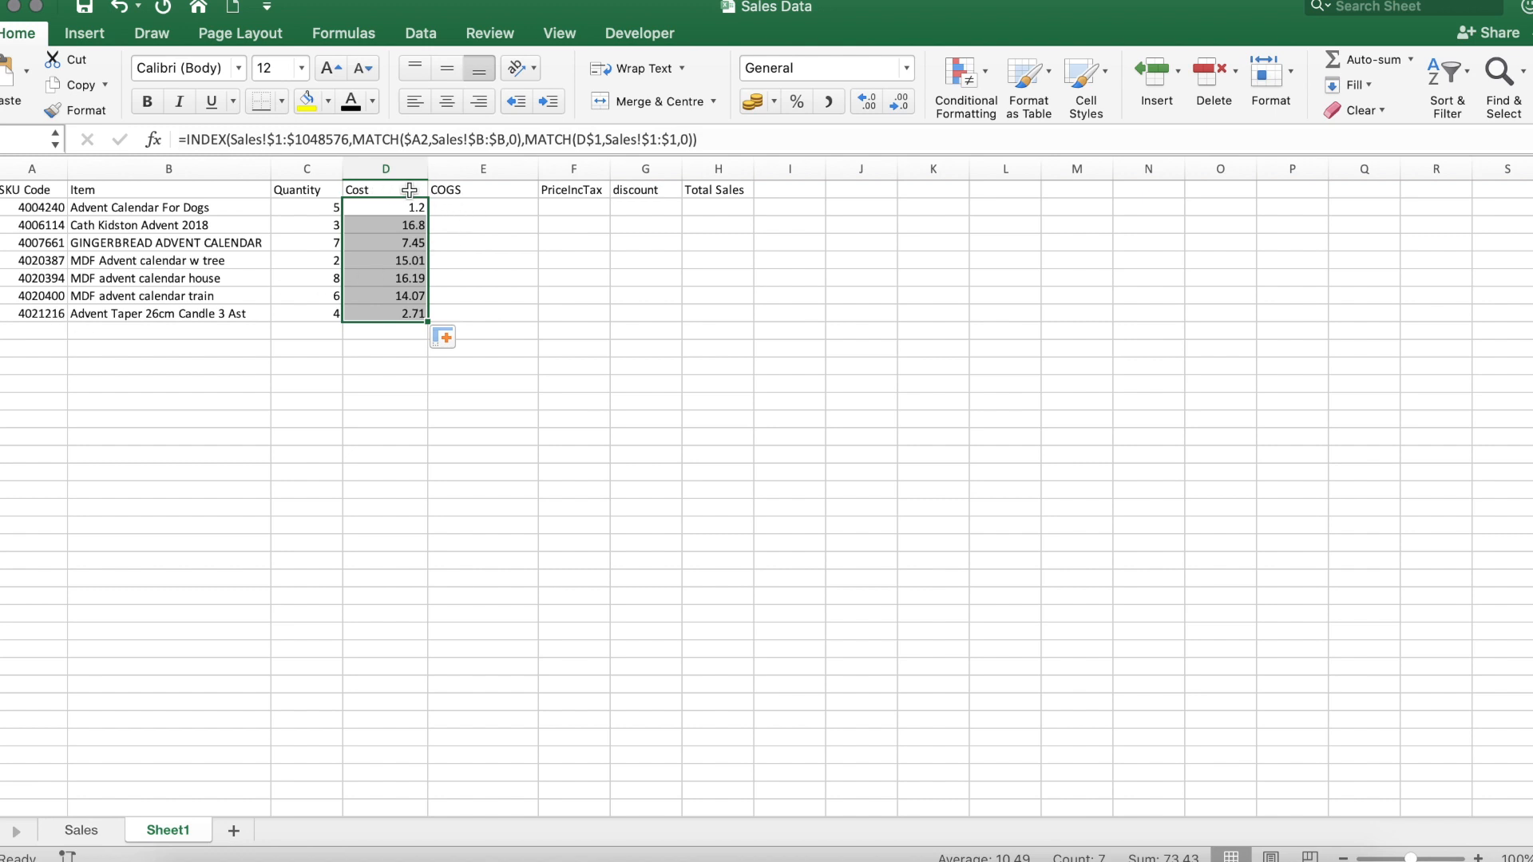
mouse_move(561, 120)
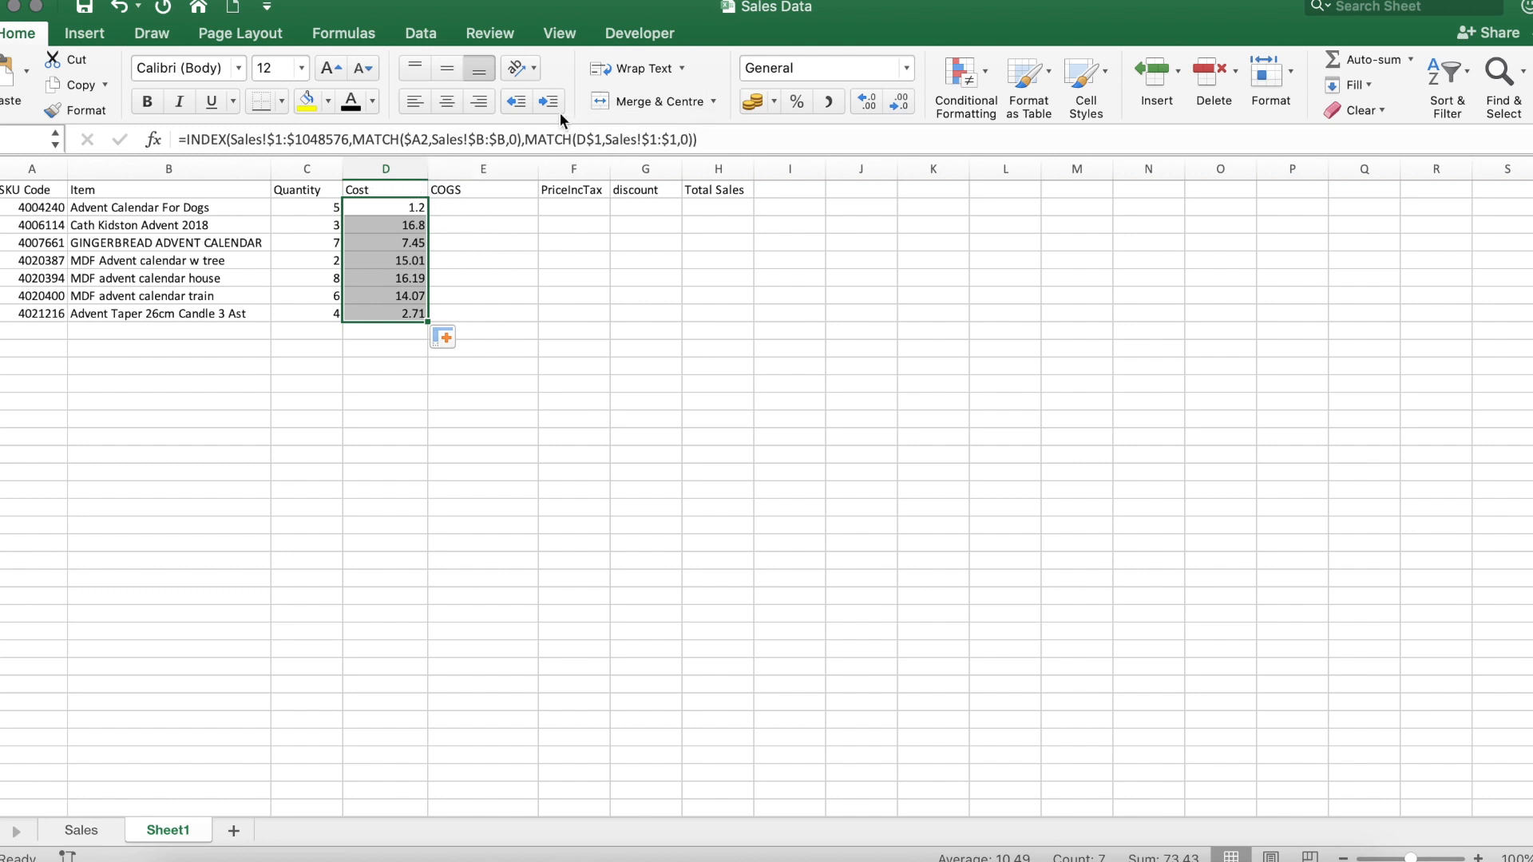
mouse_move(385, 168)
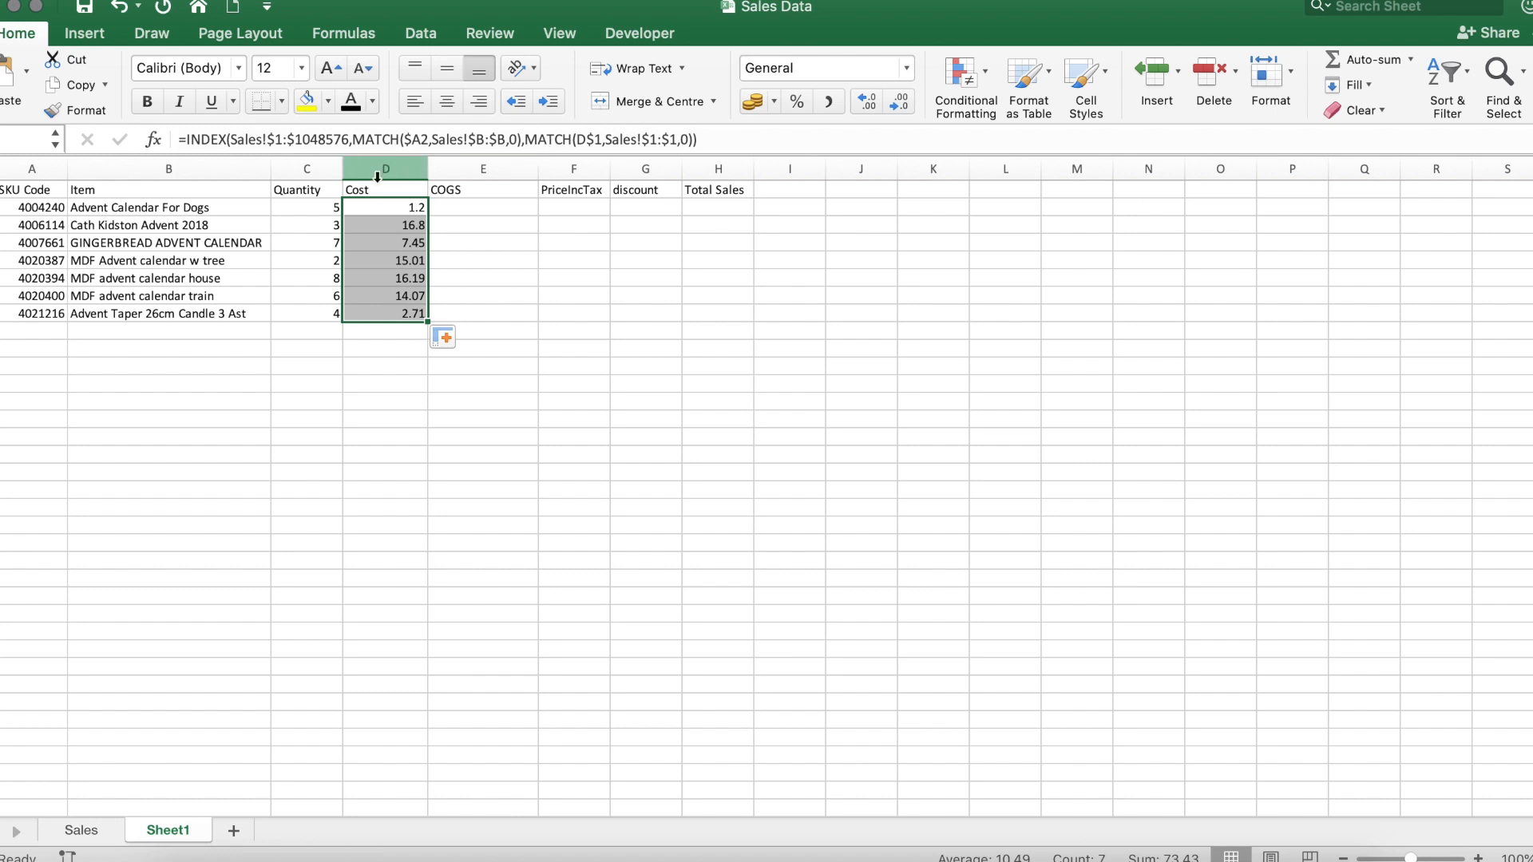
- Fill the lookup right across COGS, PriceIncTax, discount and Total Sales for all items
click(482, 190)
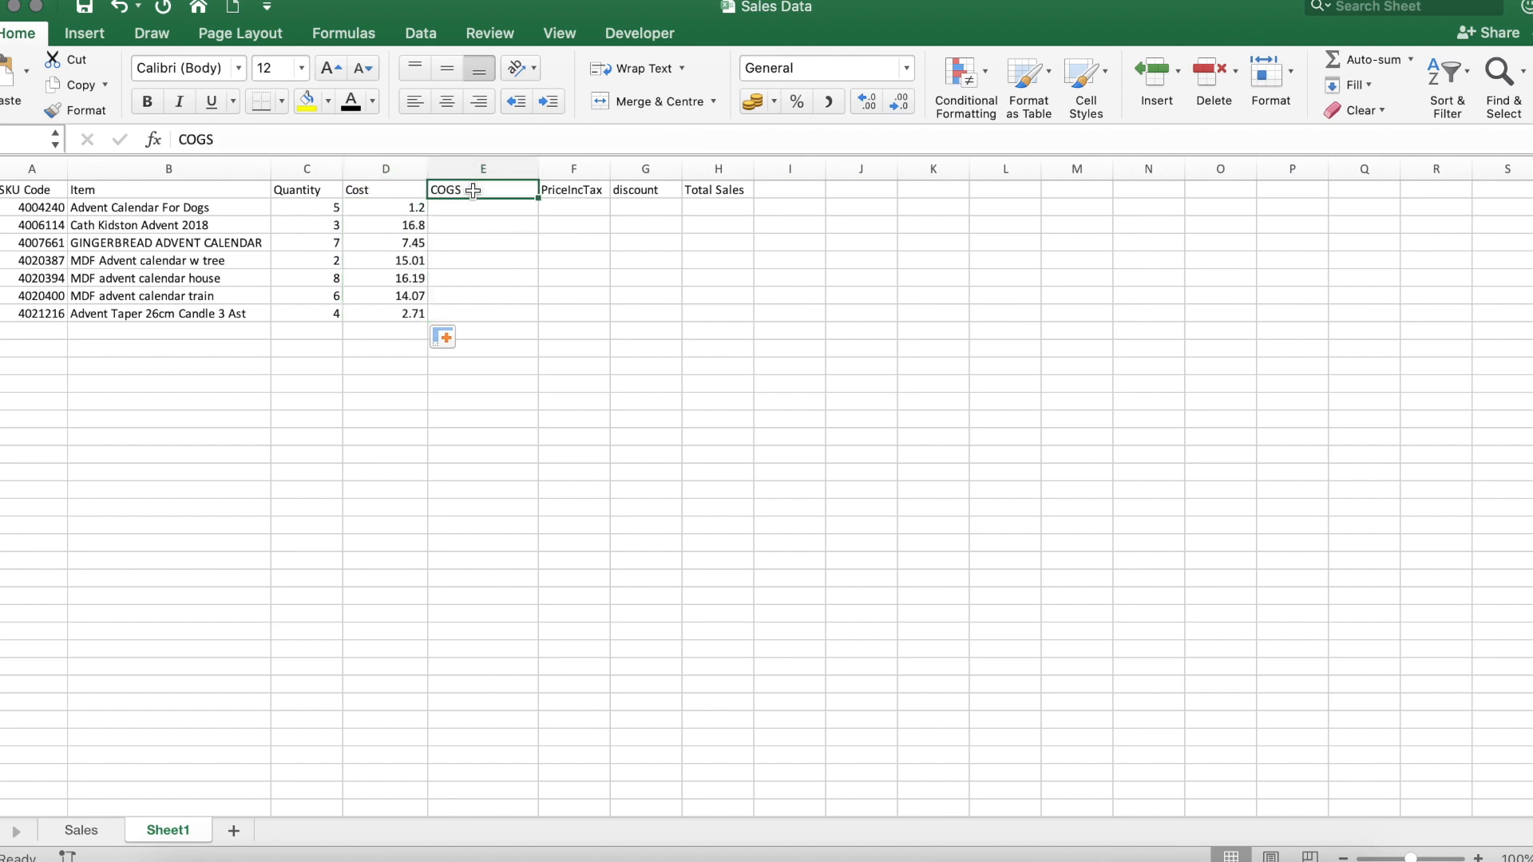
click(717, 190)
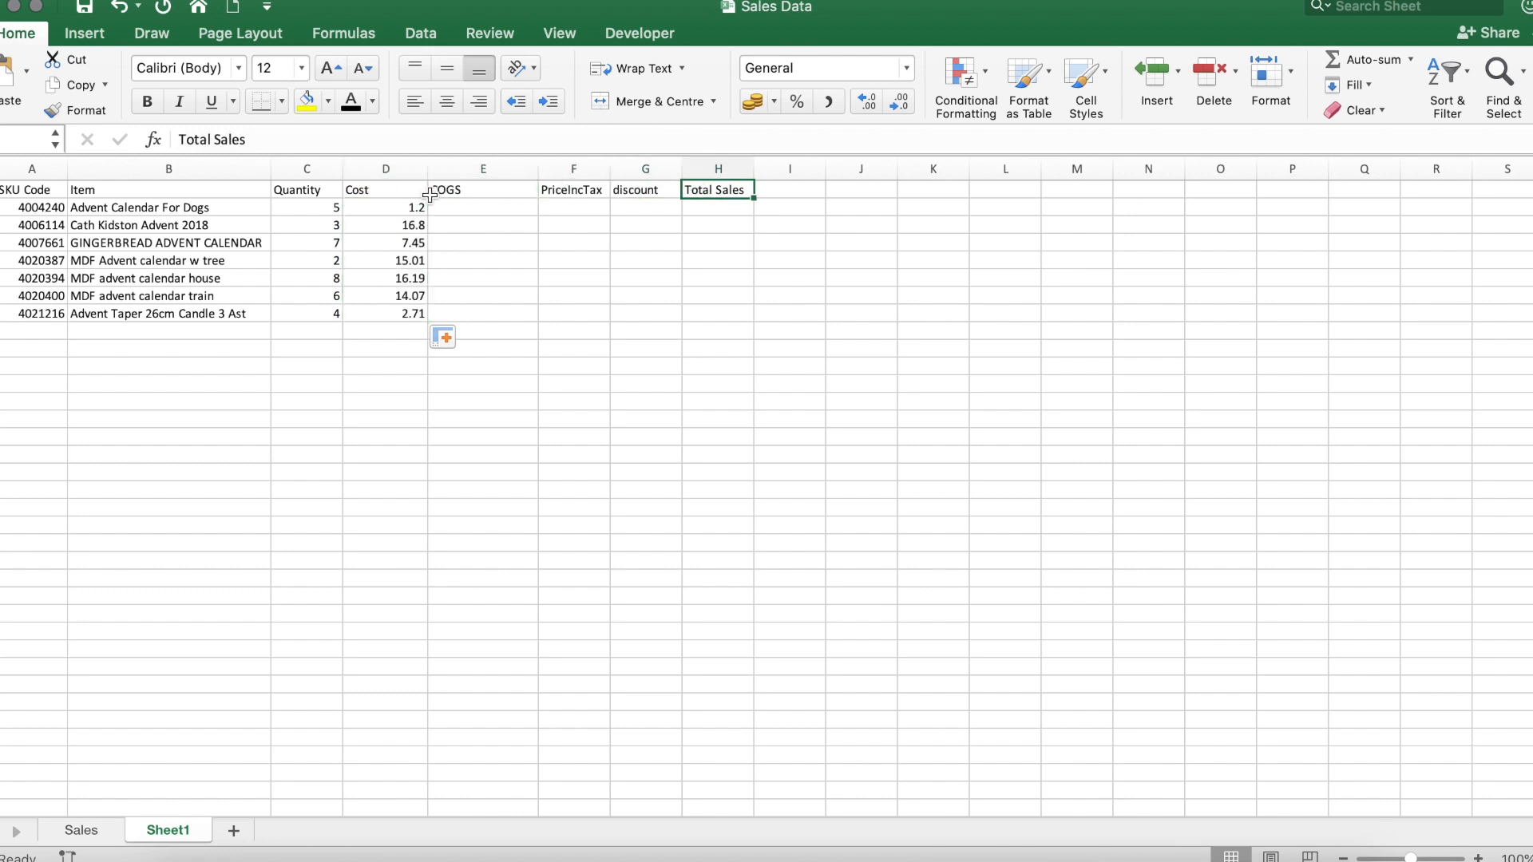
click(385, 206)
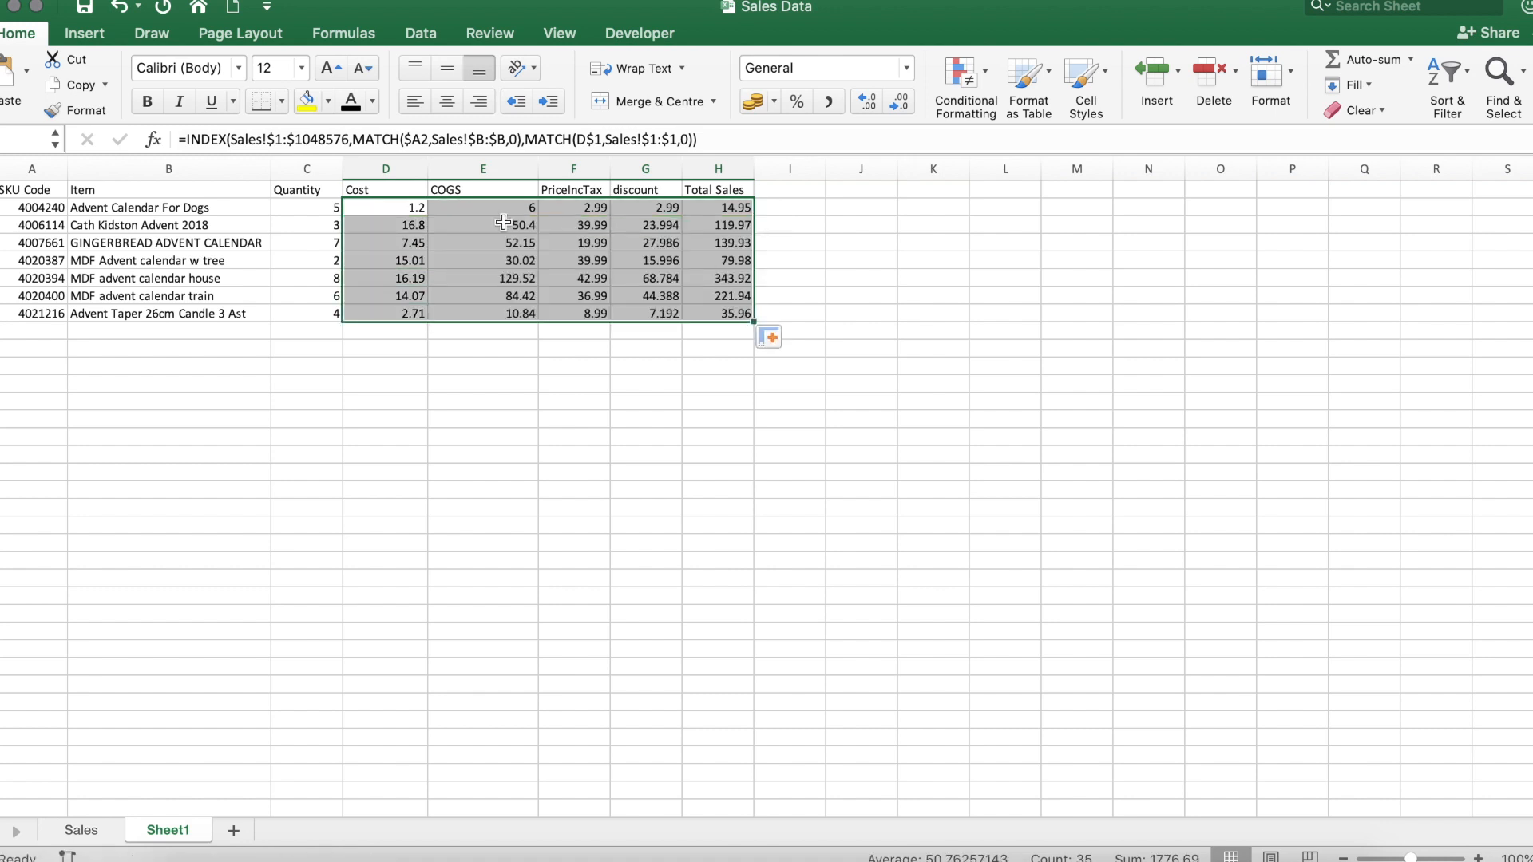
click(385, 206)
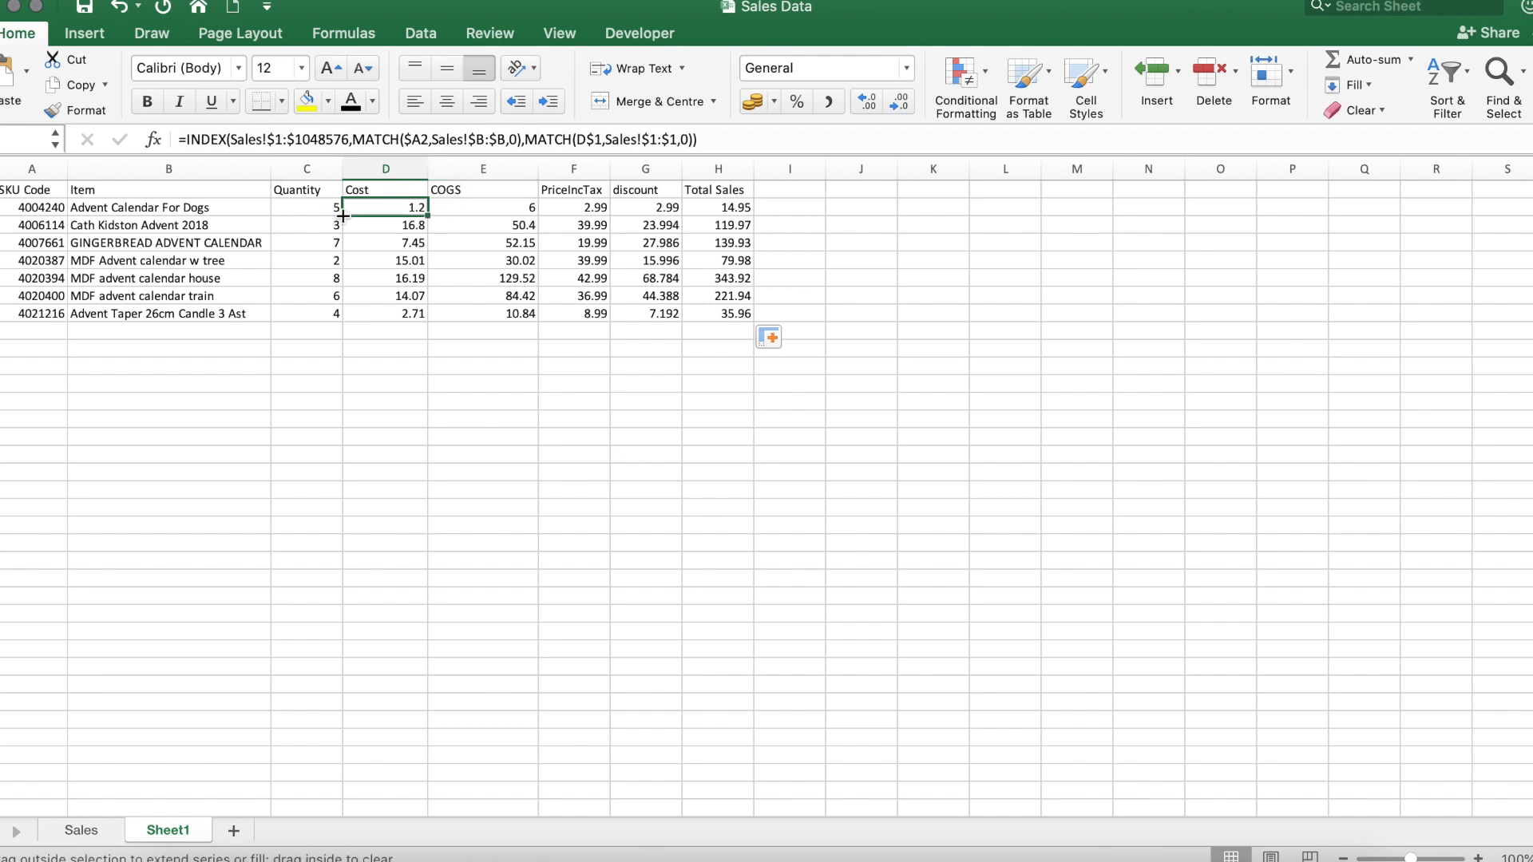
- Compare the Quantity formulas and fill the new one down C2:C8
click(307, 206)
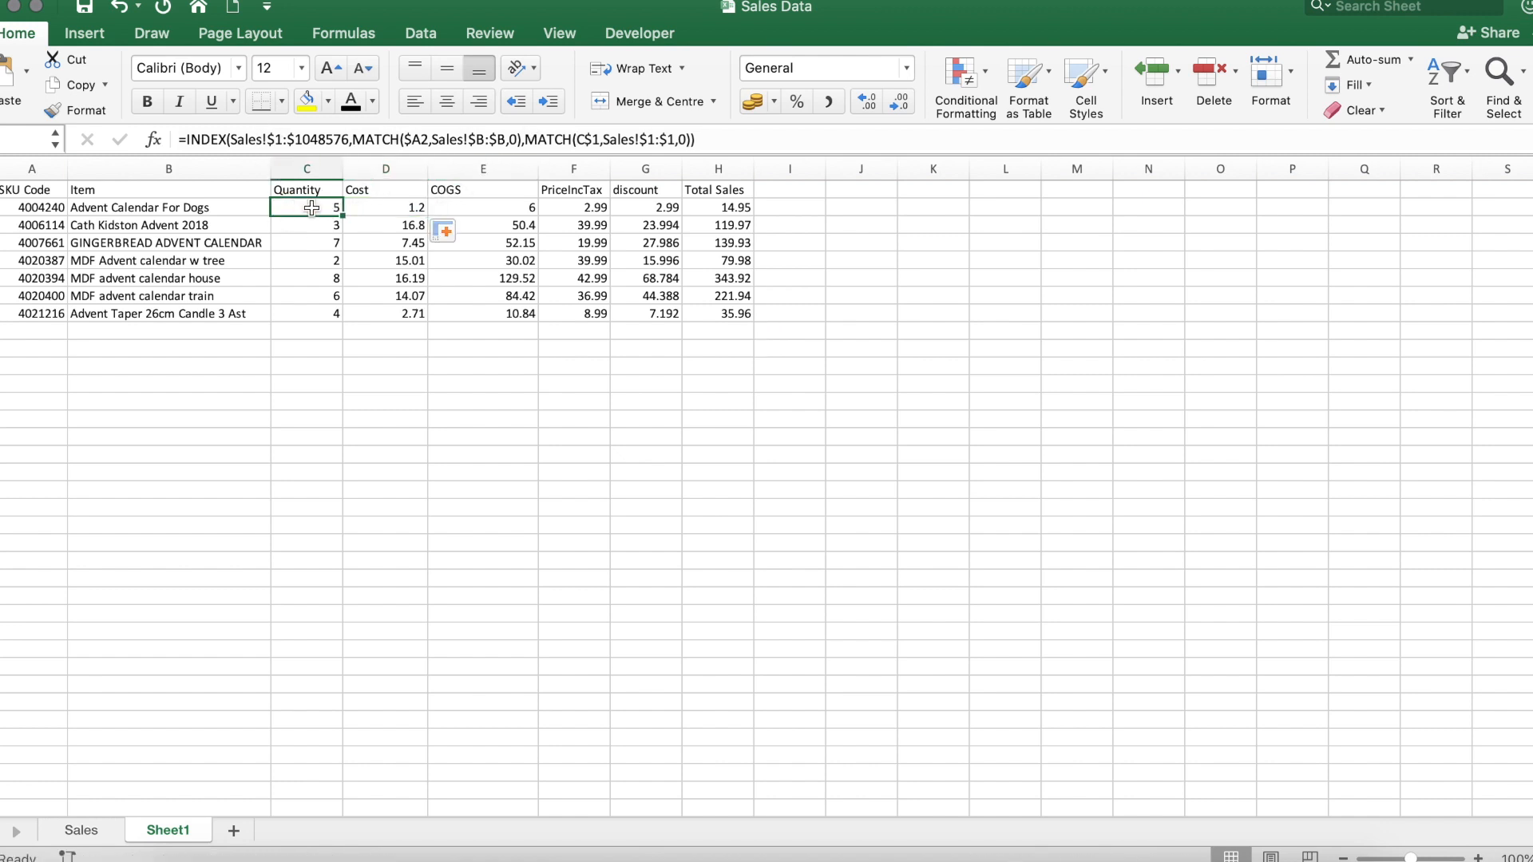
click(307, 226)
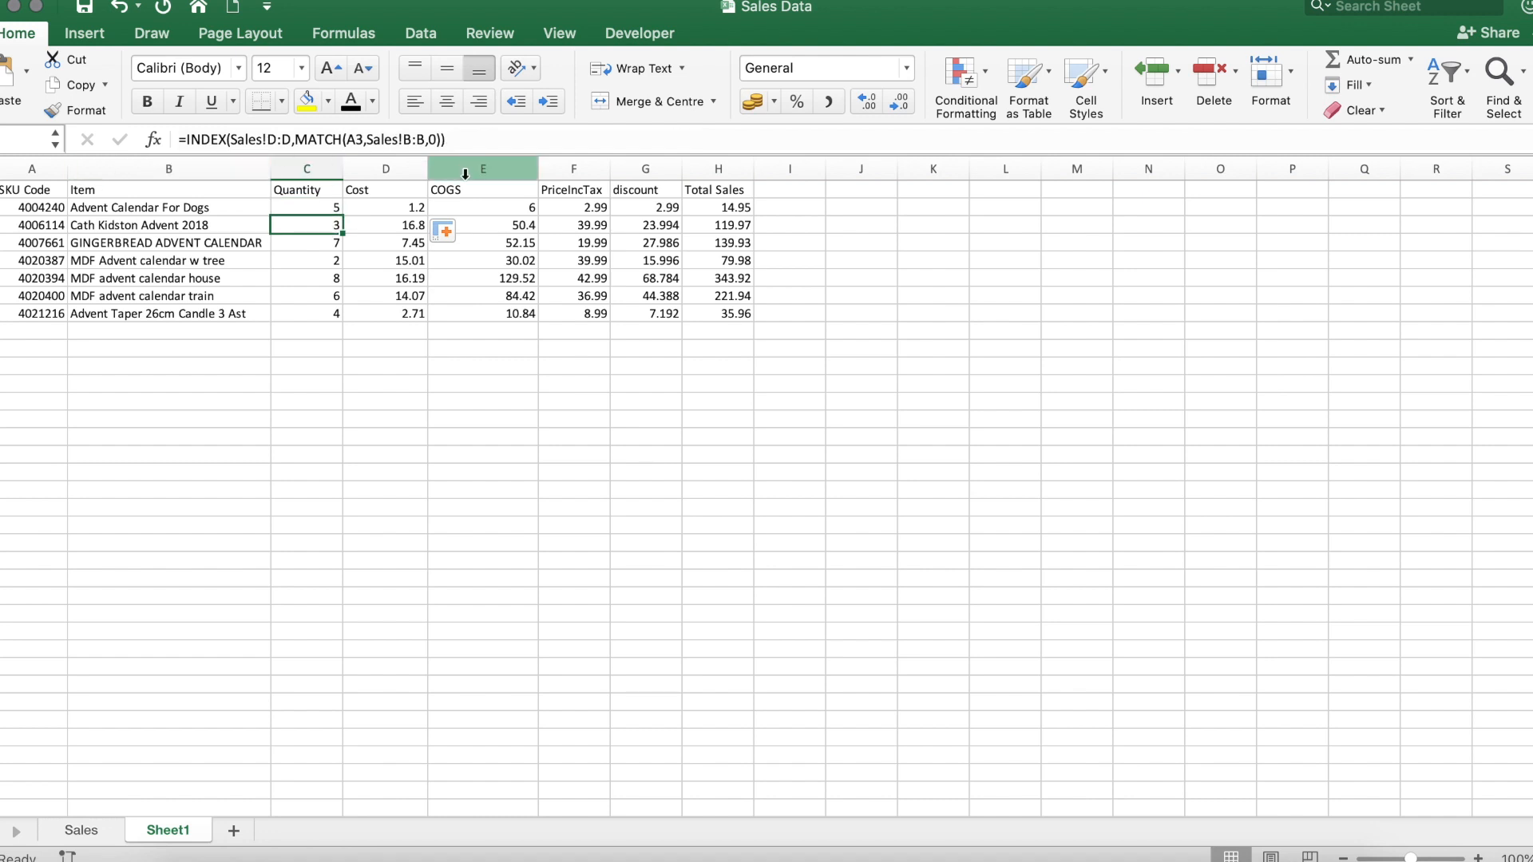
mouse_move(320, 215)
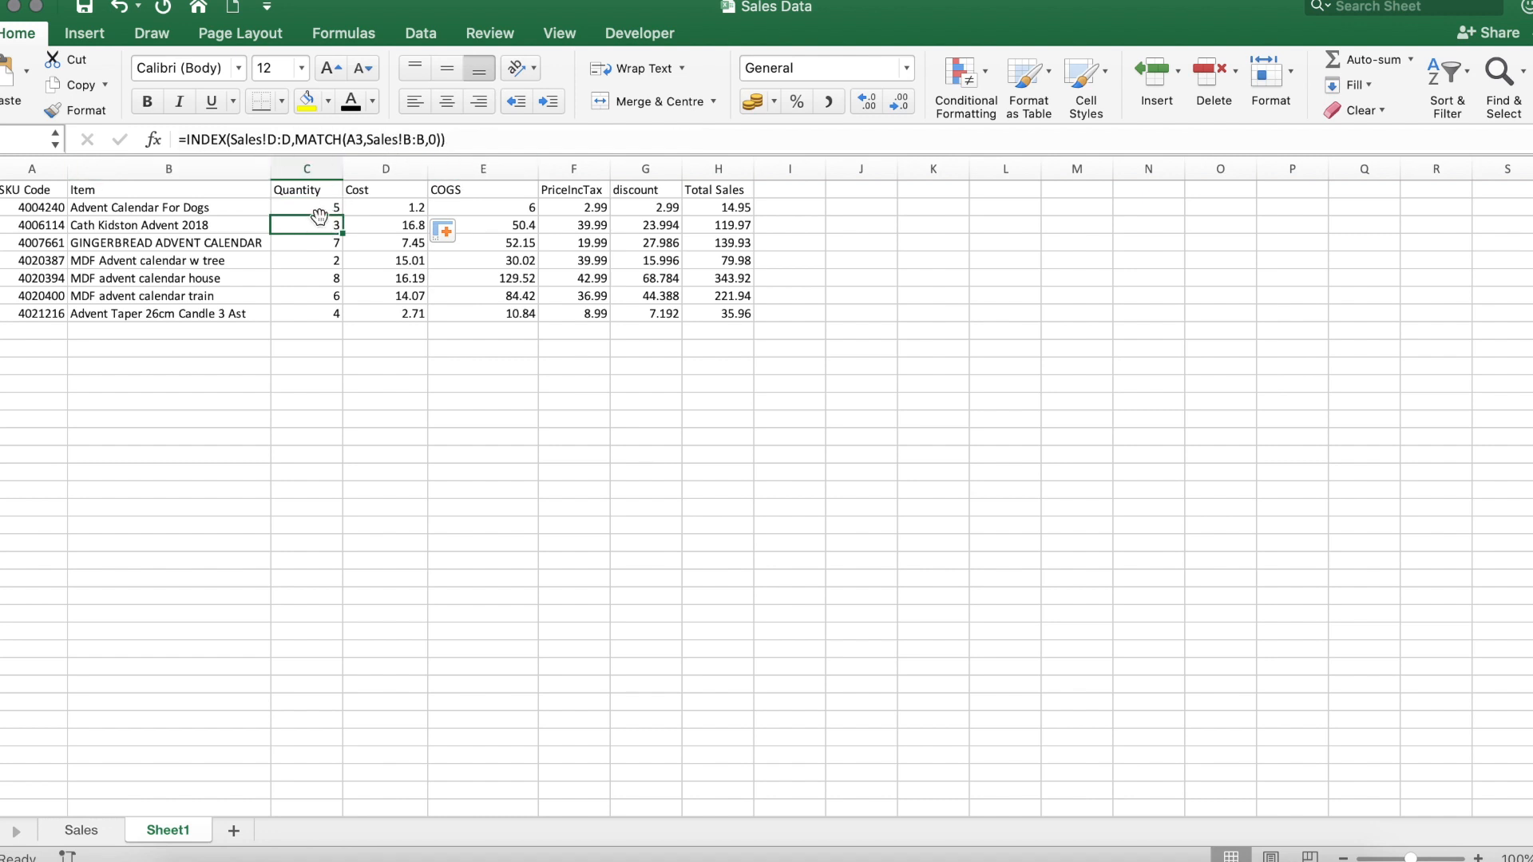
click(307, 206)
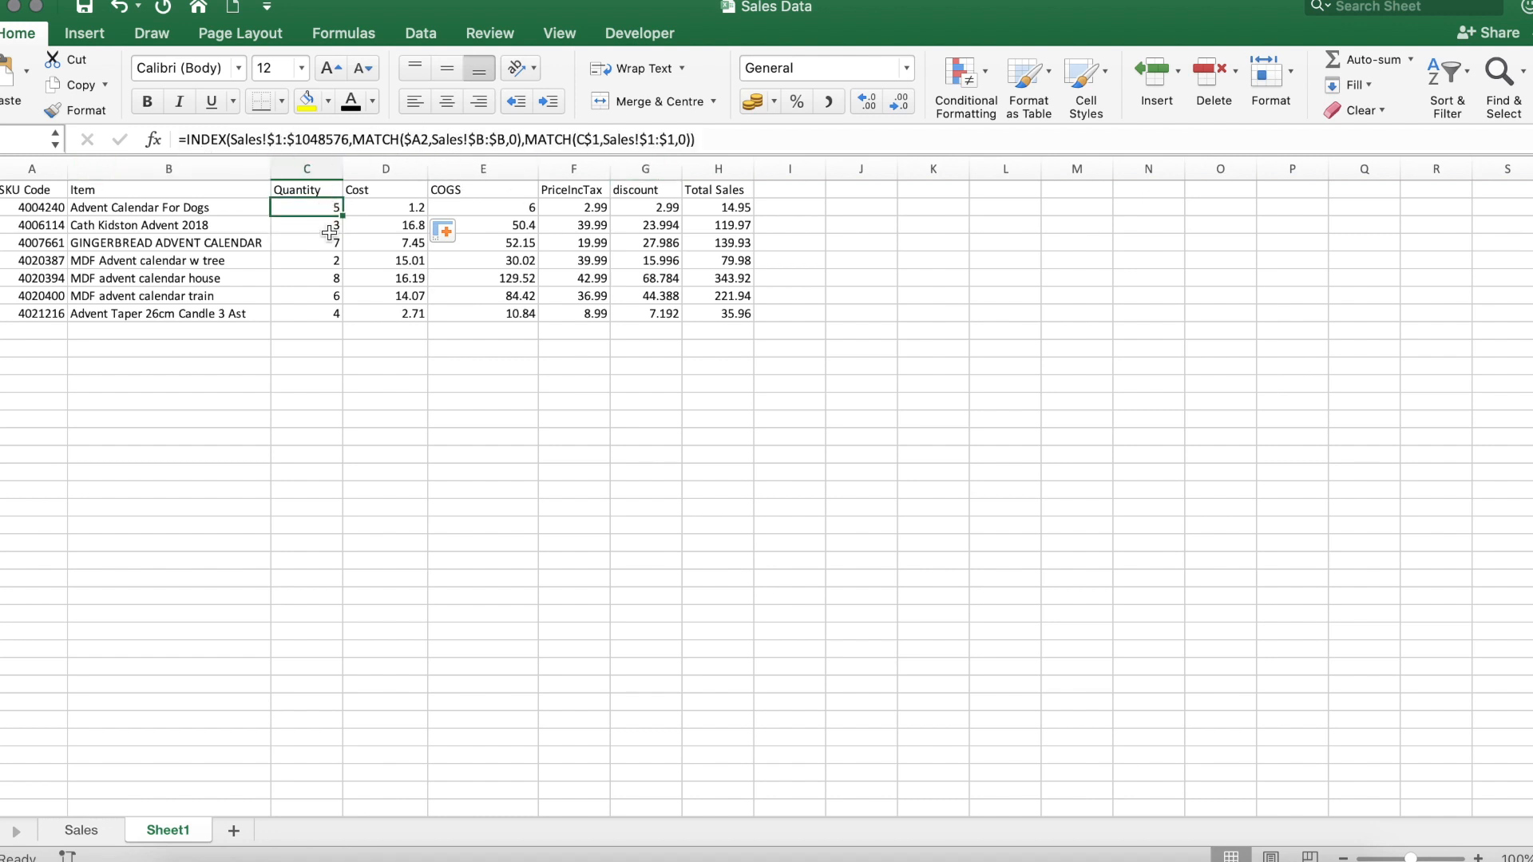
drag(330, 206, 342, 313)
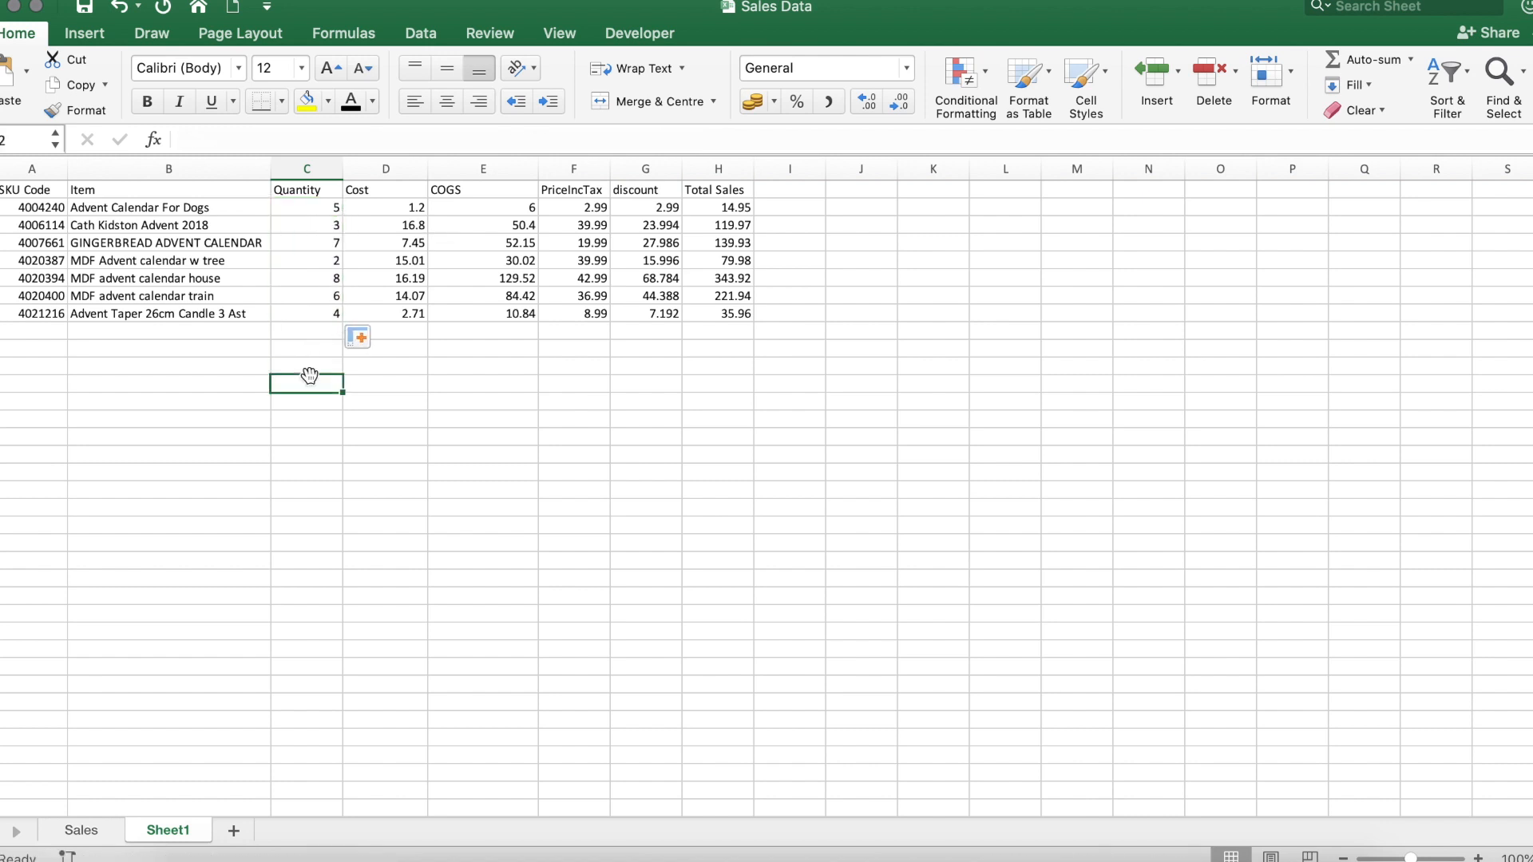
click(385, 260)
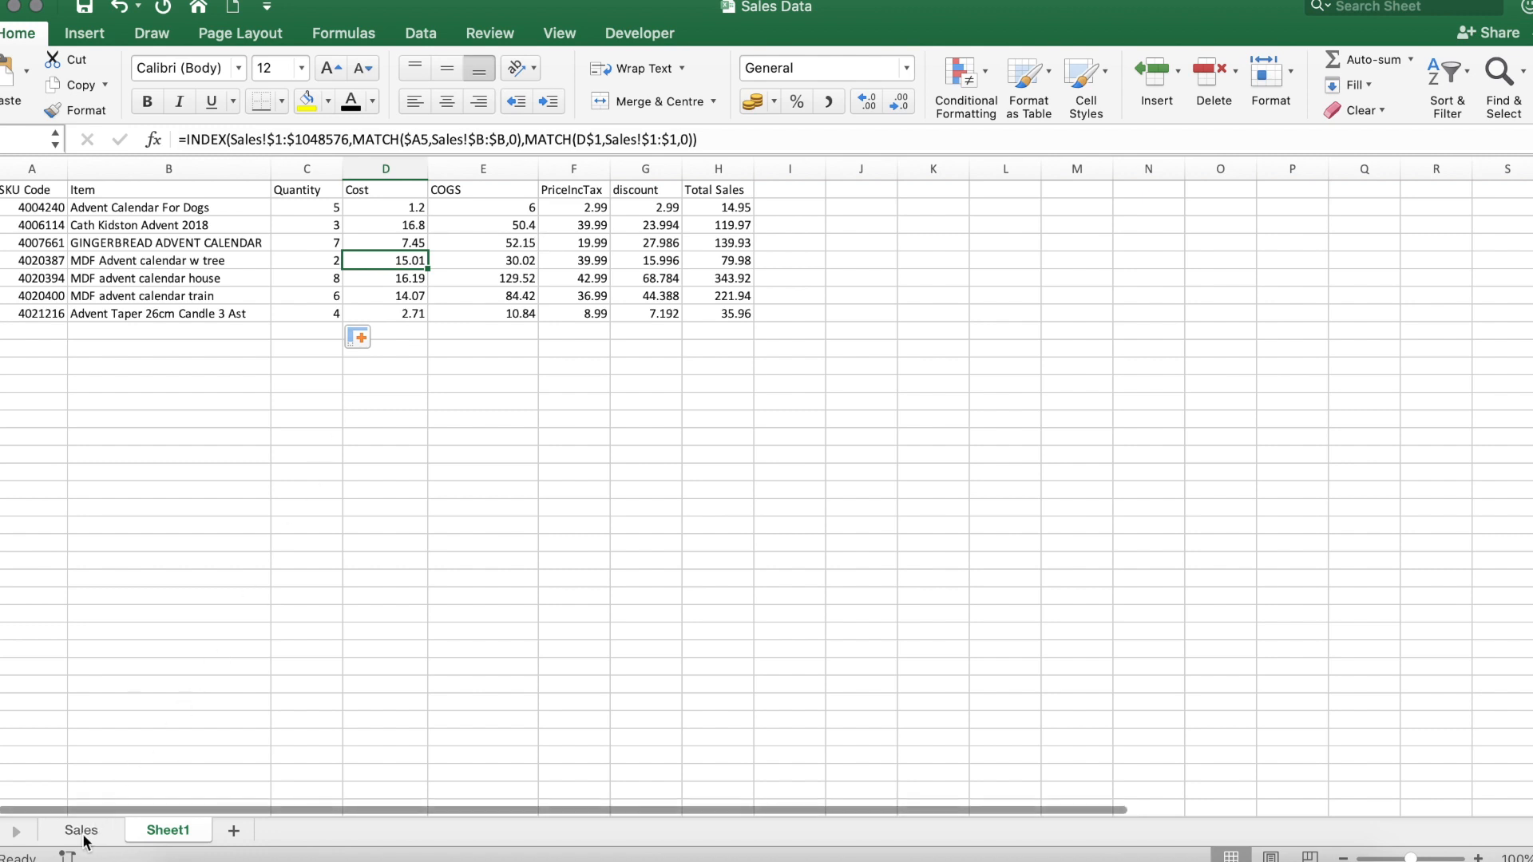
- Review the Sales source data, selecting the empty column between Quantity and Cost
click(80, 831)
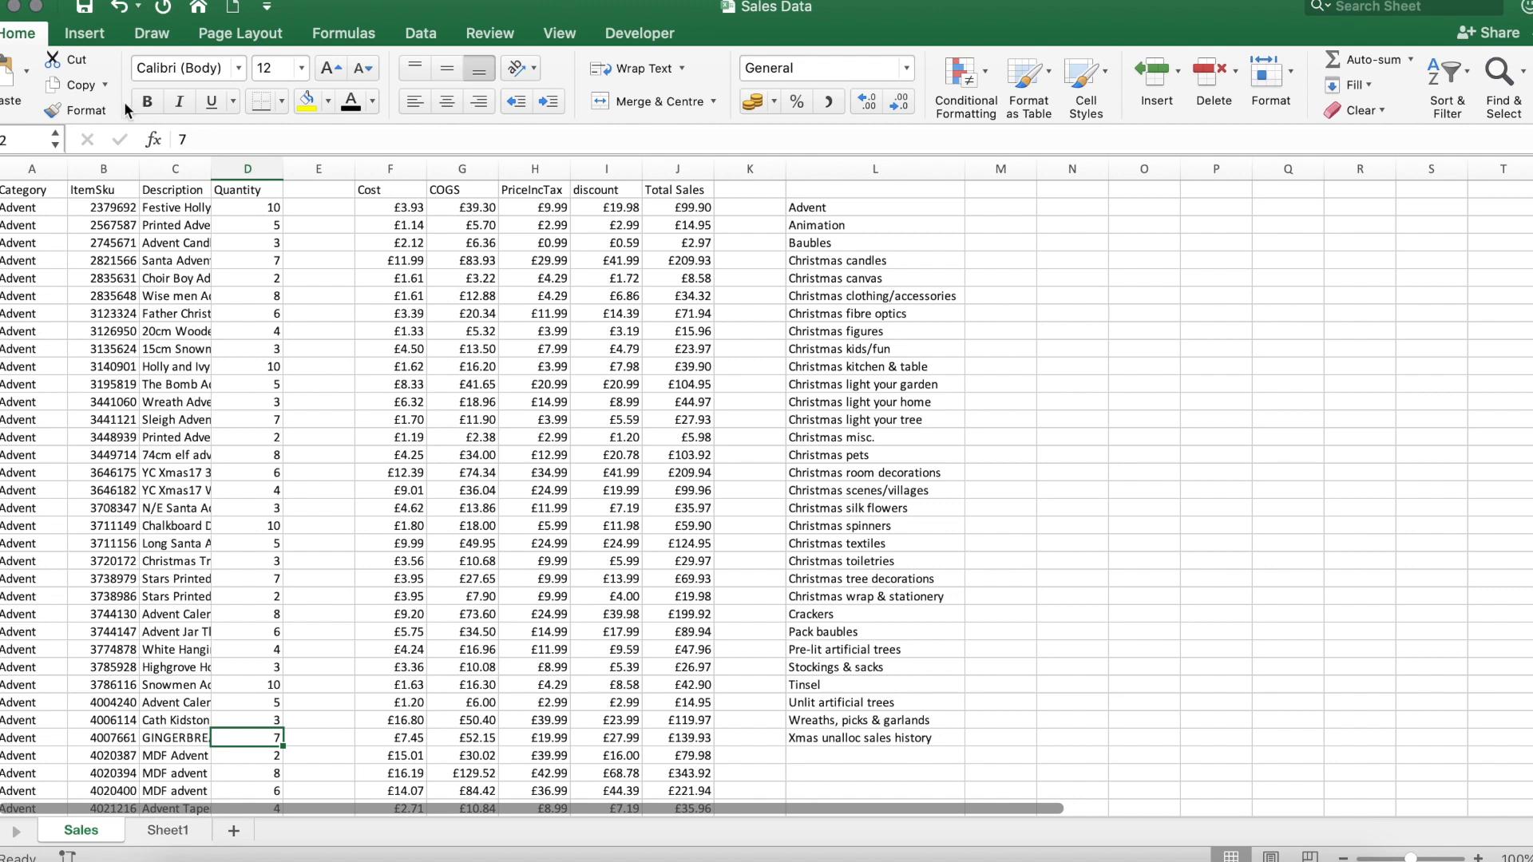
click(319, 168)
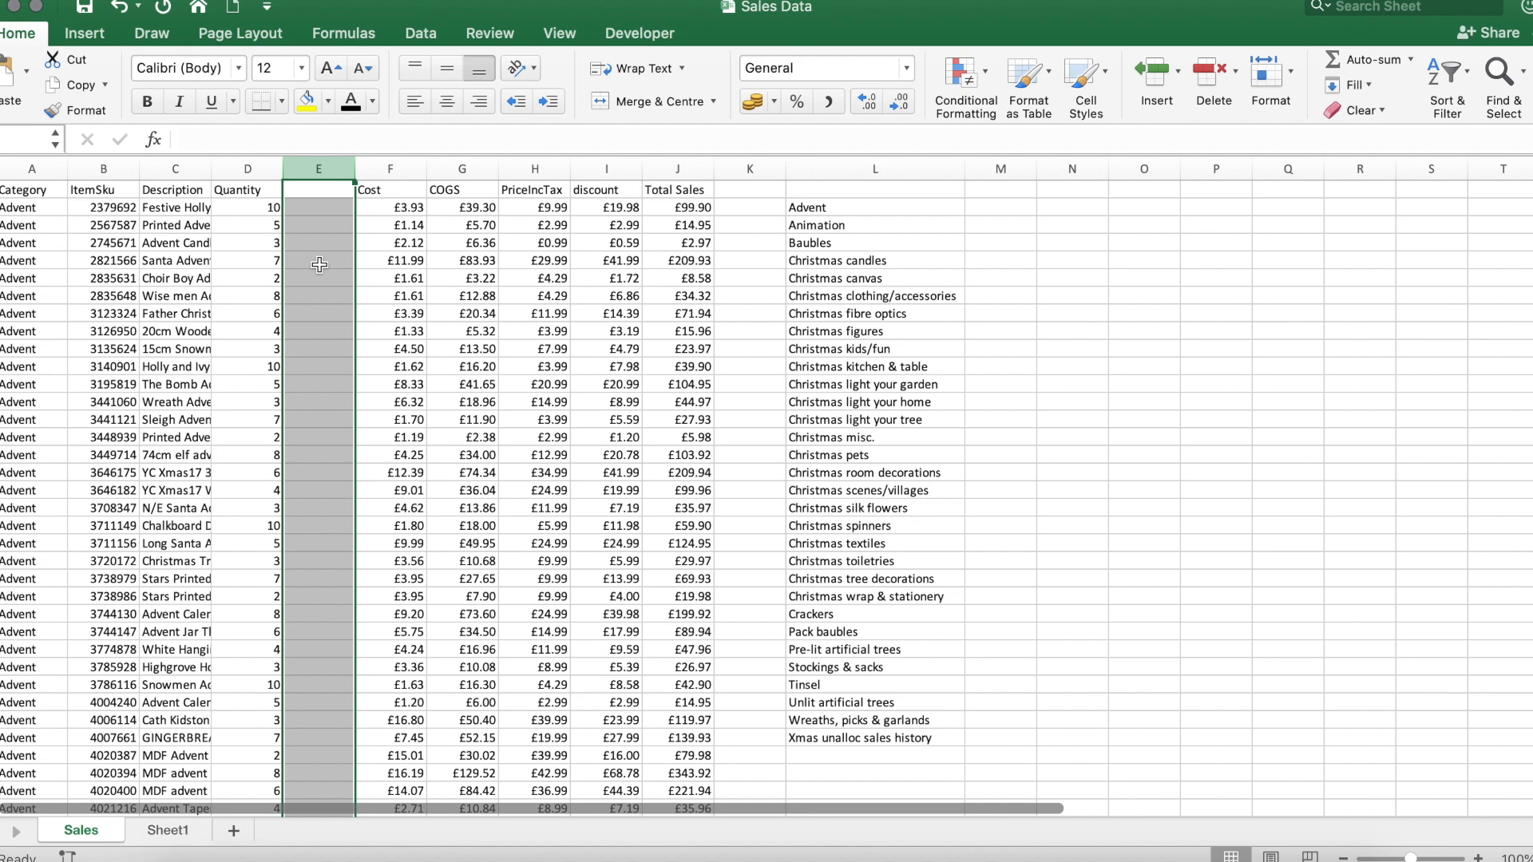
mouse_move(349, 264)
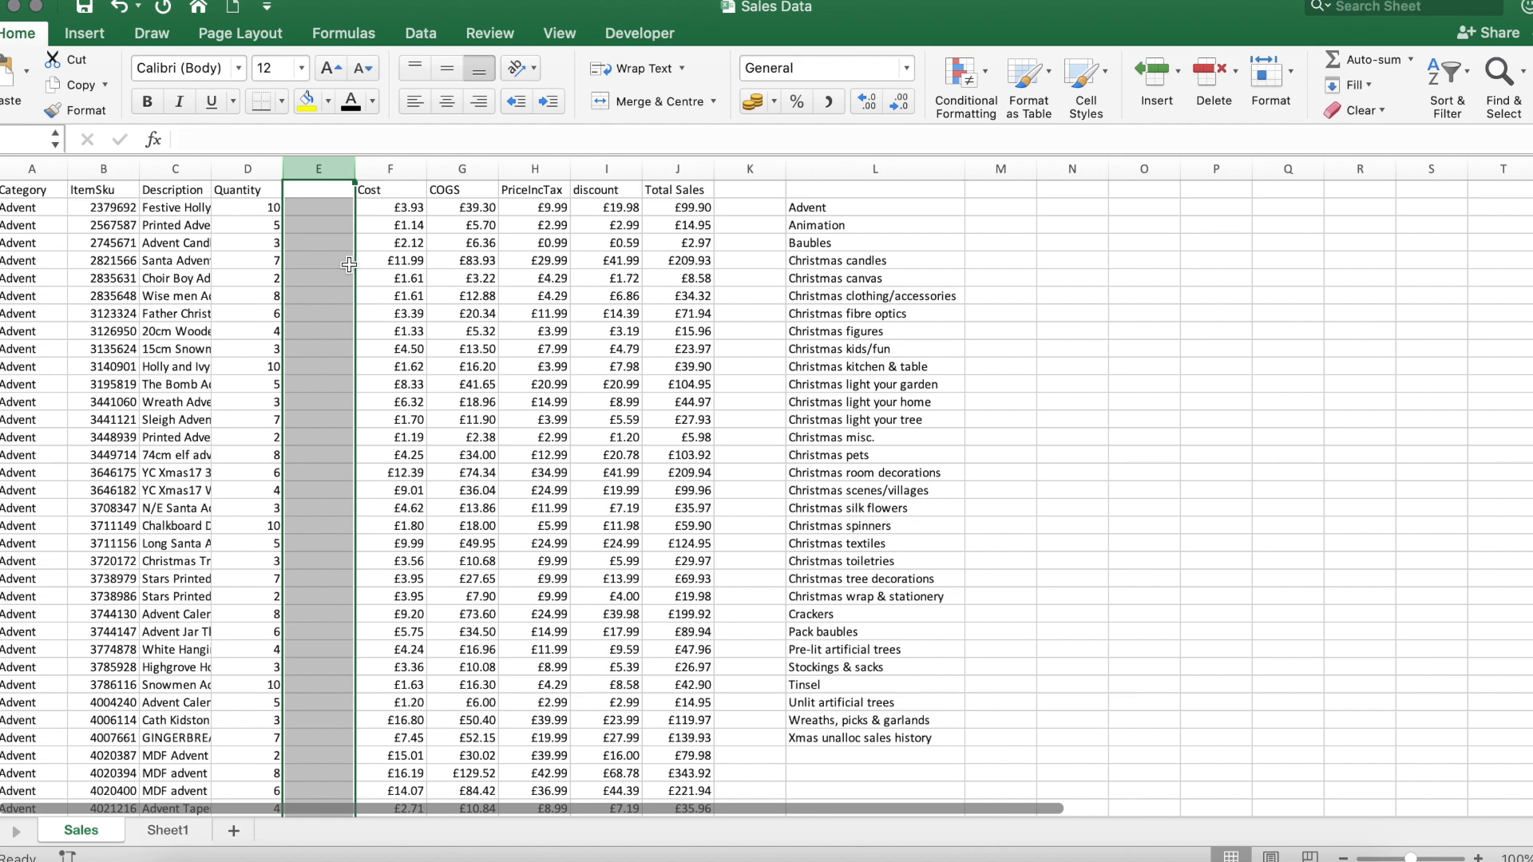
click(462, 295)
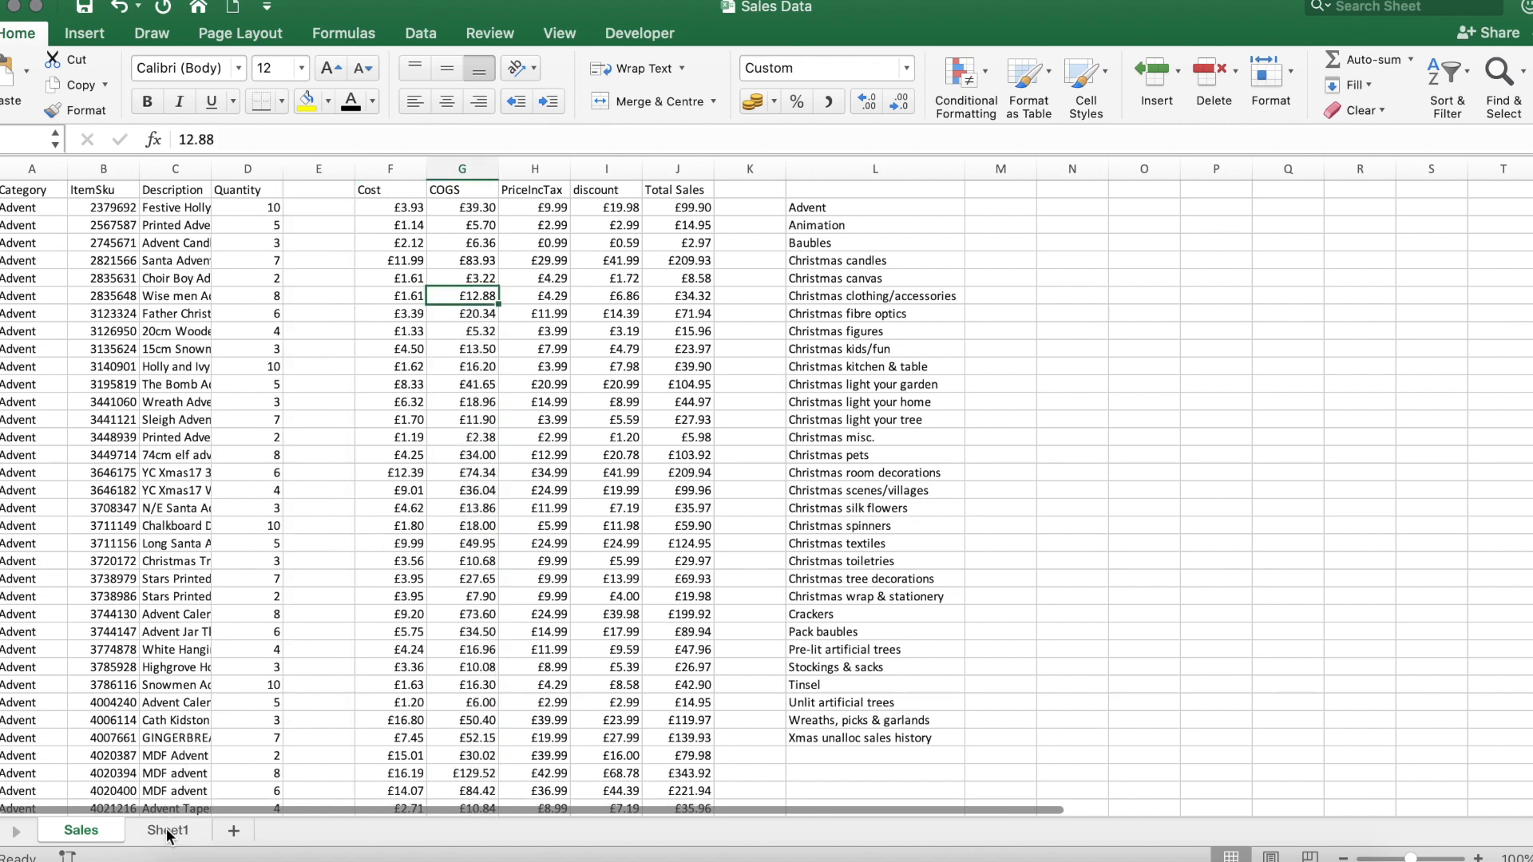
click(168, 830)
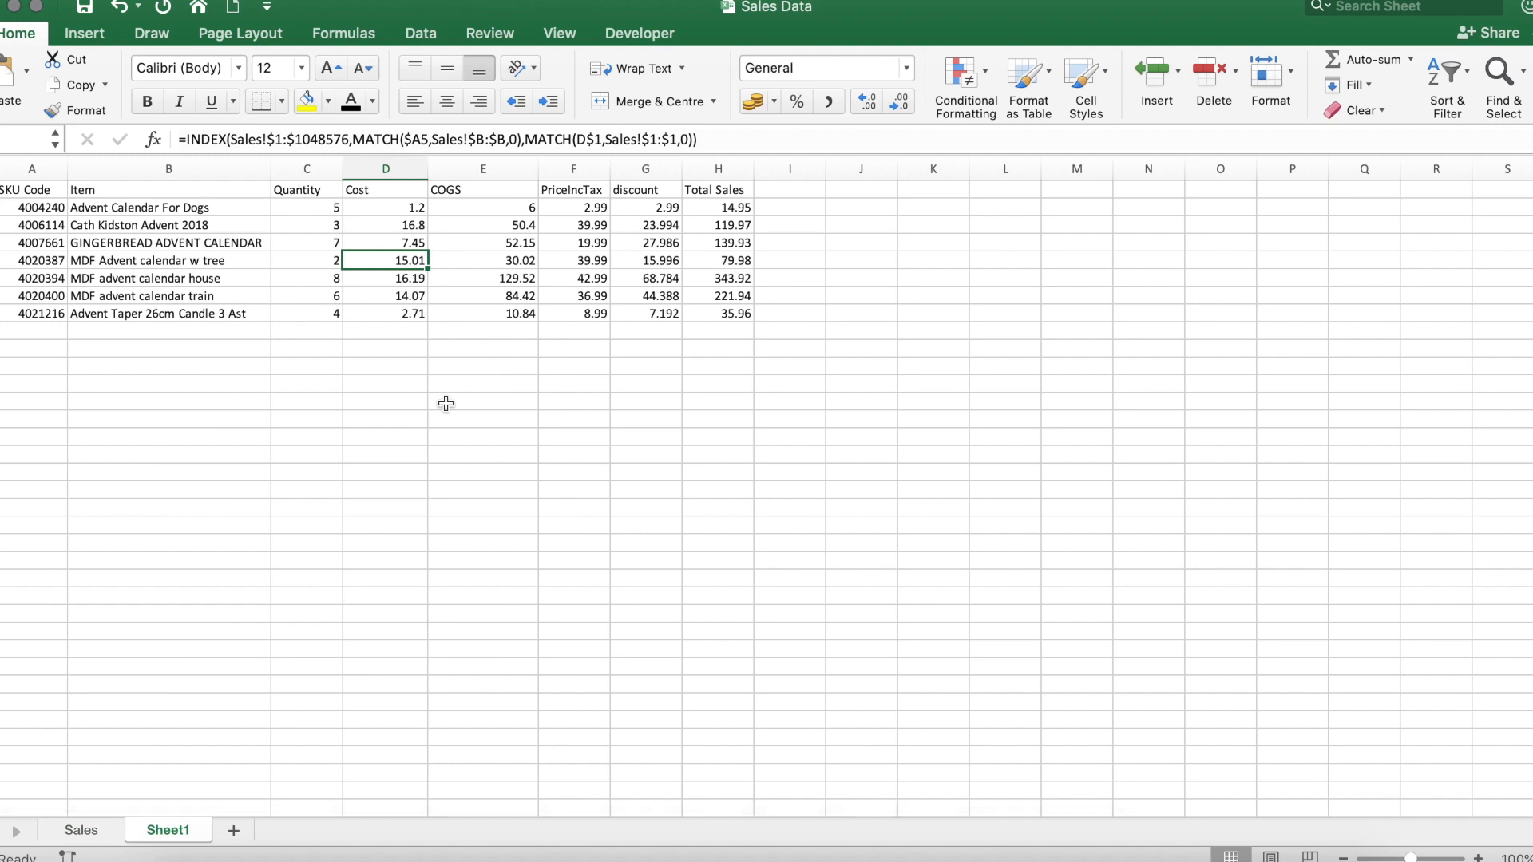
mouse_move(377, 352)
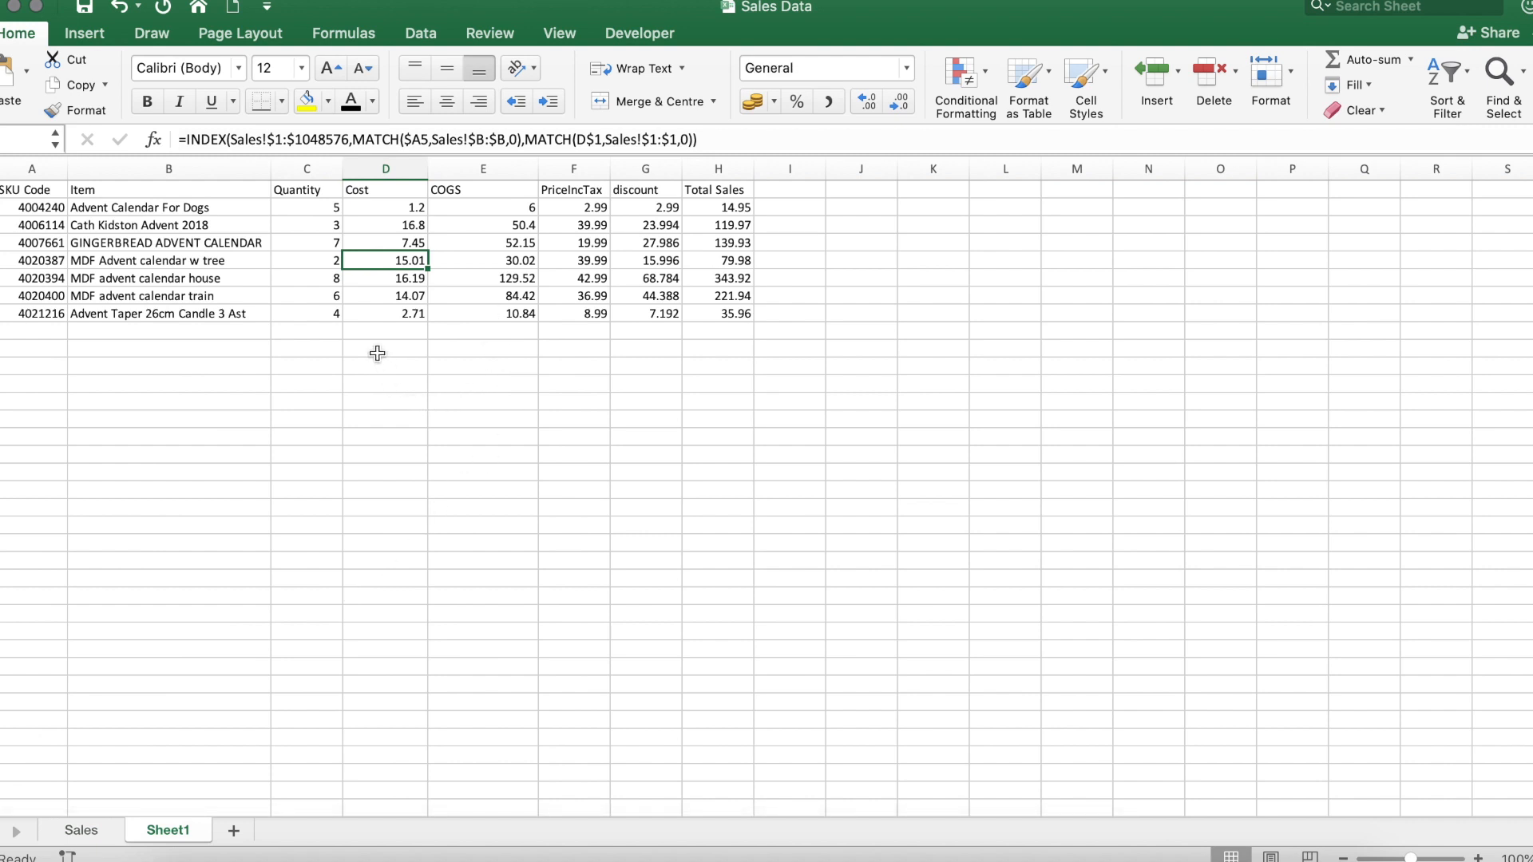
click(385, 296)
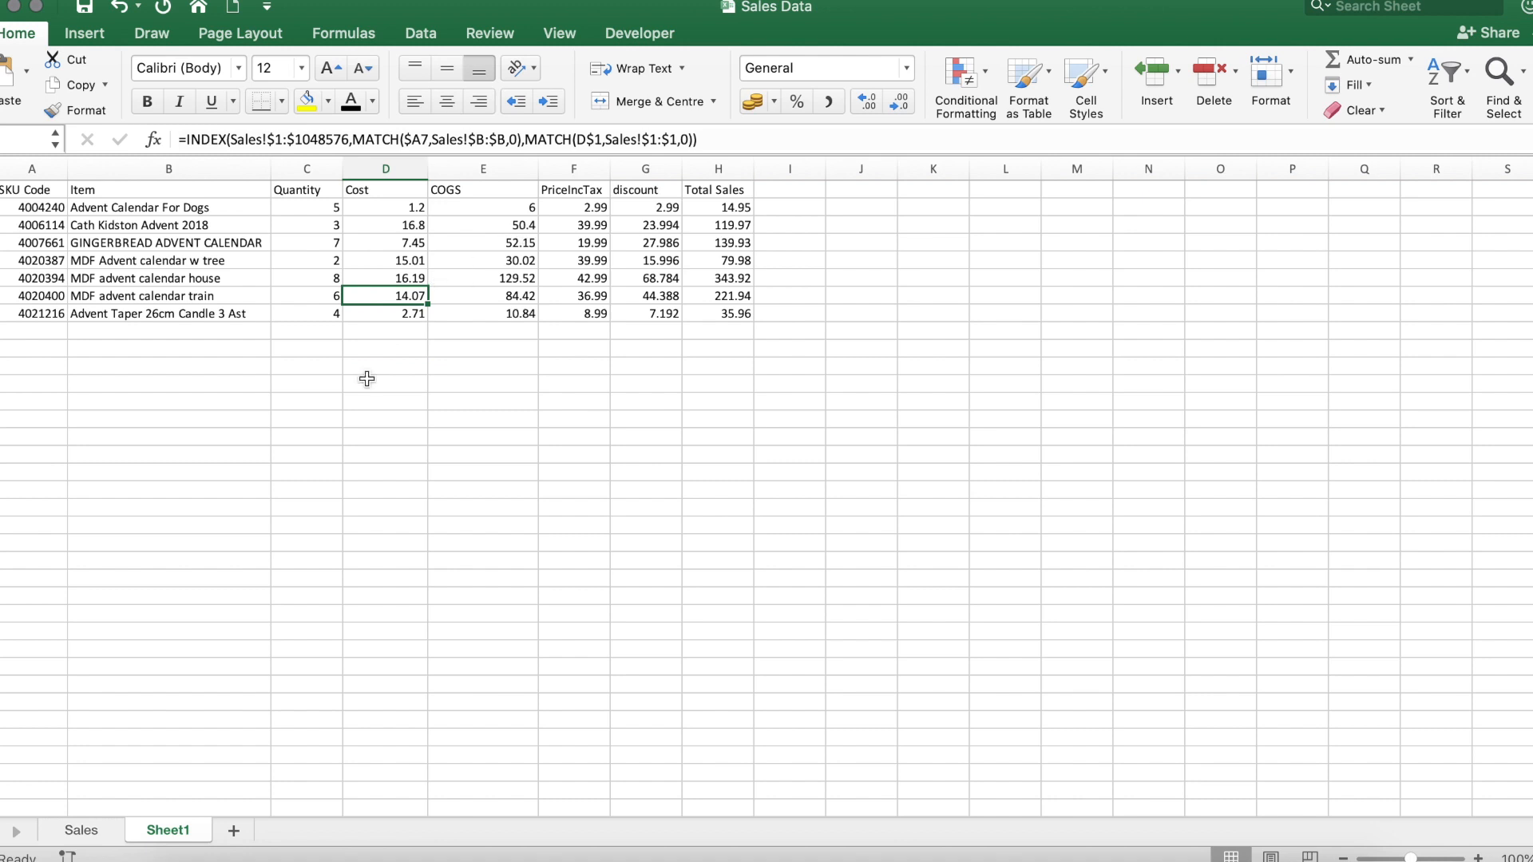
mouse_move(286, 115)
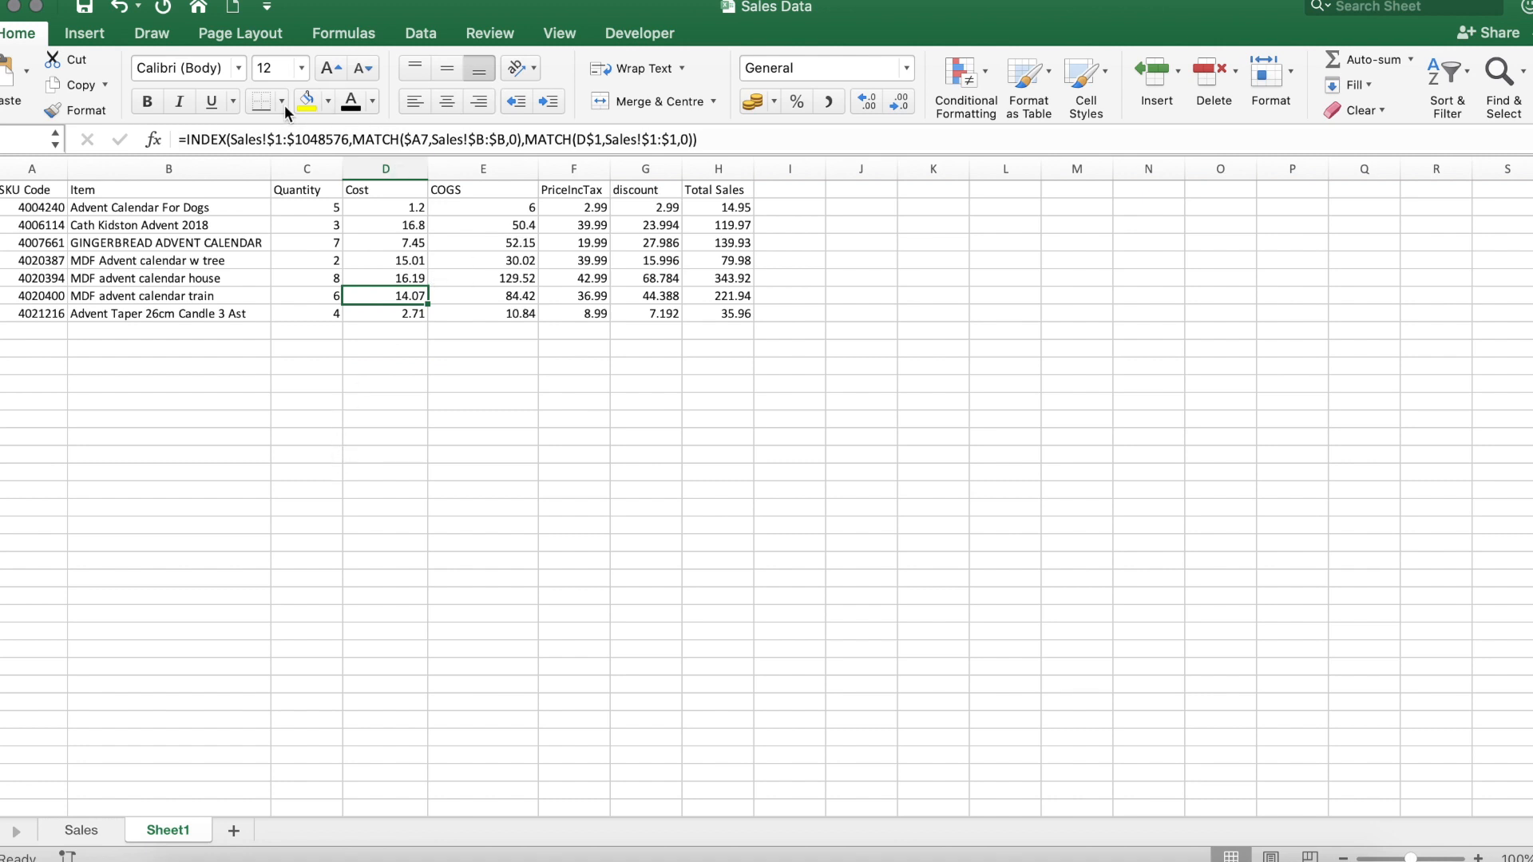
mouse_move(404, 565)
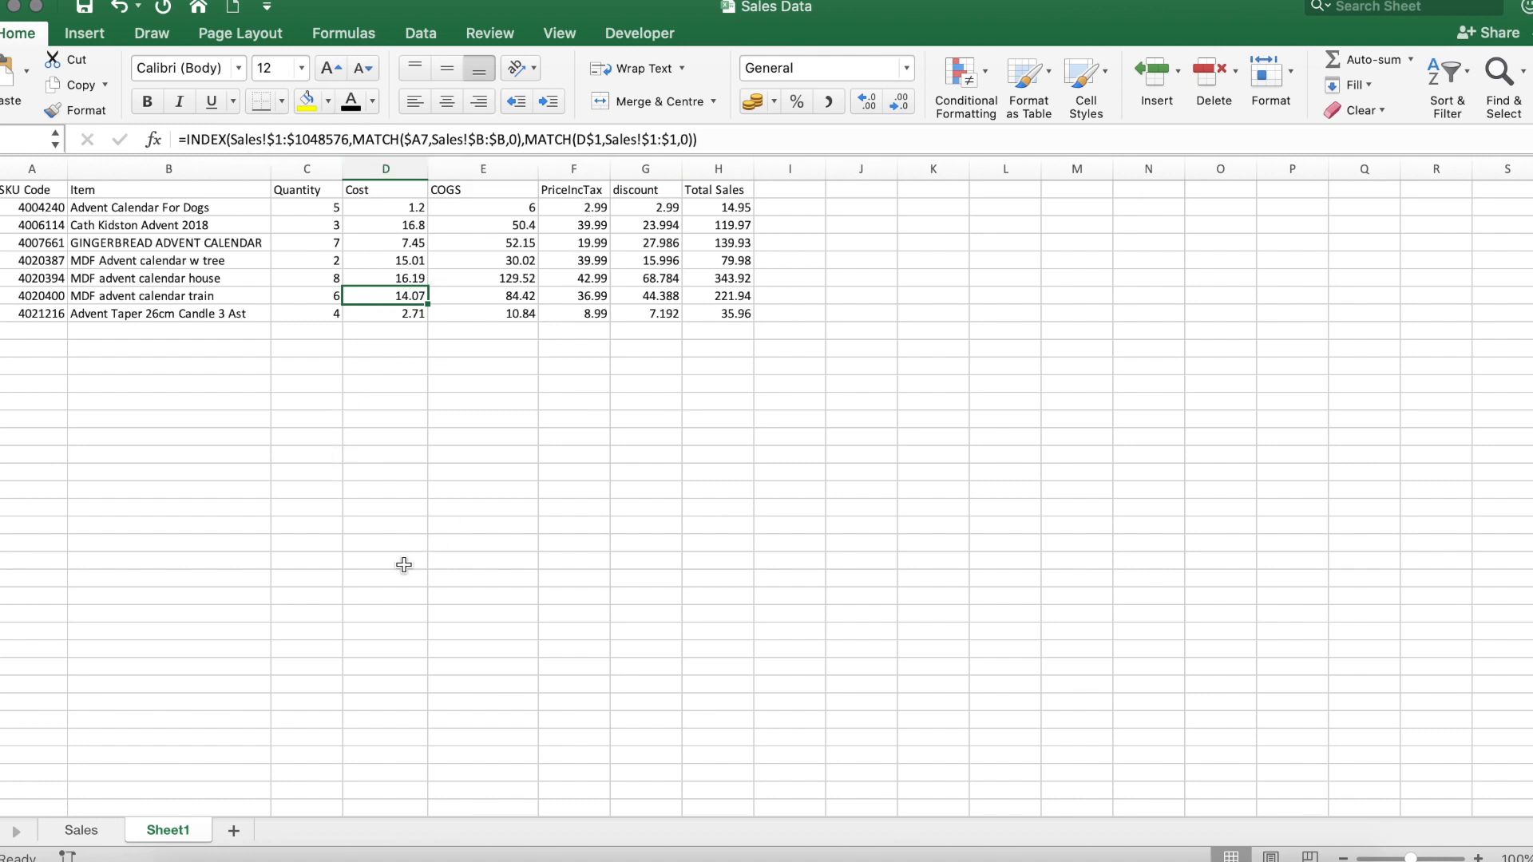
mouse_move(379, 386)
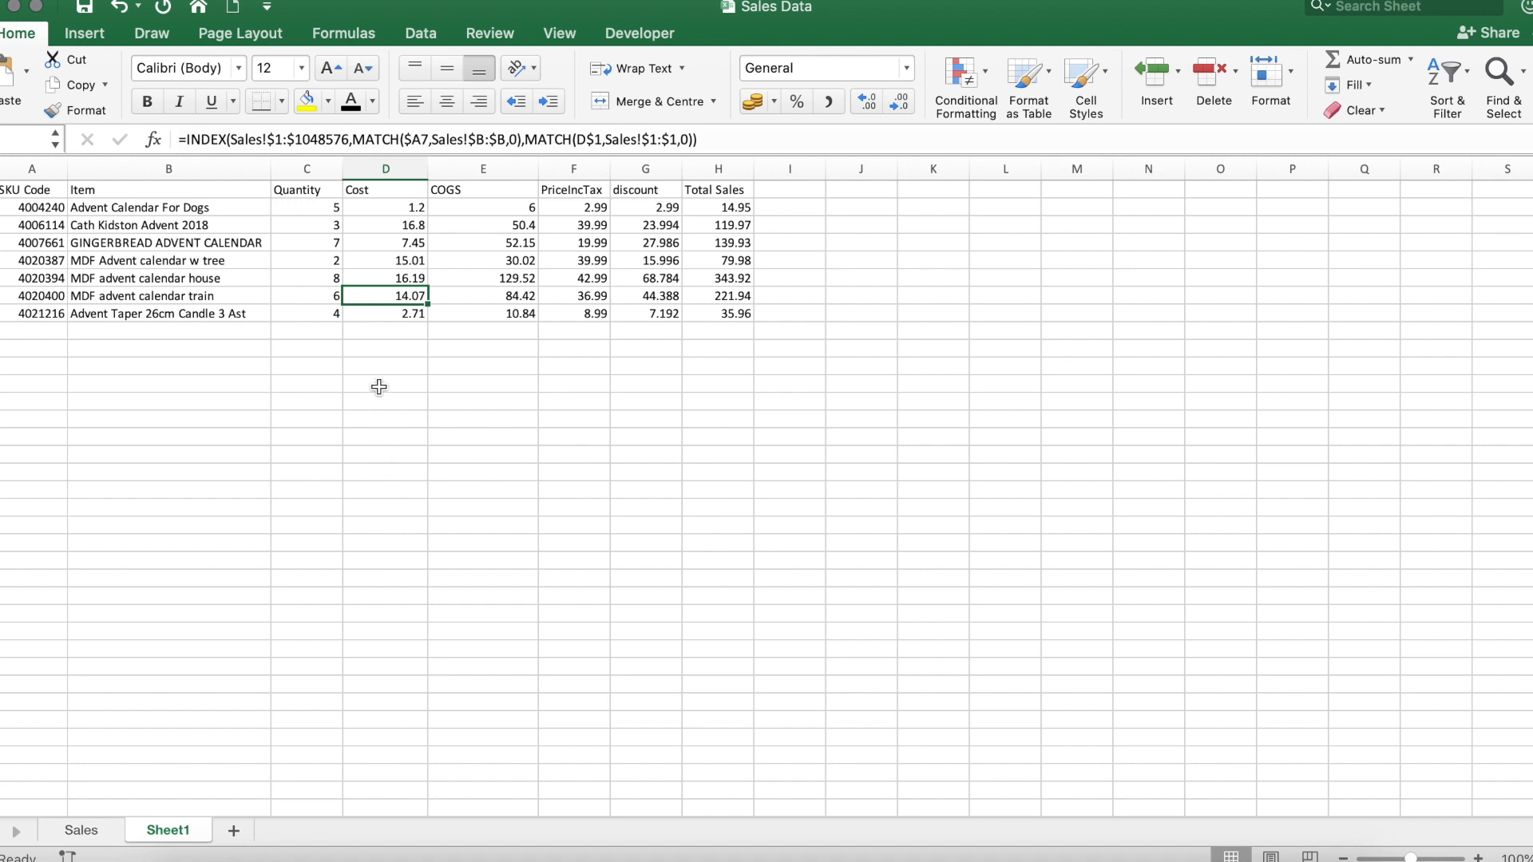
click(385, 348)
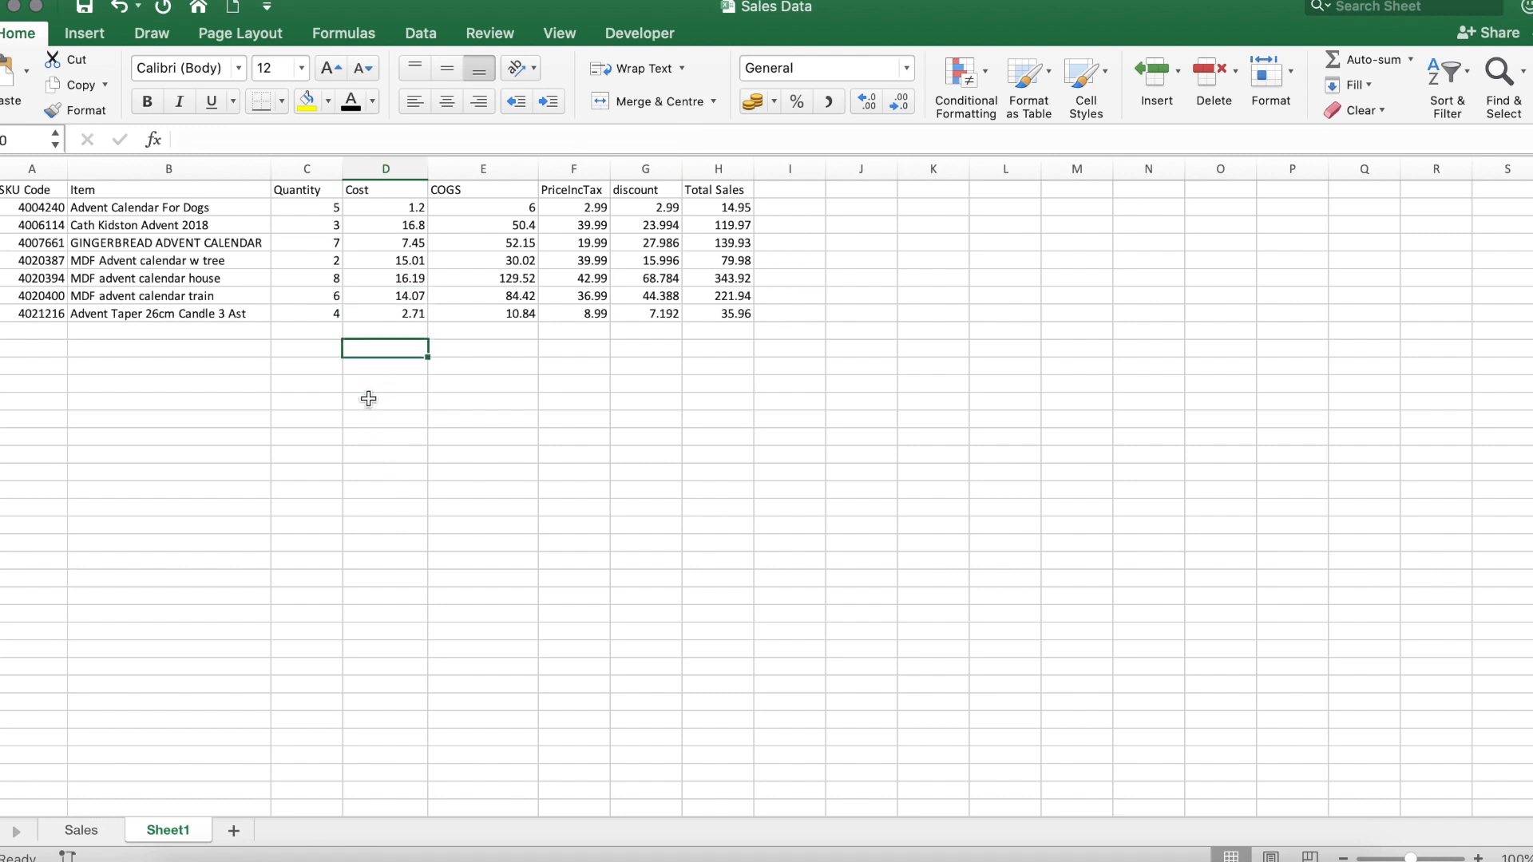
- Enter notes Index( Array ), Match( Rows), Match( Cols ) in D11:D13
click(385, 364)
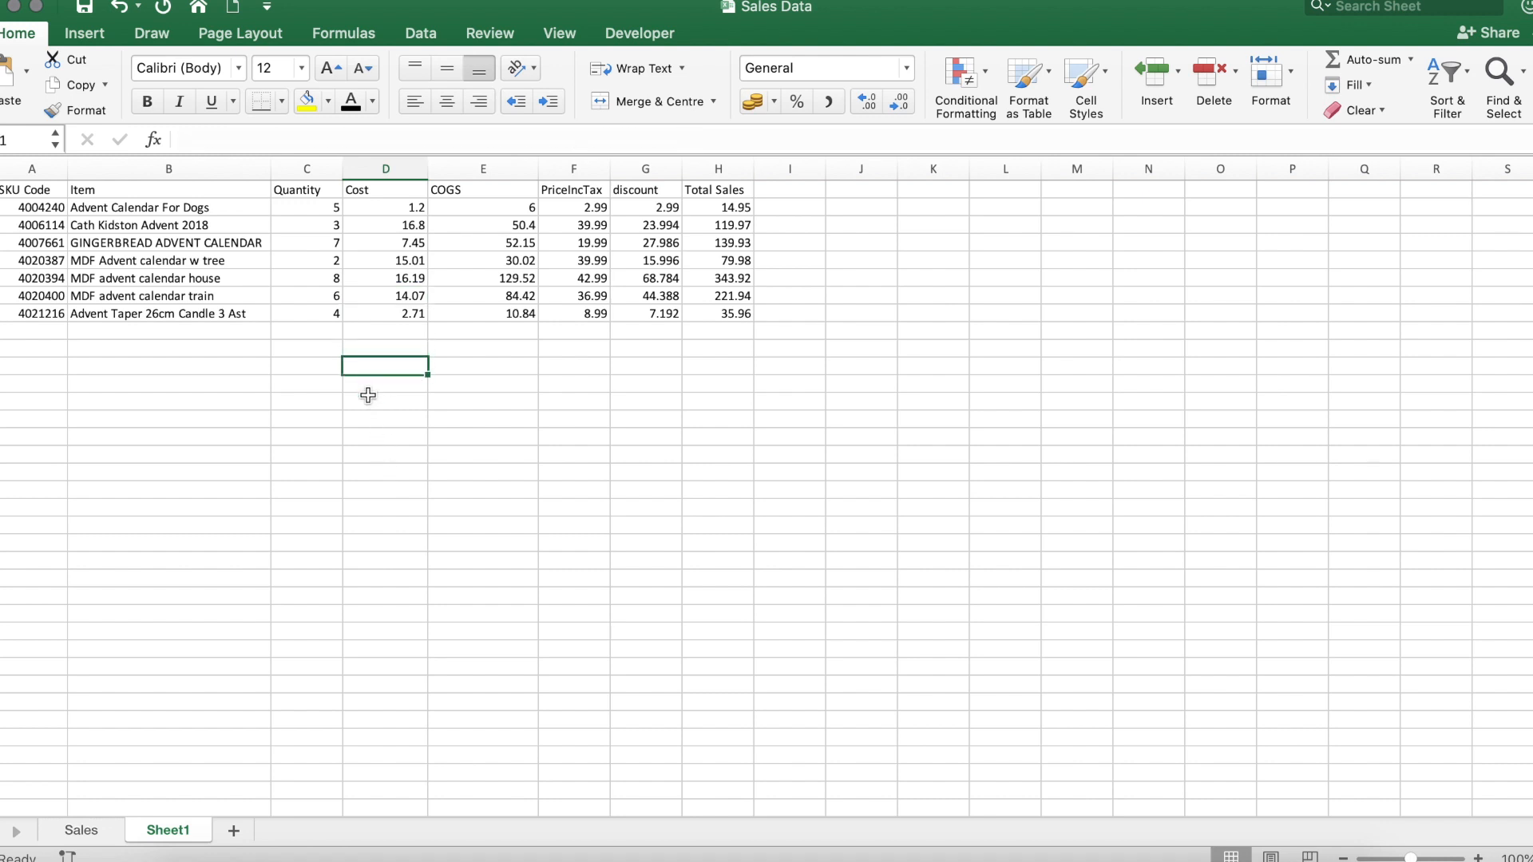
text(Index)
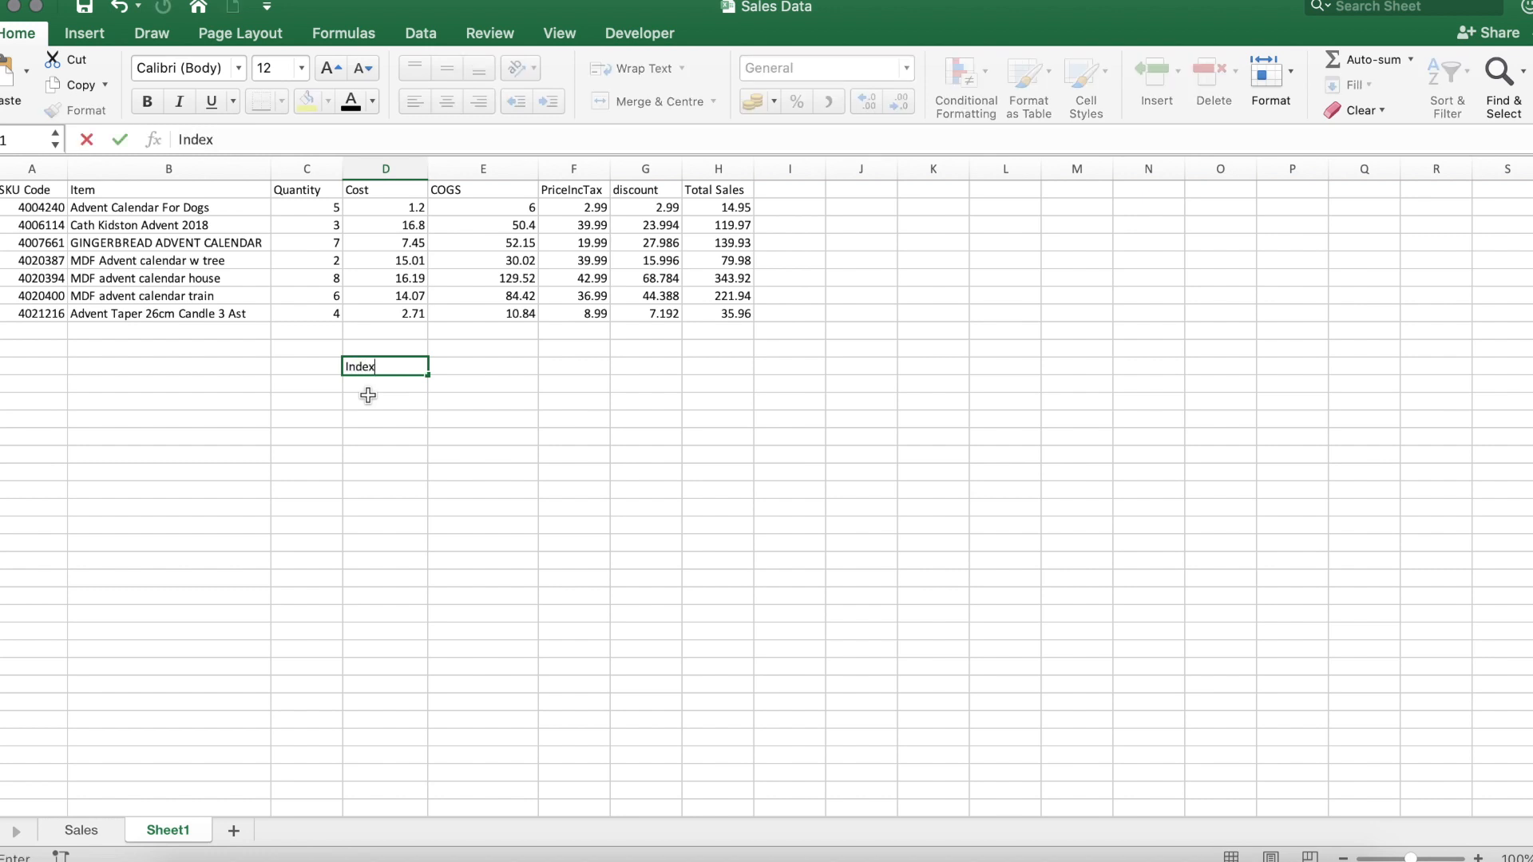
text(()
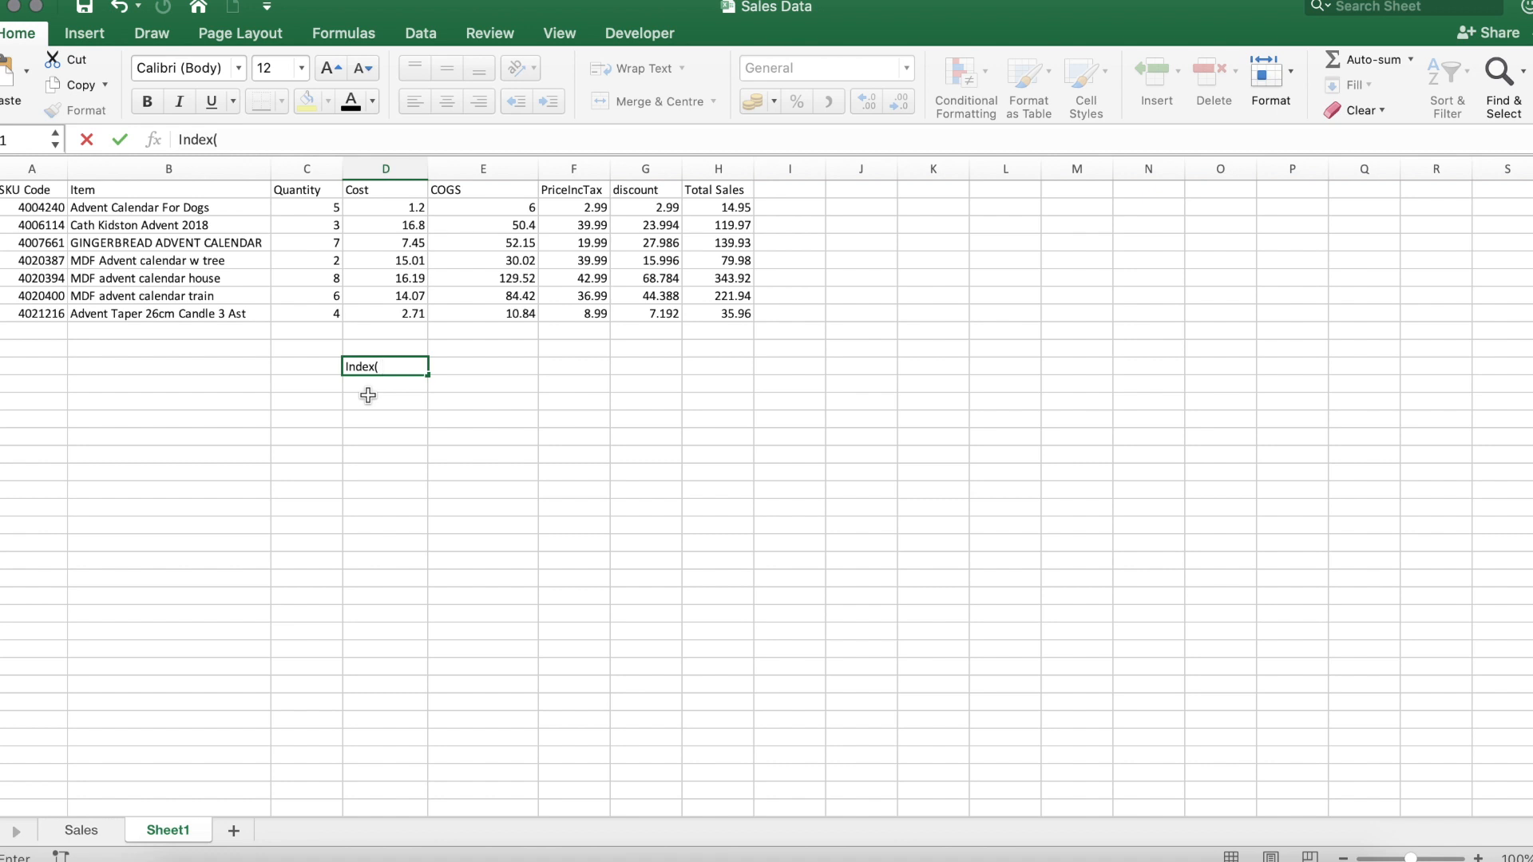
text(Array)
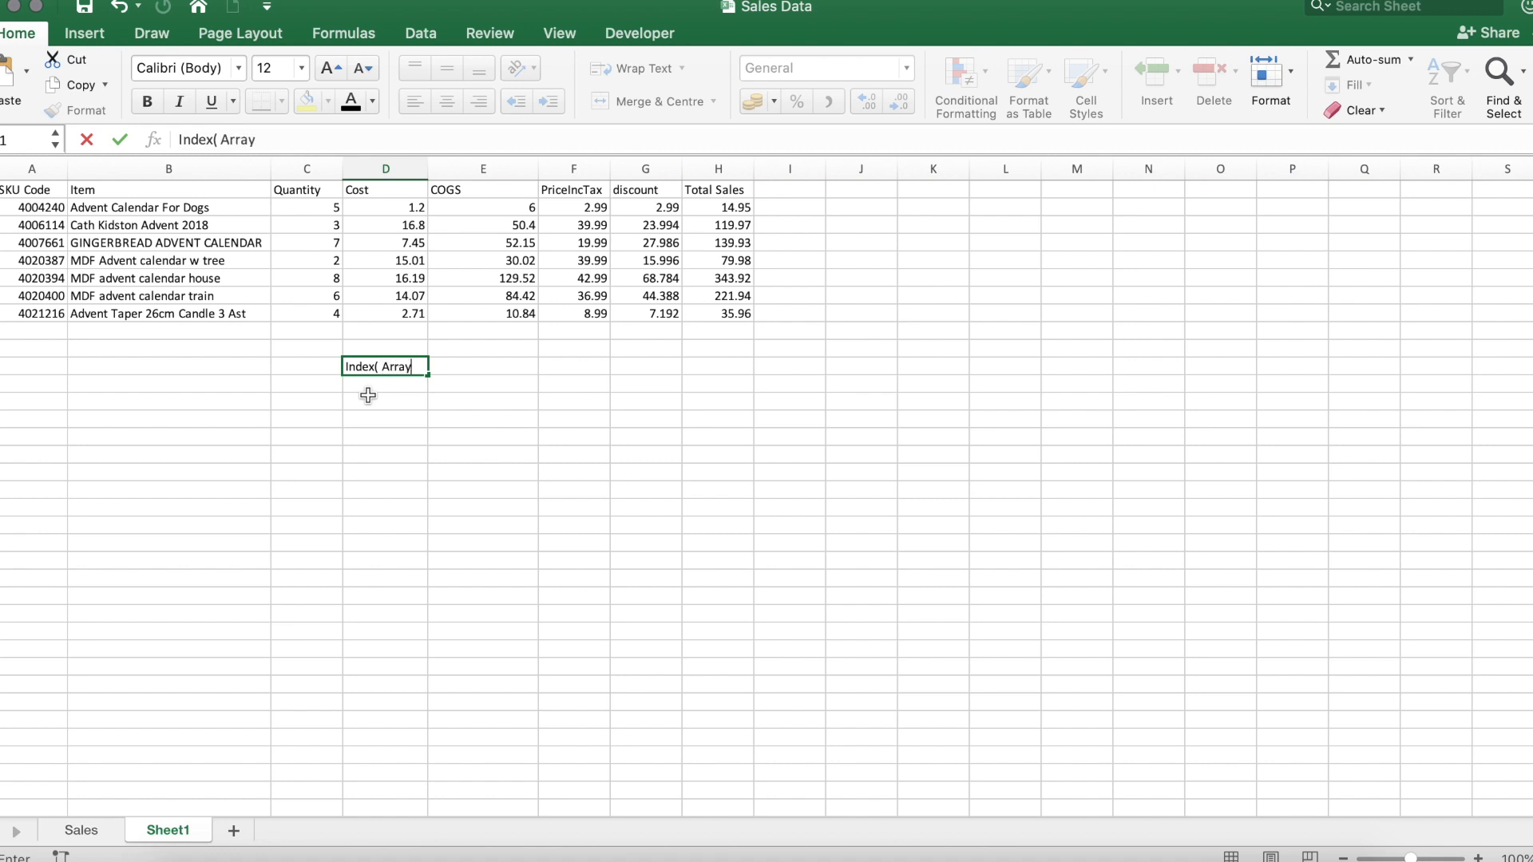
text())
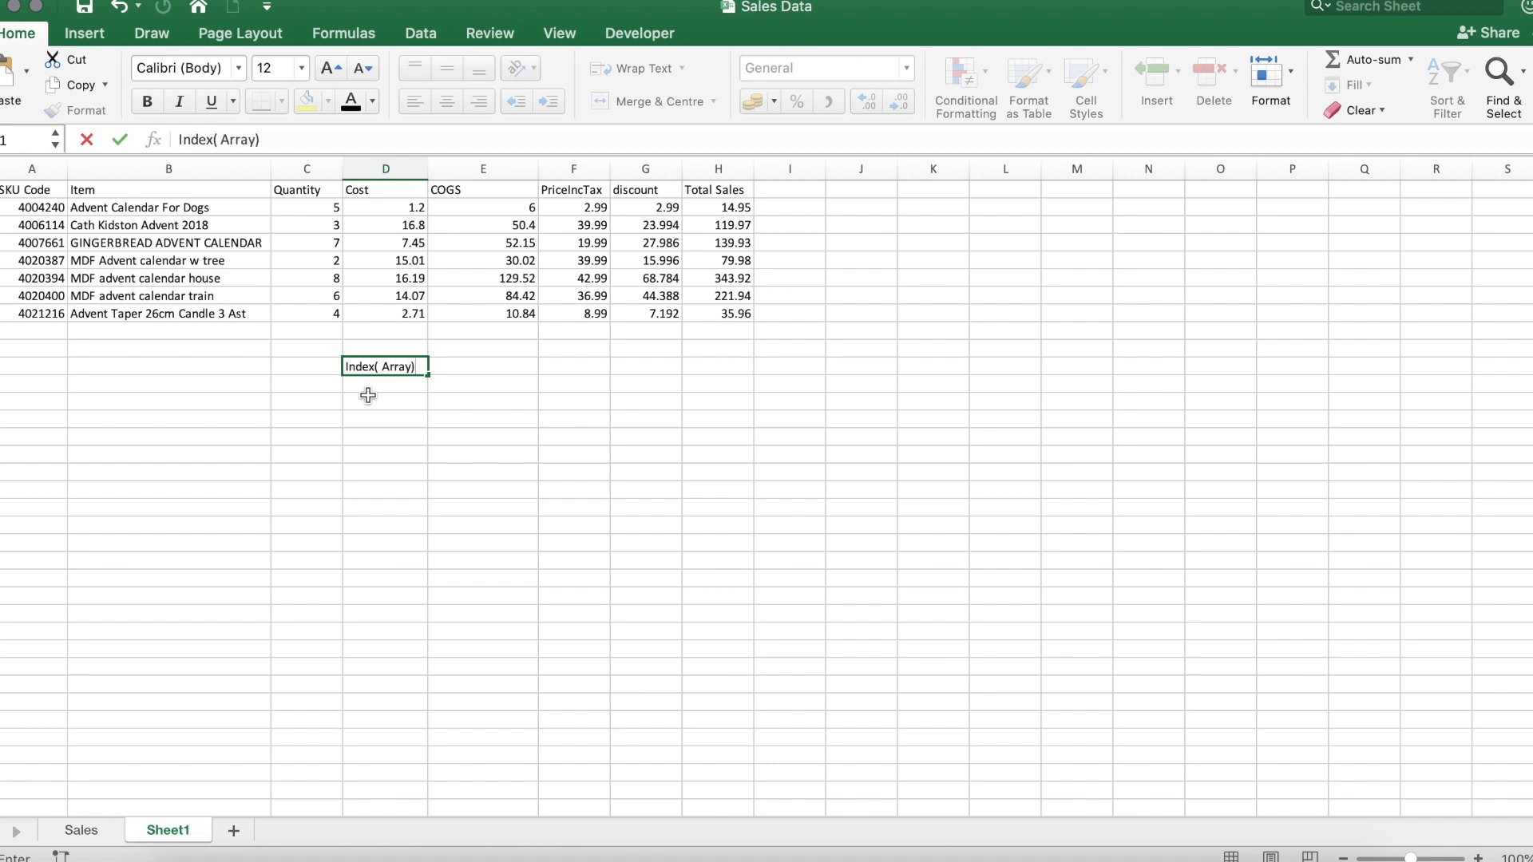
key(Return)
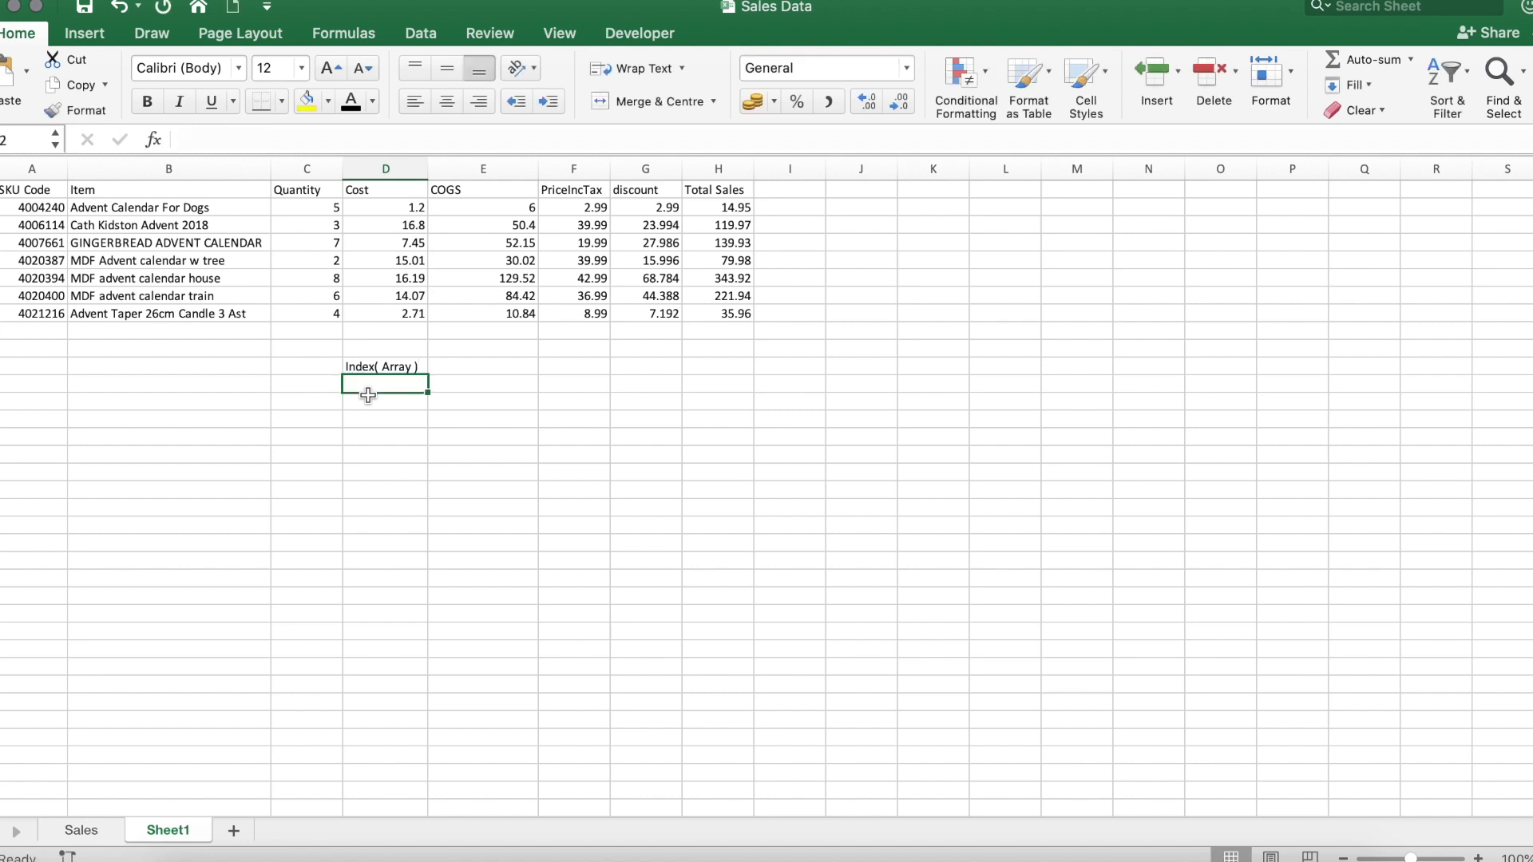
text(Matc)
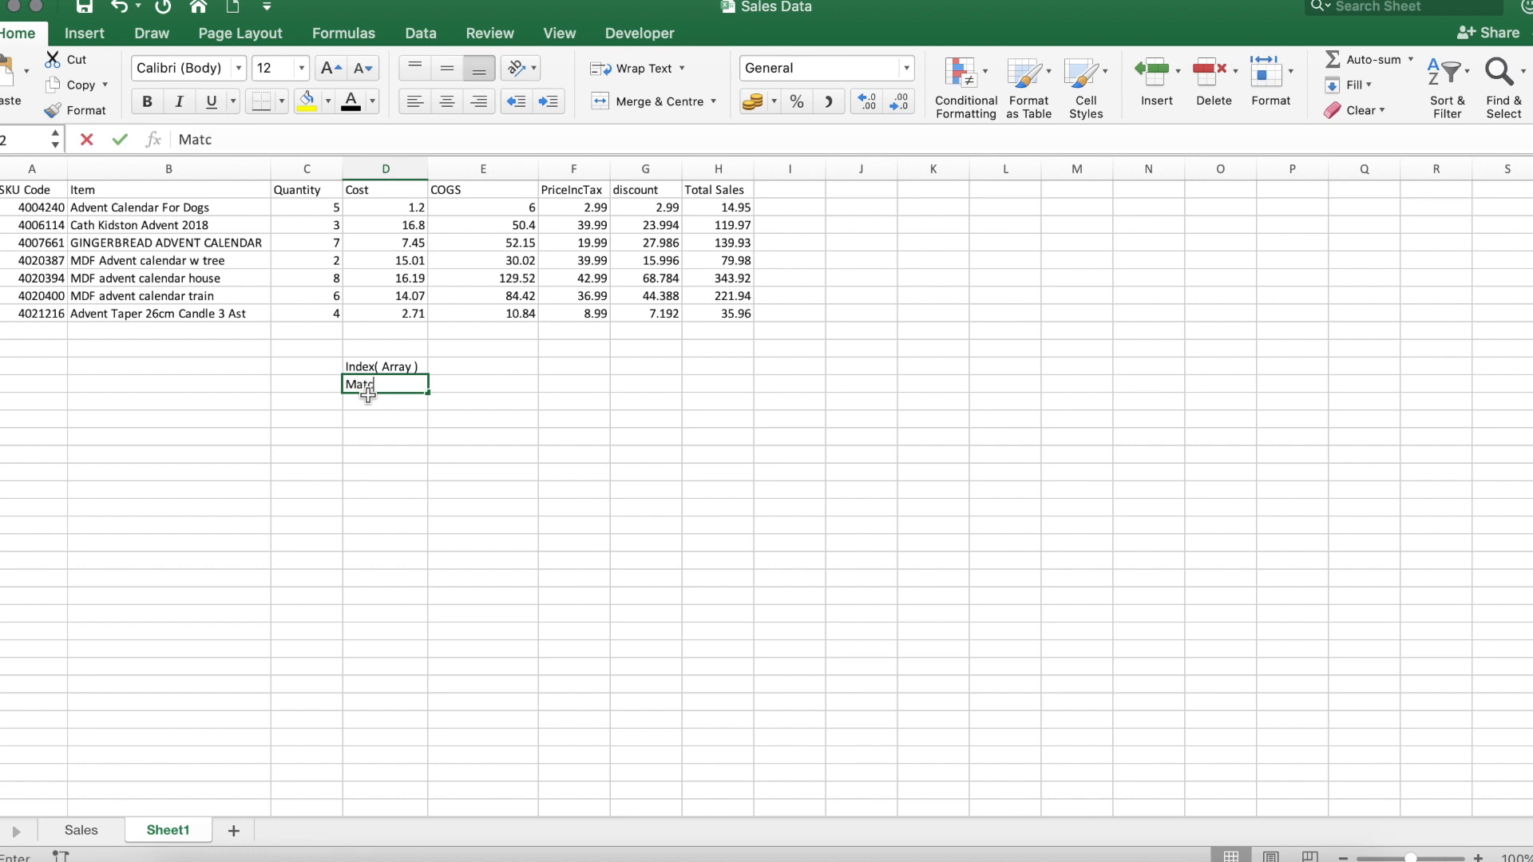
text(h()
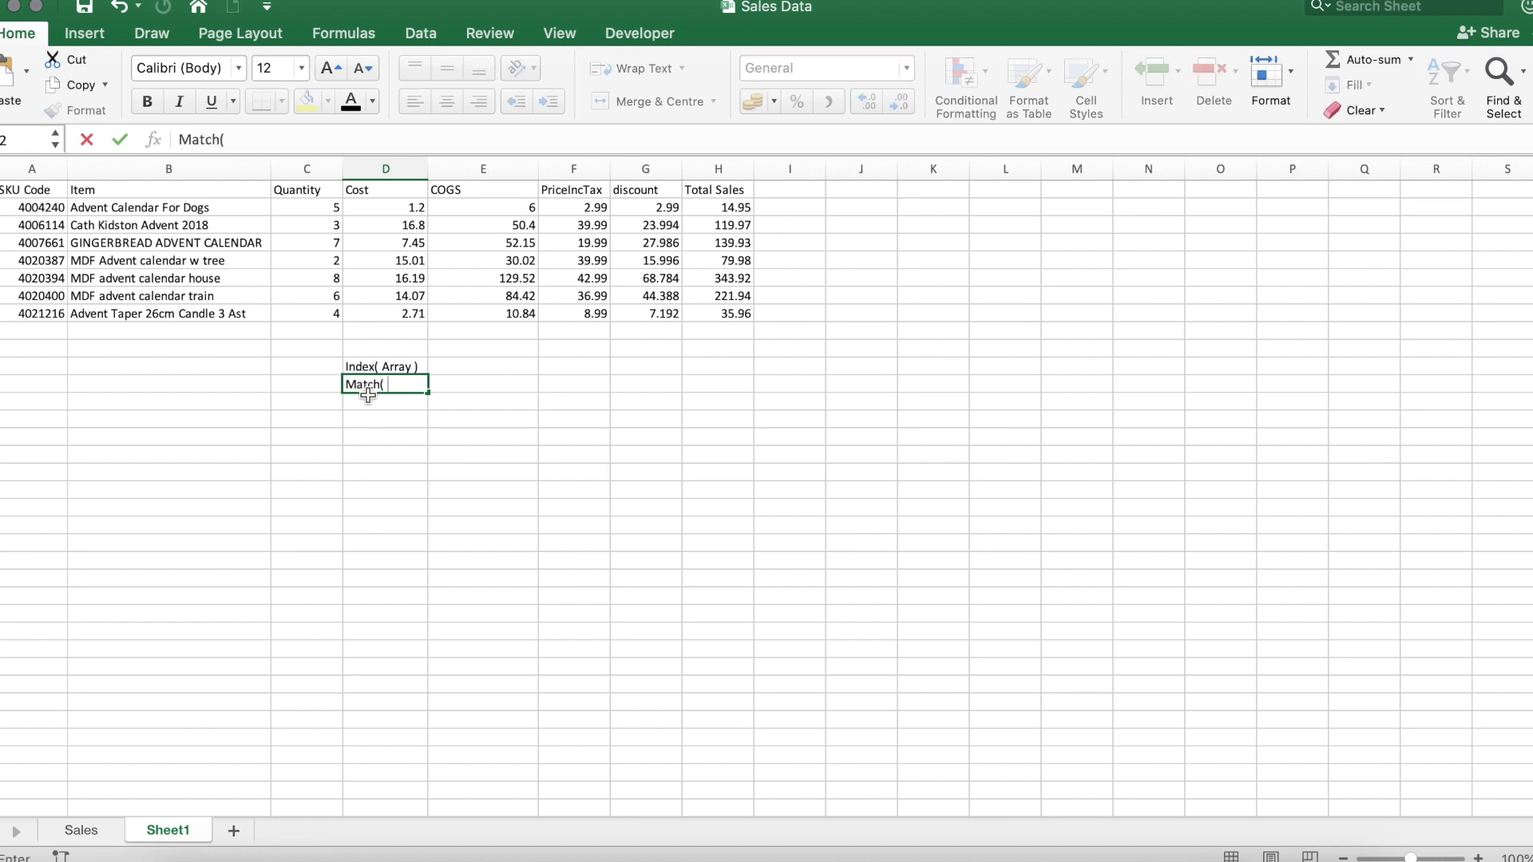
text(Row)
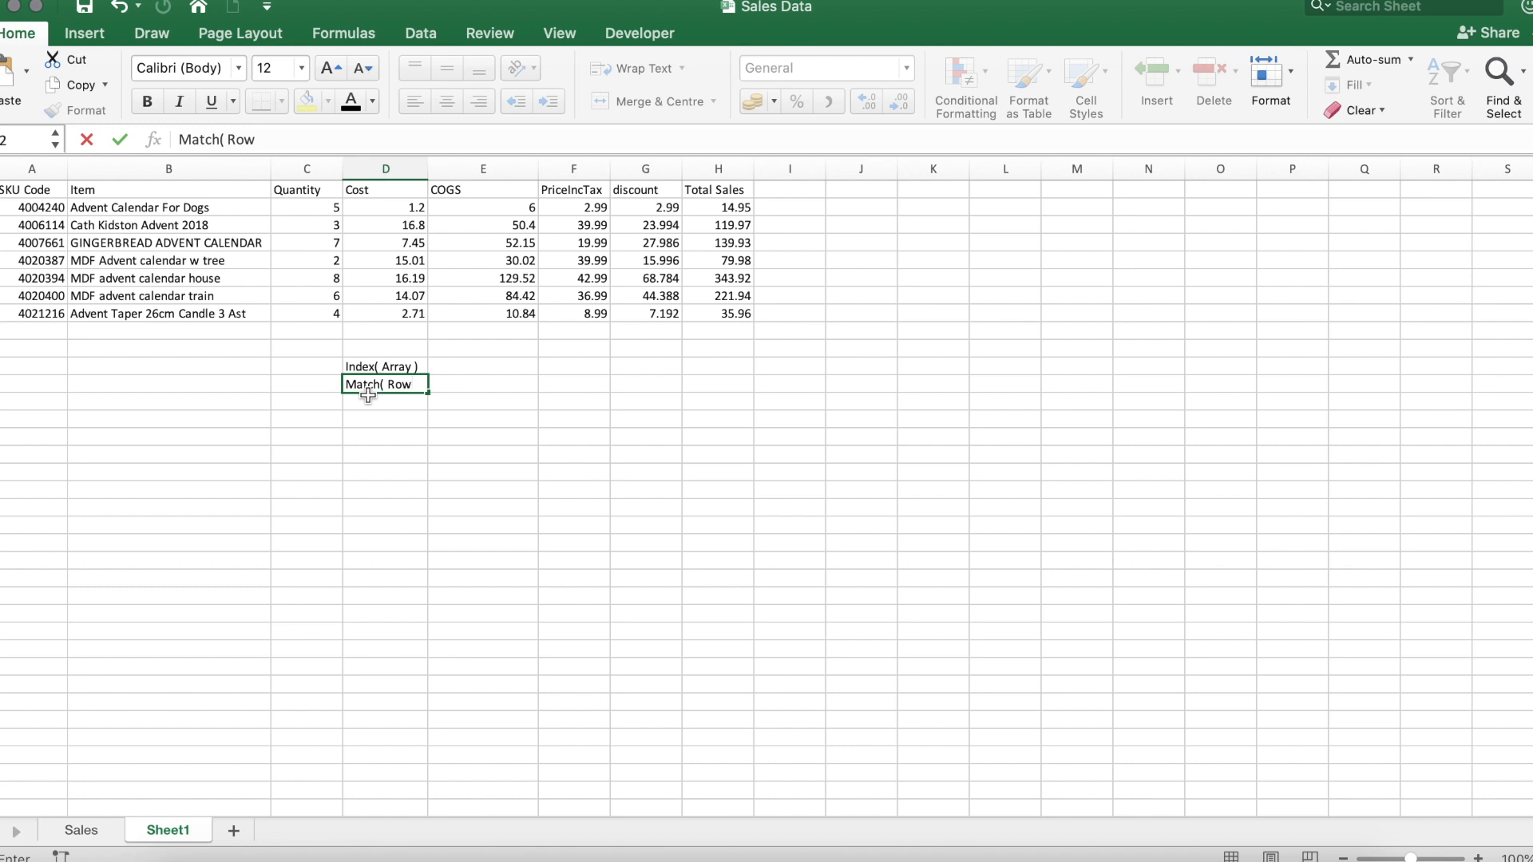
text(s))
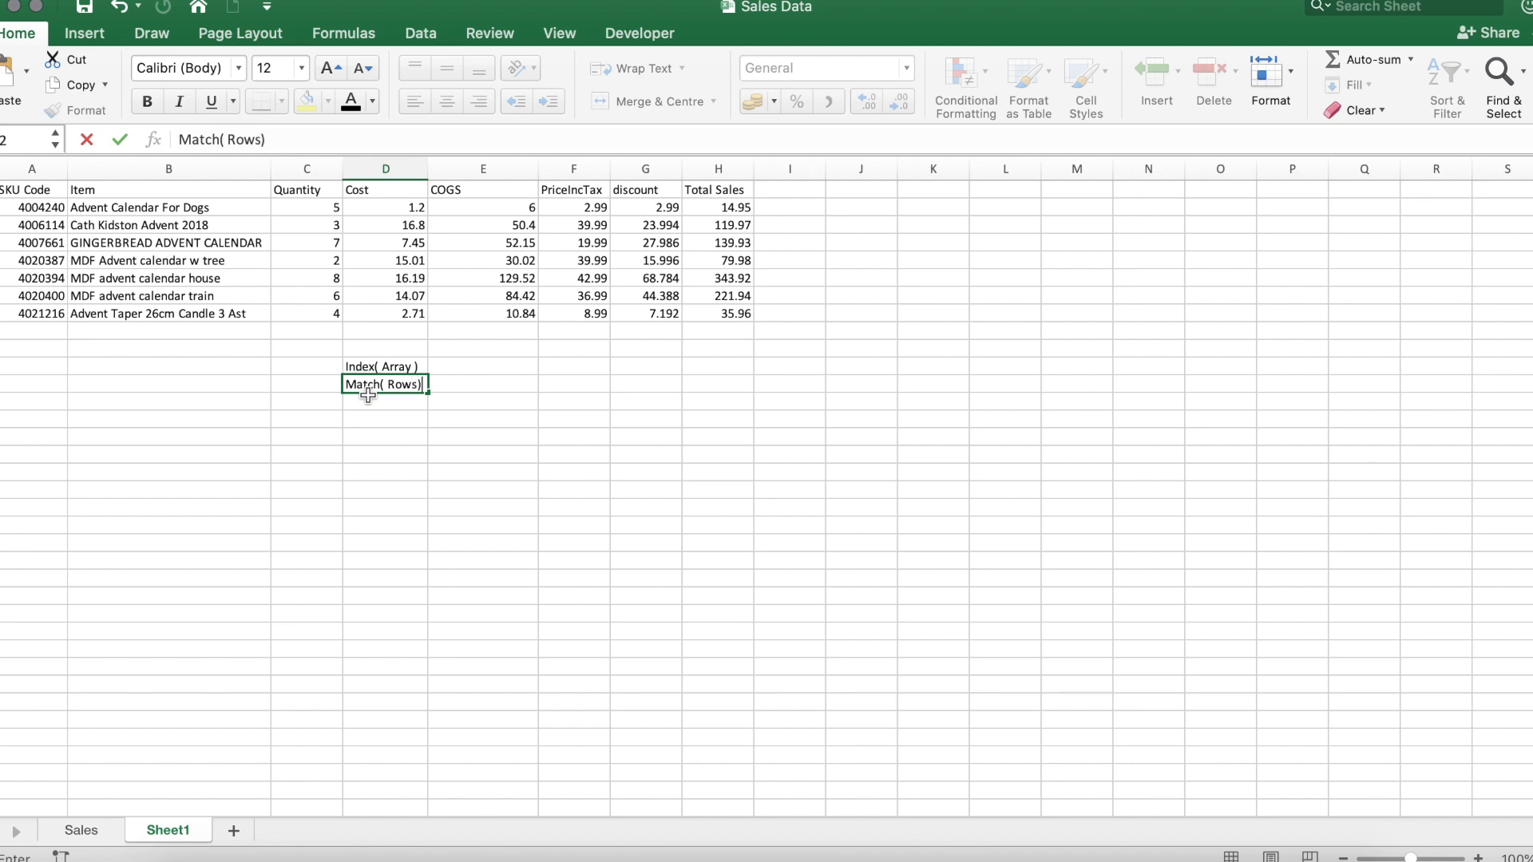
key(Return)
text(Match( Cols)
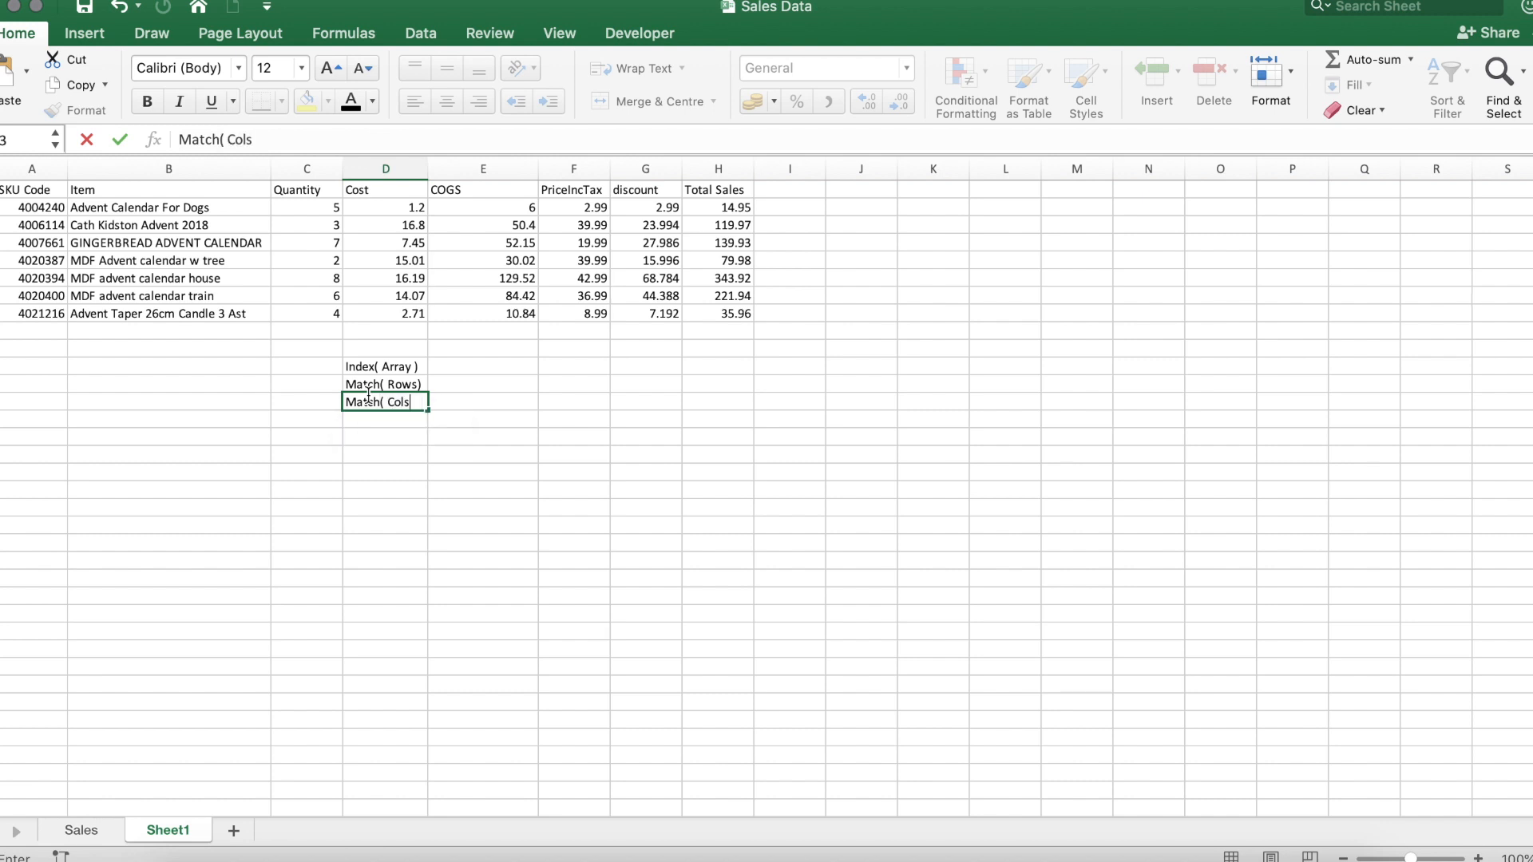
text())
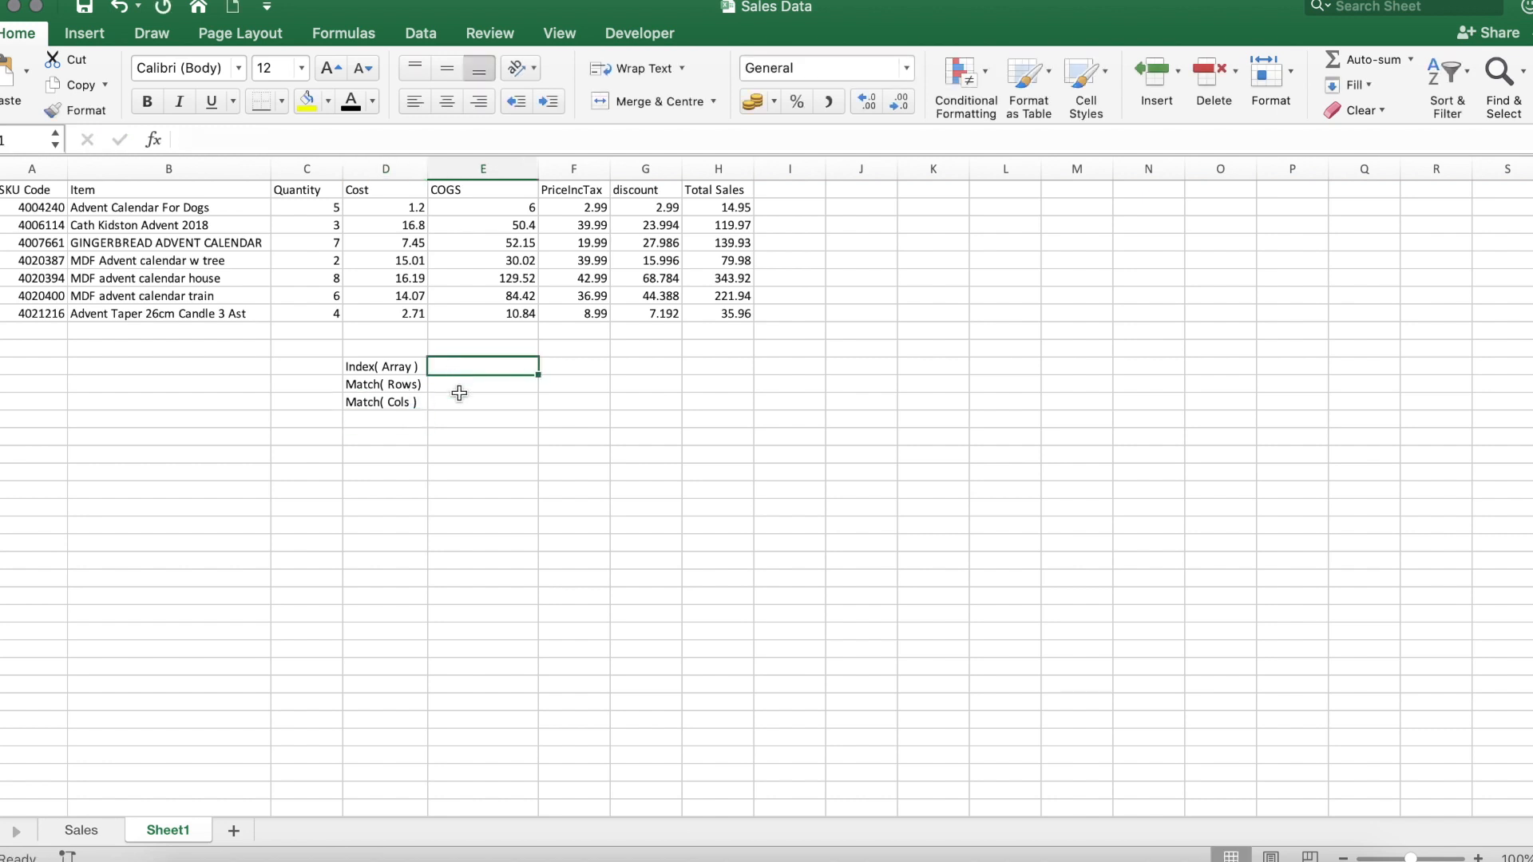
- Paste the full INDEX/MATCH/MATCH cost formula as plain text in D15
click(482, 368)
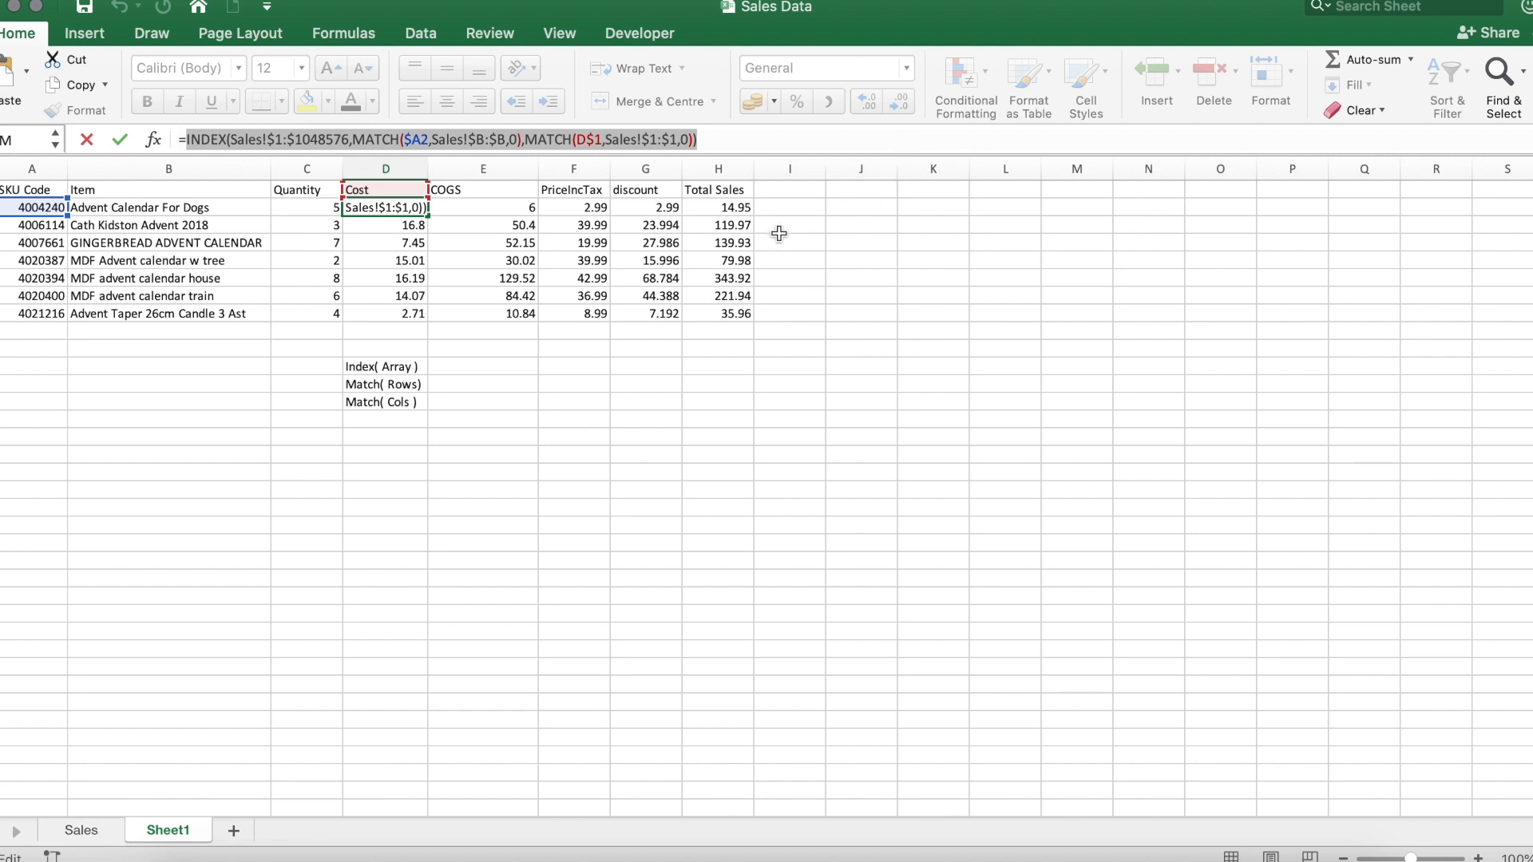
key(Return)
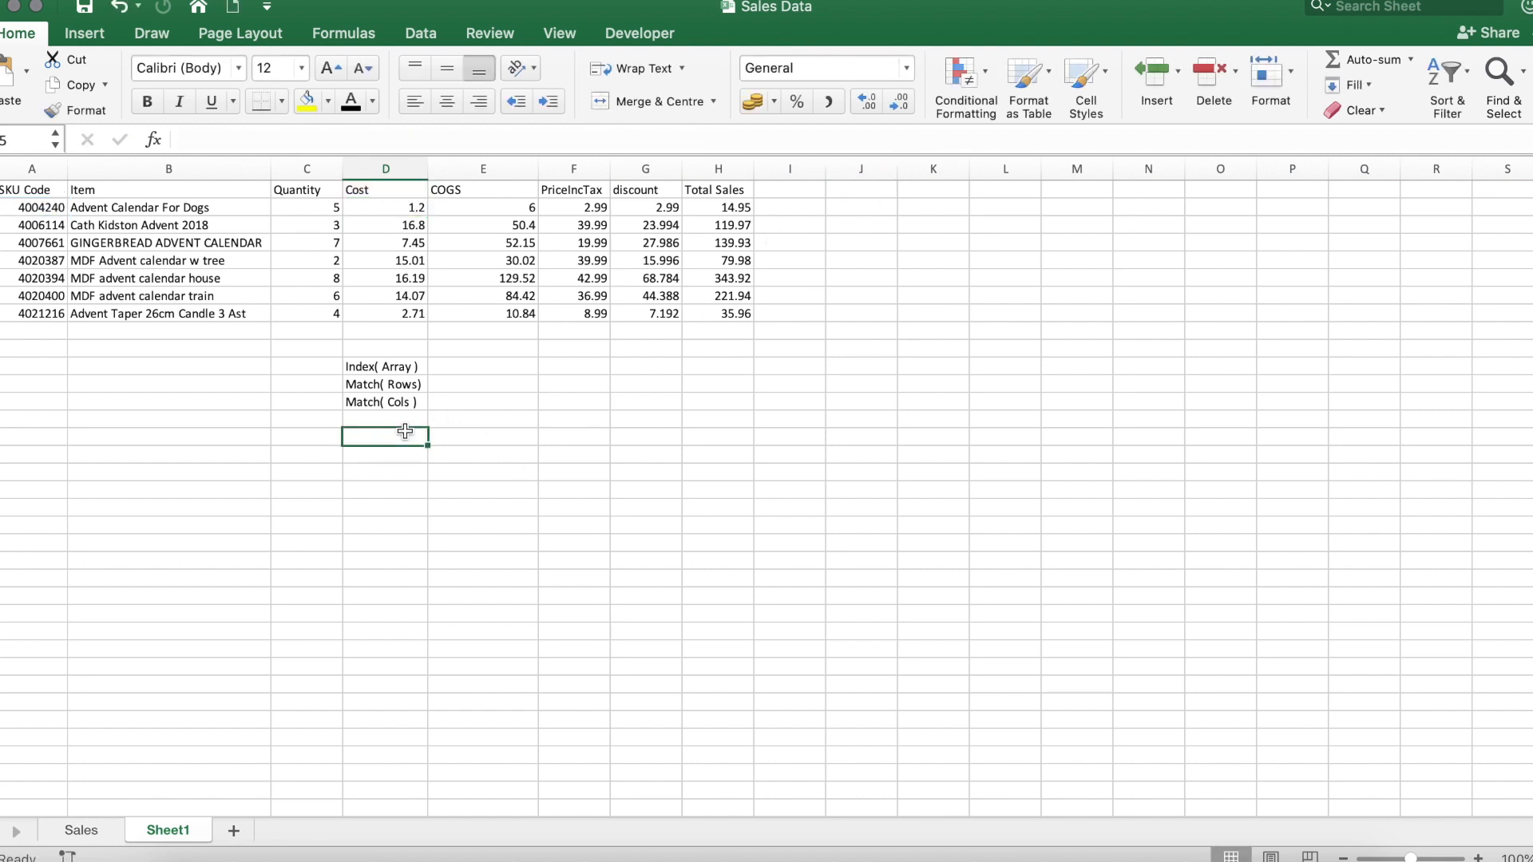
text(INDEX(Sales!$1:$1048576,MATCH($A2,Sales!$B:$B,0),MATCH(D$1,Sales!$1:$1,0)))
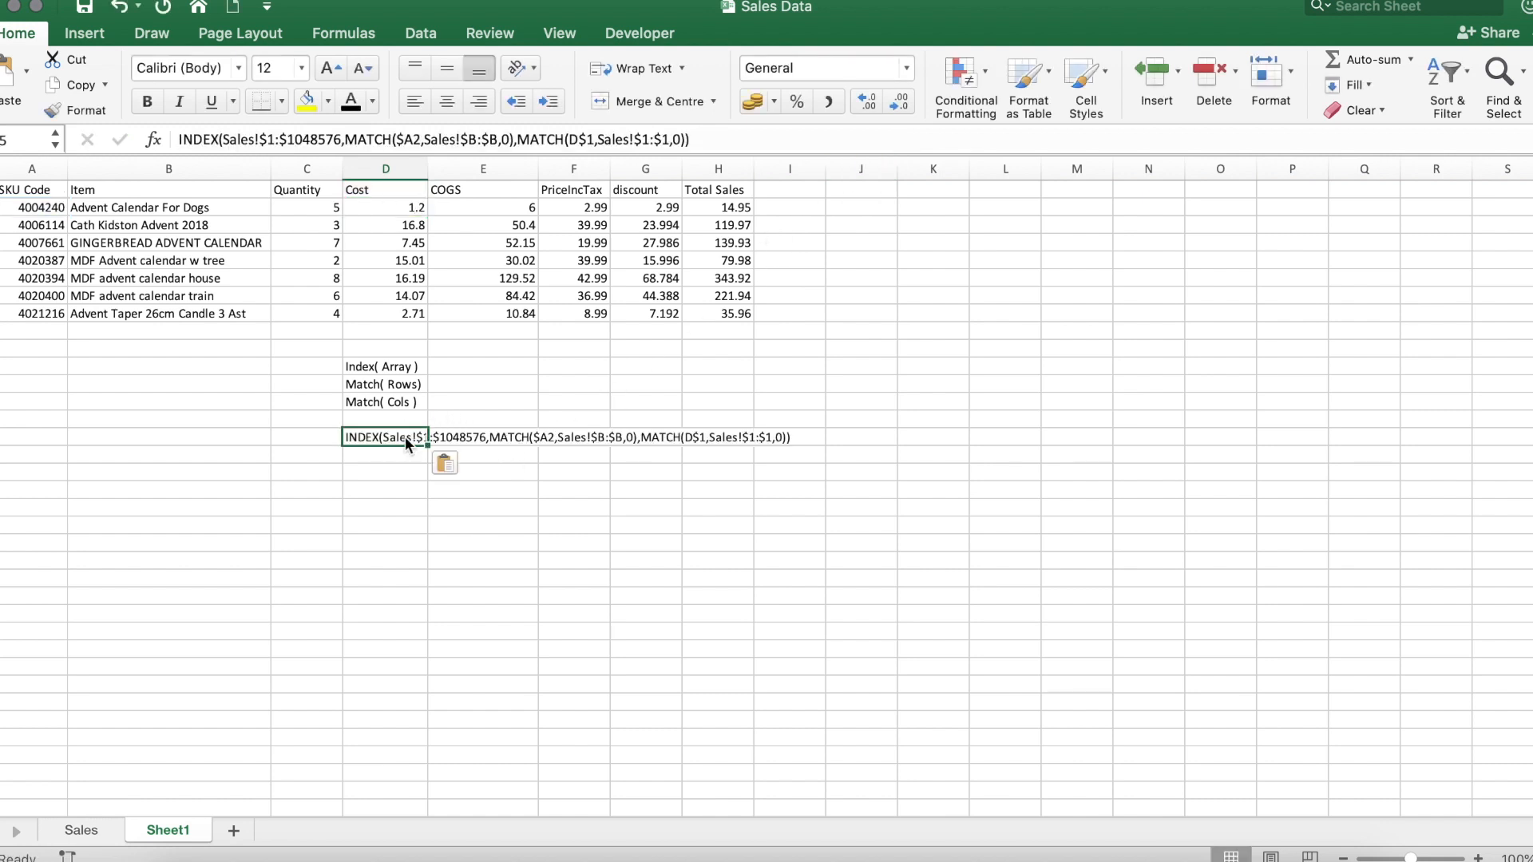
click(385, 469)
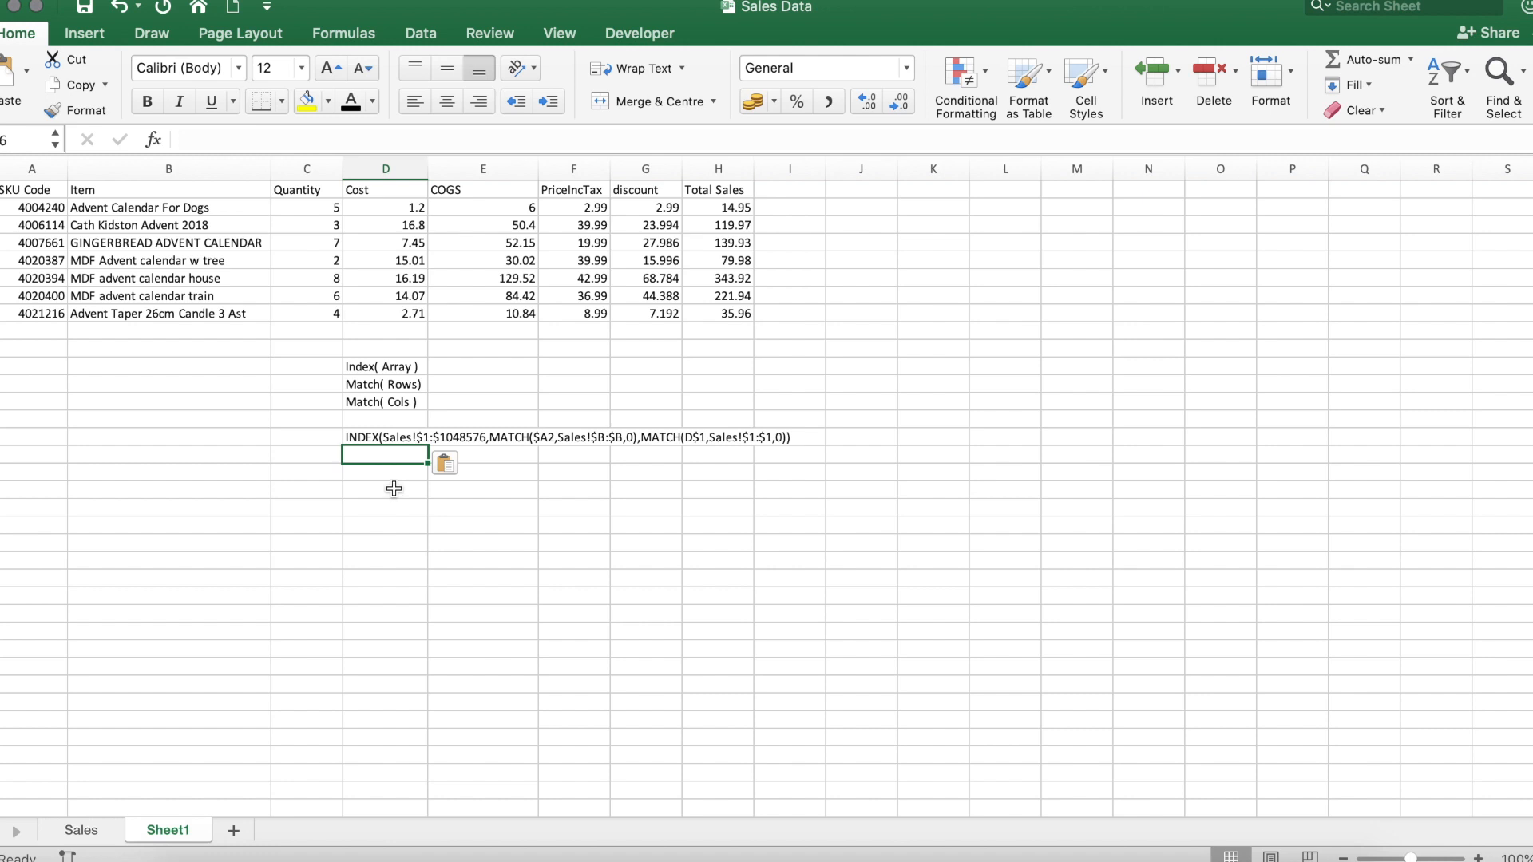
mouse_move(393, 452)
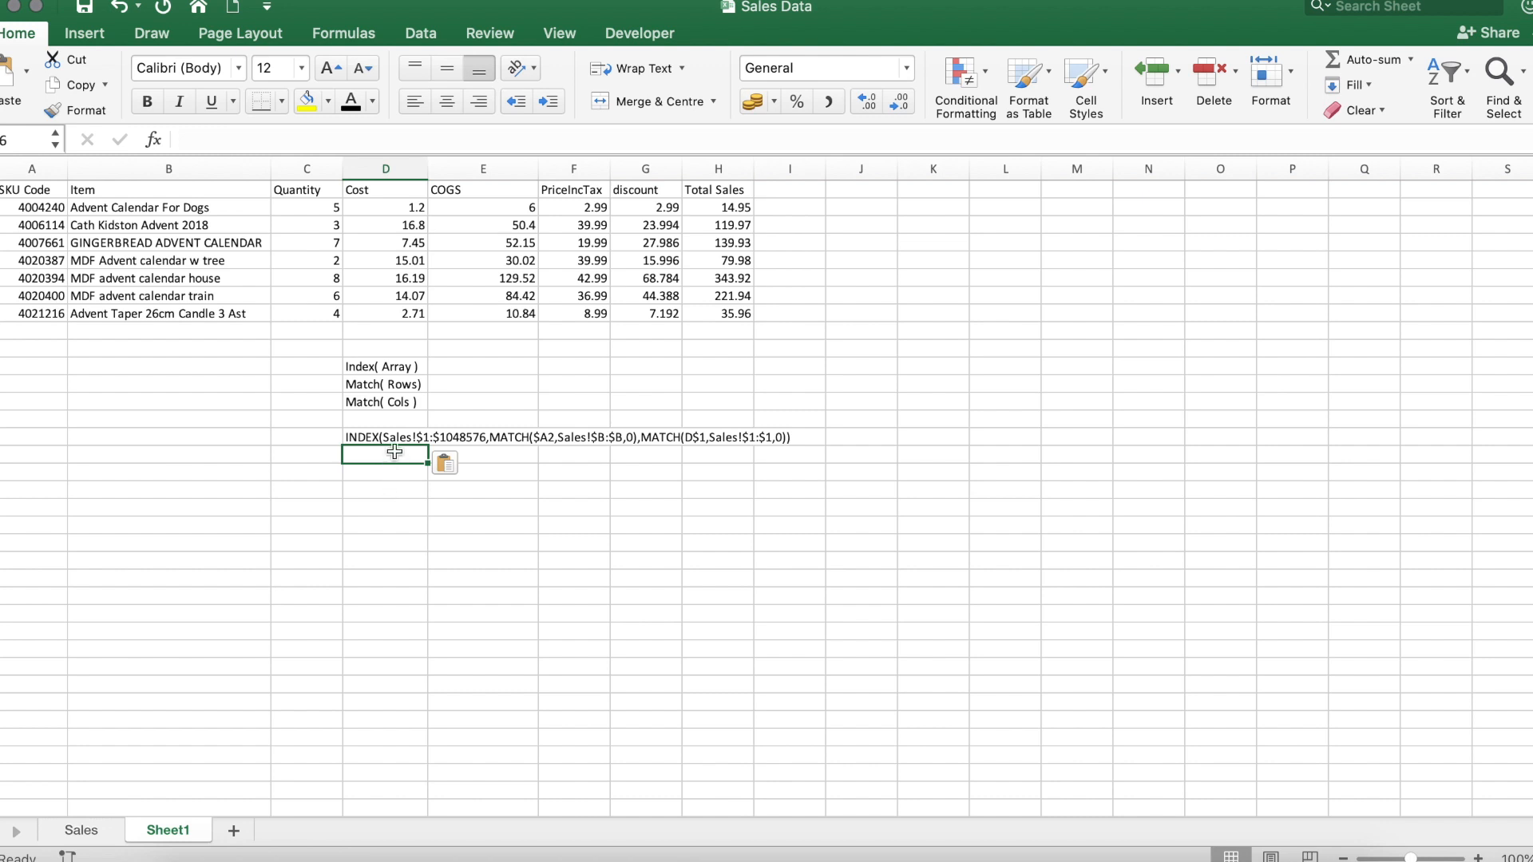
click(385, 452)
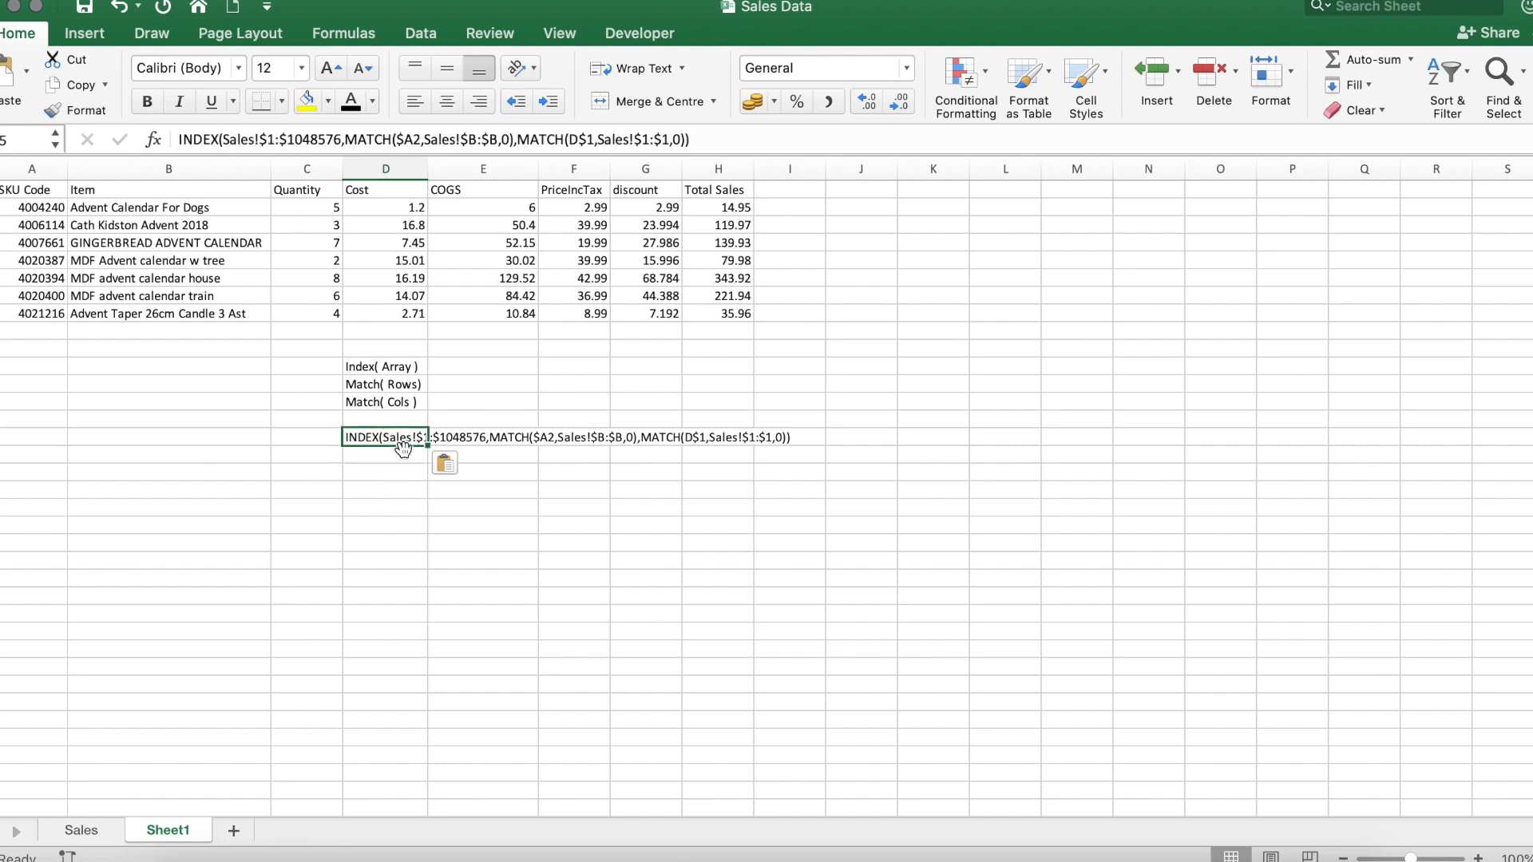
mouse_move(397, 481)
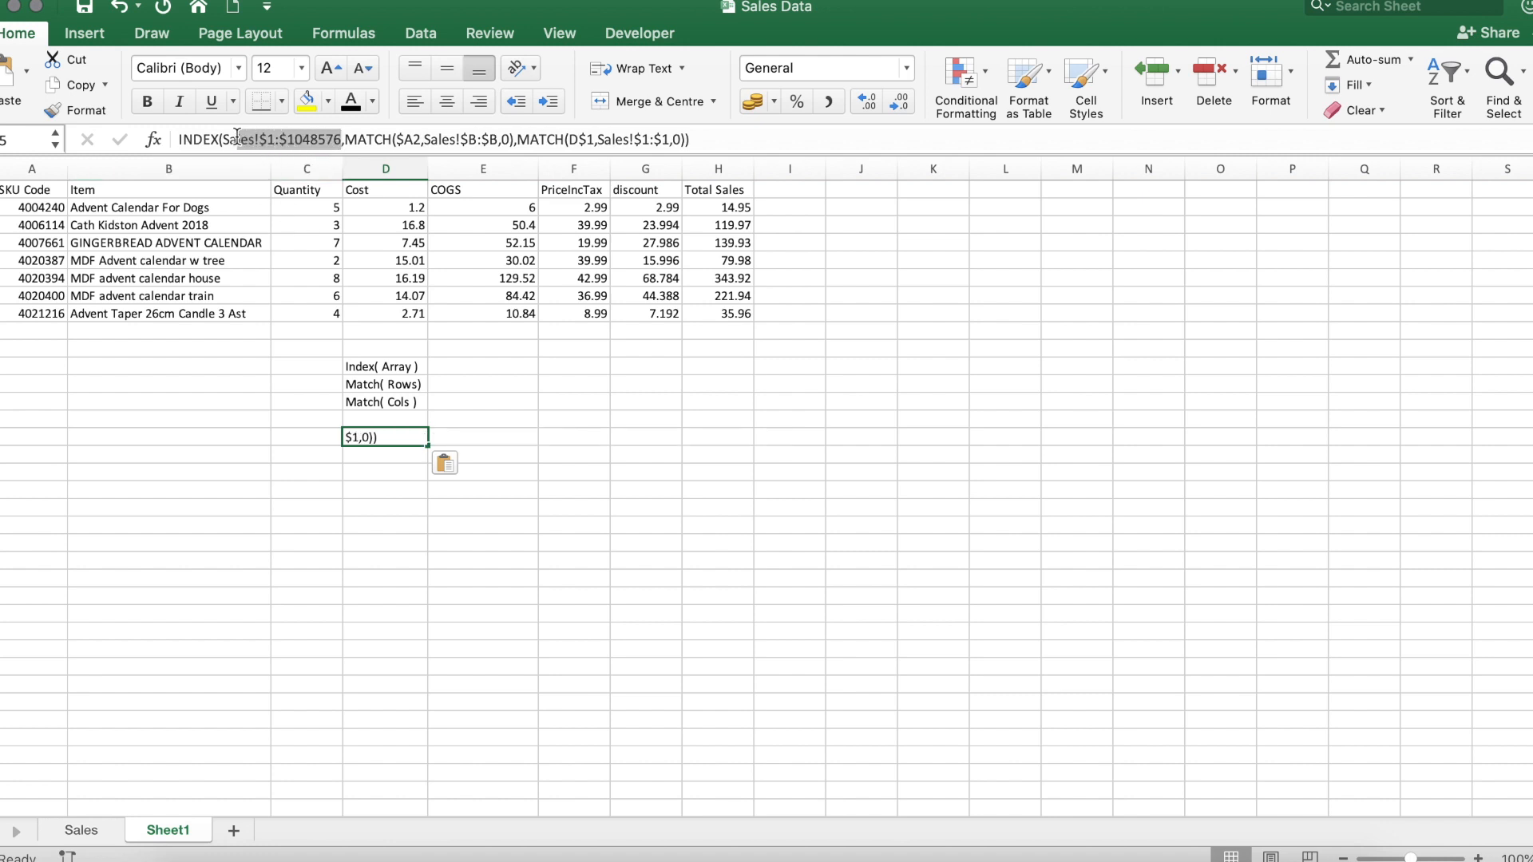
click(420, 139)
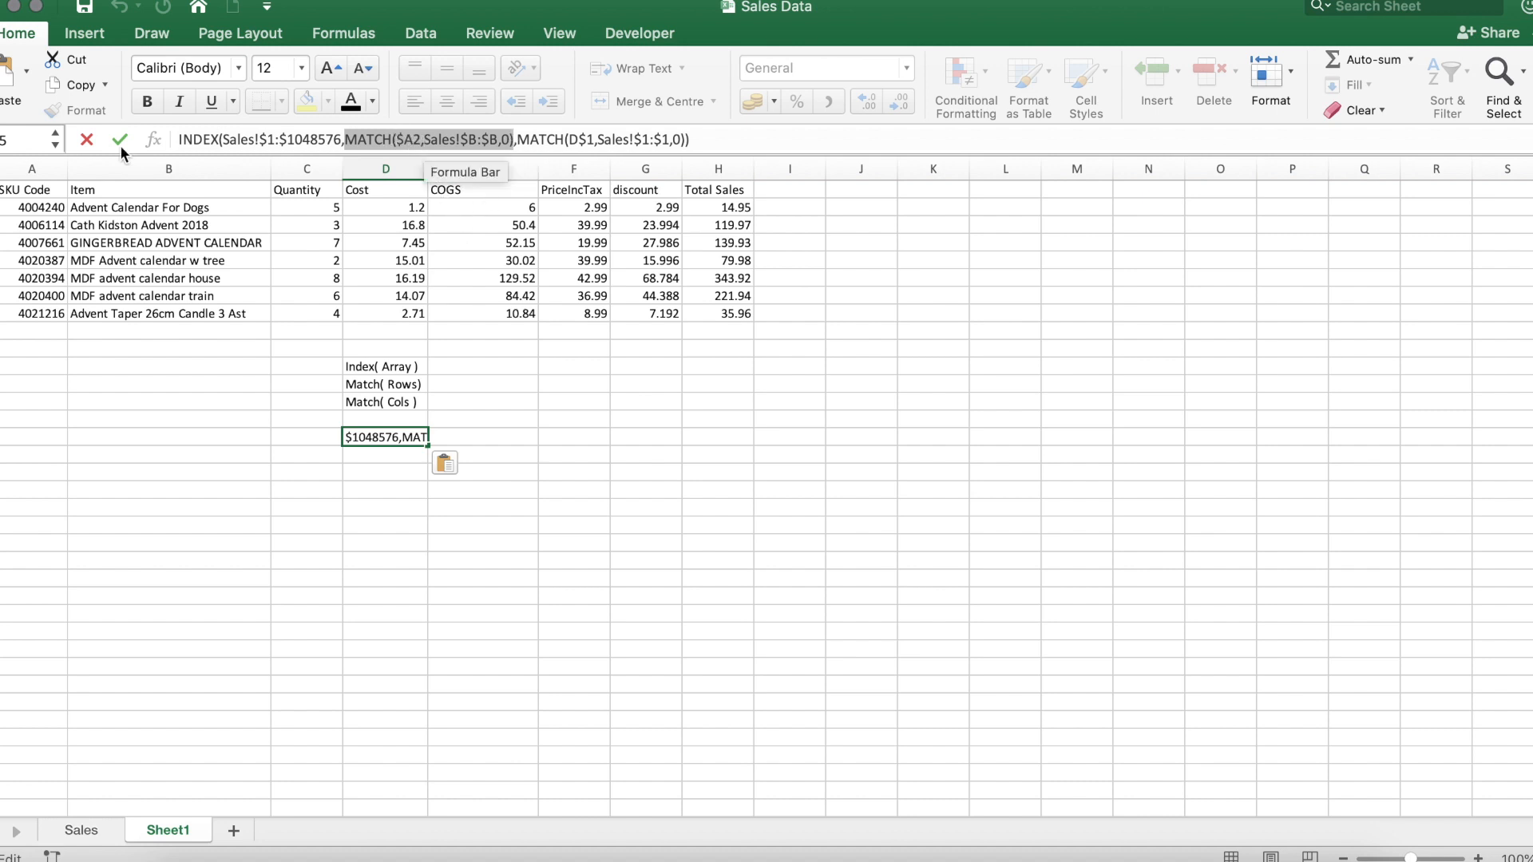
mouse_move(486, 158)
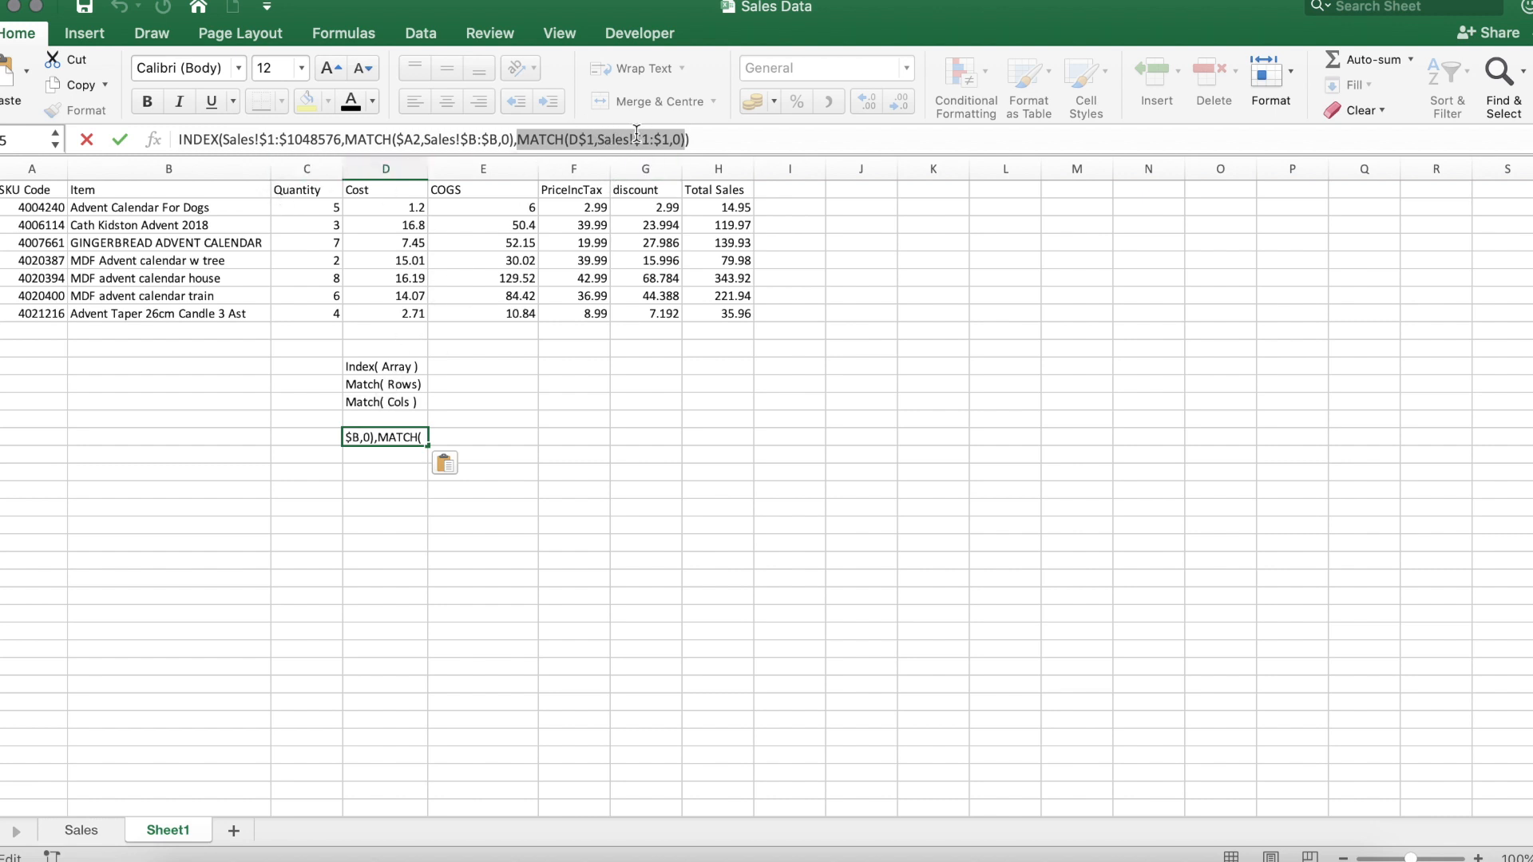
mouse_move(626, 139)
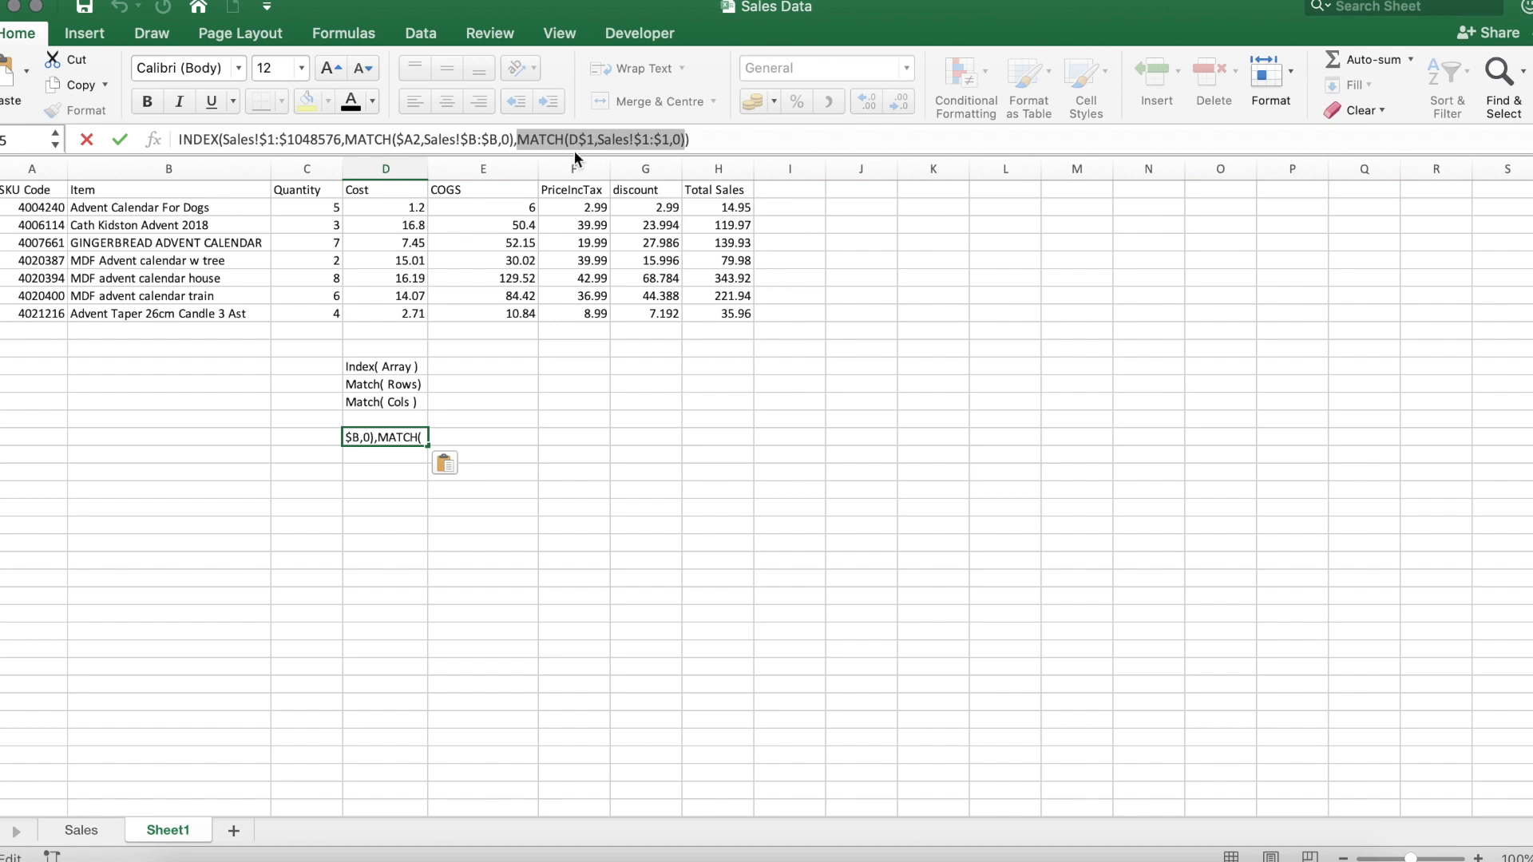
mouse_move(655, 158)
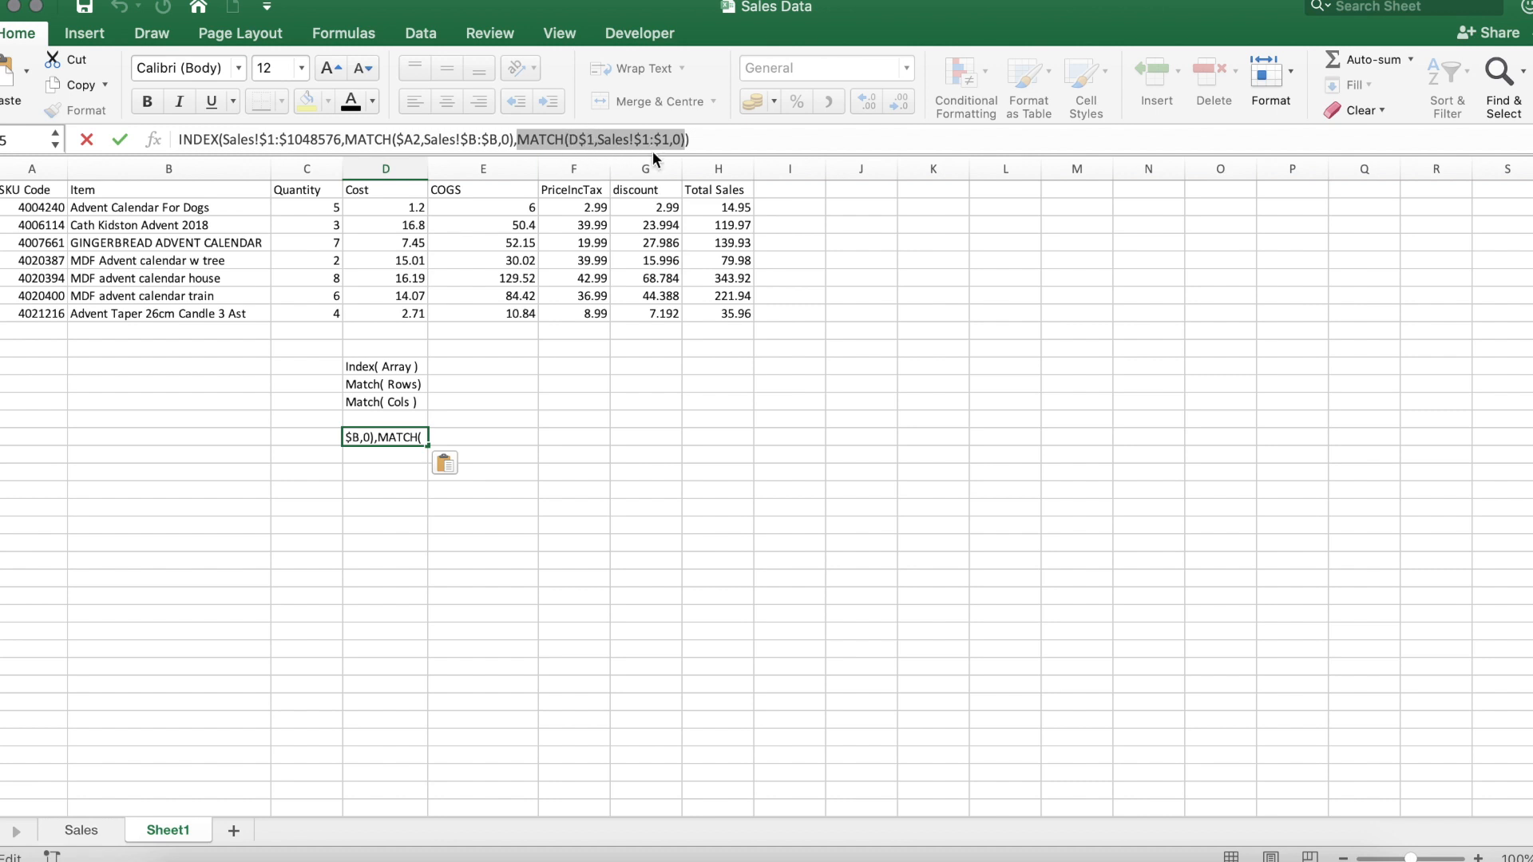
mouse_move(653, 160)
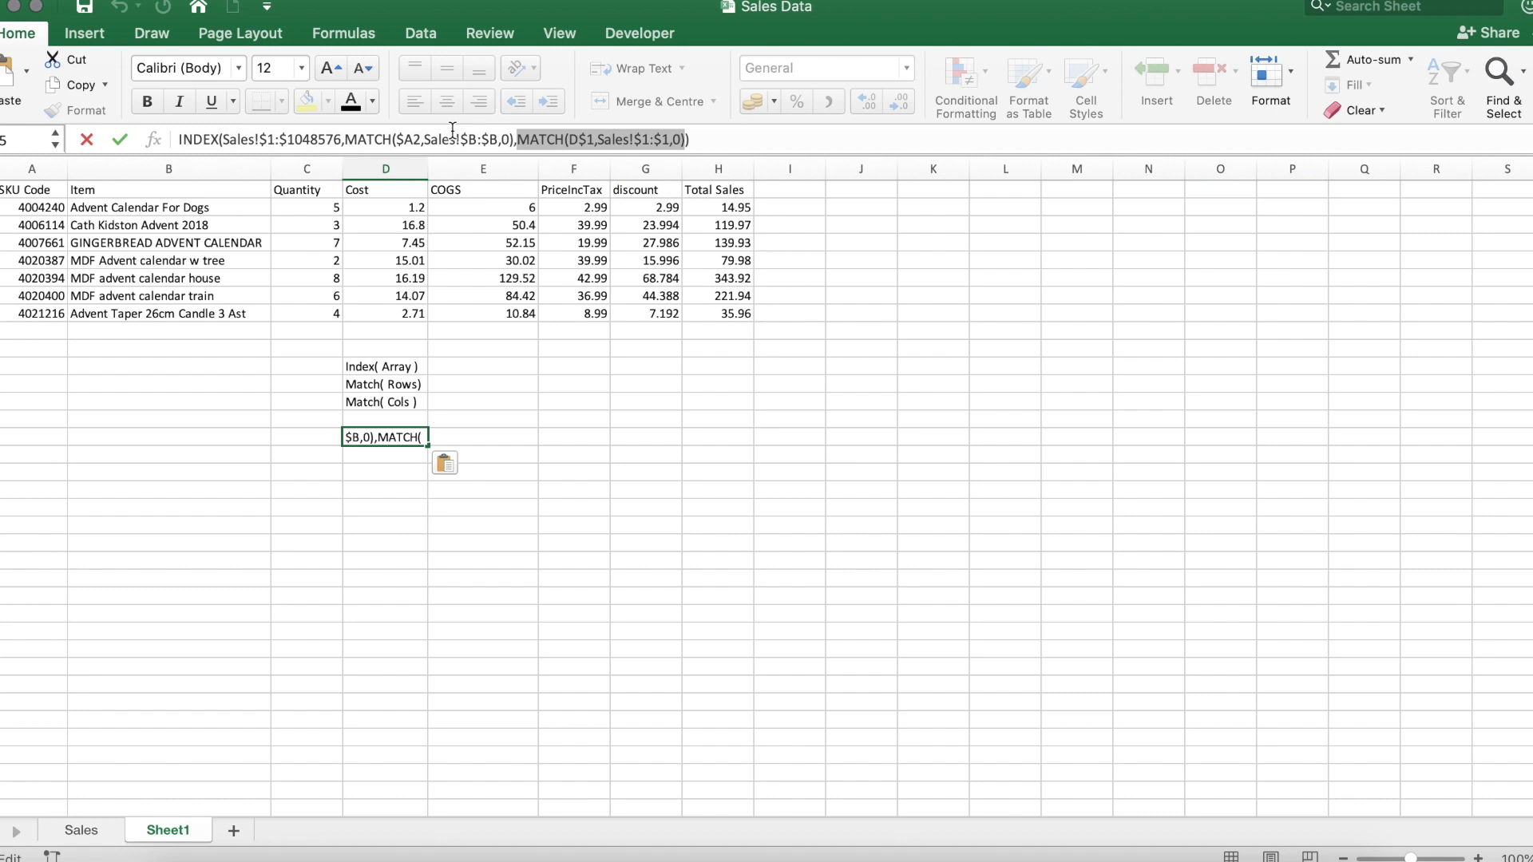
mouse_move(260, 157)
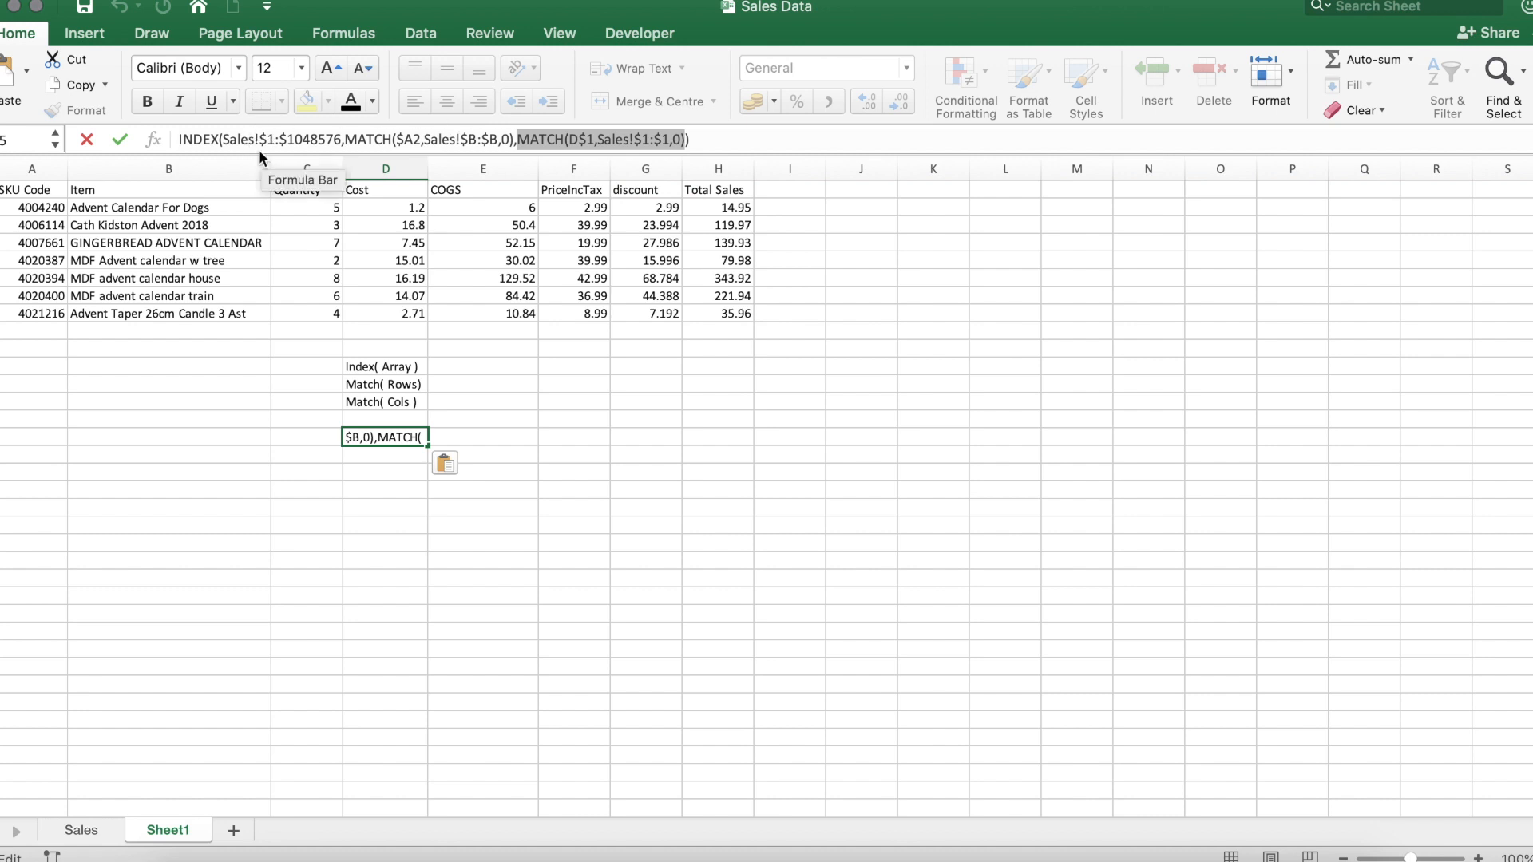
mouse_move(429, 140)
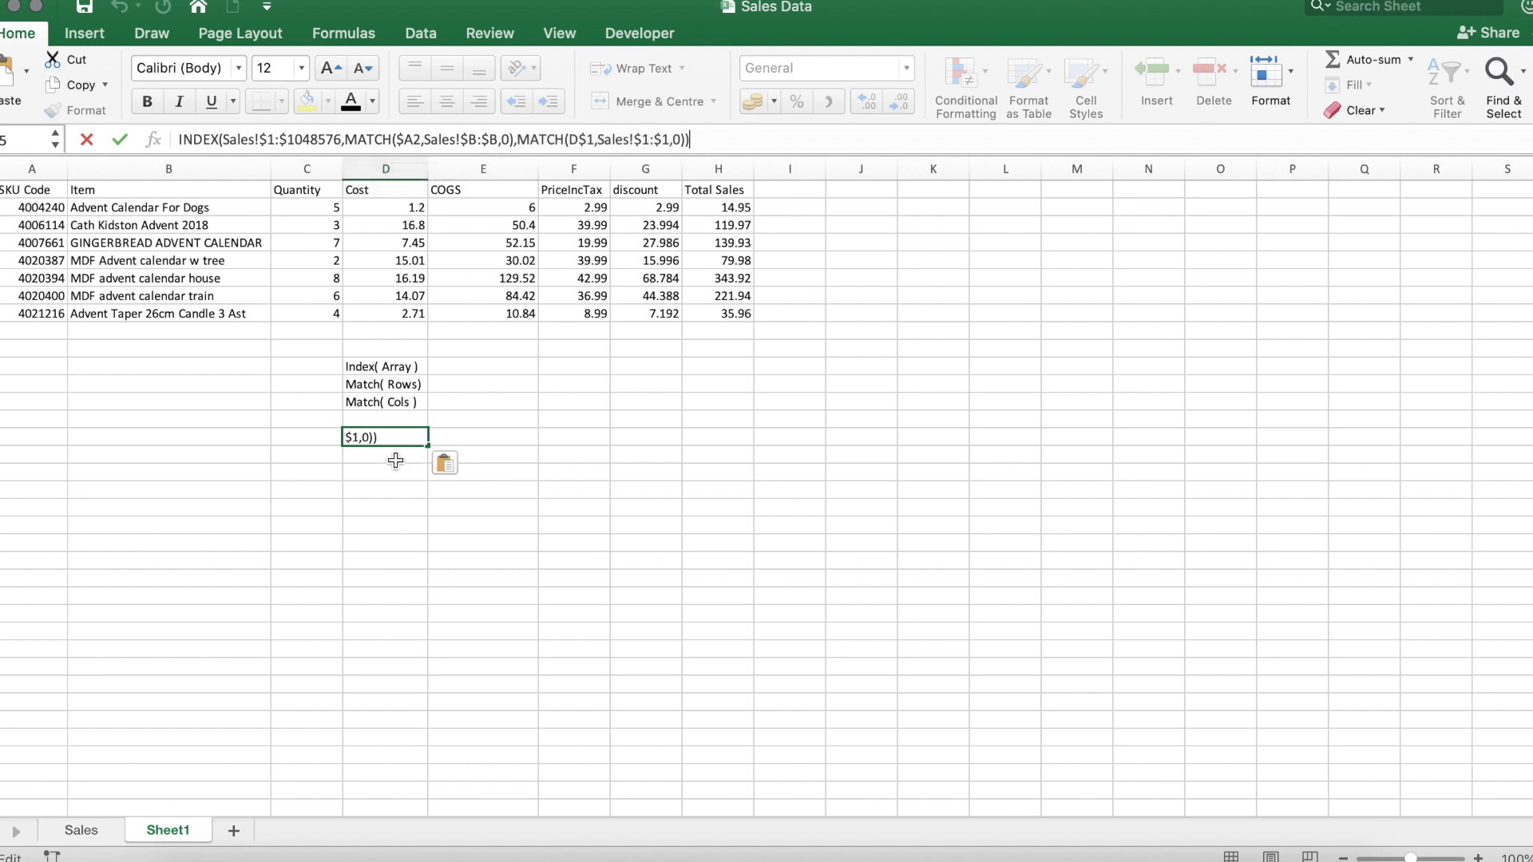
key(Return)
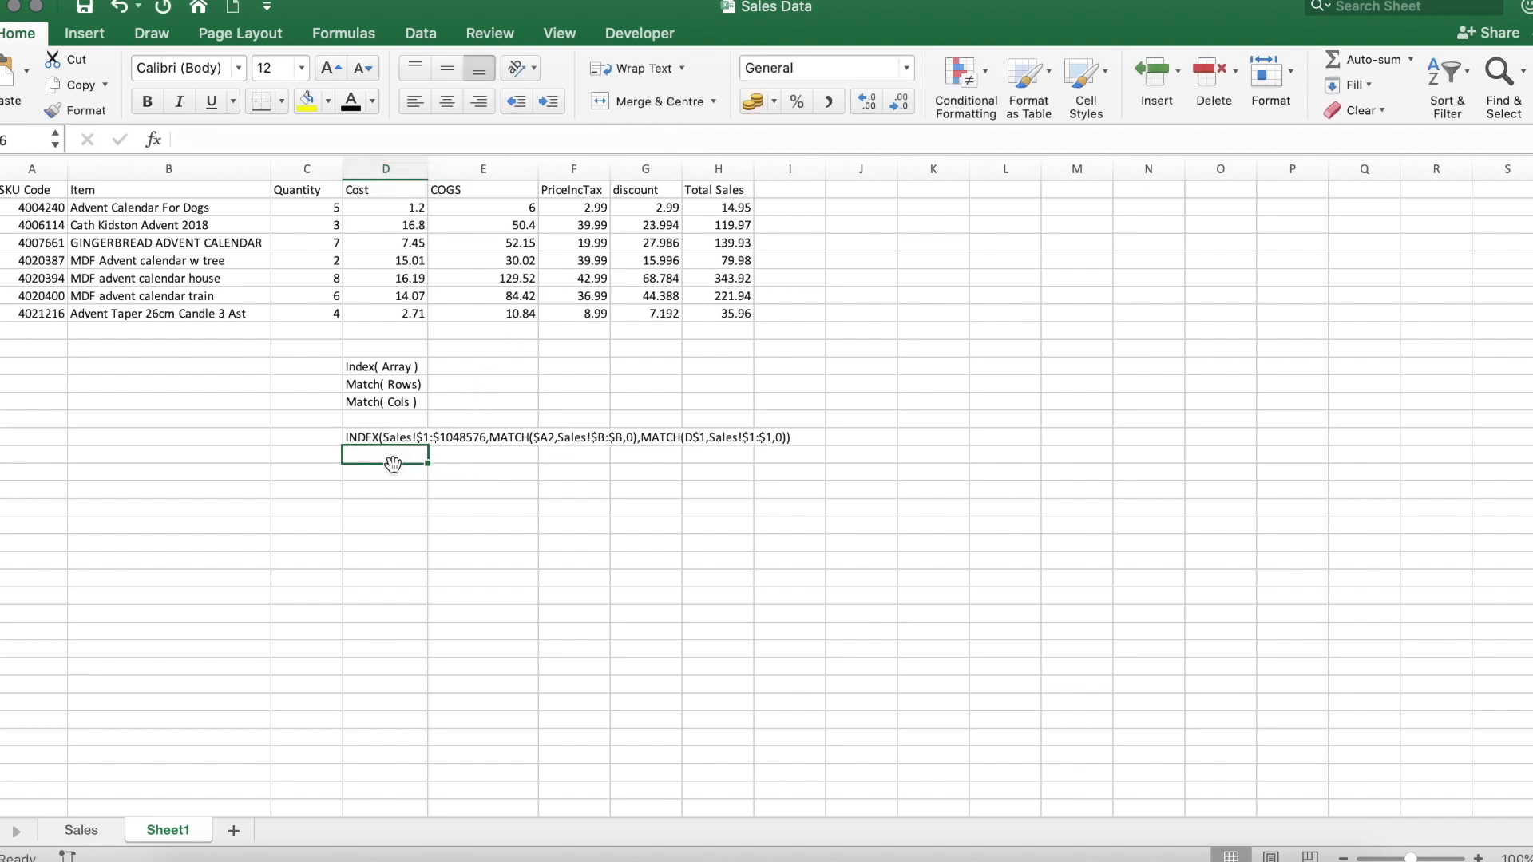